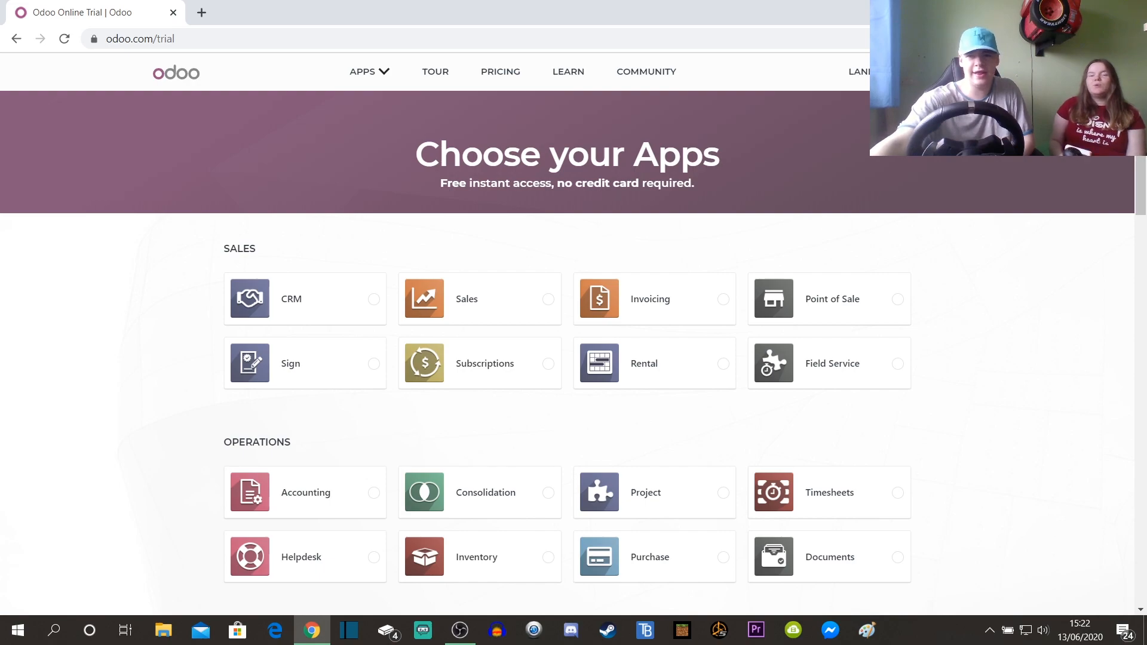
pyautogui.moveTo(1066, 325)
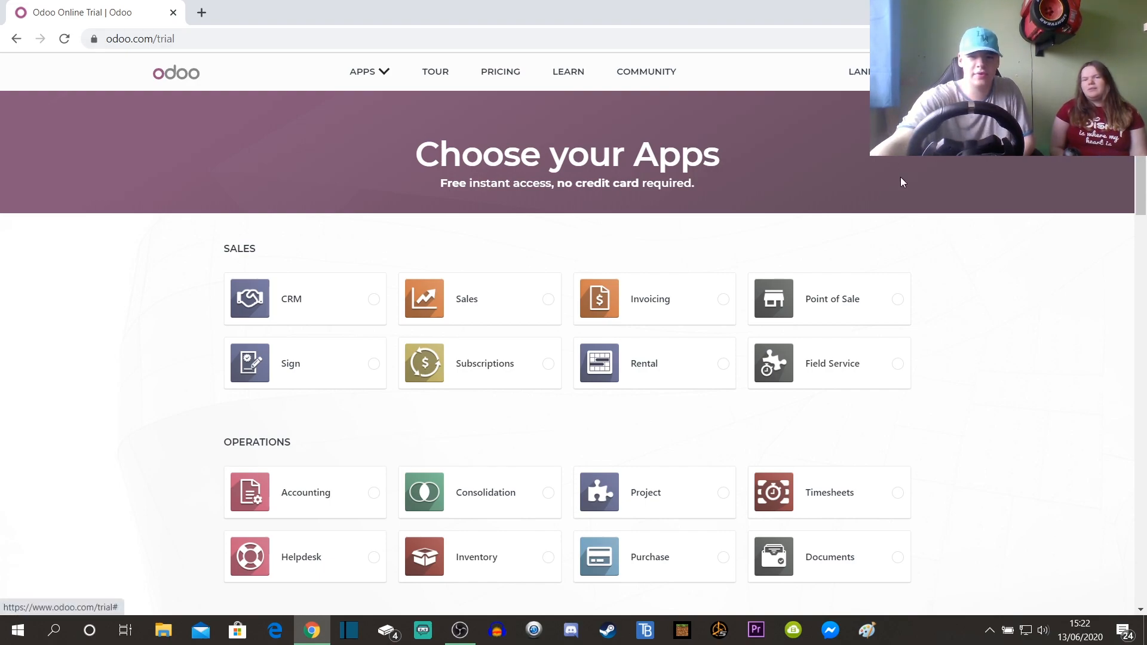
pyautogui.moveTo(679, 188)
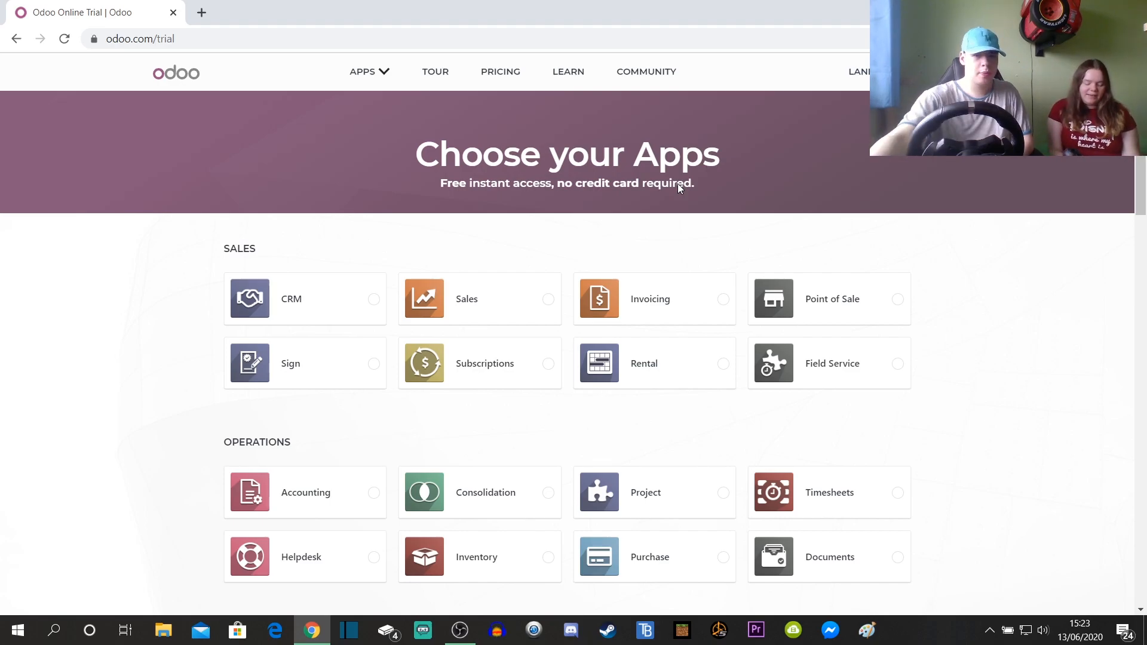
# Step: Add Sales and Accounting to the trial app selection alongside Invoicing, Inventory and Purchase
pyautogui.click(468, 299)
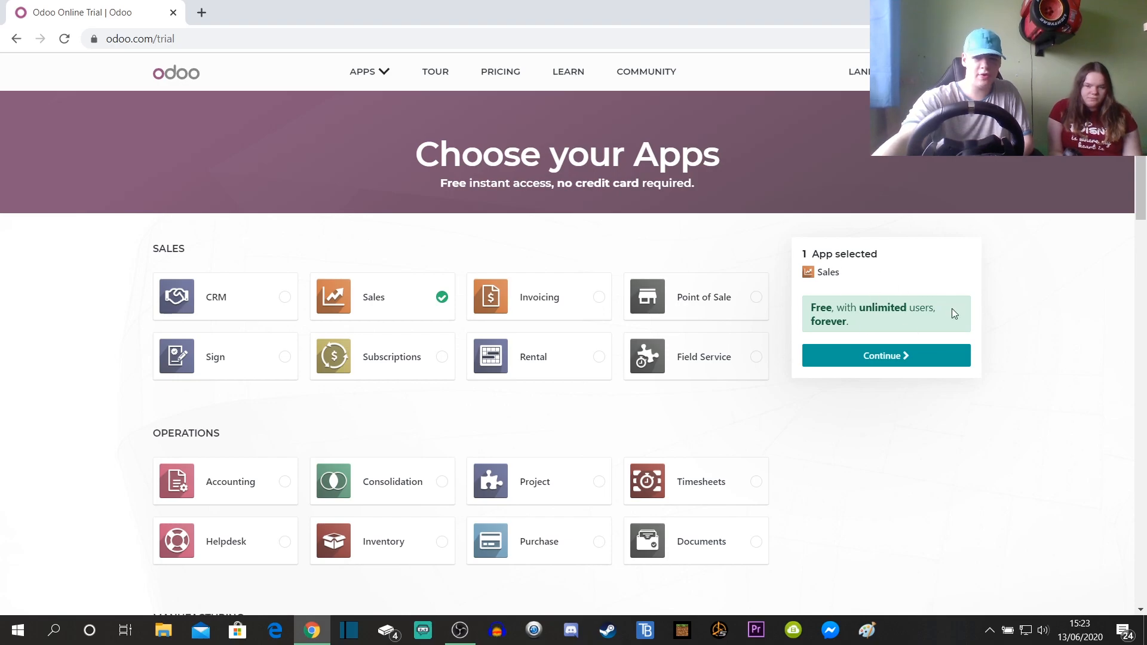
pyautogui.moveTo(837, 312)
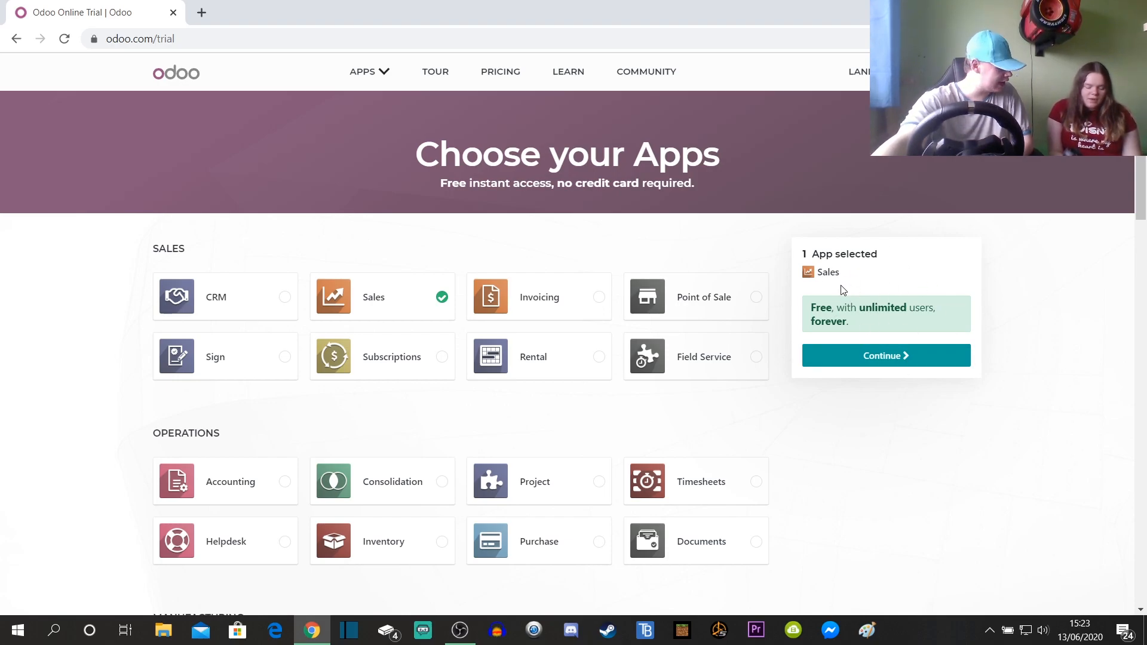
pyautogui.moveTo(236, 505)
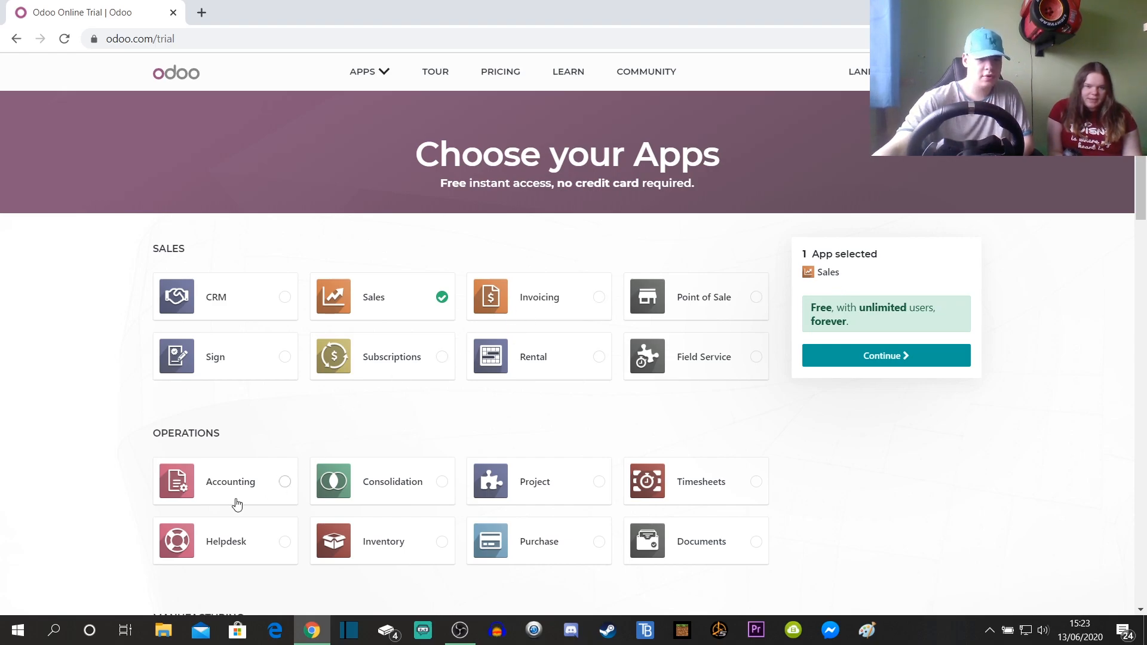
pyautogui.click(224, 481)
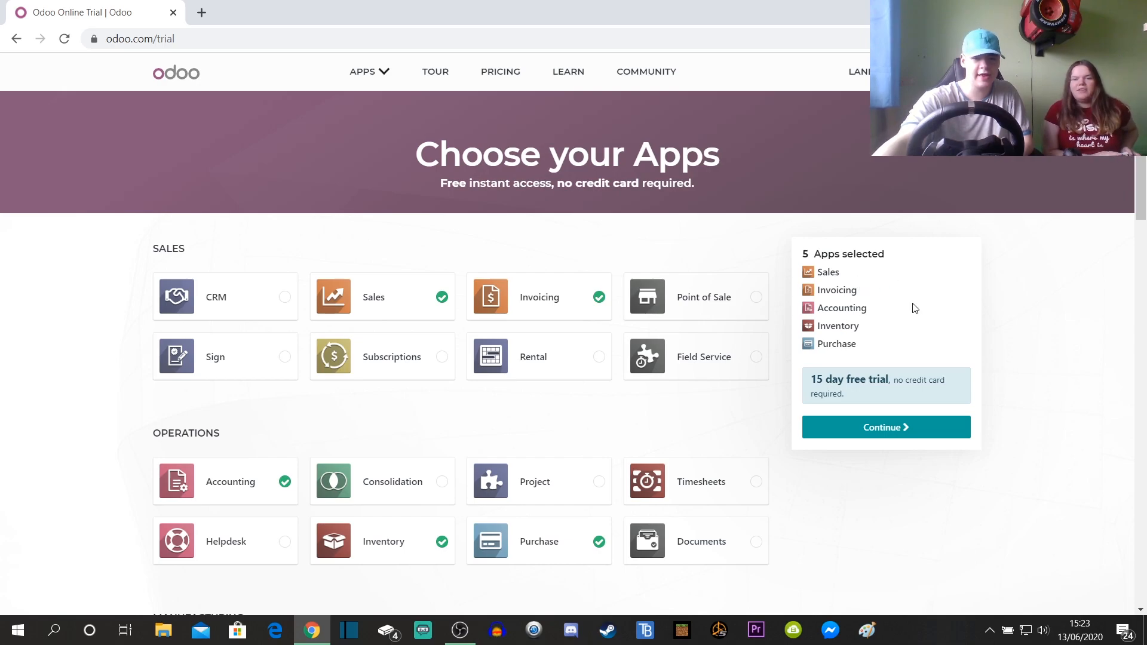
pyautogui.scroll(-3)
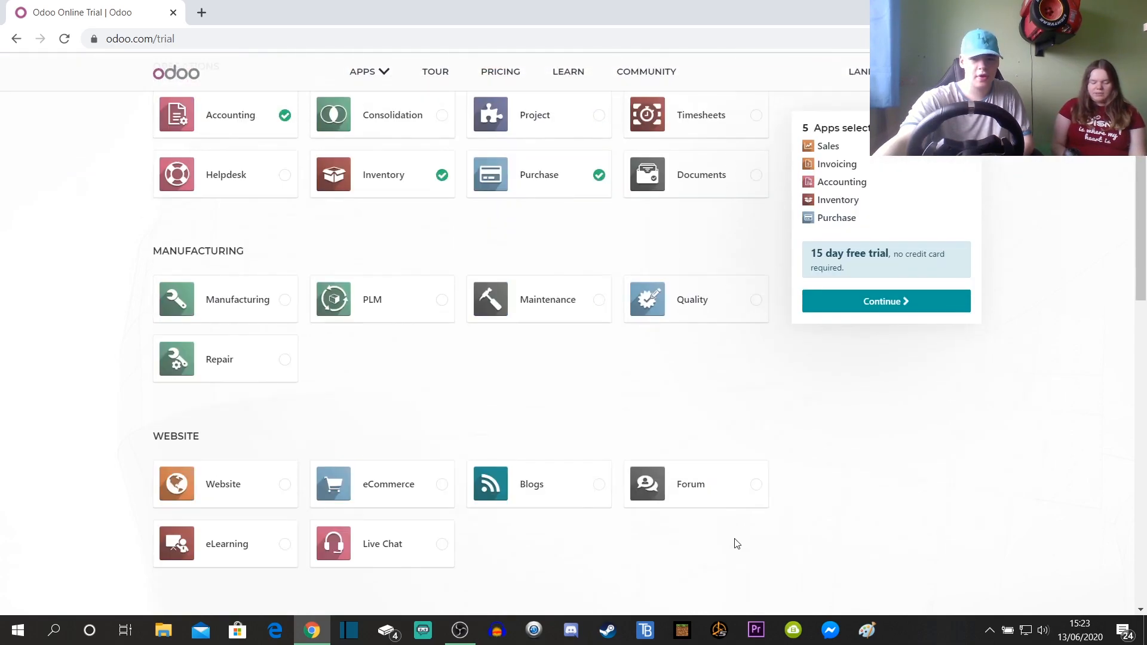
# Step: Continue to the Get Started sign-up form and focus the empty Company Name field
pyautogui.click(885, 301)
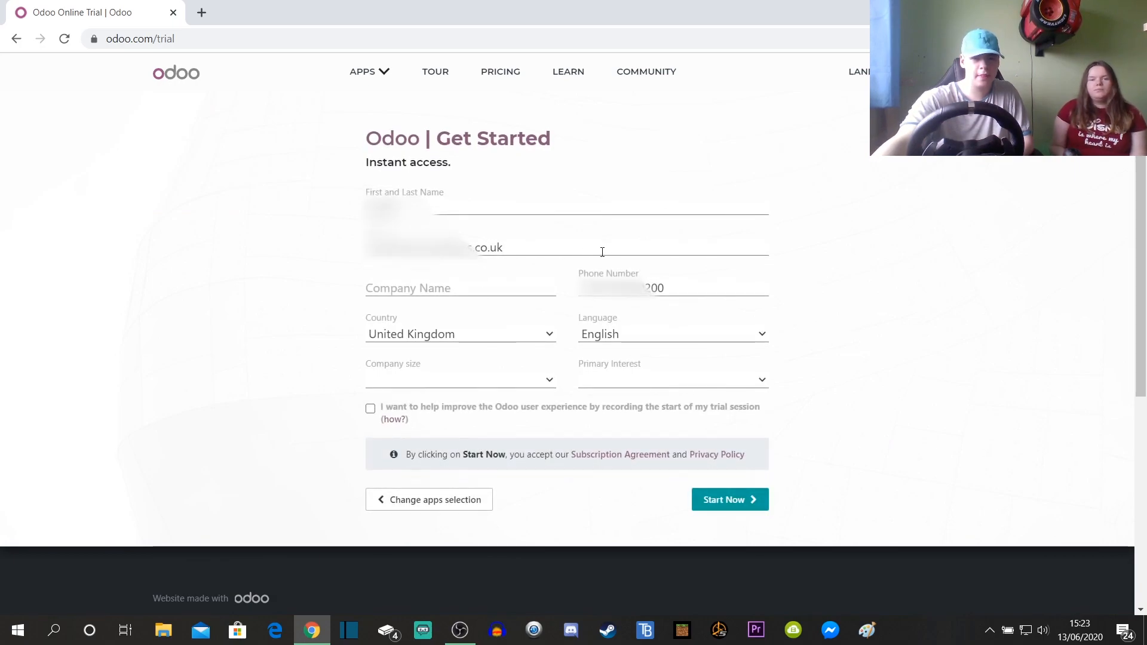
pyautogui.moveTo(728, 401)
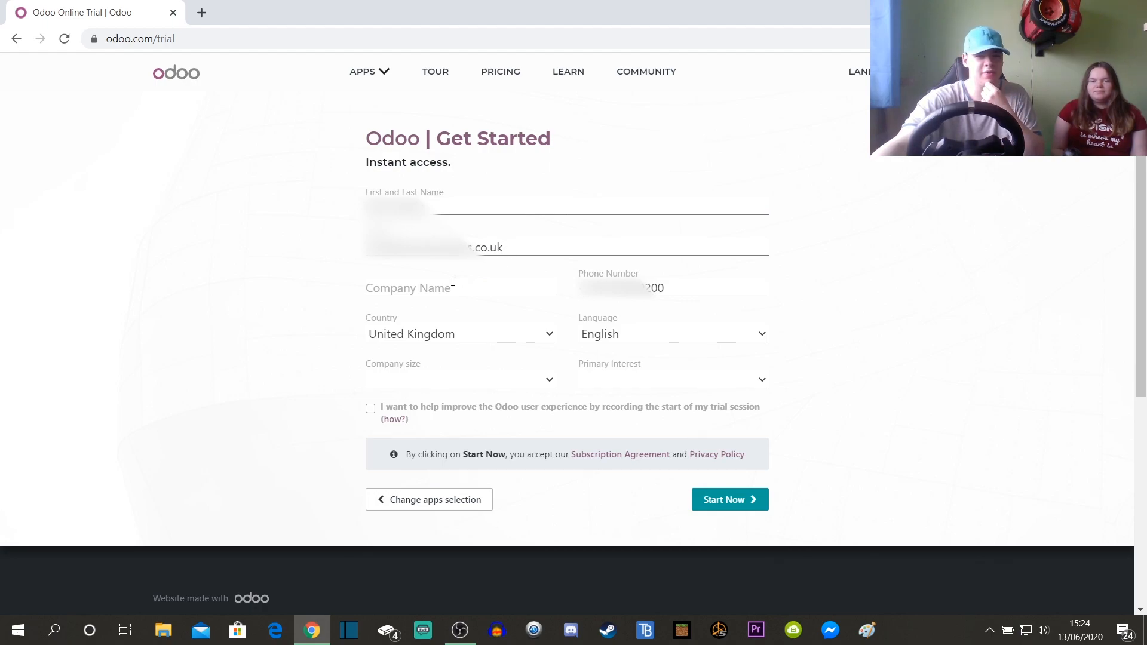
pyautogui.click(725, 500)
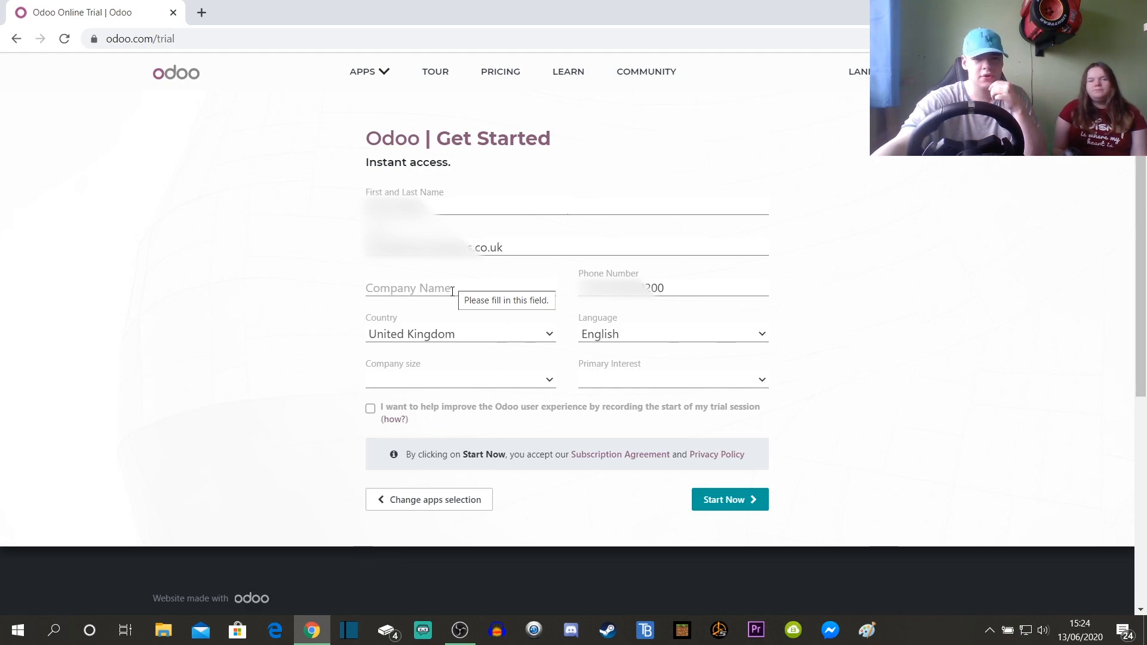
pyautogui.click(460, 288)
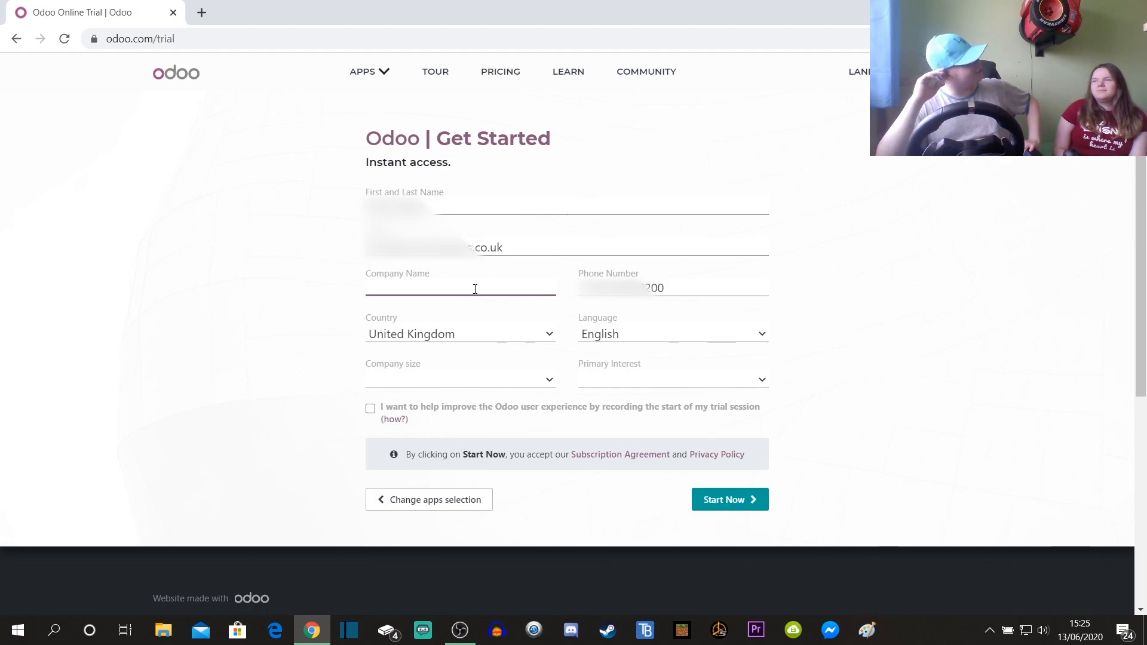
pyautogui.click(460, 288)
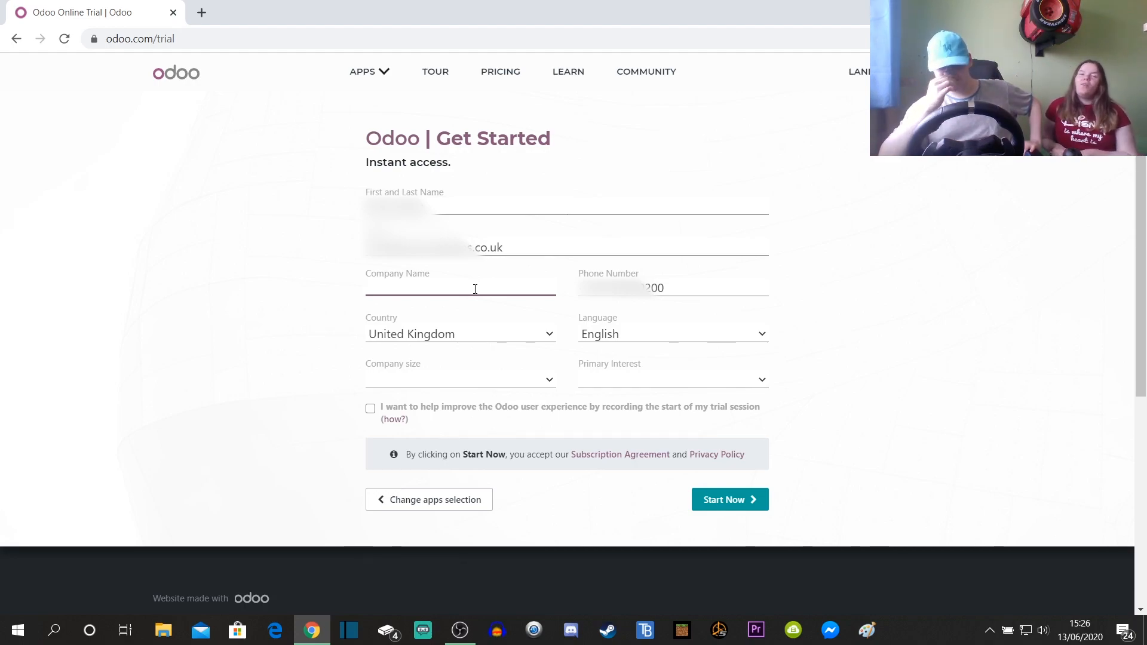
pyautogui.click(460, 288)
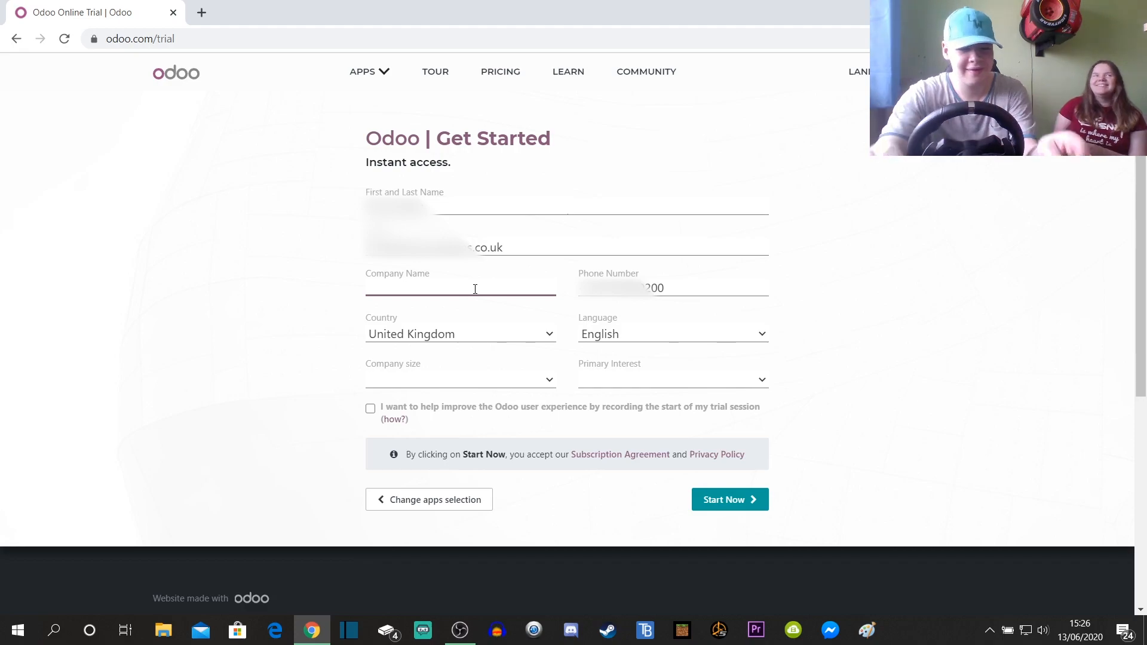
# Step: Enter 'LandL Extra' as the company name
pyautogui.write('LandL')
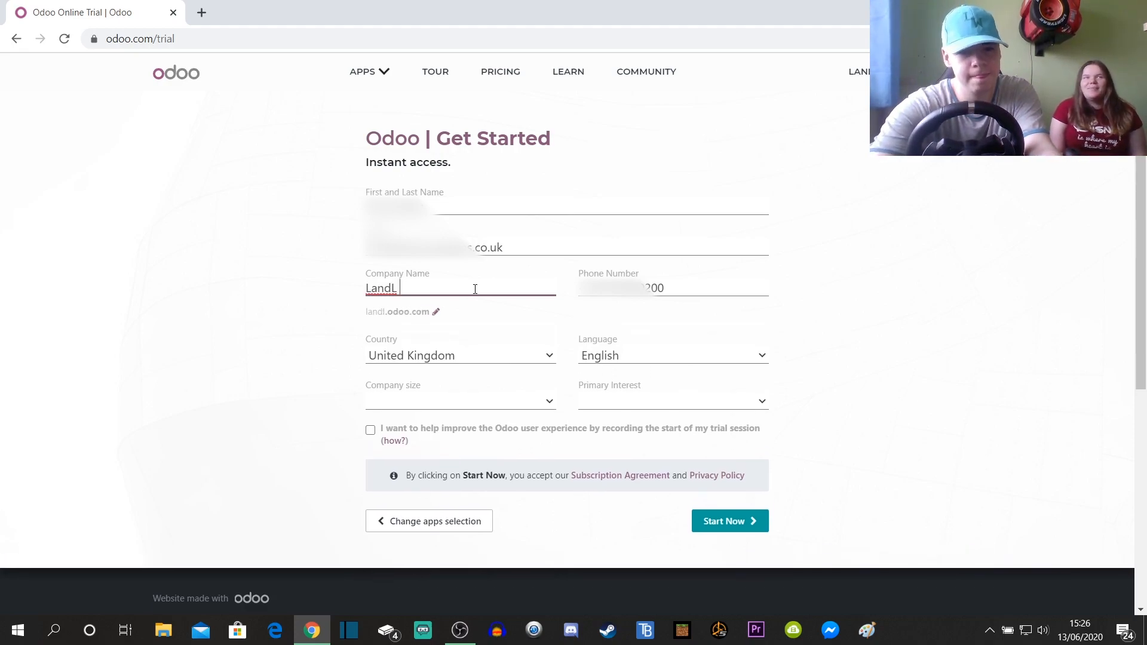
pyautogui.write('Extr')
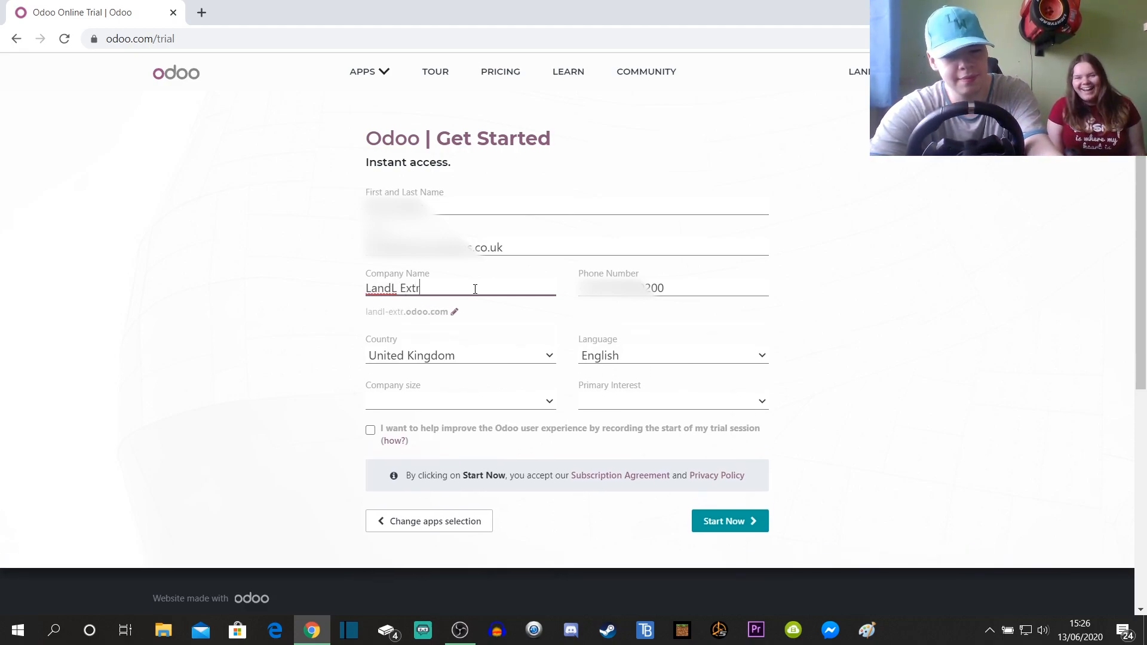
pyautogui.write('a')
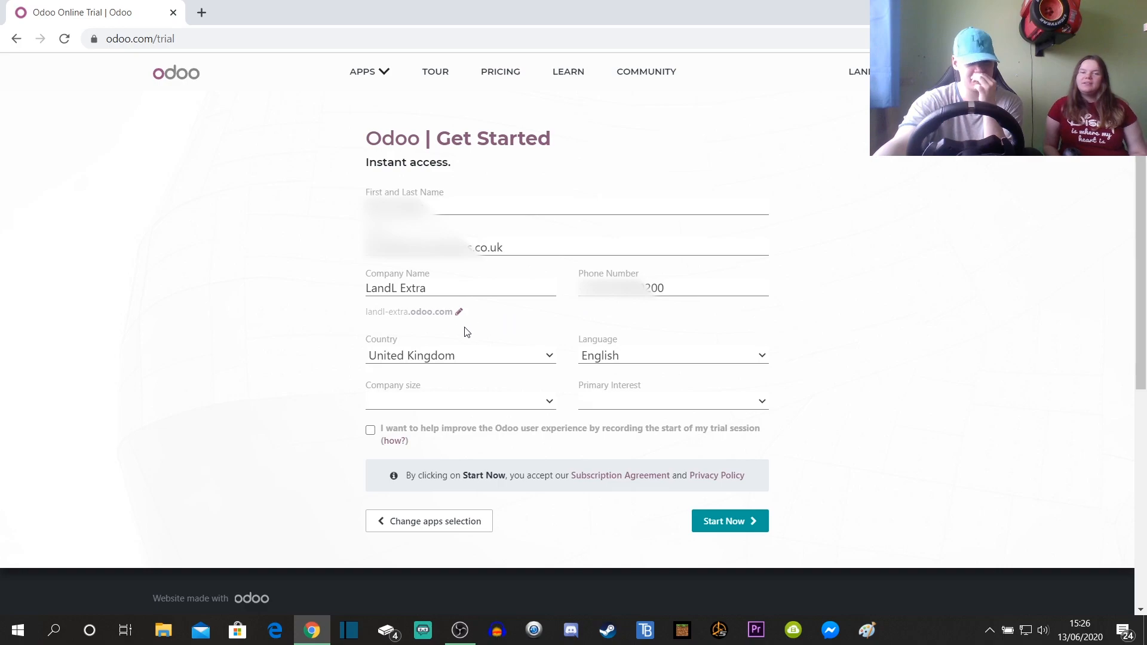
pyautogui.moveTo(533, 388)
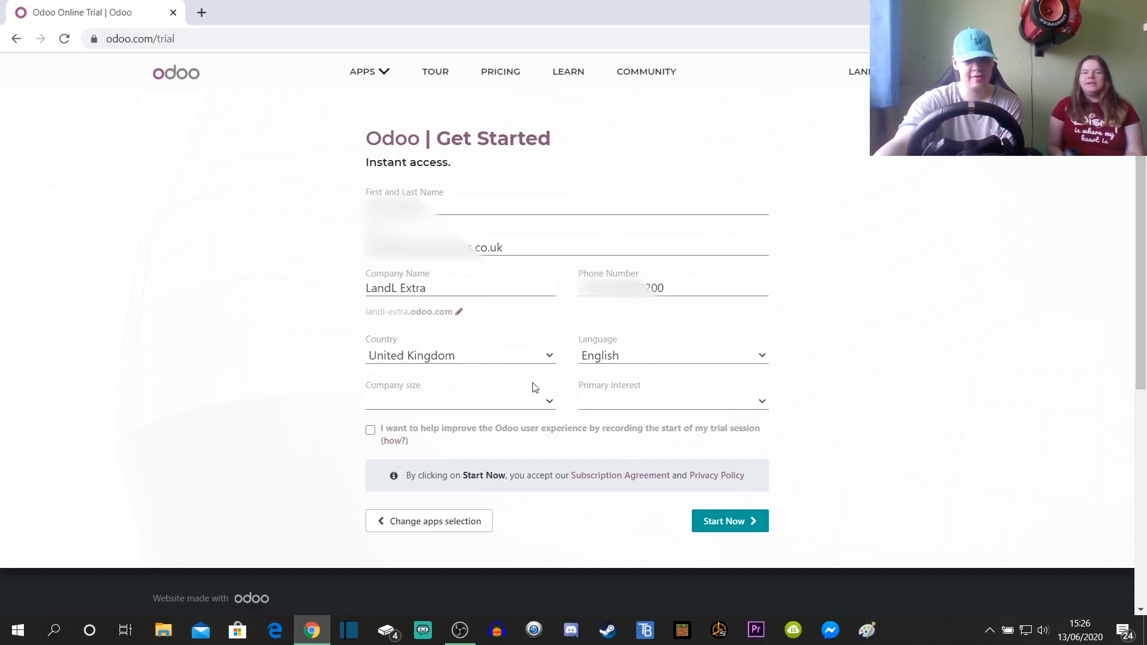
# Step: Set company size to '< 5 employees', interest to 'I am a student', and submit with Start Now
pyautogui.click(459, 401)
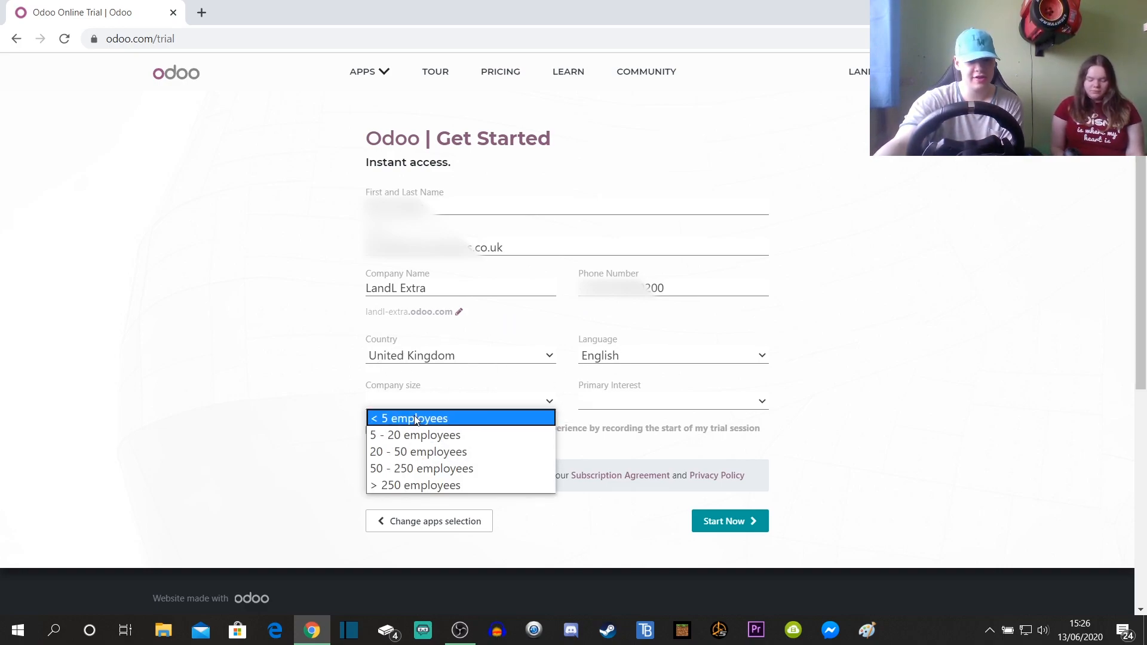
pyautogui.click(409, 418)
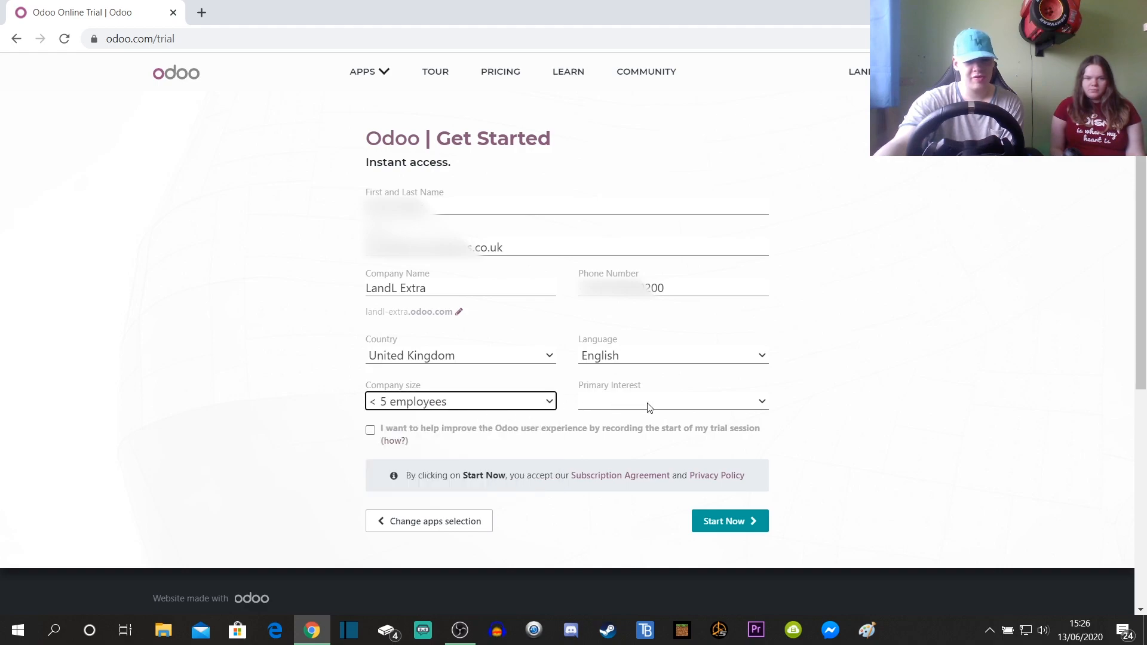
pyautogui.click(670, 402)
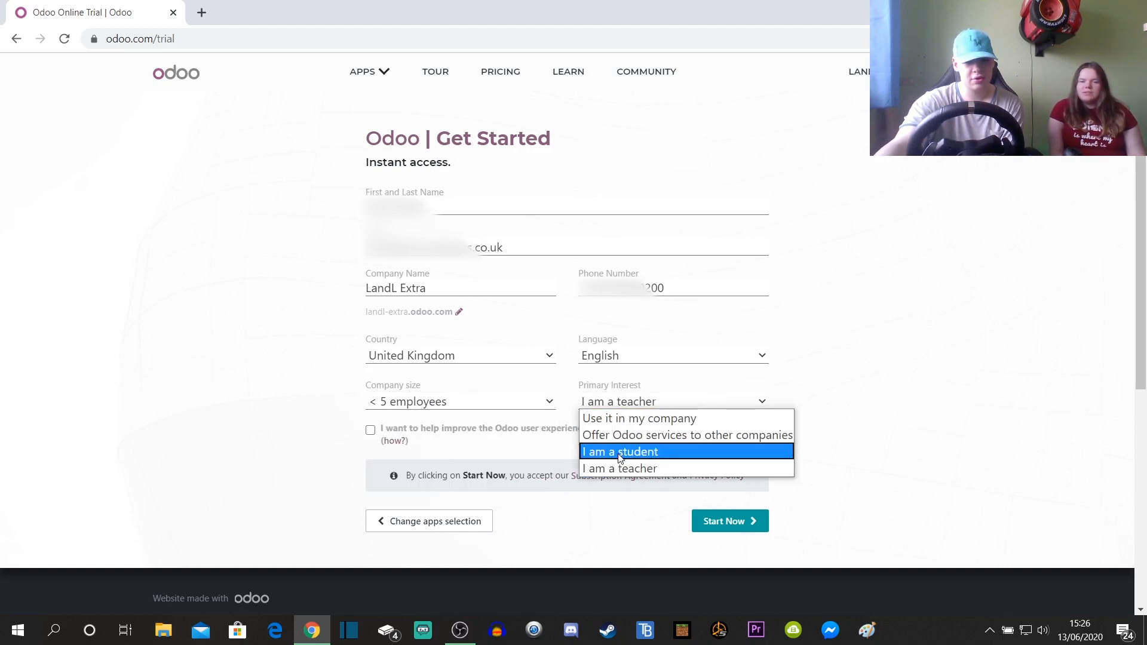
pyautogui.click(620, 451)
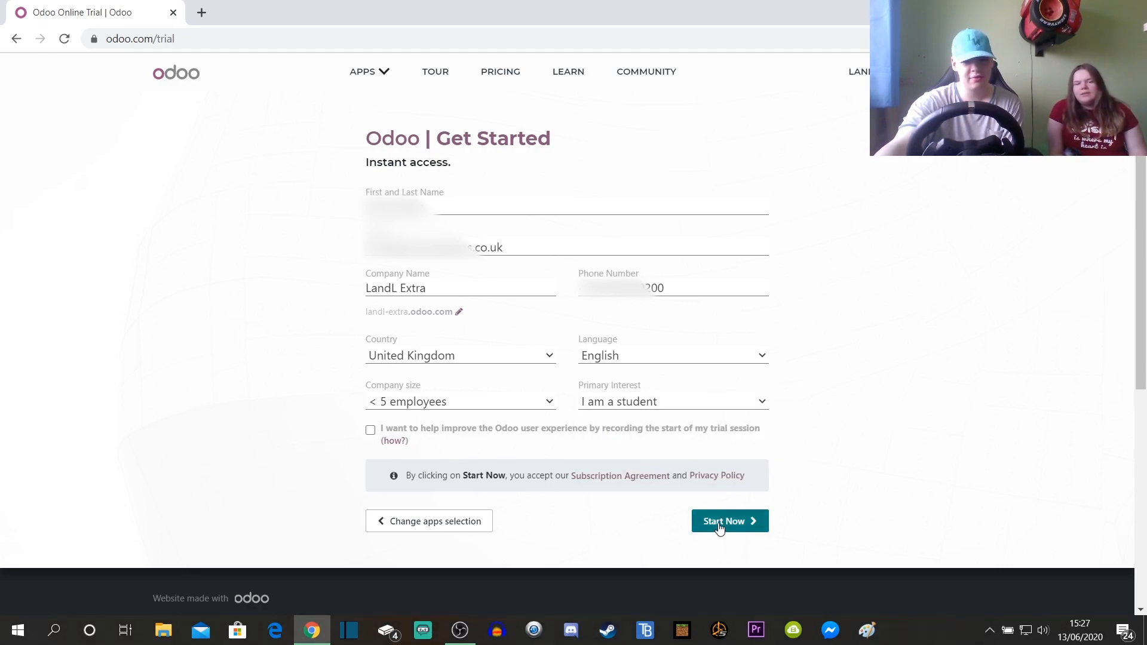
pyautogui.click(729, 521)
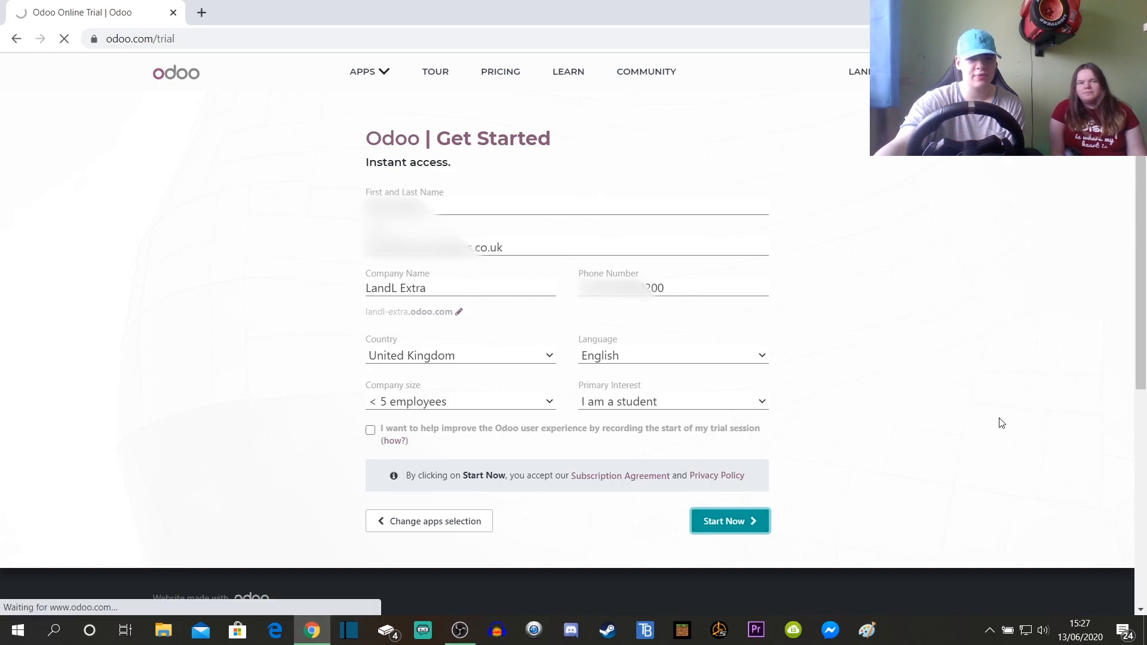
pyautogui.click(729, 521)
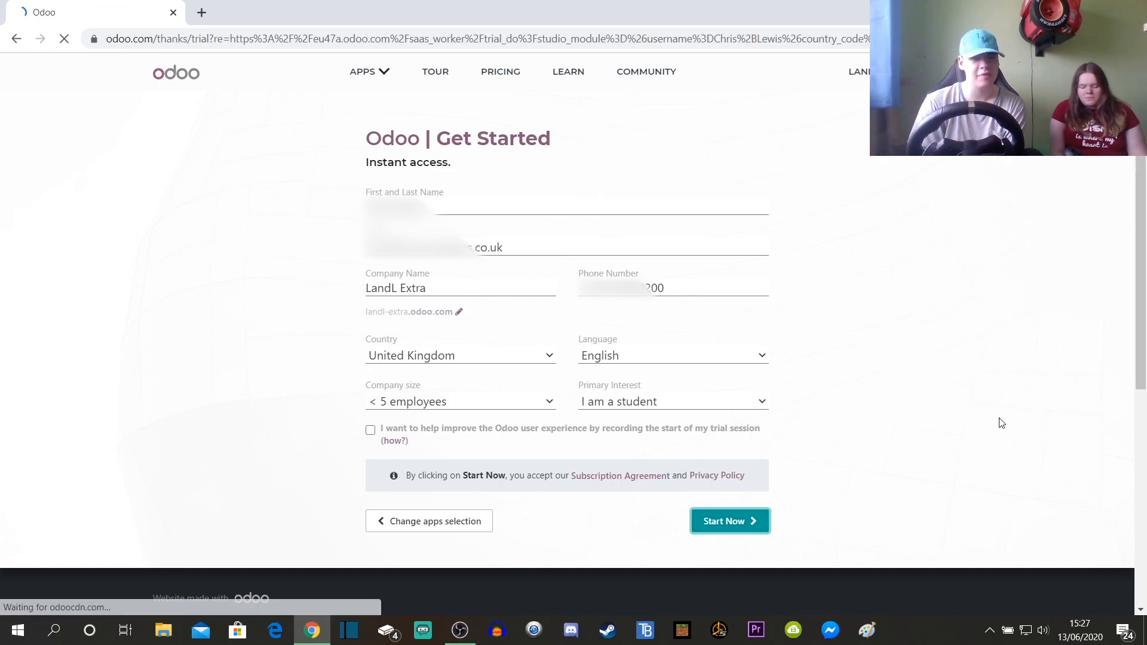
# Step: Wait for the LandL Extra database to be created and its home app menu to load
pyautogui.click(729, 522)
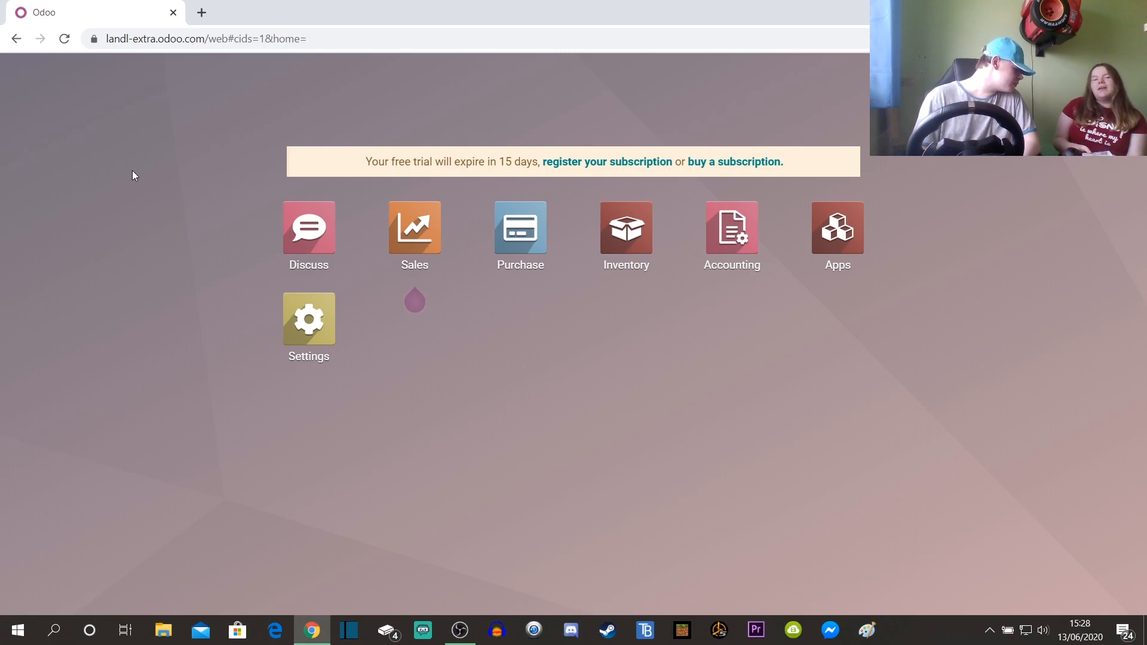
pyautogui.moveTo(523, 373)
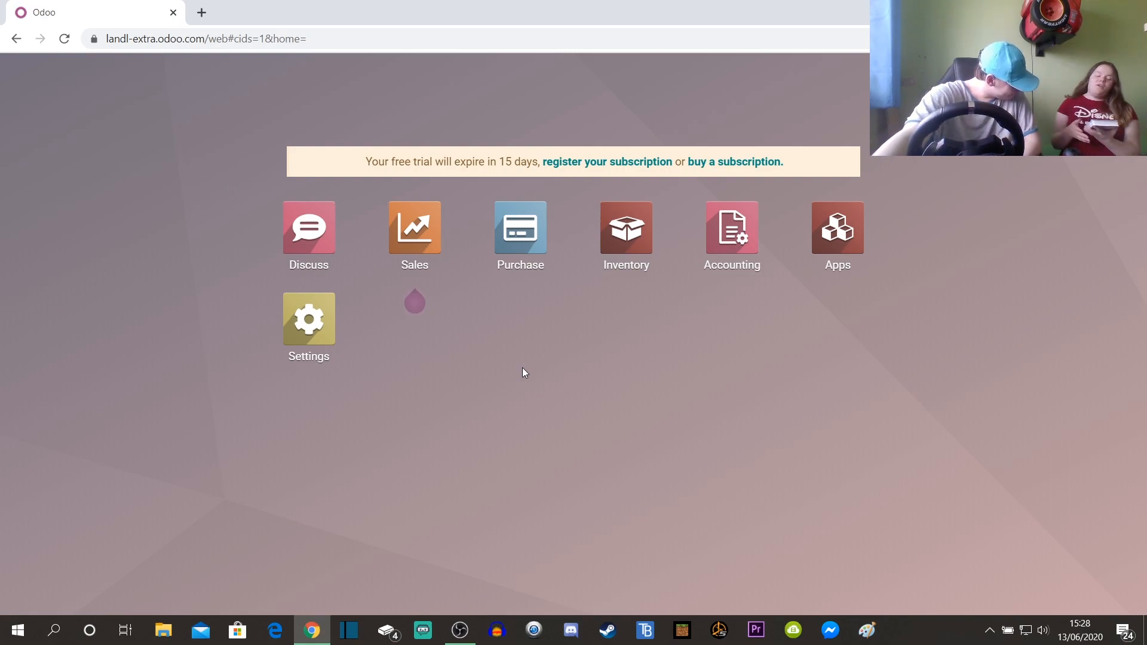
pyautogui.moveTo(510, 417)
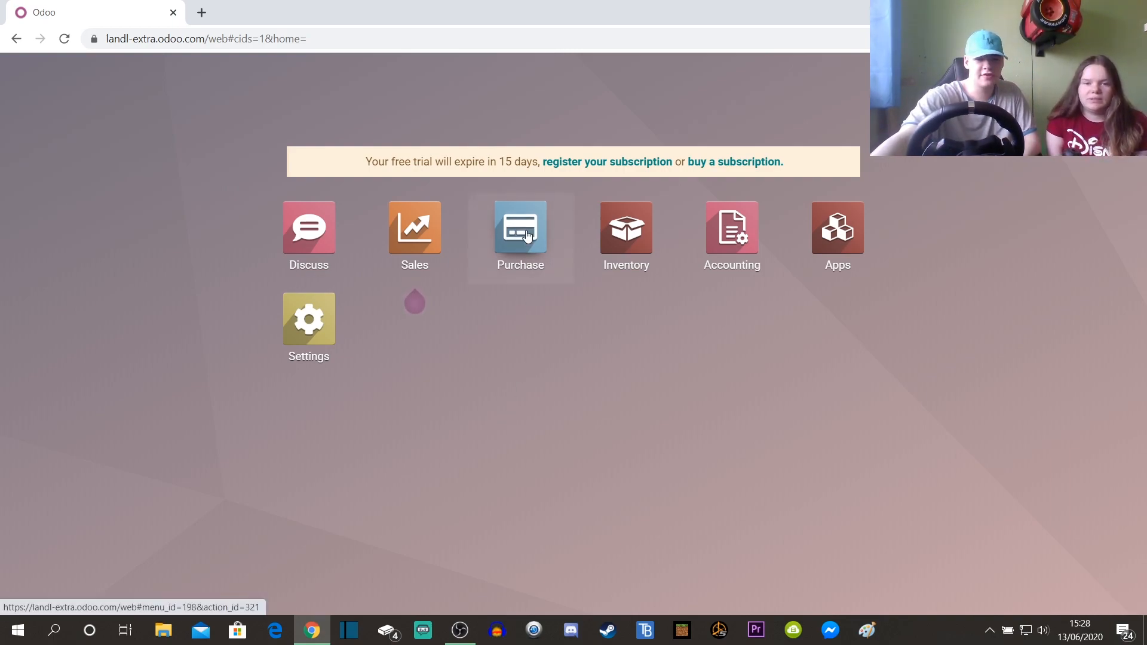
# Step: Go to the Purchase app's Products list, currently empty of purchasable items
pyautogui.click(520, 227)
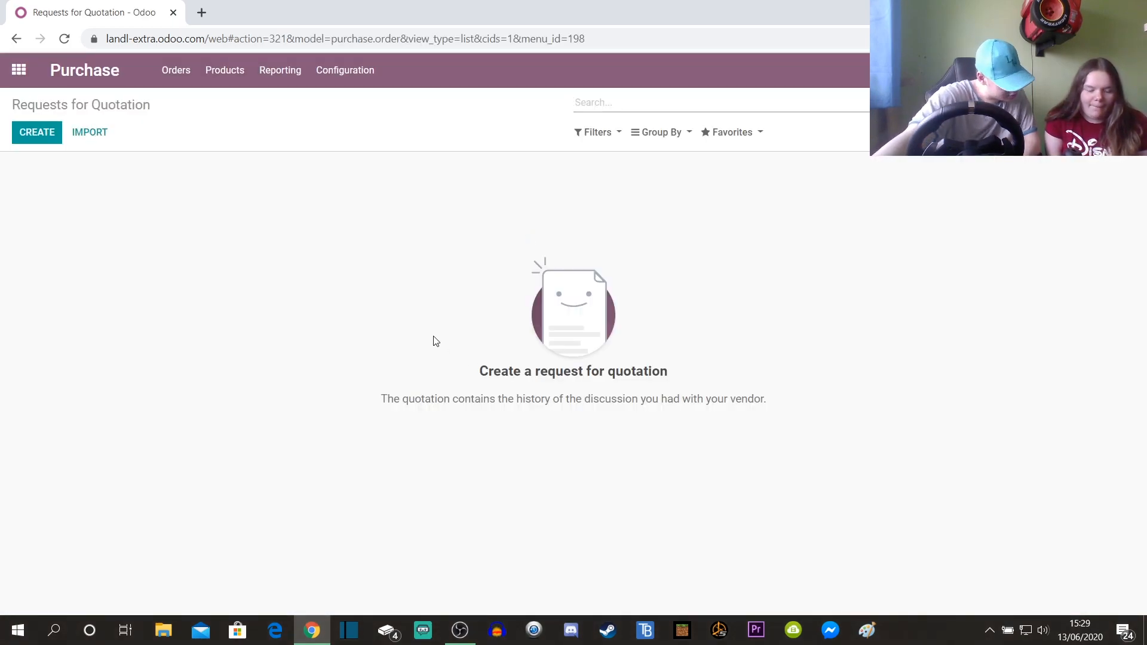
pyautogui.moveTo(150, 134)
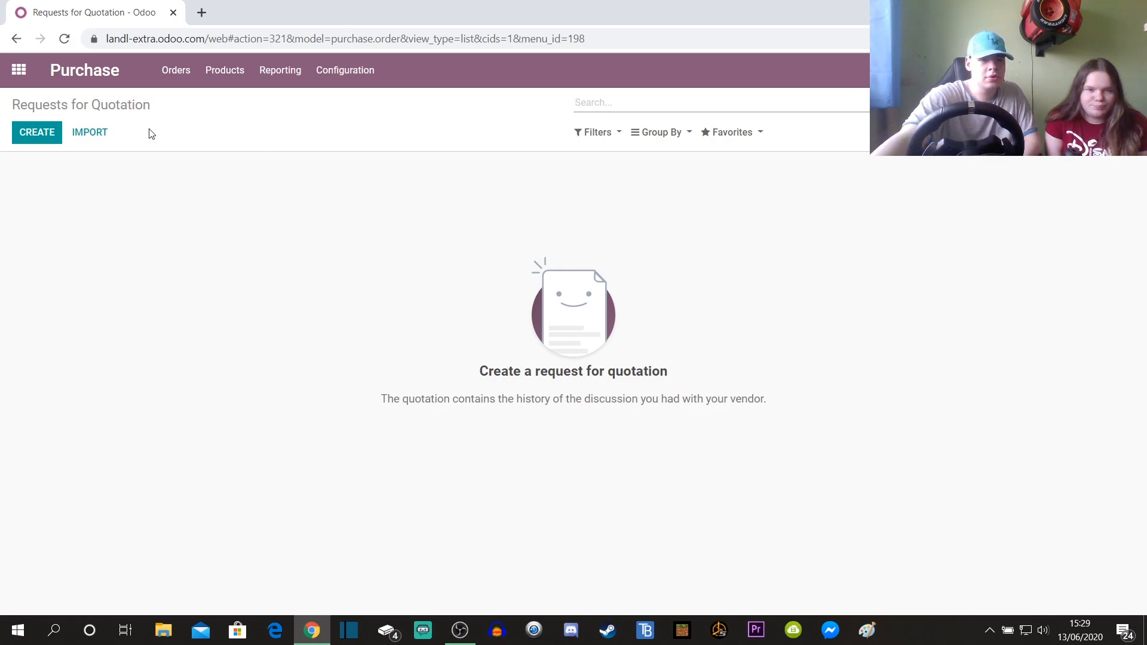
pyautogui.click(225, 69)
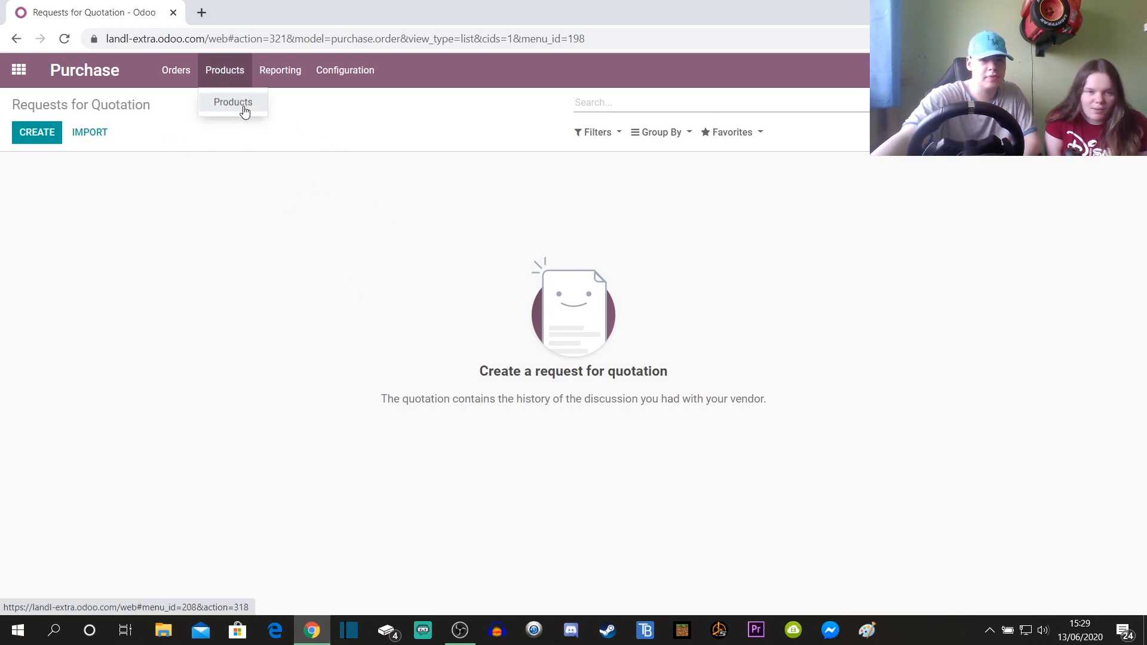
pyautogui.click(233, 102)
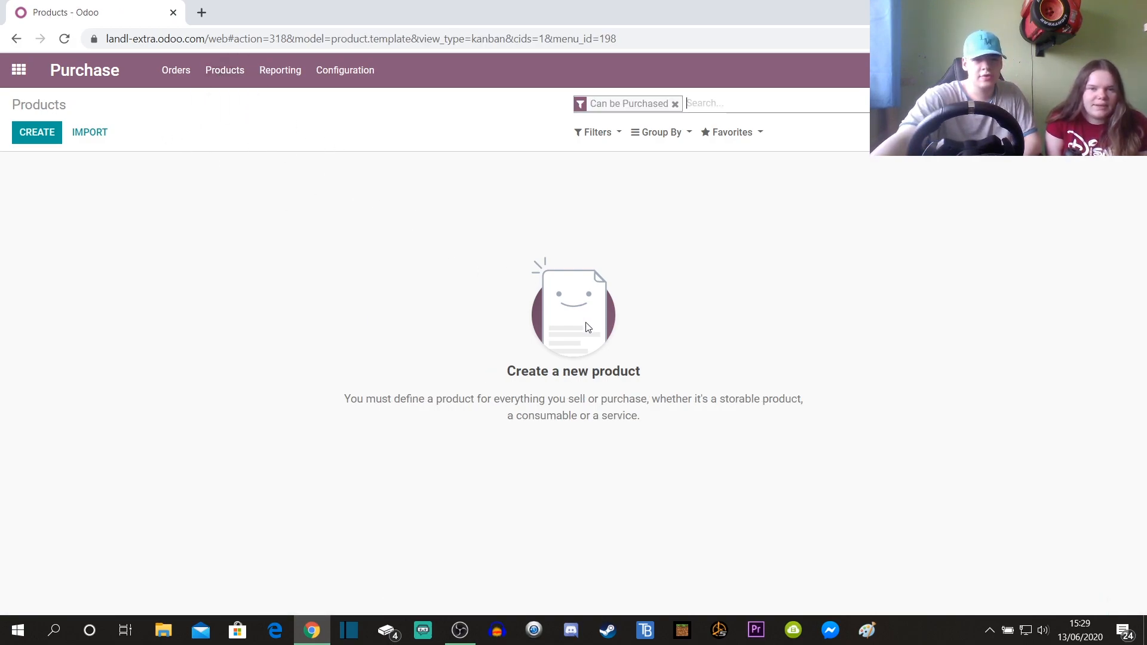
pyautogui.moveTo(304, 306)
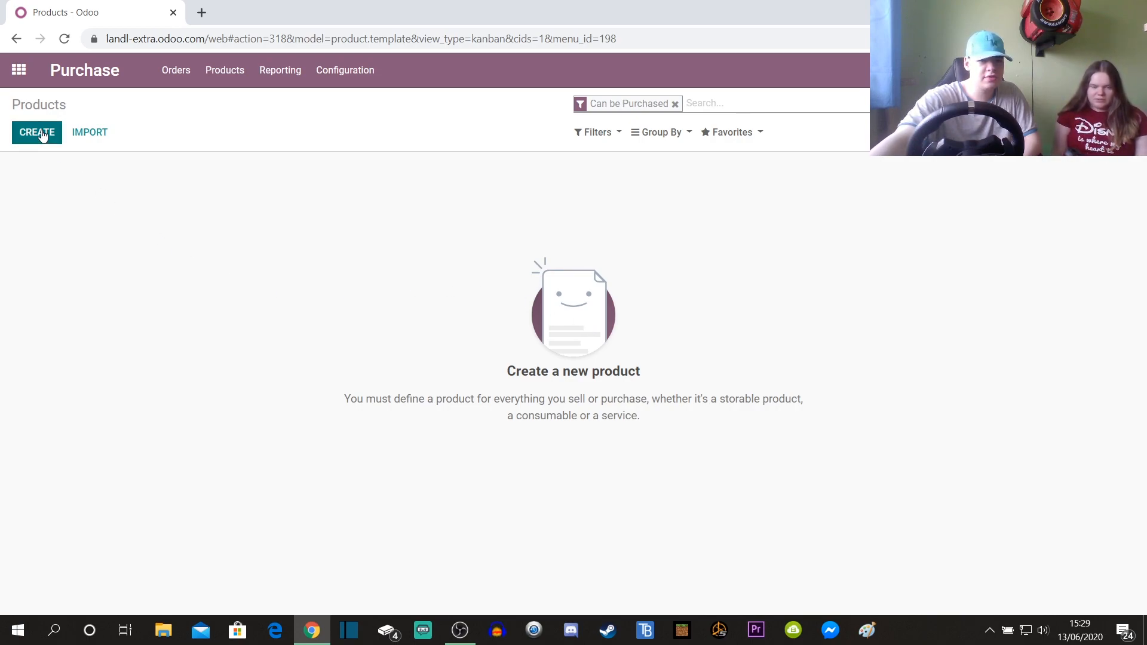
pyautogui.click(37, 133)
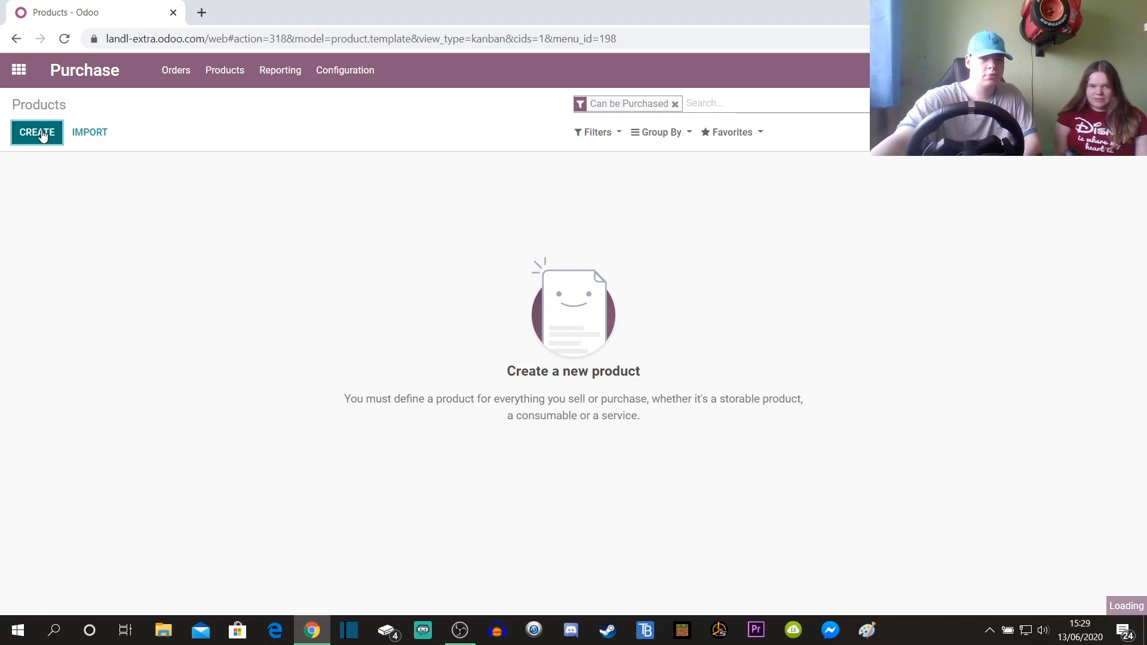
# Step: Create a new product named 'Large Desk' with Product Type set to Storable Product
pyautogui.click(37, 132)
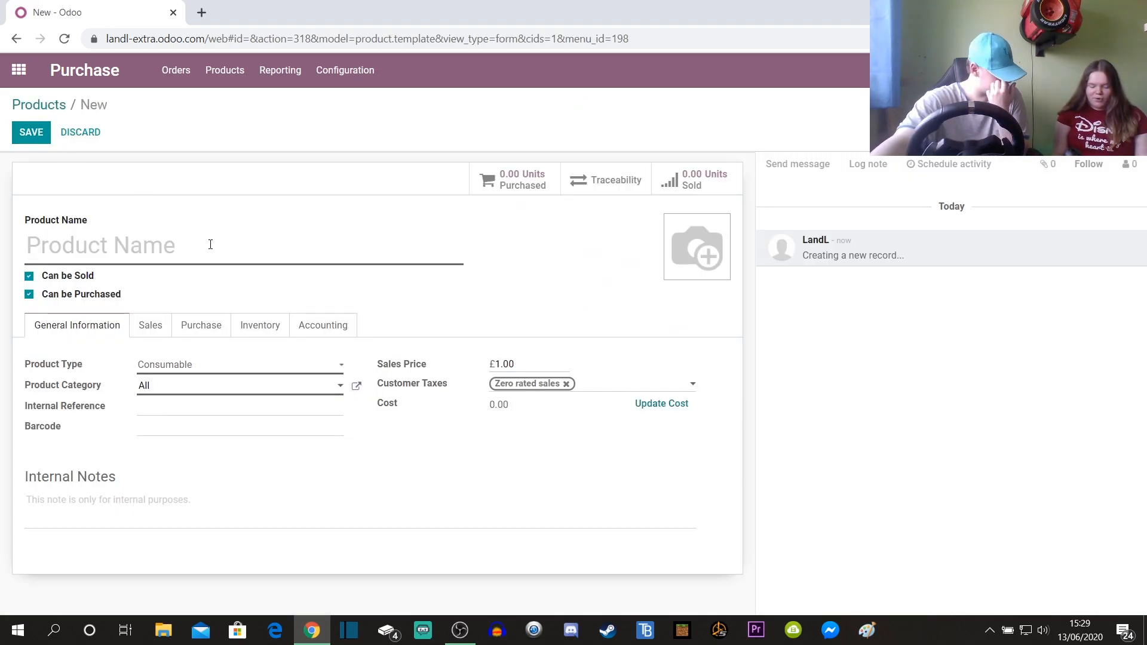
pyautogui.write('L')
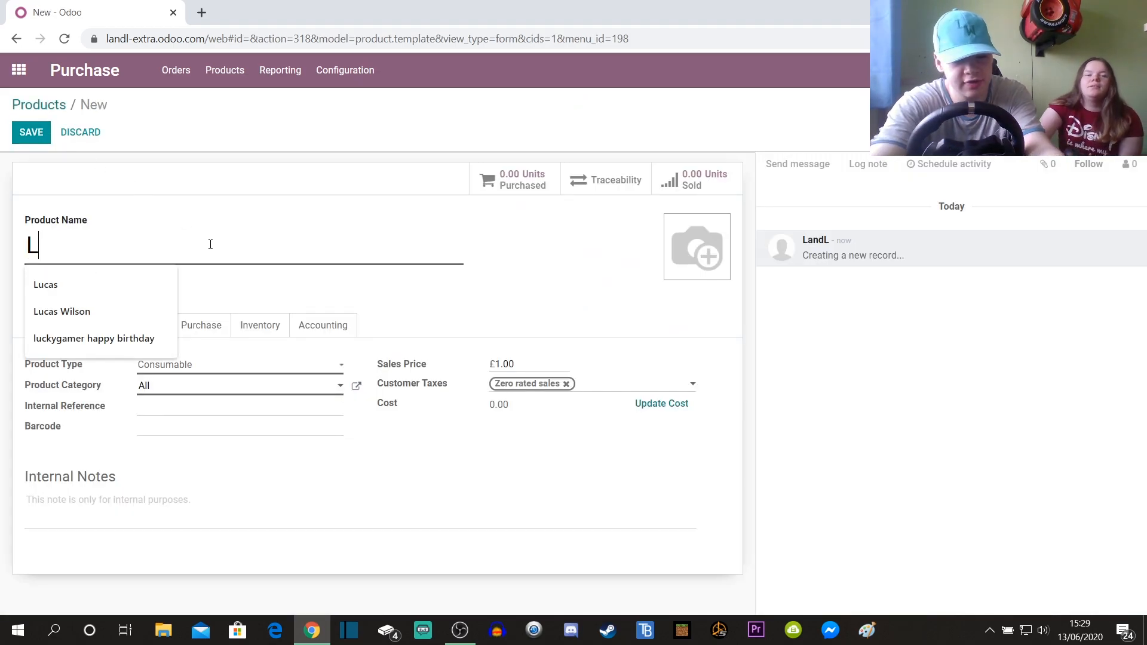
pyautogui.write('arge Des')
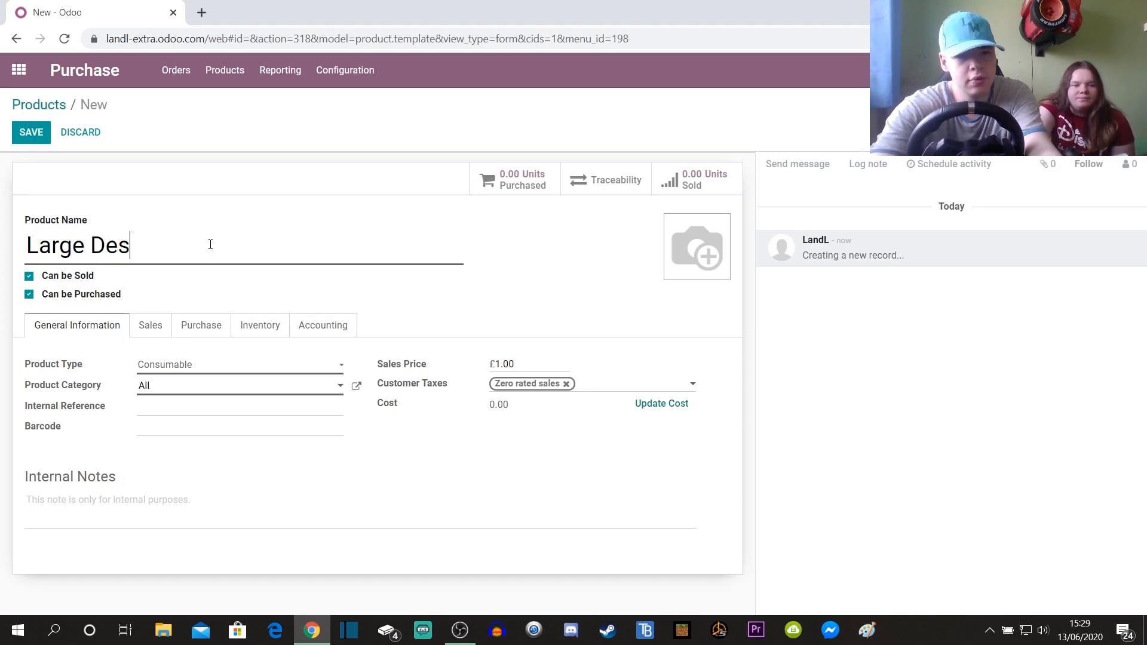
pyautogui.write('k')
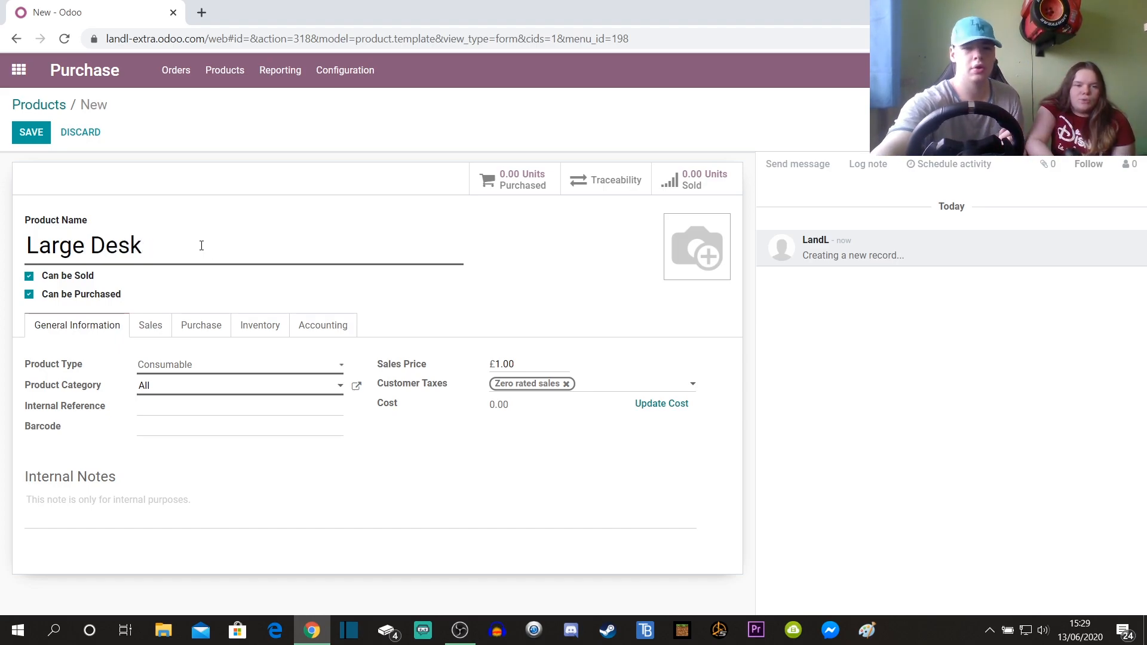
pyautogui.moveTo(308, 375)
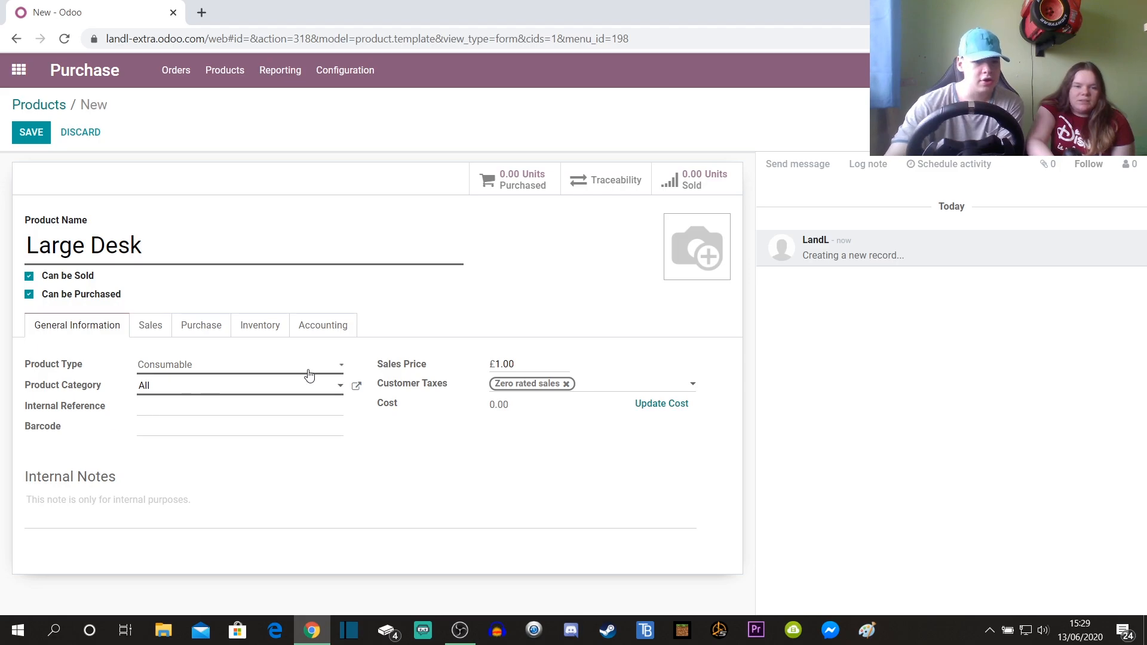
pyautogui.click(238, 364)
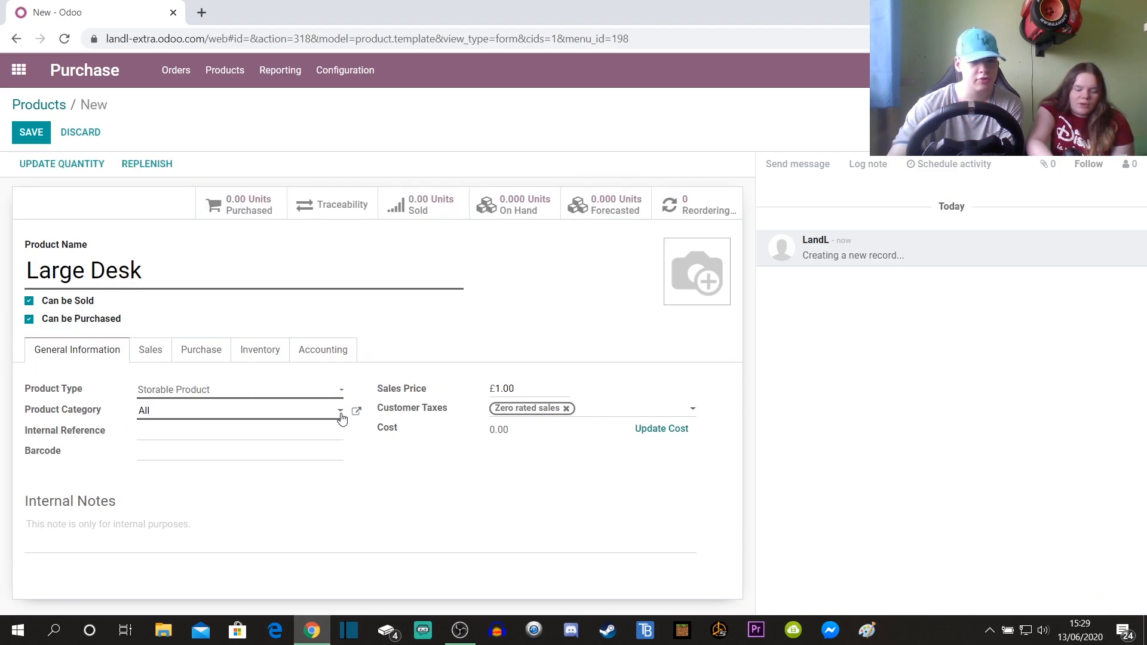
# Step: Set the Large Desk sales price to 220.00
pyautogui.click(338, 409)
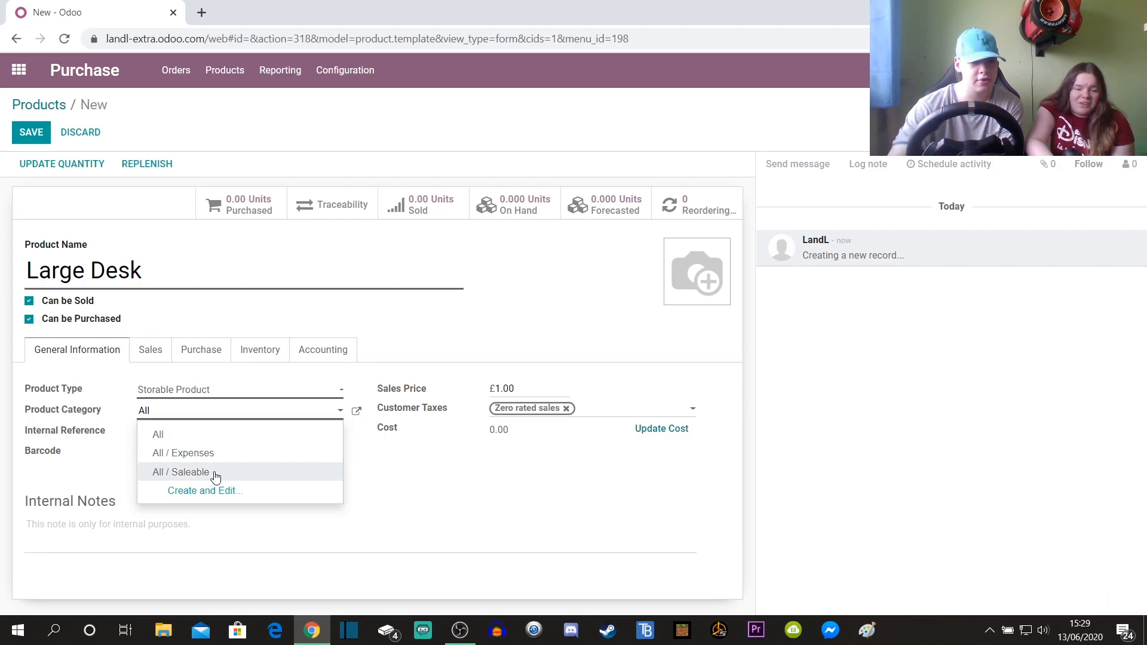
pyautogui.click(220, 431)
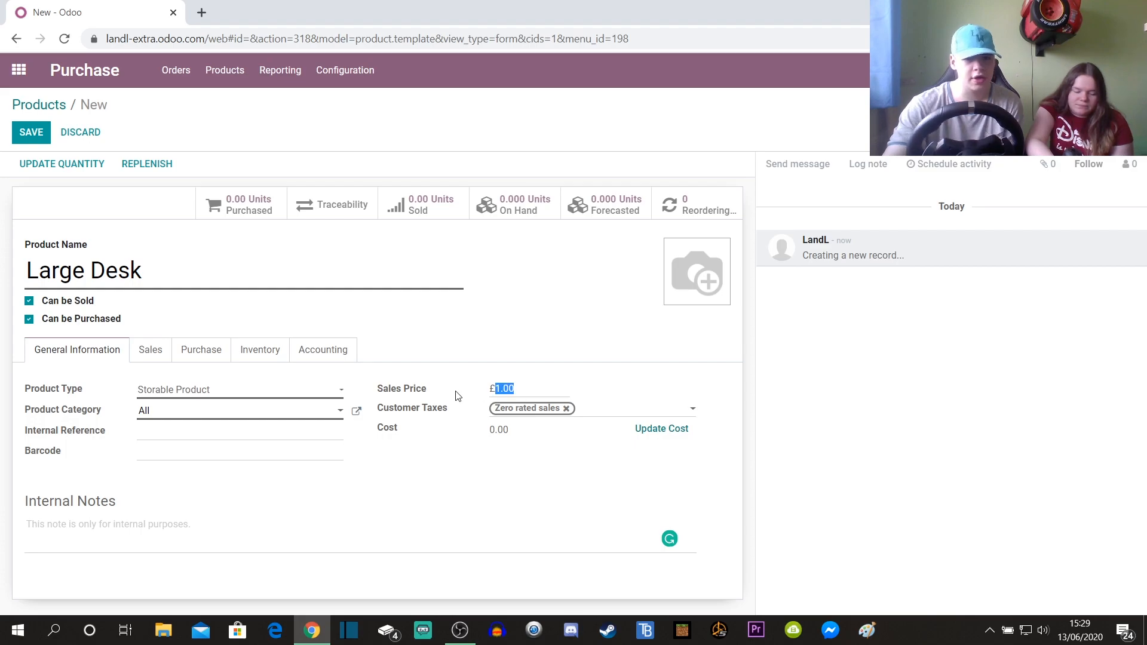
pyautogui.write('220')
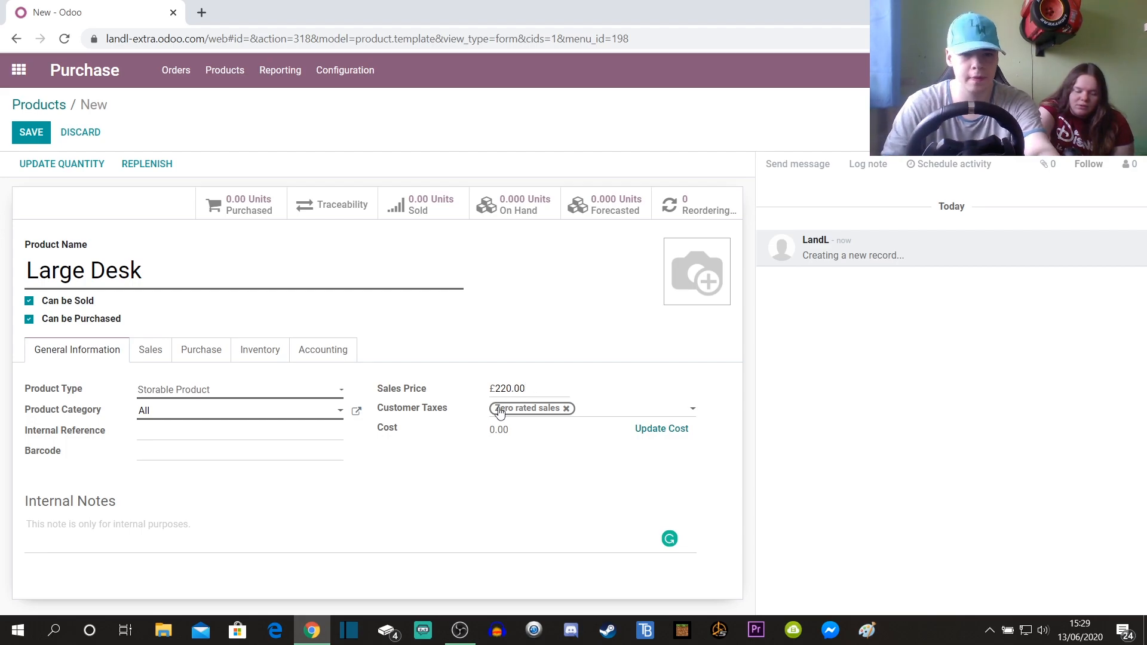
pyautogui.click(498, 429)
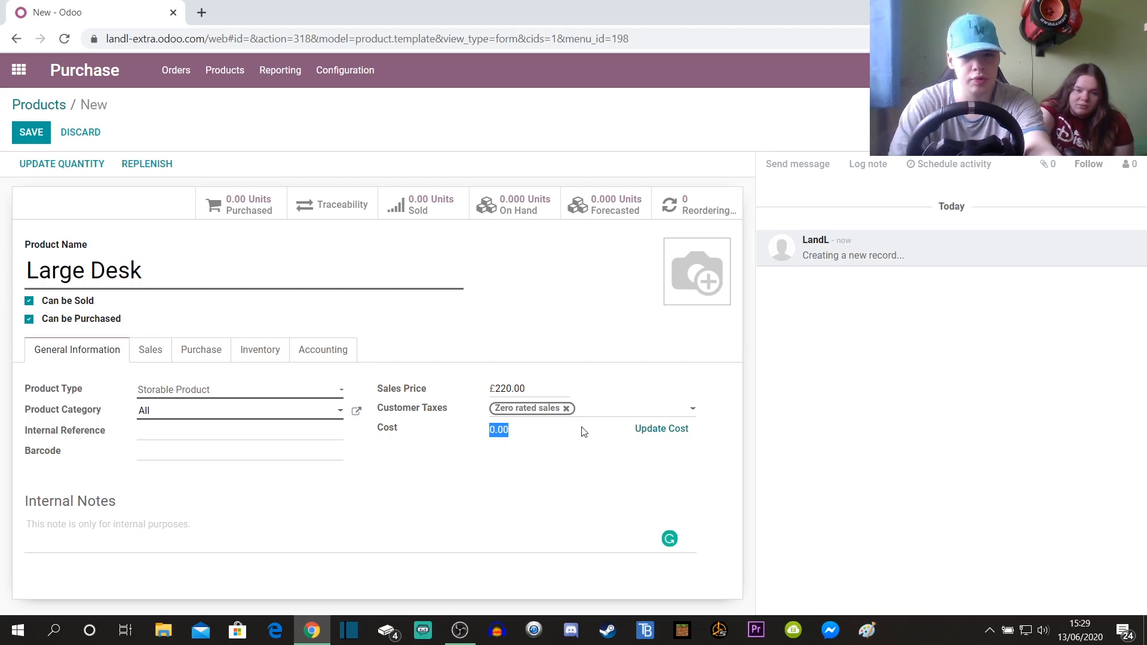
# Step: Update the Large Desk standard cost to 140.00 via Change Standard Price and apply it
pyautogui.click(500, 430)
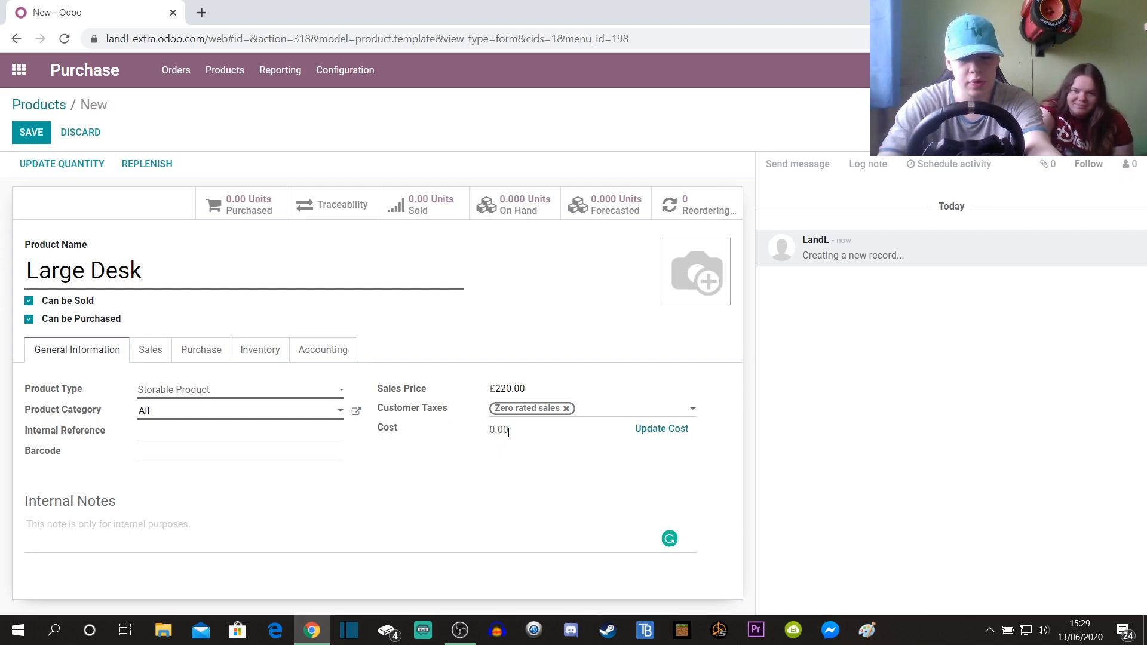
pyautogui.click(661, 428)
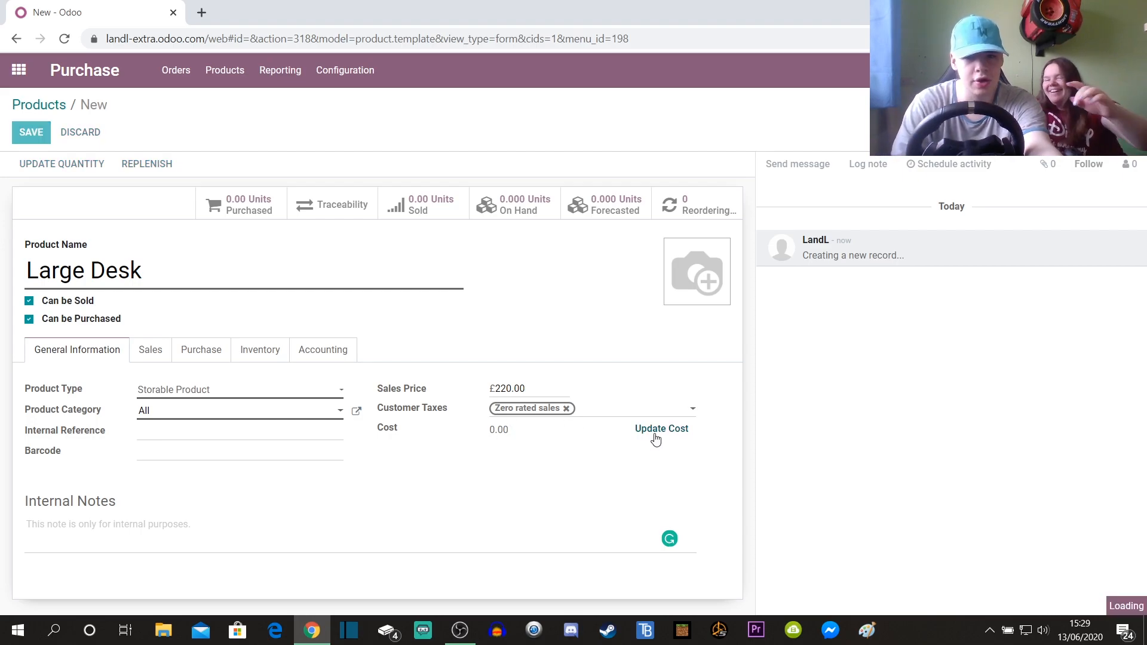
pyautogui.click(661, 428)
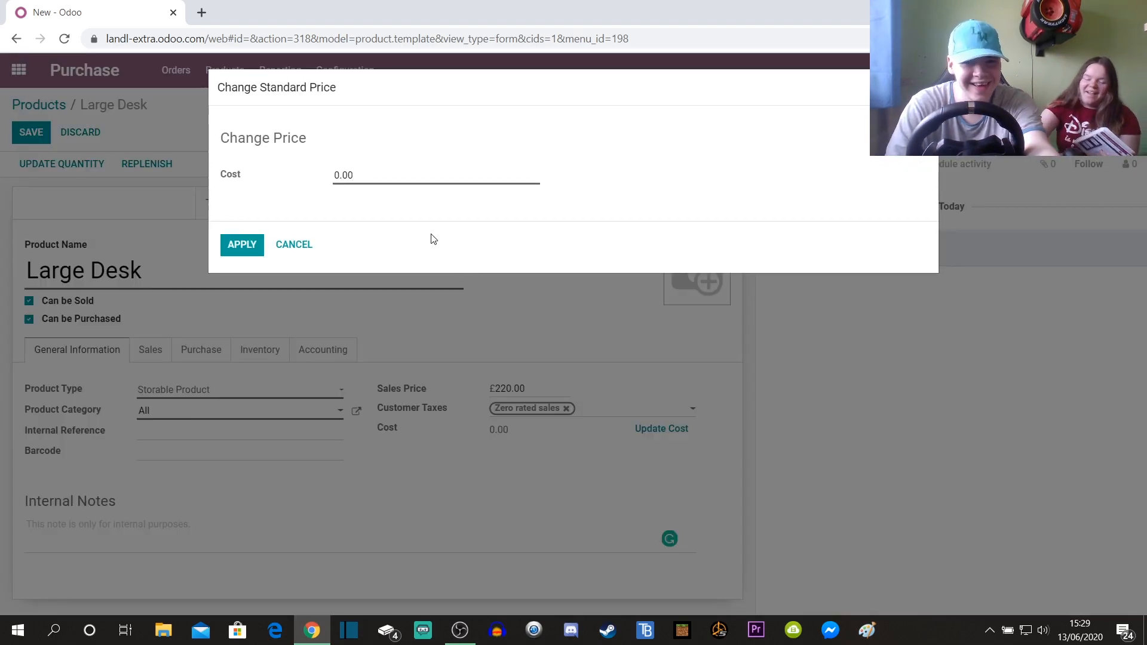
pyautogui.write('1')
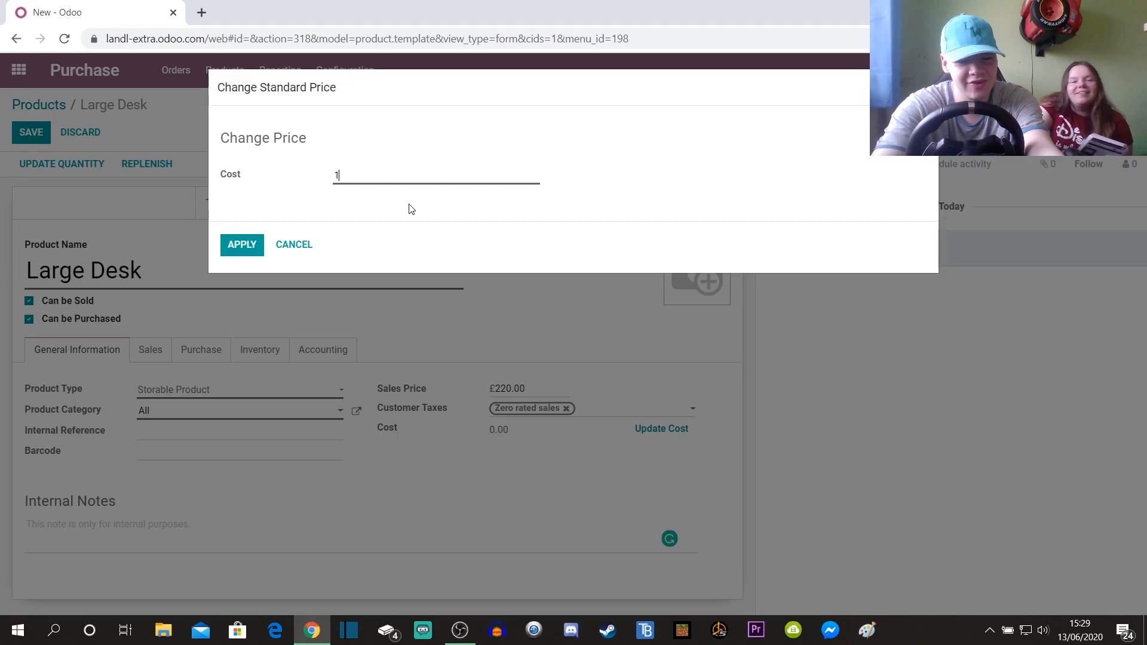
pyautogui.write('140.00')
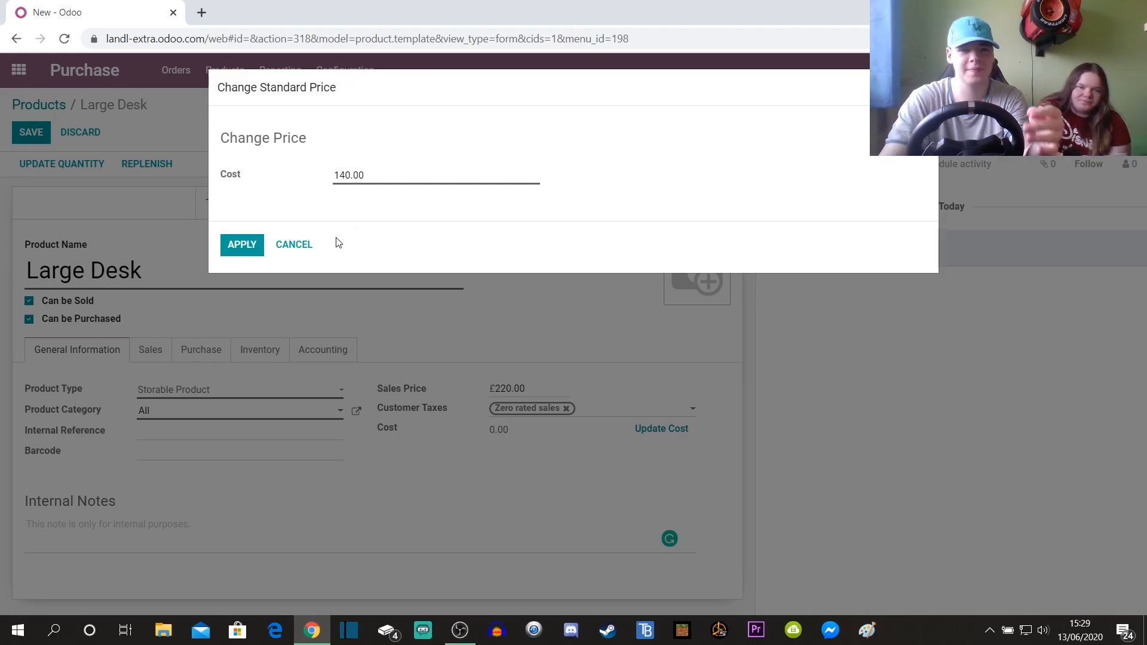
pyautogui.click(242, 244)
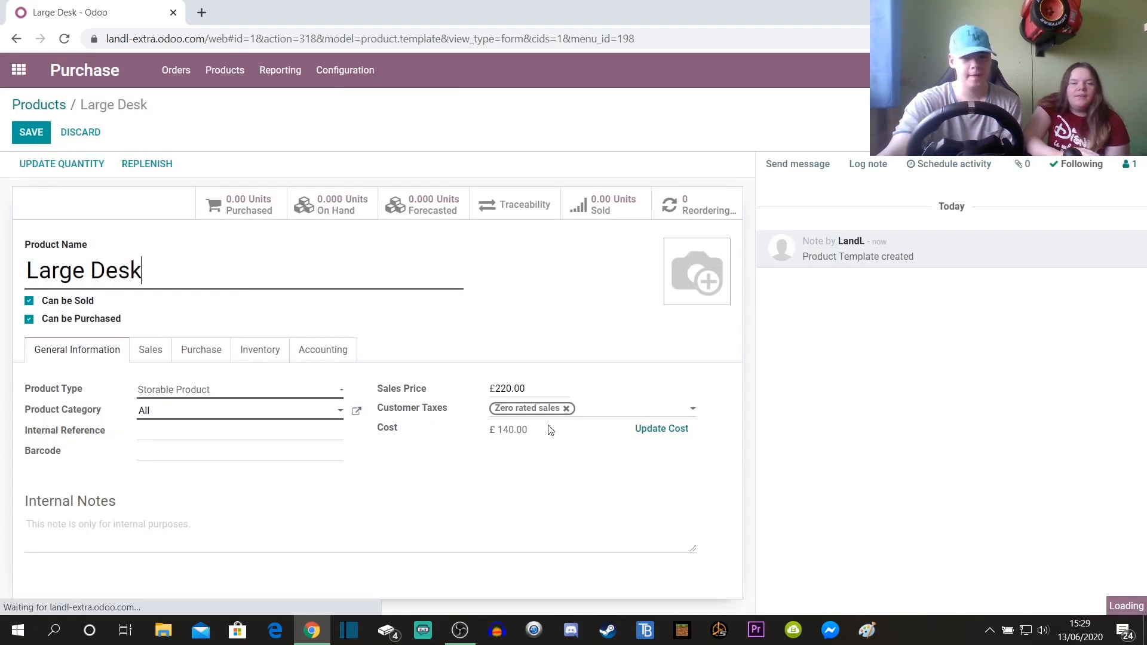
pyautogui.moveTo(566, 409)
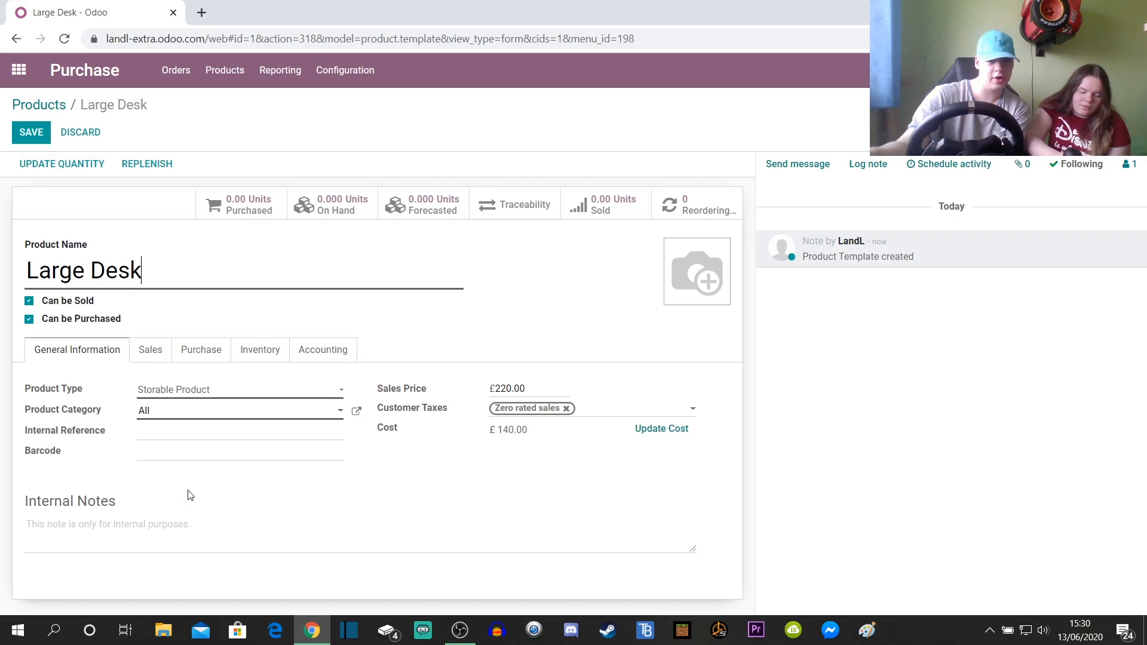
# Step: Add a vendor price line on the Purchase tab and create new vendor Wood Corner for it
pyautogui.click(201, 350)
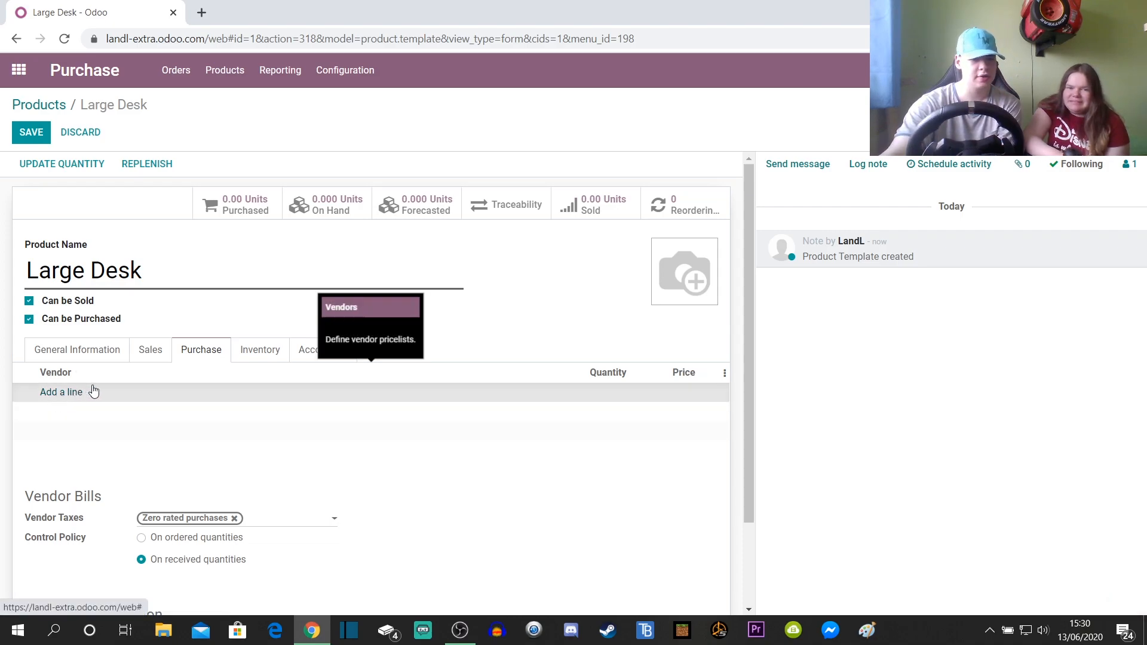
pyautogui.click(61, 392)
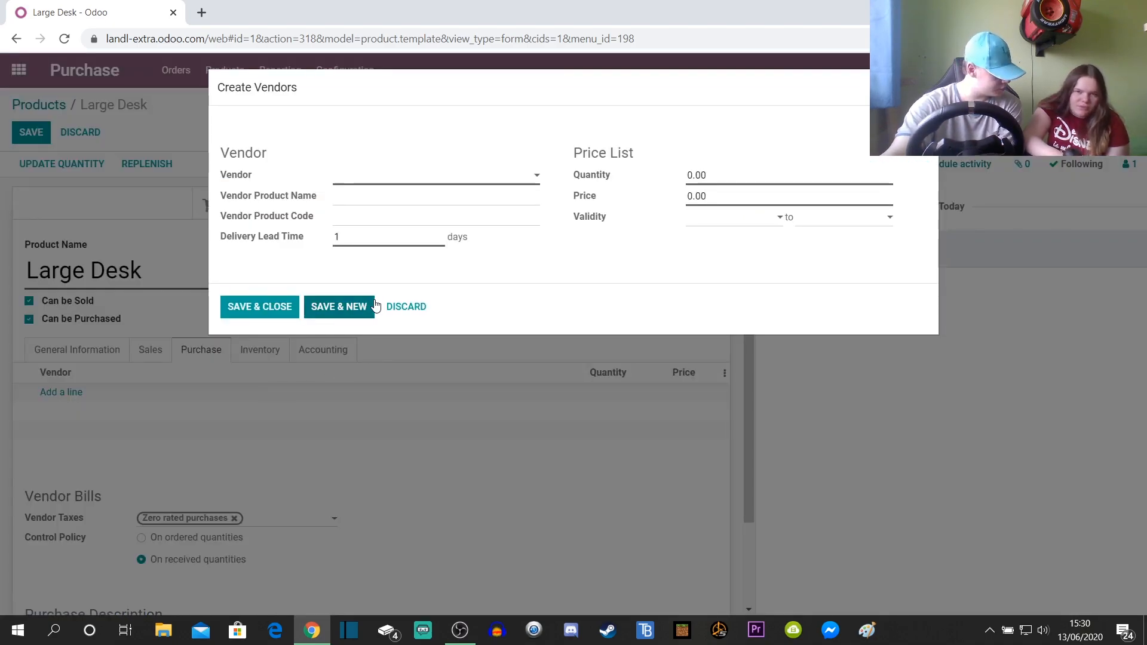
pyautogui.write('Woof')
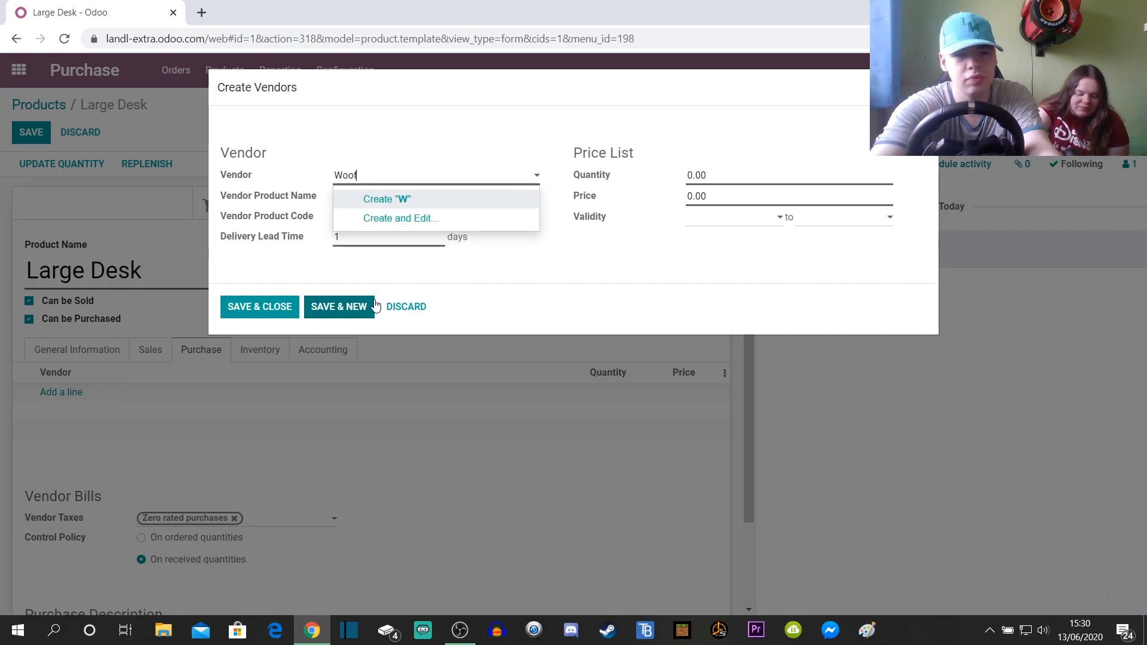
pyautogui.write('Wood Corne')
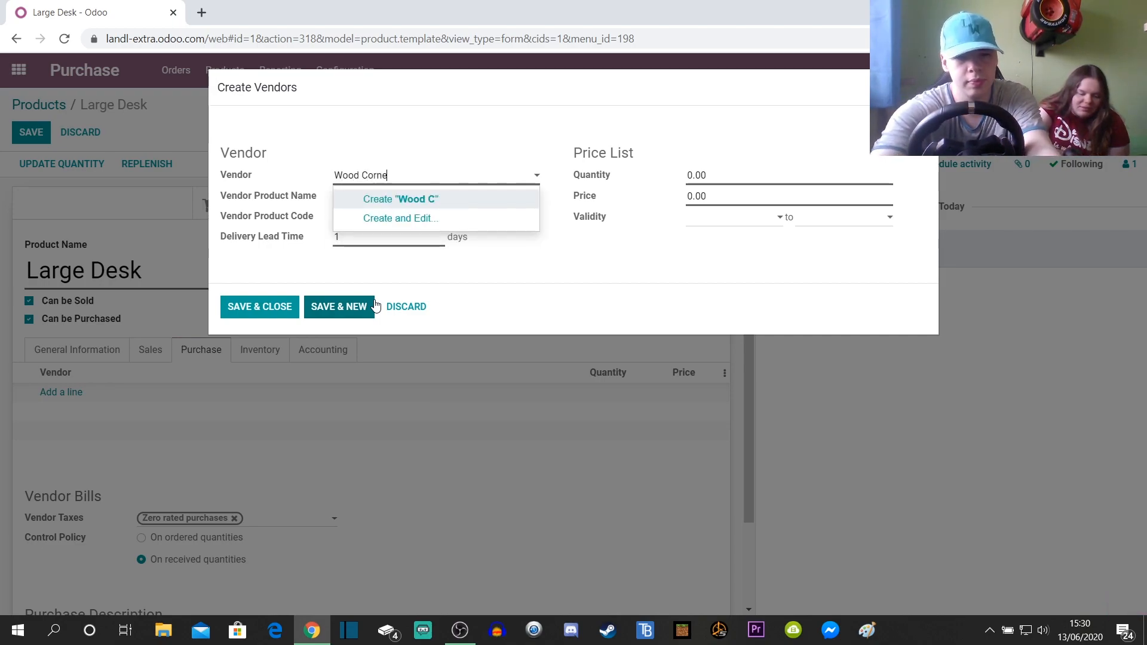
pyautogui.click(401, 198)
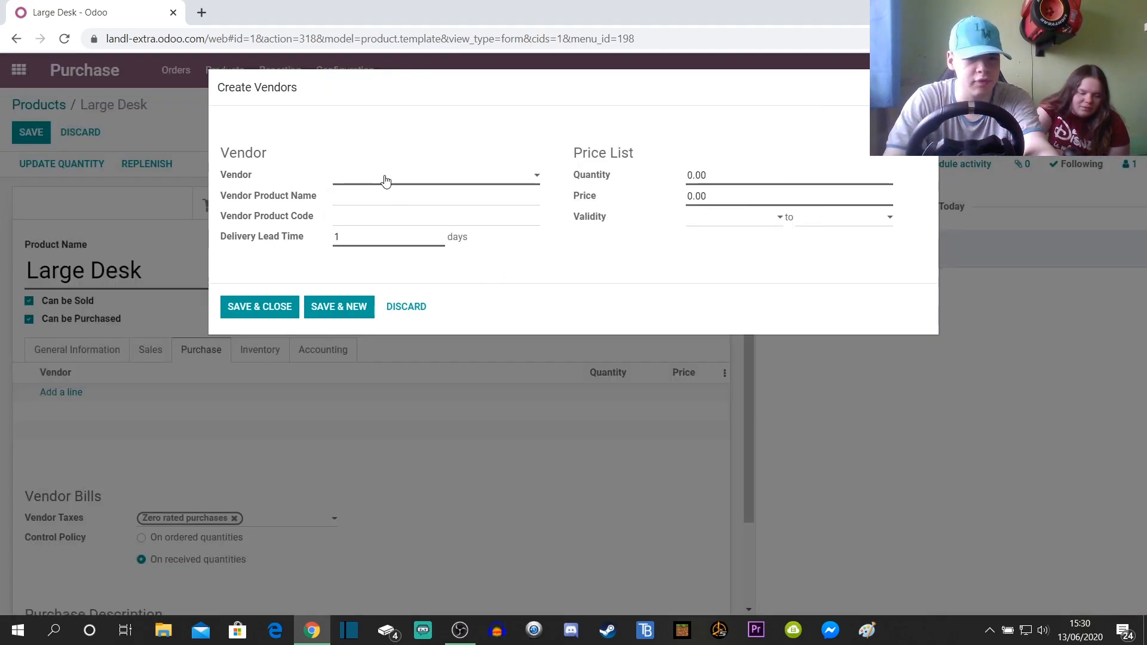
pyautogui.click(435, 175)
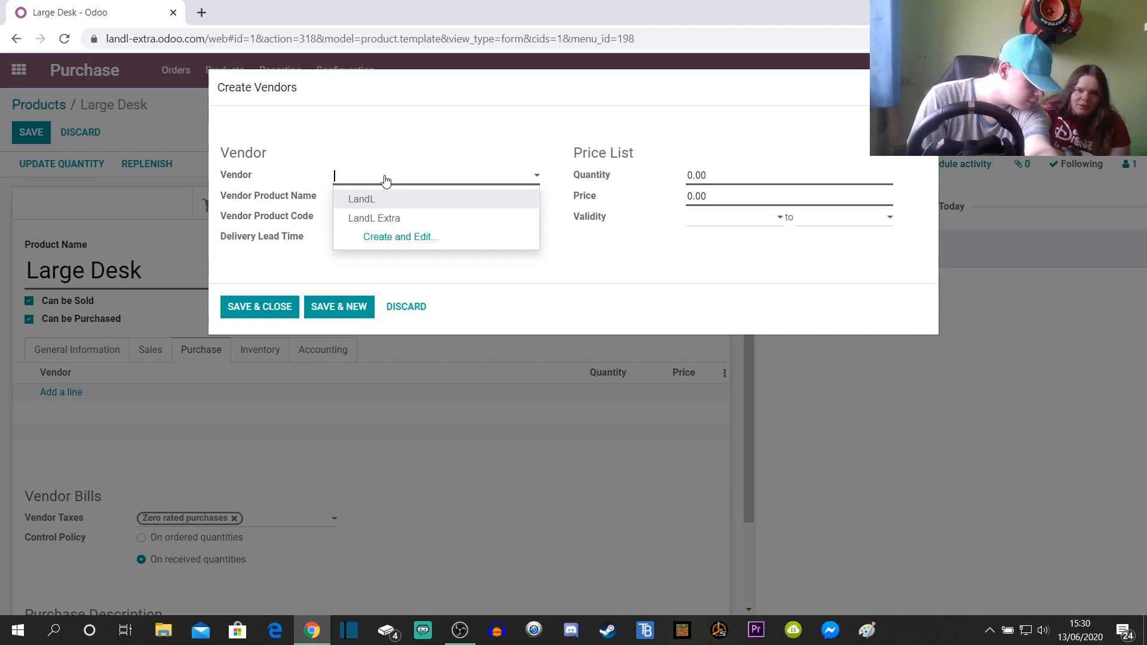
pyautogui.write('Wood Cornwr')
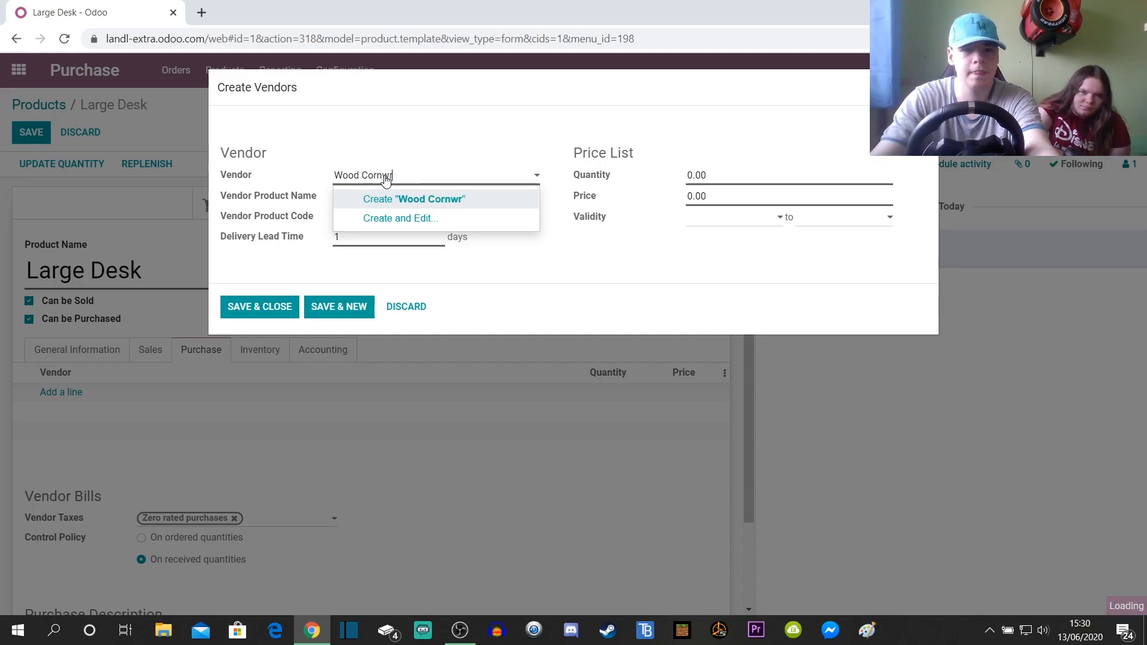
pyautogui.click(399, 217)
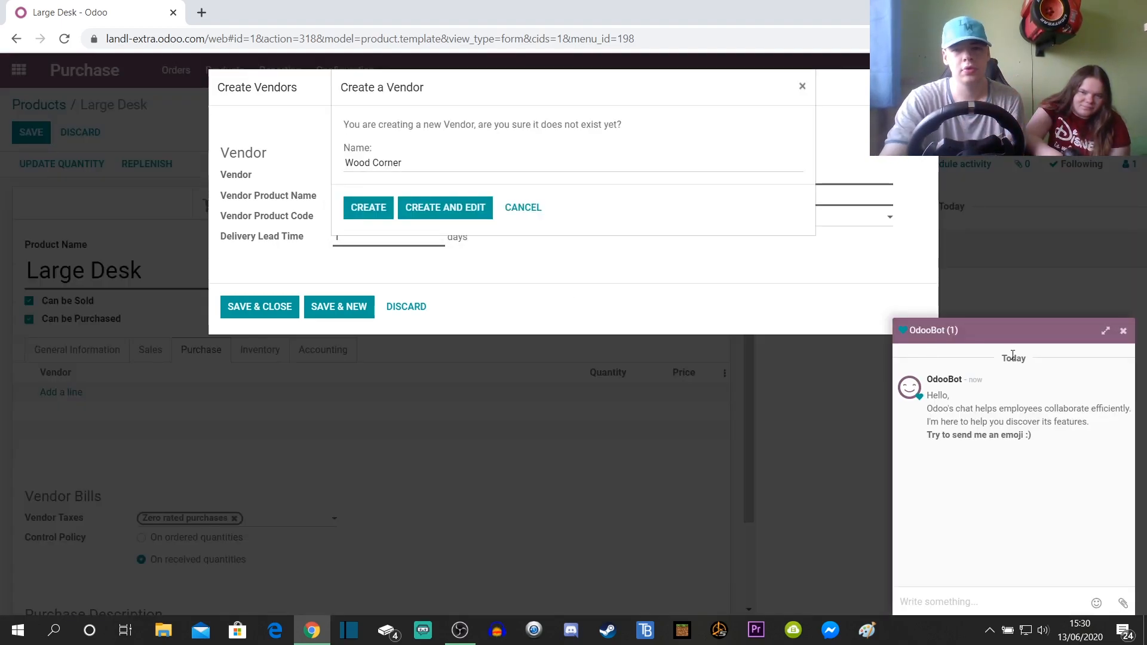
pyautogui.click(368, 207)
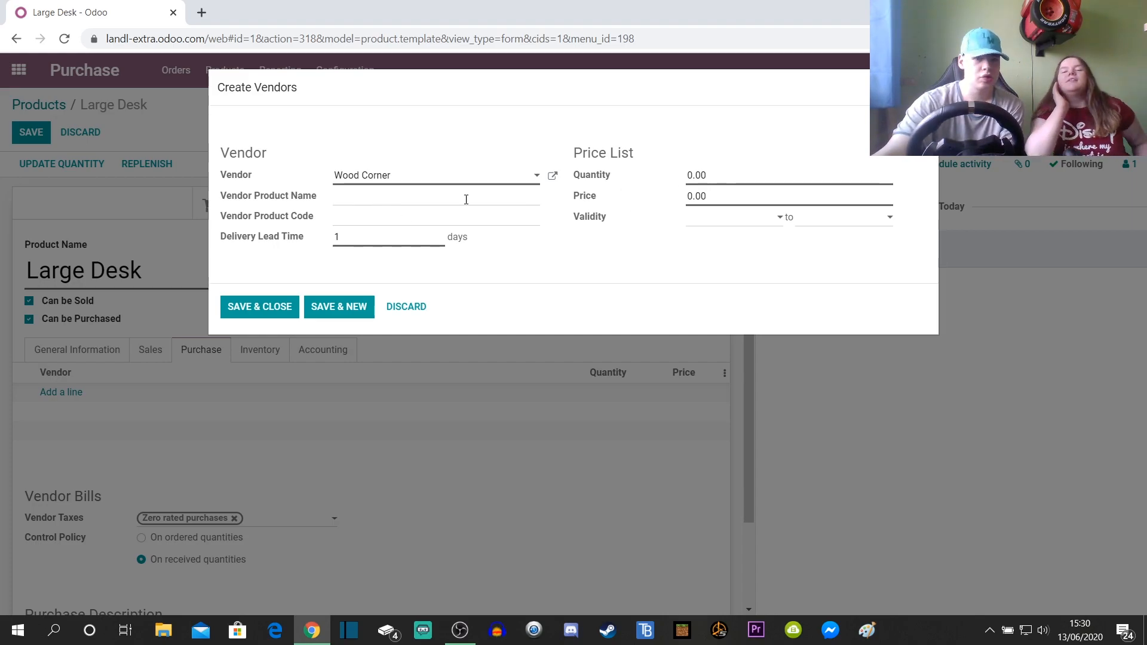
pyautogui.write('0')
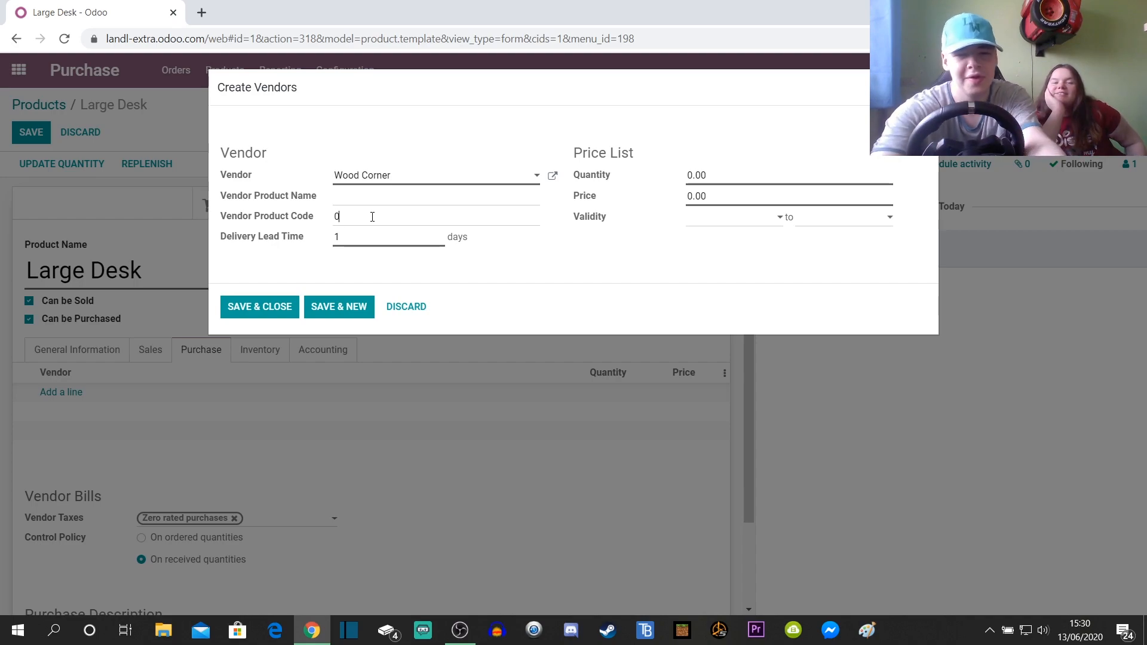
pyautogui.write('000000000')
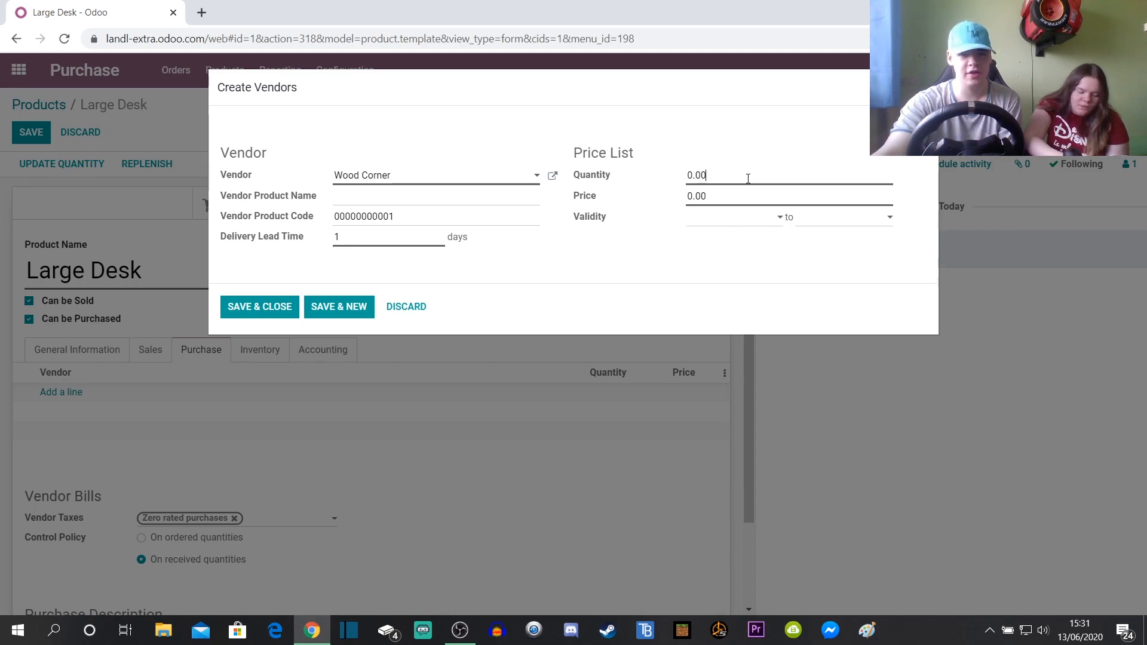
pyautogui.write('1')
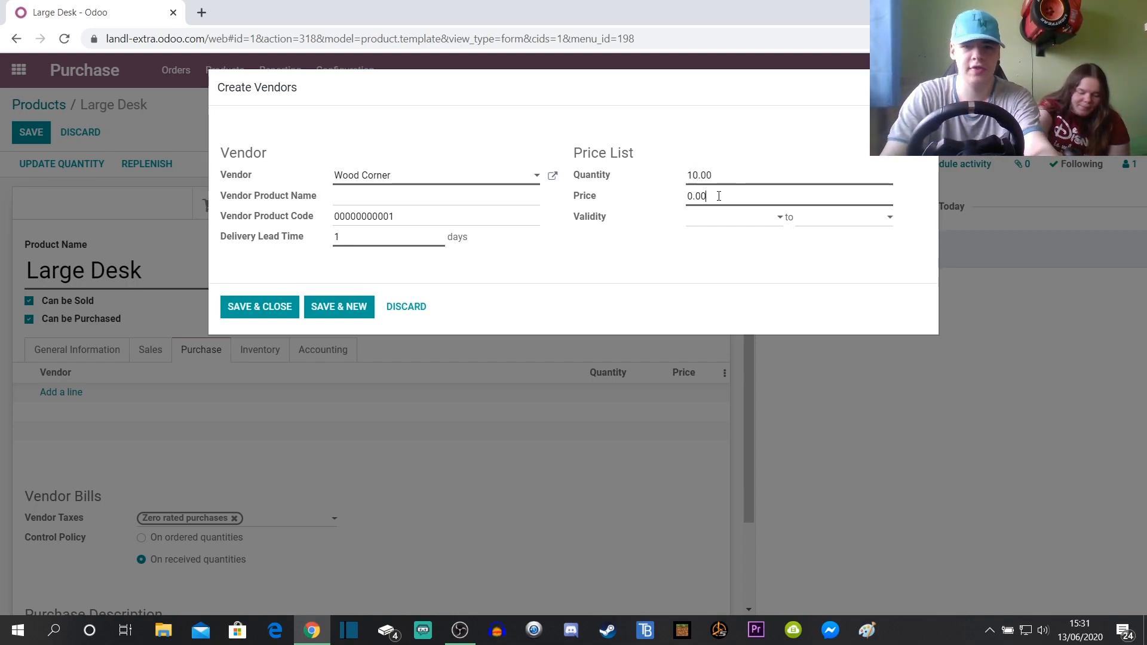
pyautogui.write('100')
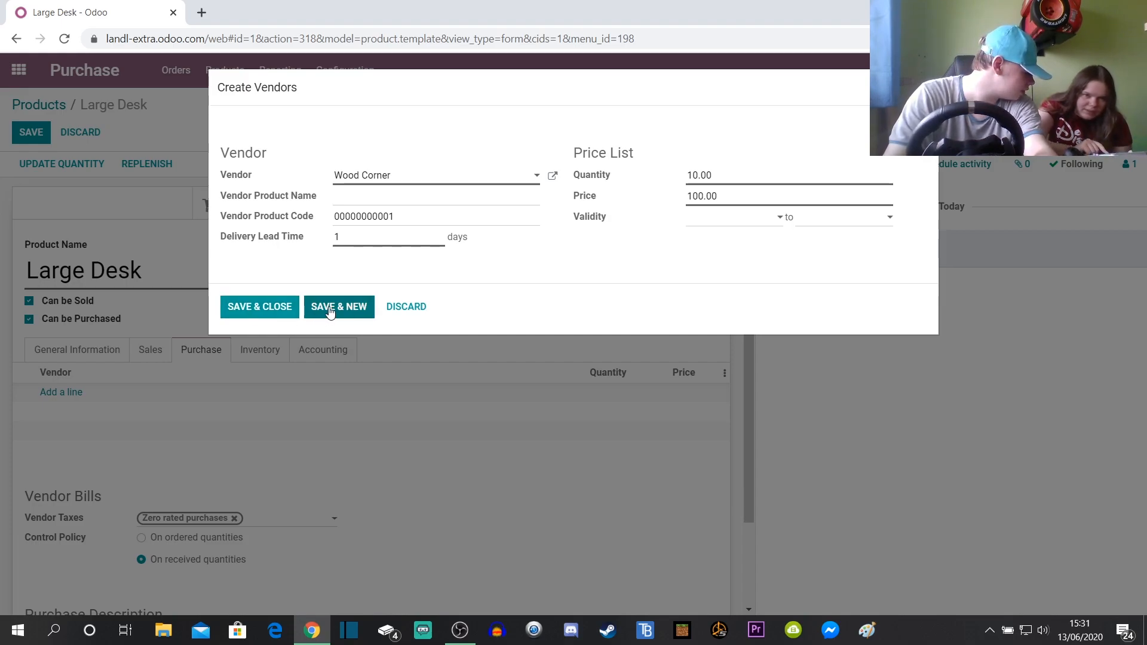
# Step: Save the first line and start a second vendor line for Wood Corner
pyautogui.click(338, 308)
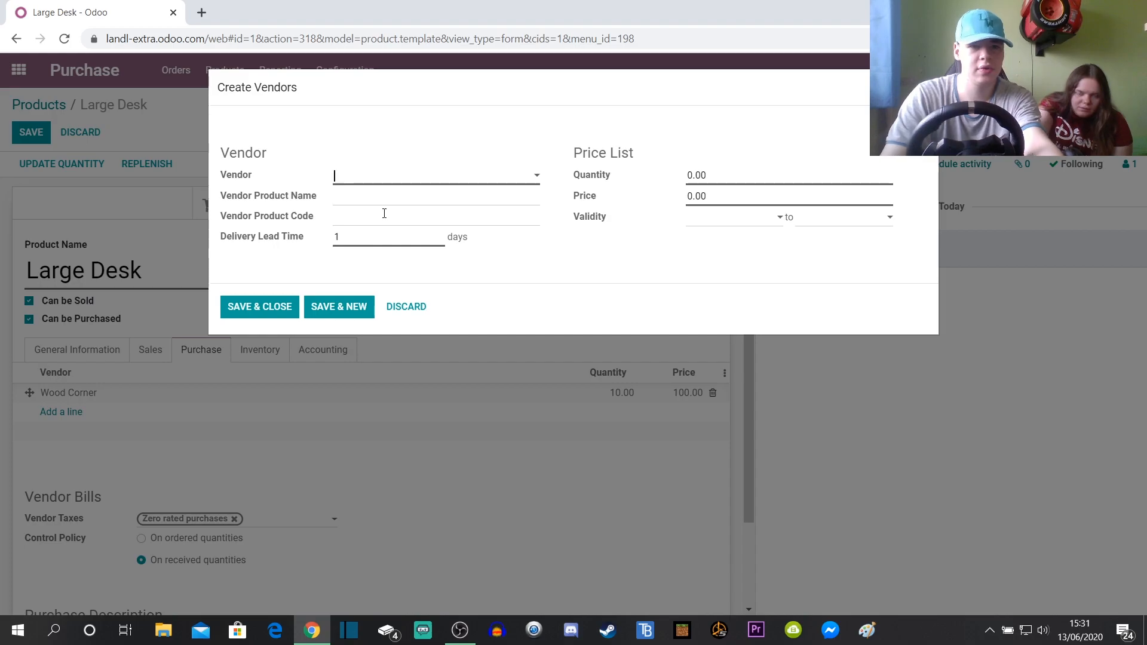
pyautogui.write('Wood Corne')
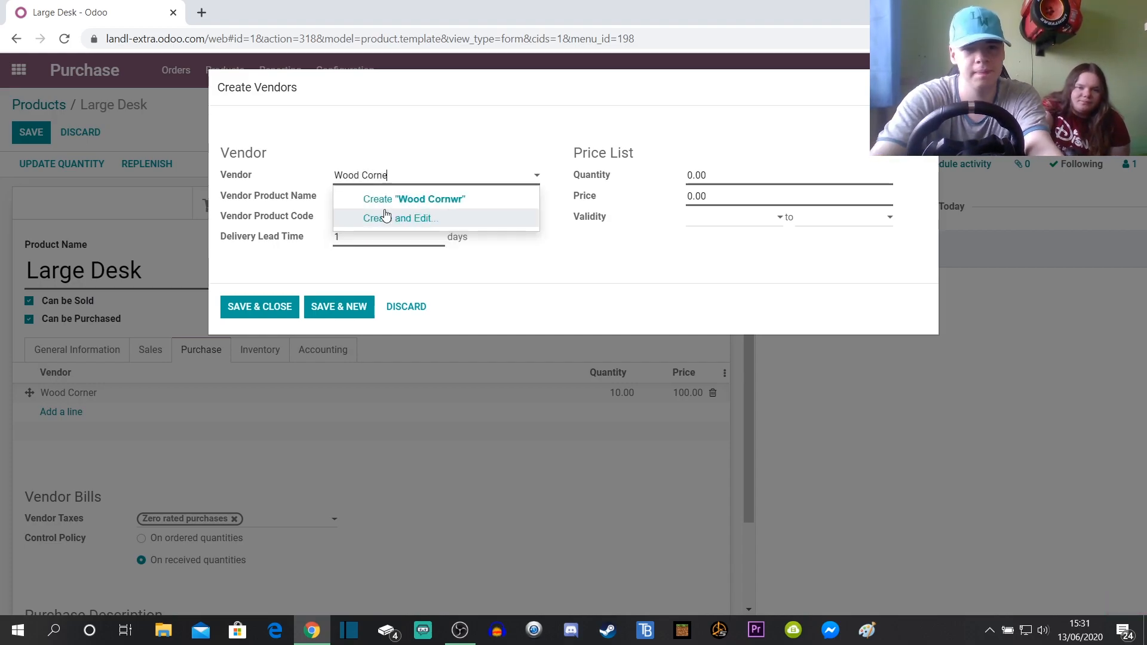
pyautogui.click(415, 199)
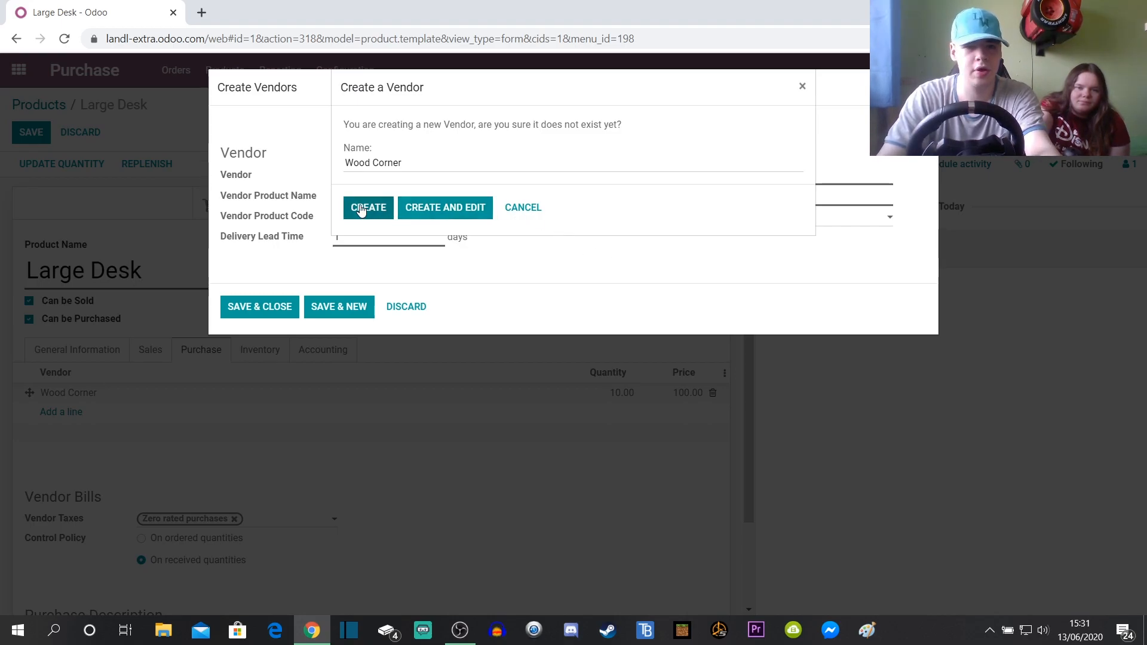
pyautogui.click(368, 207)
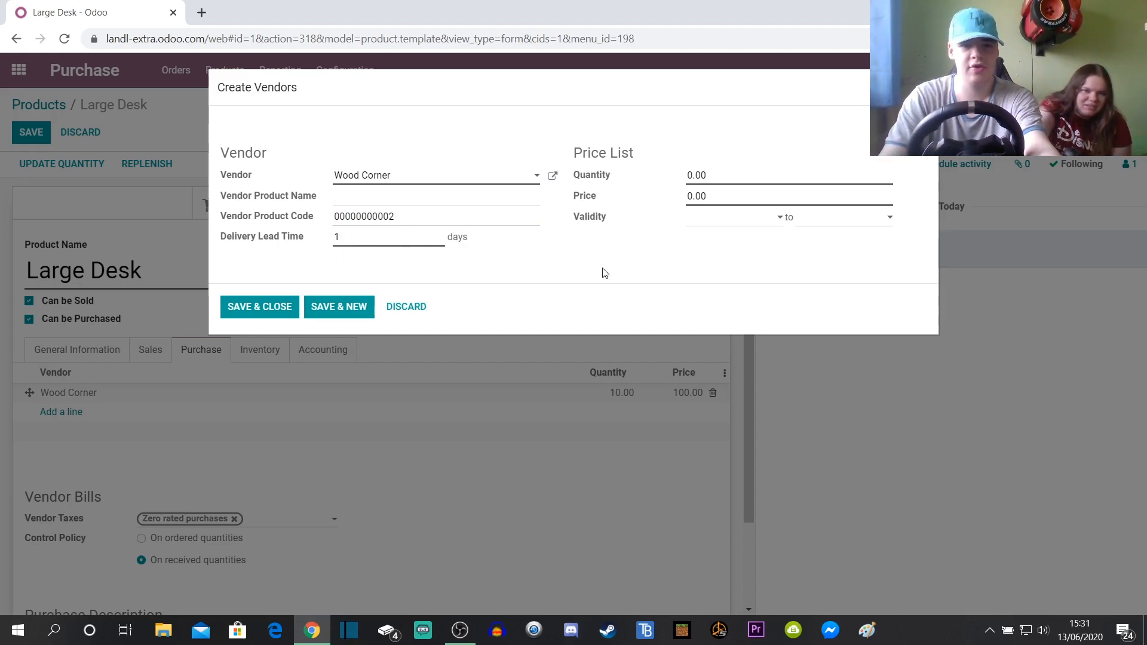
pyautogui.click(425, 216)
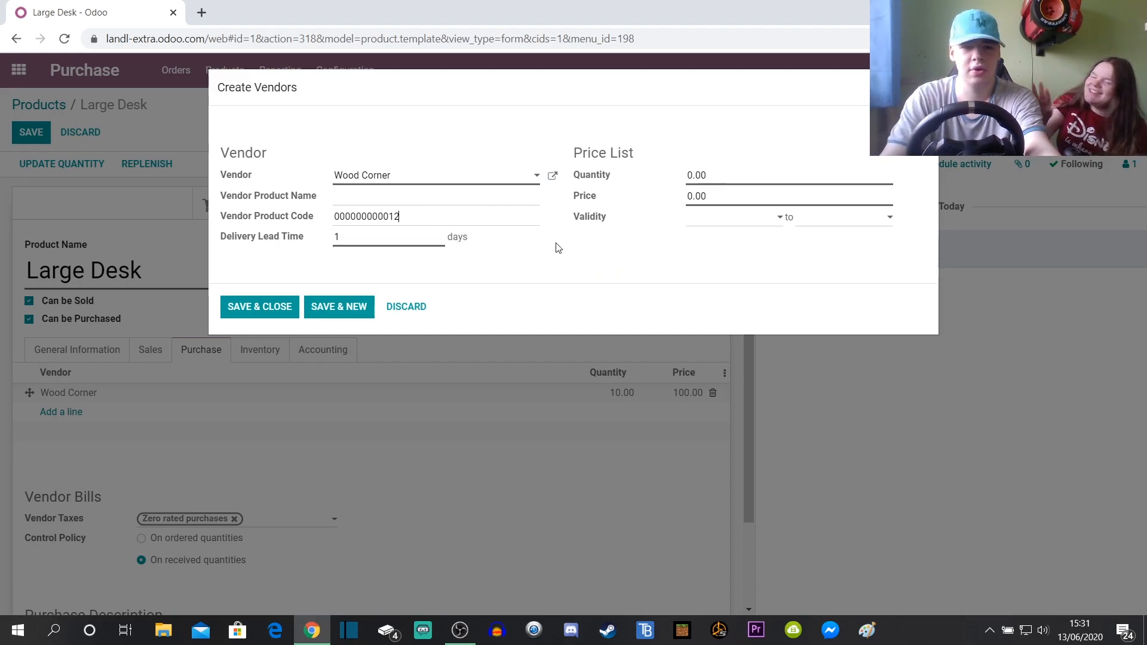
pyautogui.press('Backspace')
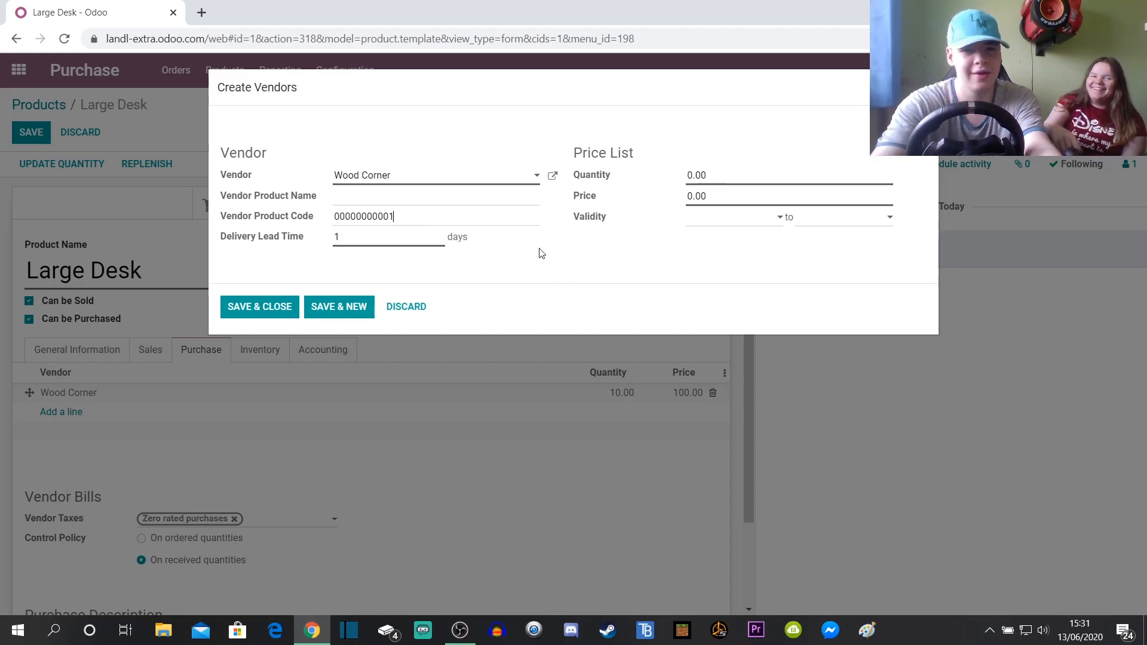
pyautogui.click(435, 217)
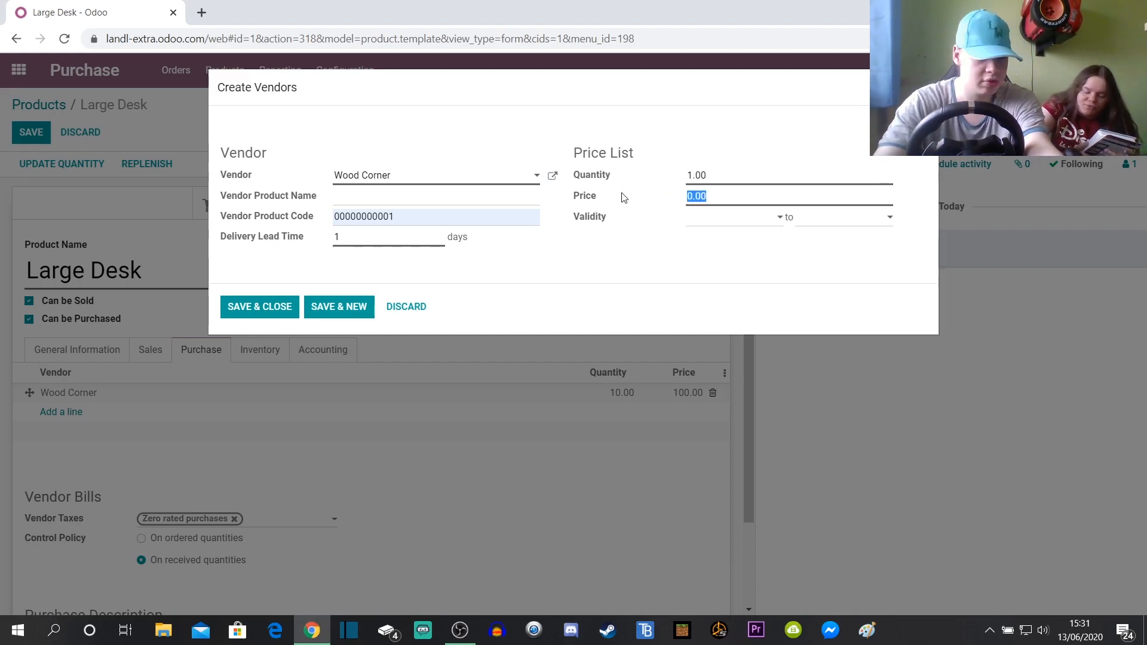
pyautogui.write('140.00')
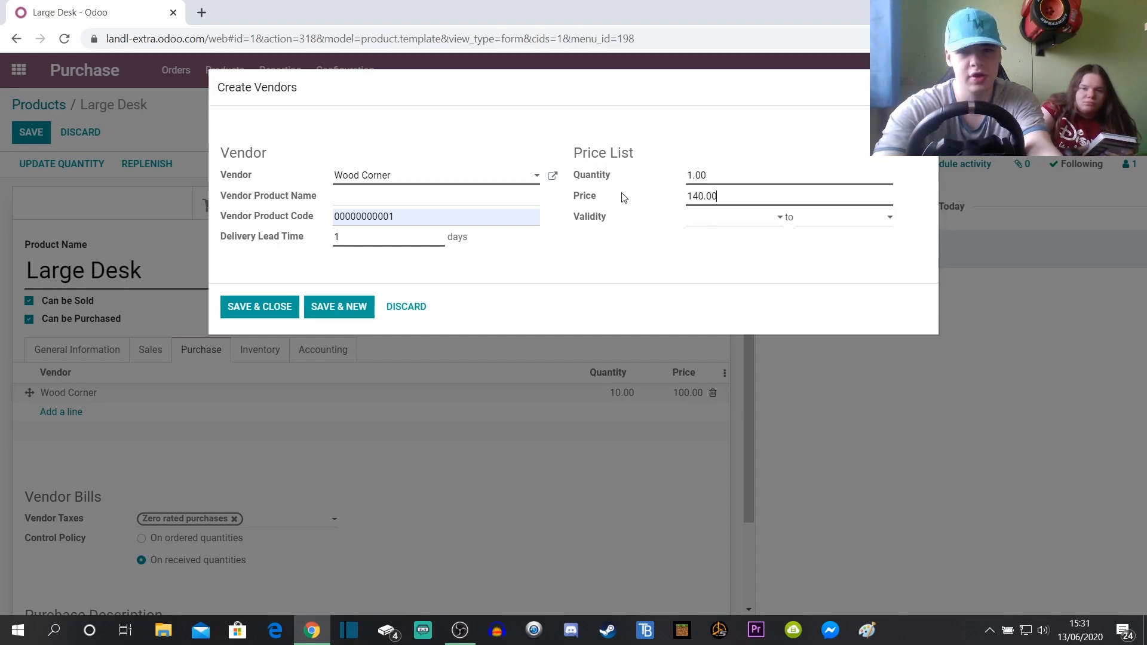
pyautogui.moveTo(333, 299)
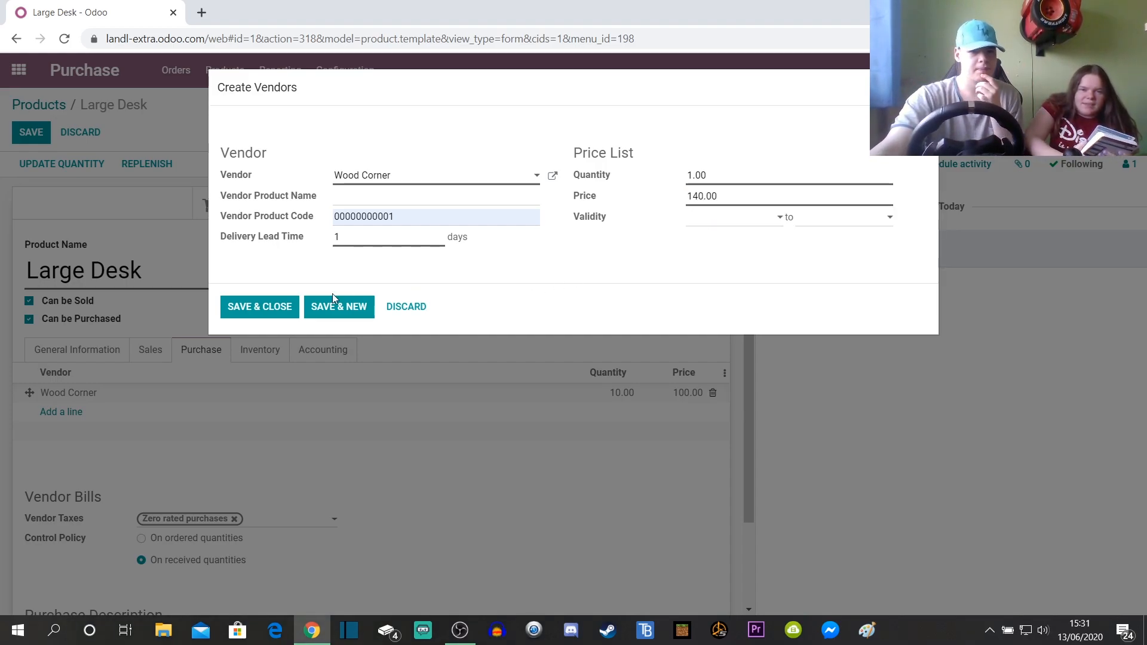
pyautogui.click(260, 307)
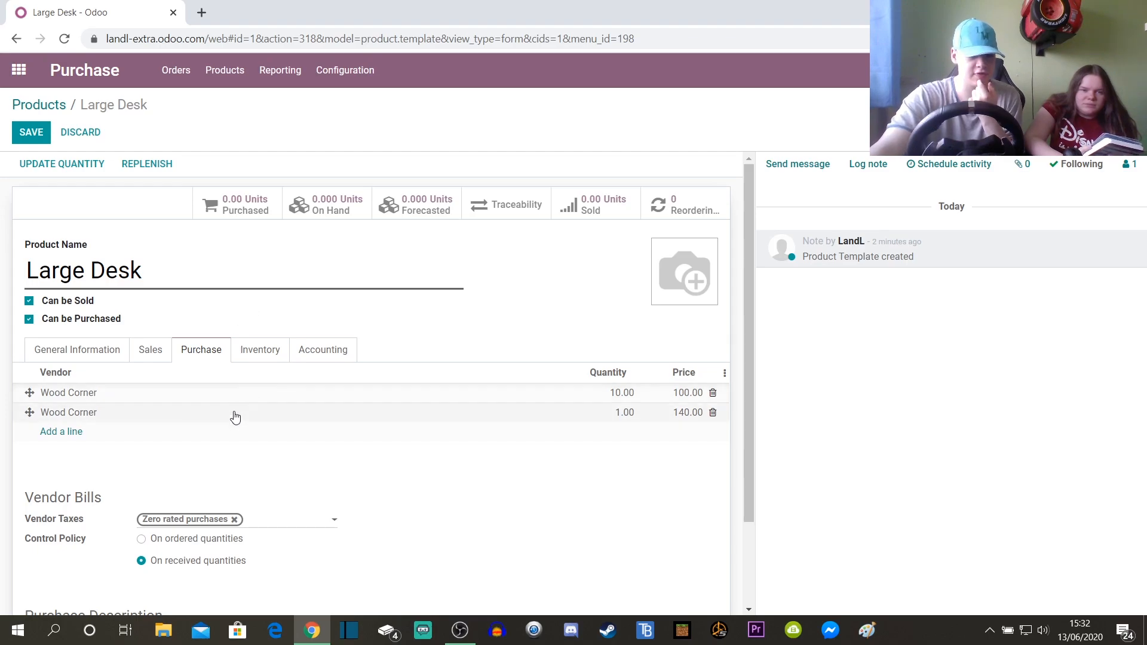
pyautogui.moveTo(166, 403)
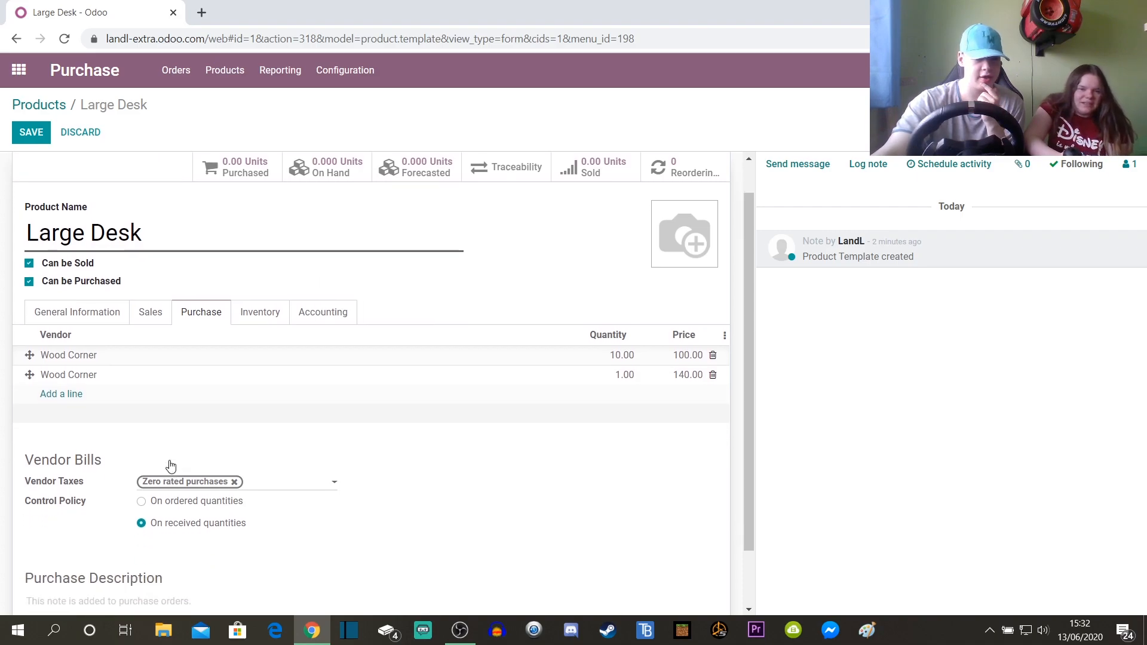
# Step: Save Large Desk with both vendor lines and view General Information: sales price £220.00, cost £140.00
pyautogui.scroll(-3)
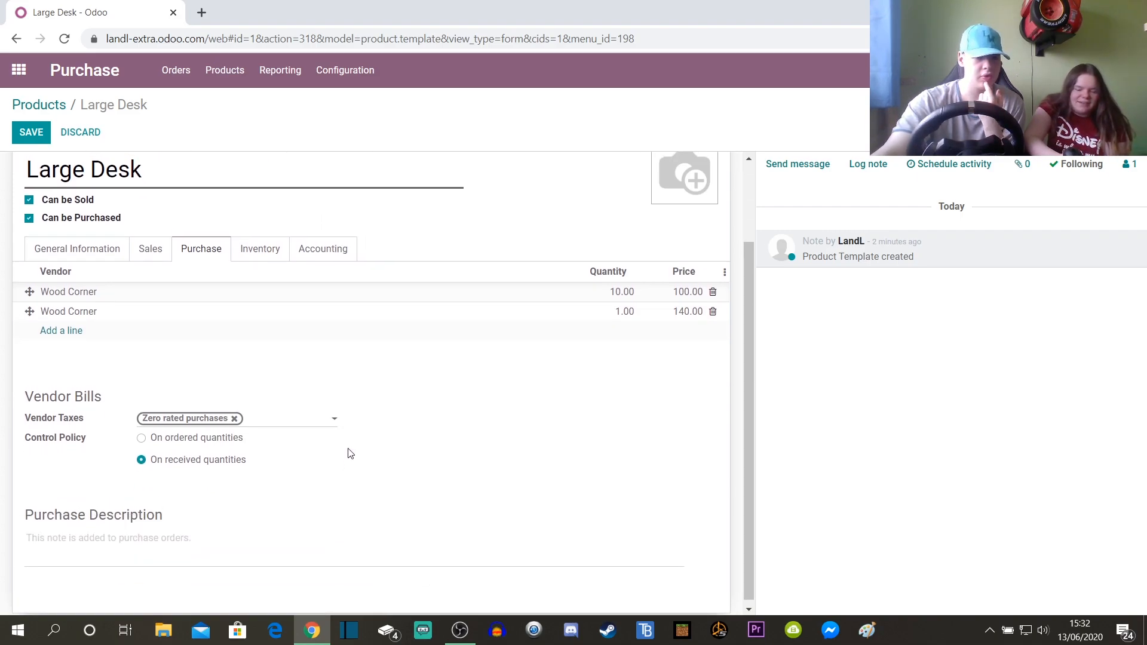
pyautogui.click(31, 133)
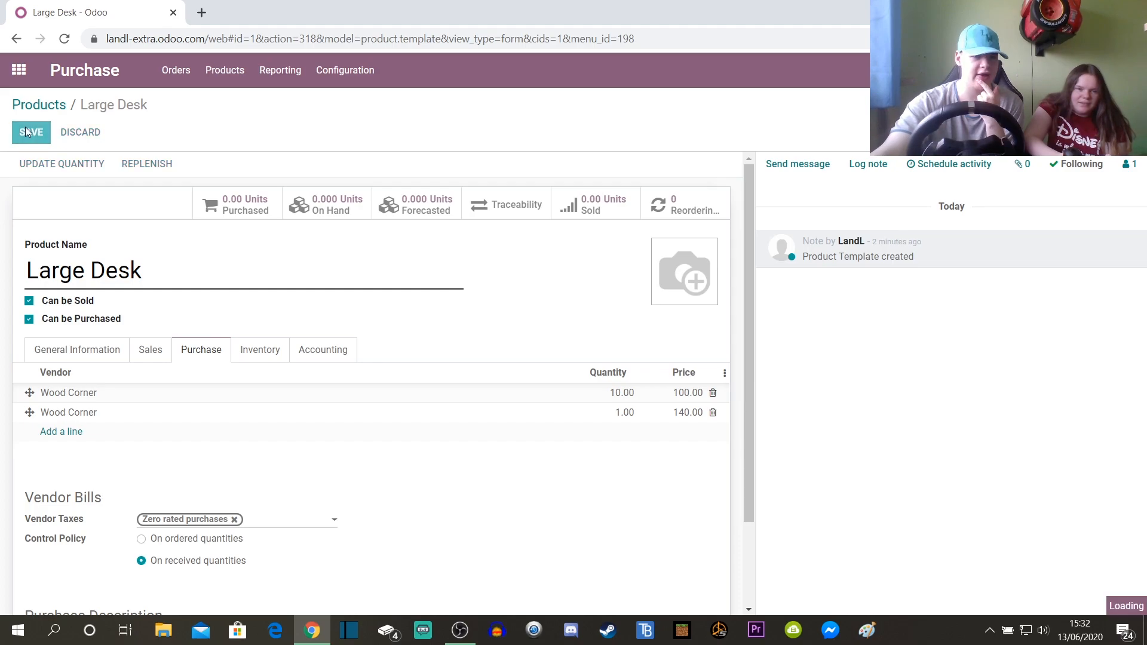
pyautogui.click(31, 132)
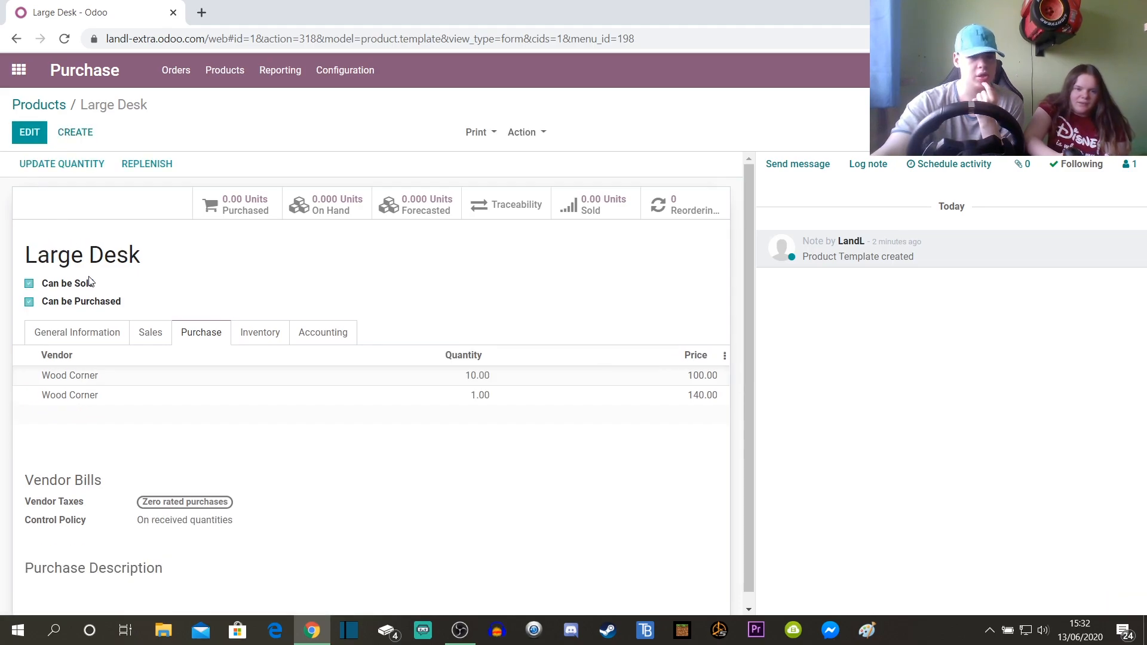
pyautogui.moveTo(76, 332)
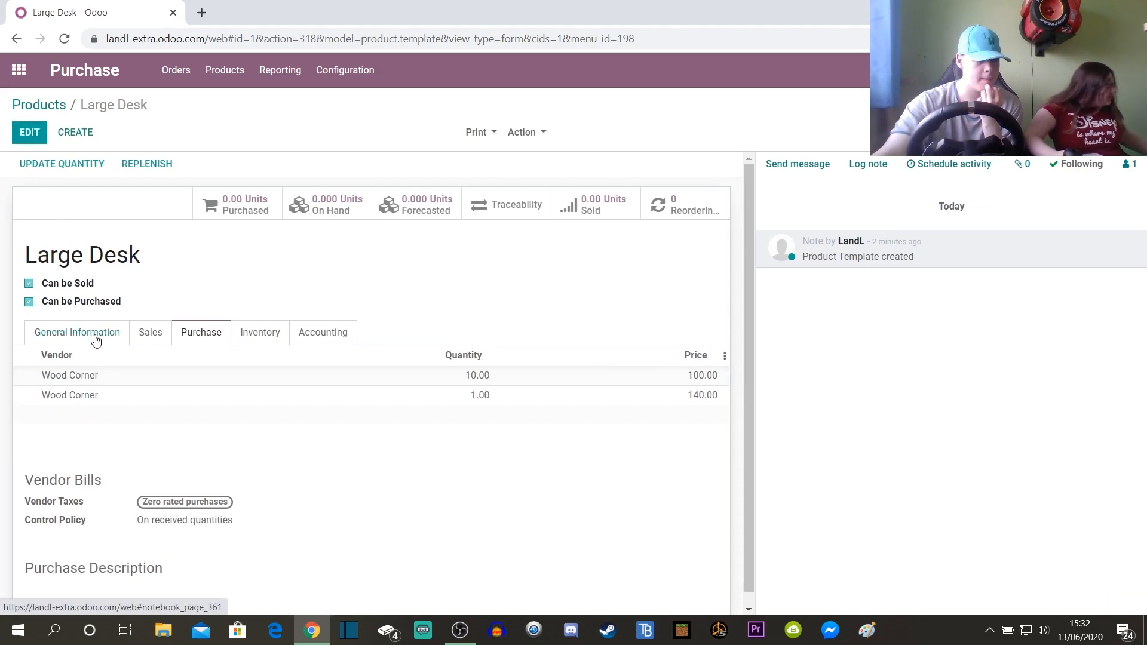
pyautogui.click(76, 333)
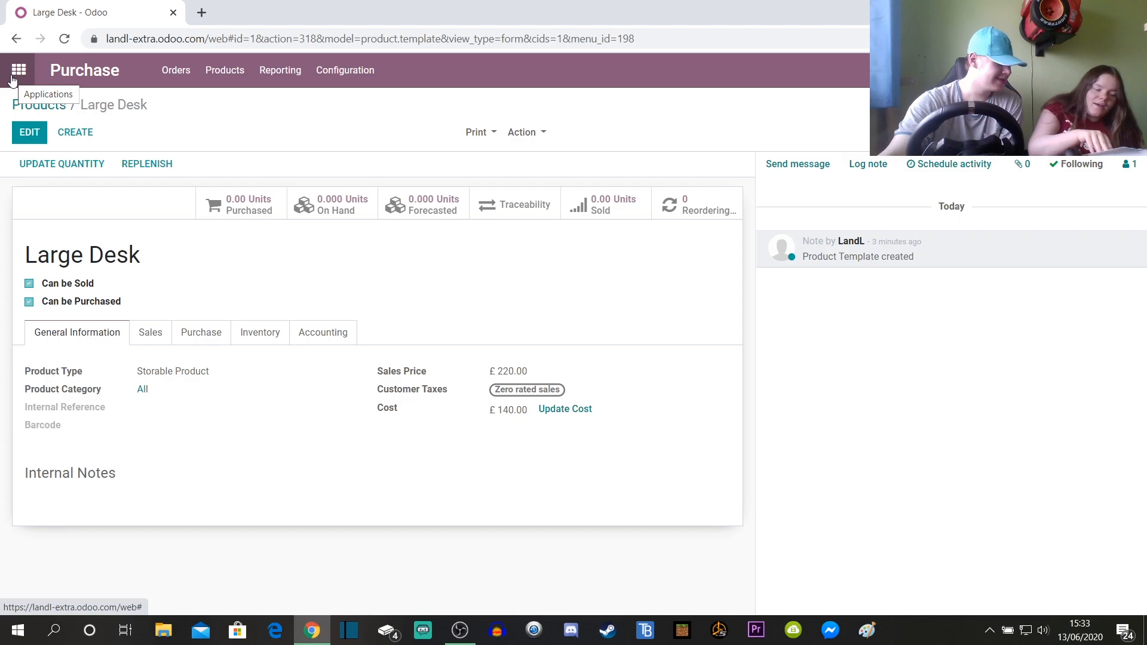
# Step: Go to the Purchase app's Requests for Quotation list and start a new RFQ
pyautogui.click(18, 69)
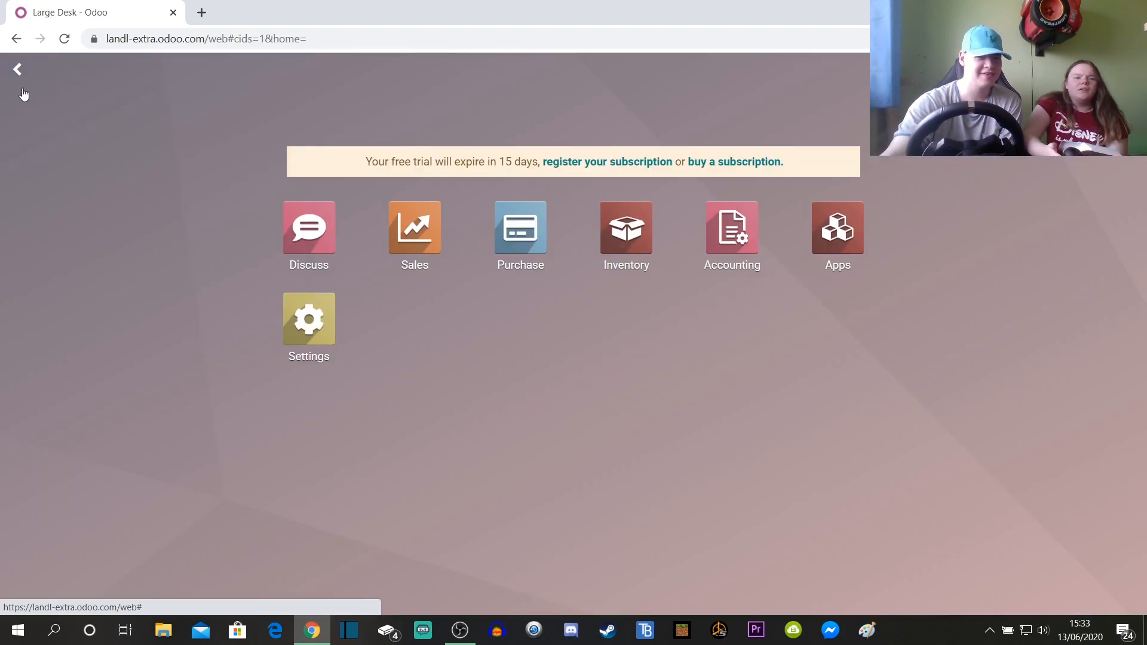
pyautogui.click(520, 226)
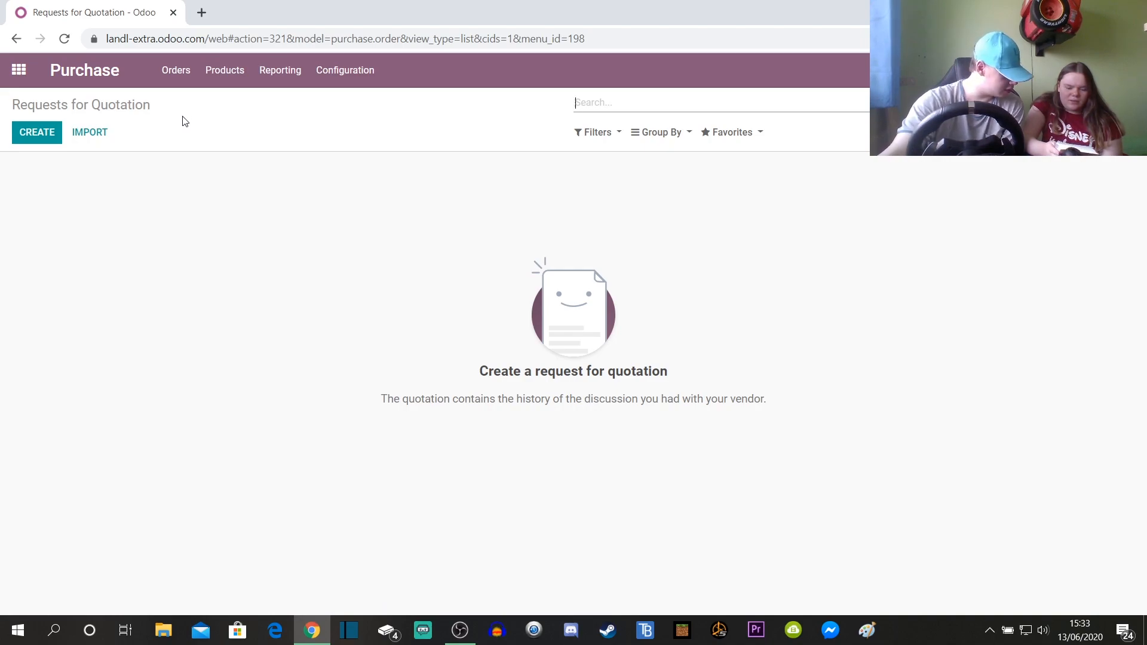
pyautogui.click(176, 69)
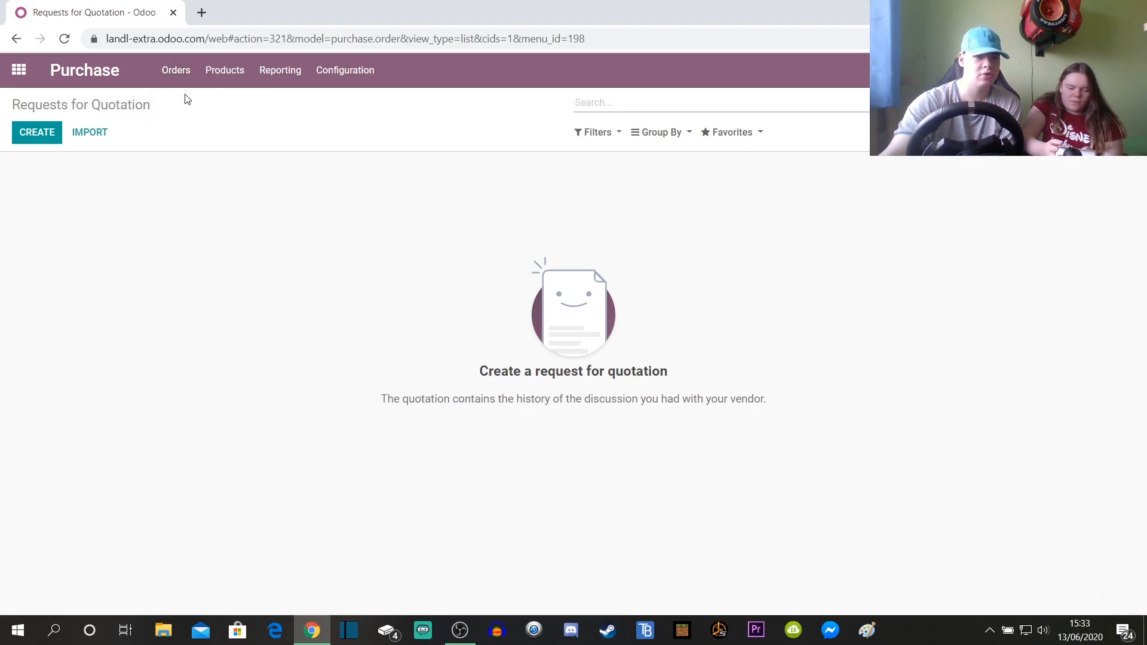
pyautogui.click(37, 133)
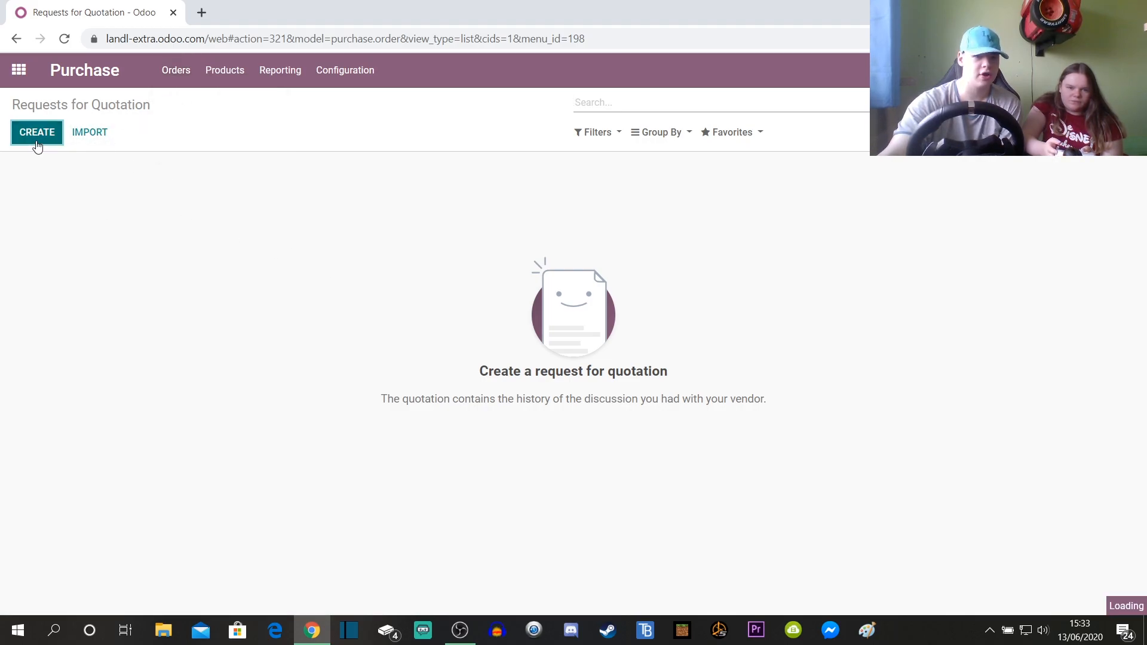
pyautogui.click(37, 133)
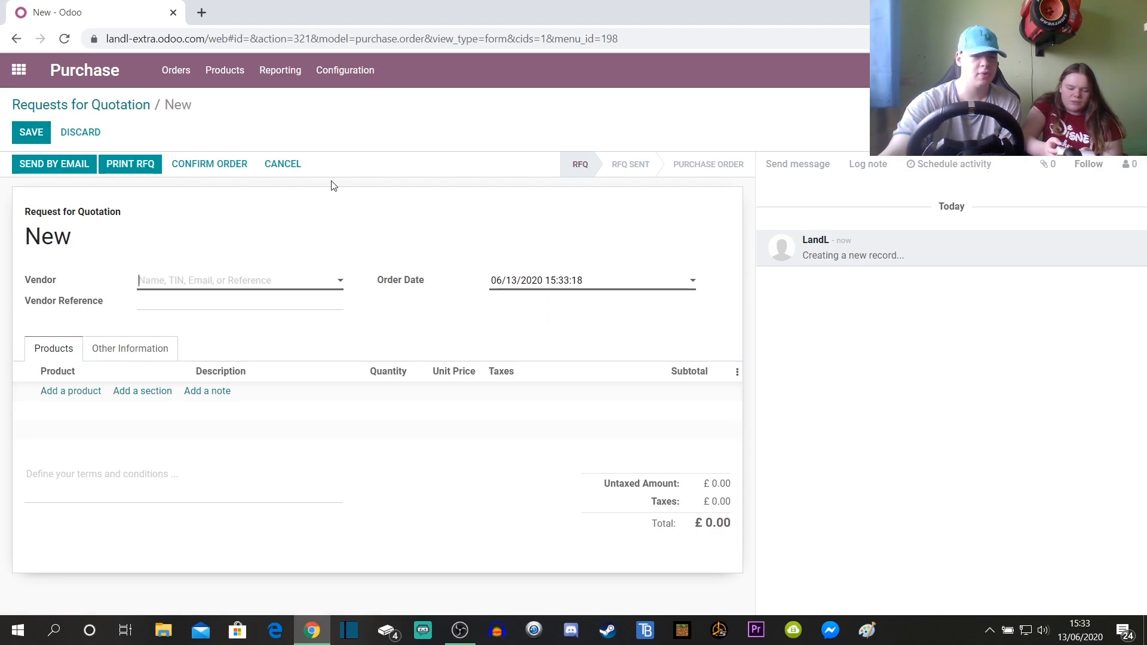
pyautogui.moveTo(311, 195)
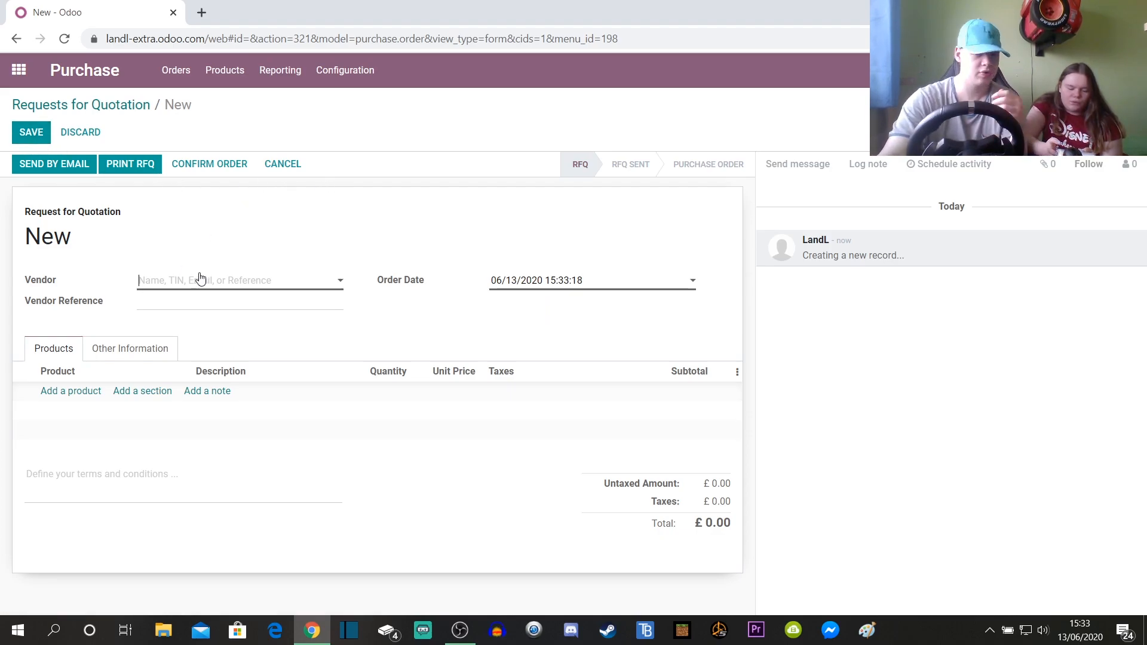
pyautogui.write('Wood')
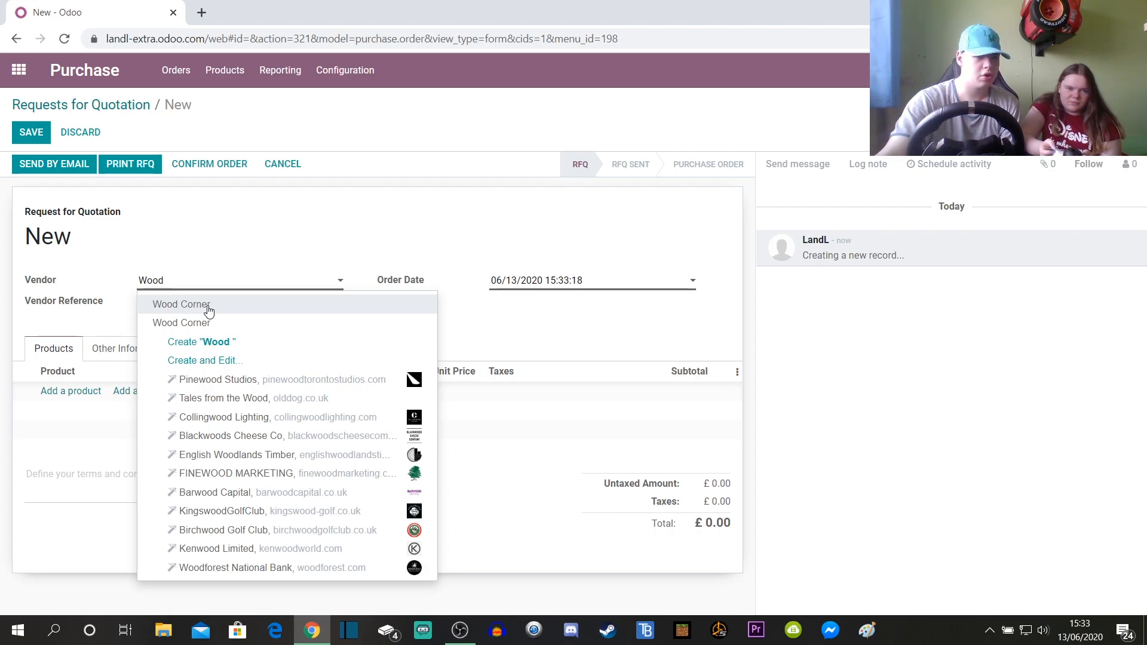
pyautogui.click(180, 304)
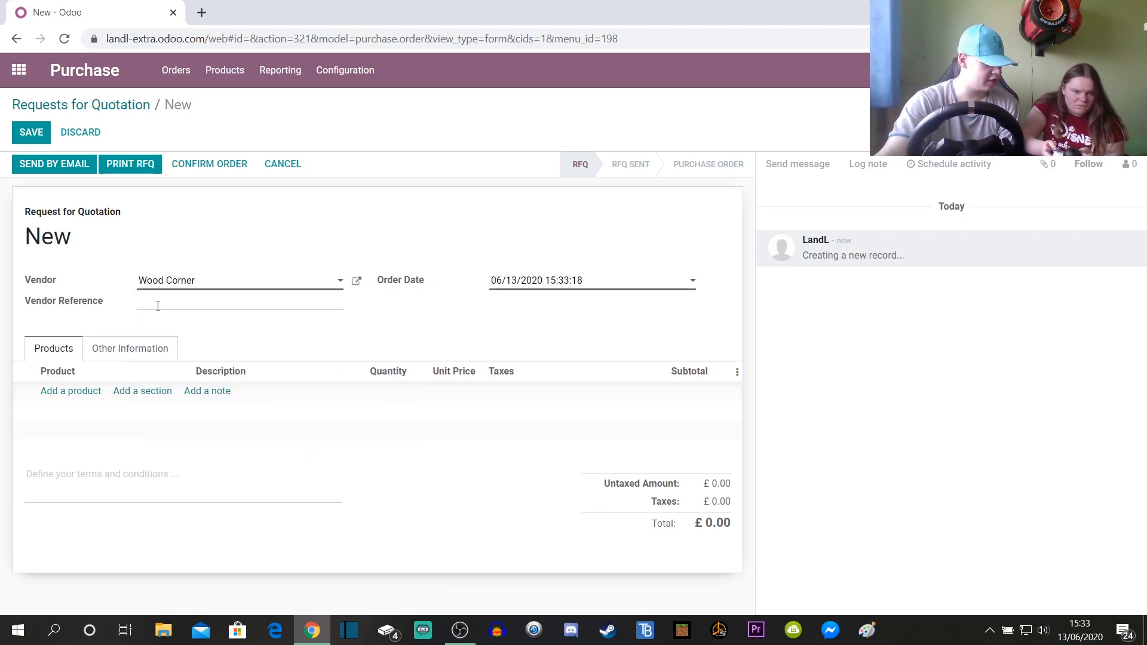
pyautogui.write('00000000001')
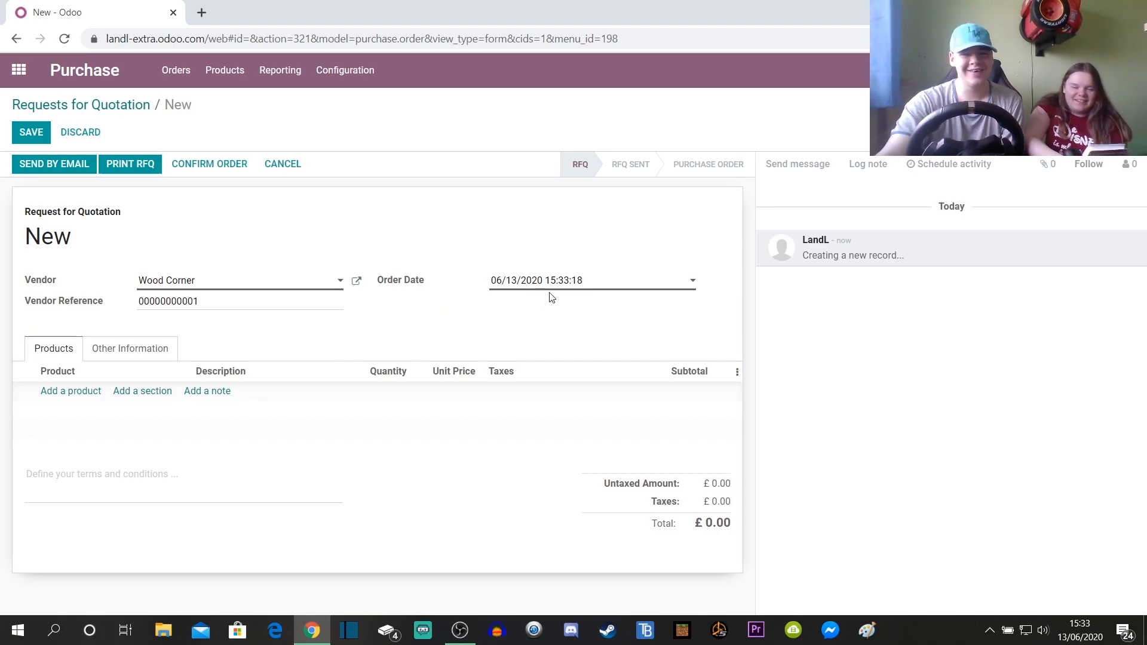
pyautogui.click(592, 280)
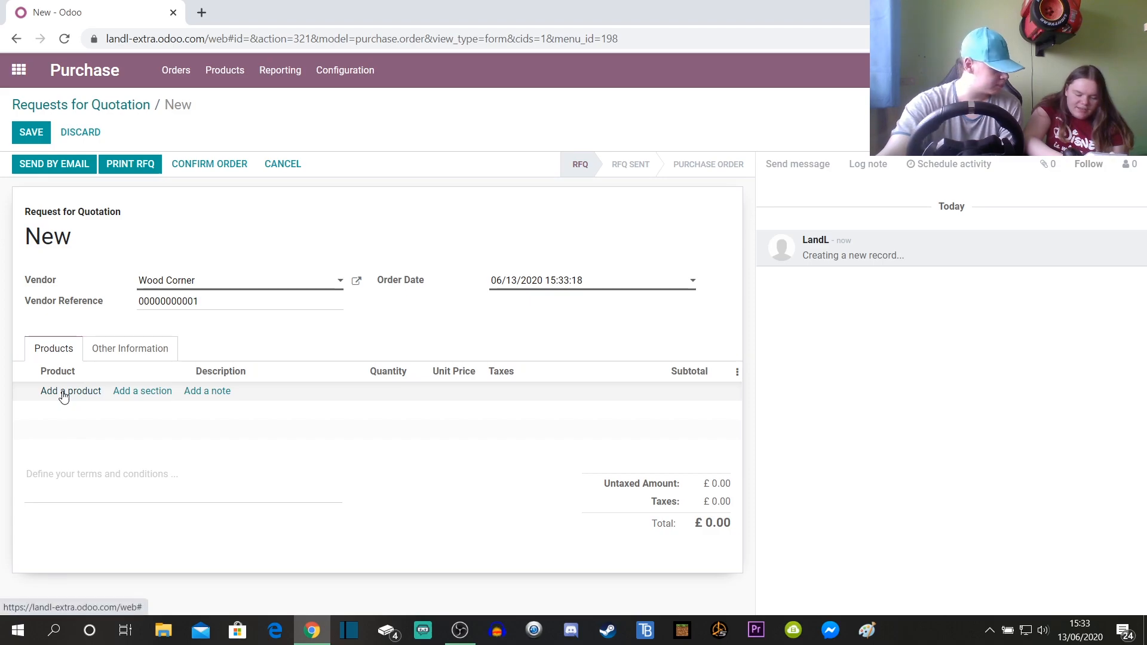
# Step: Add a Large Desk line: quantity 10 at 100.00 with 20% purchase tax, total £1,200.00
pyautogui.click(70, 391)
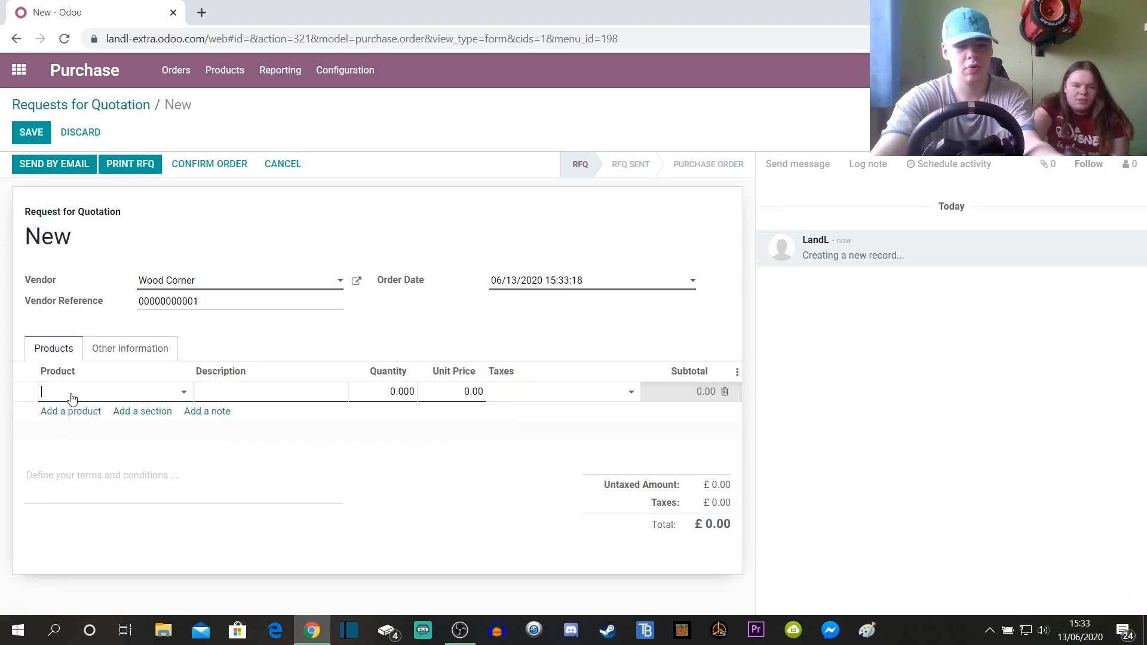
pyautogui.write('Large')
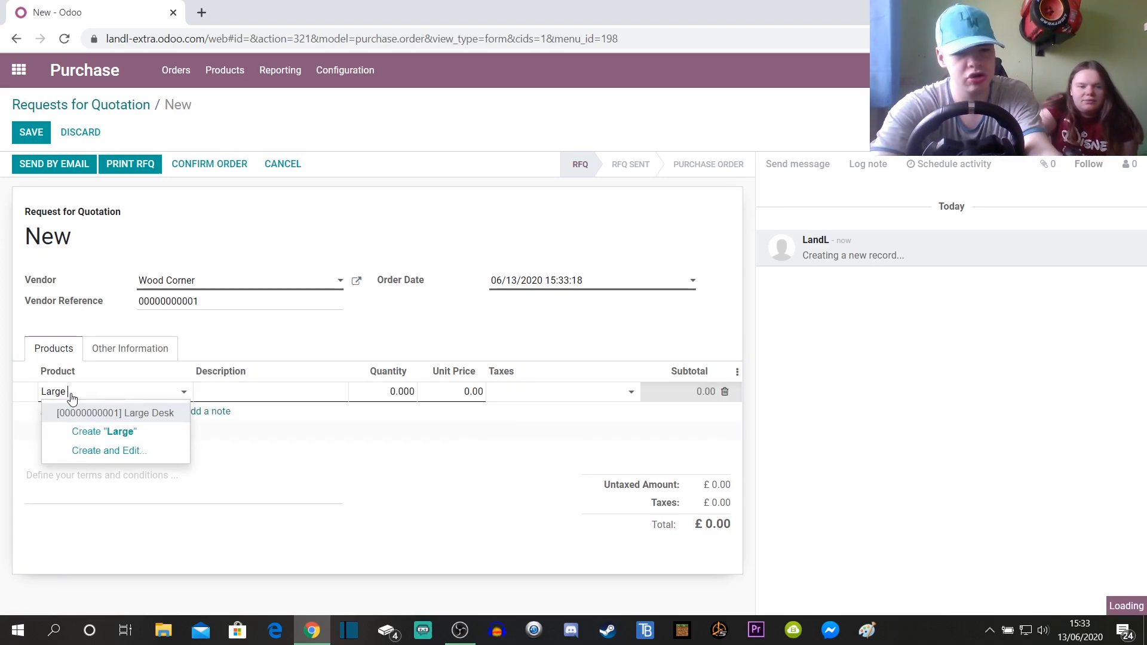
pyautogui.click(114, 412)
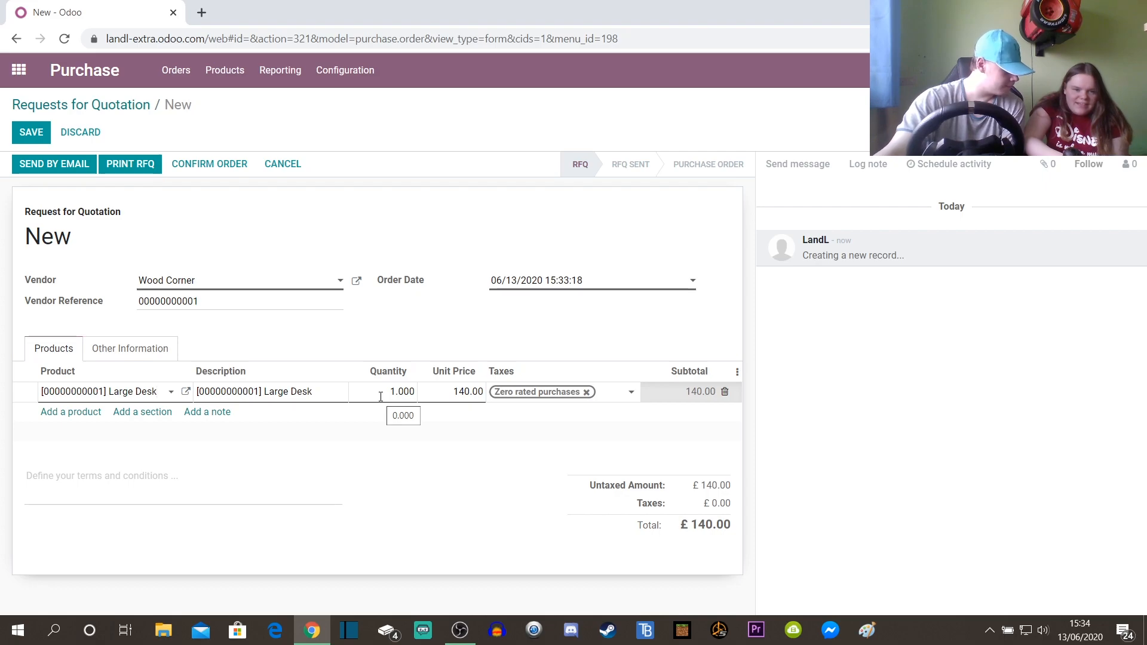
pyautogui.write('10')
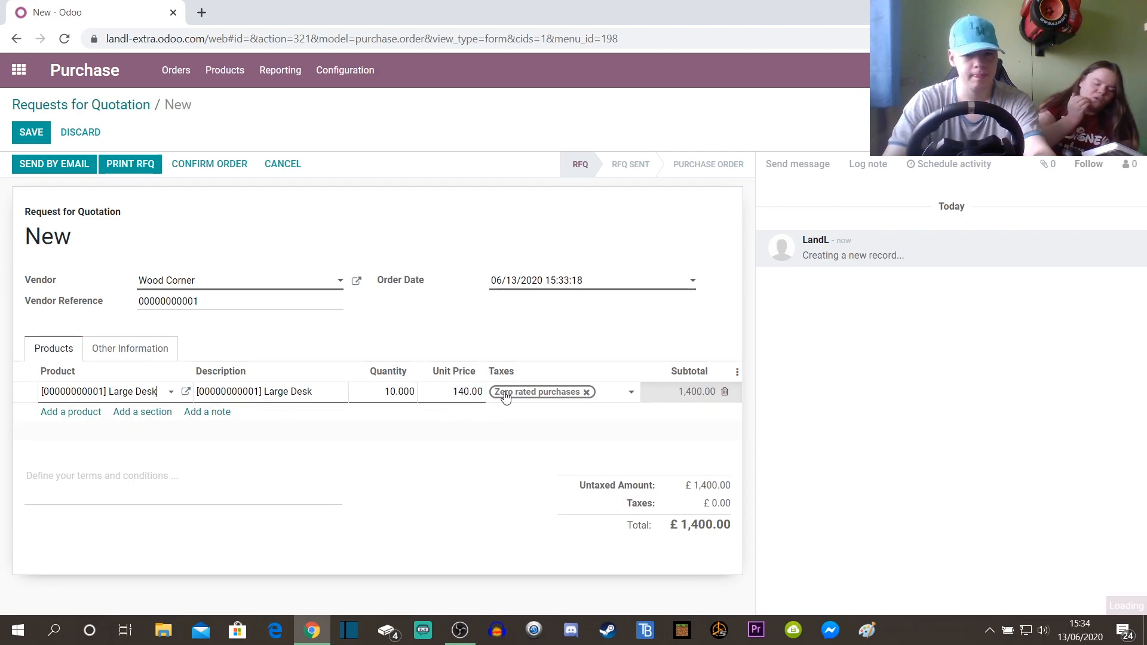
pyautogui.click(467, 392)
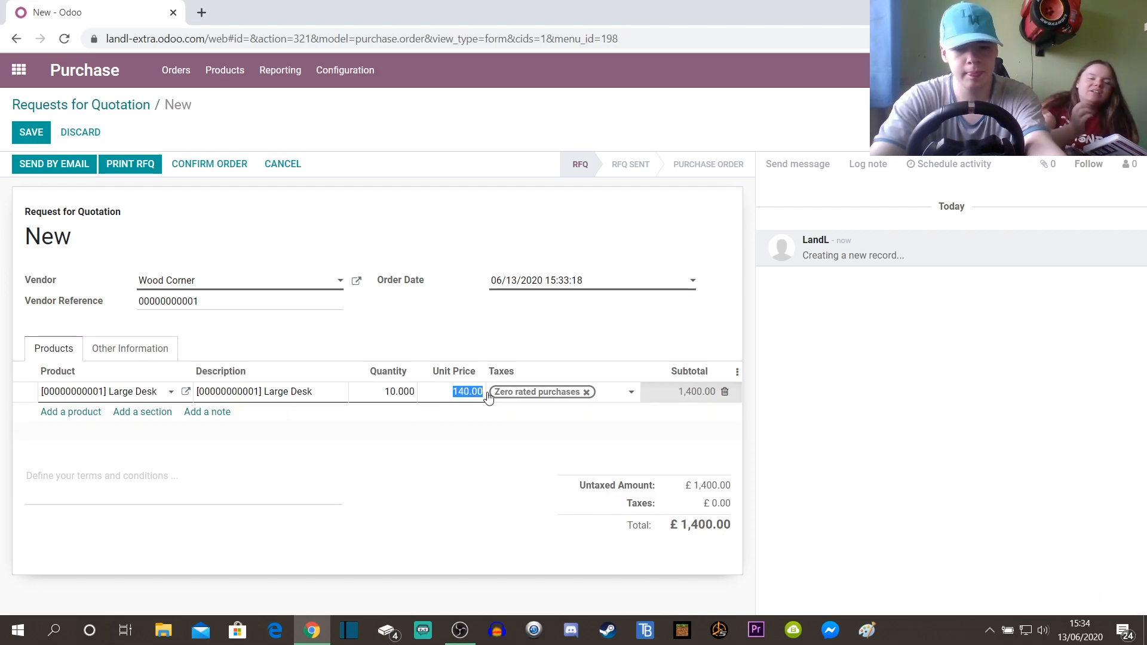
pyautogui.write('100.00')
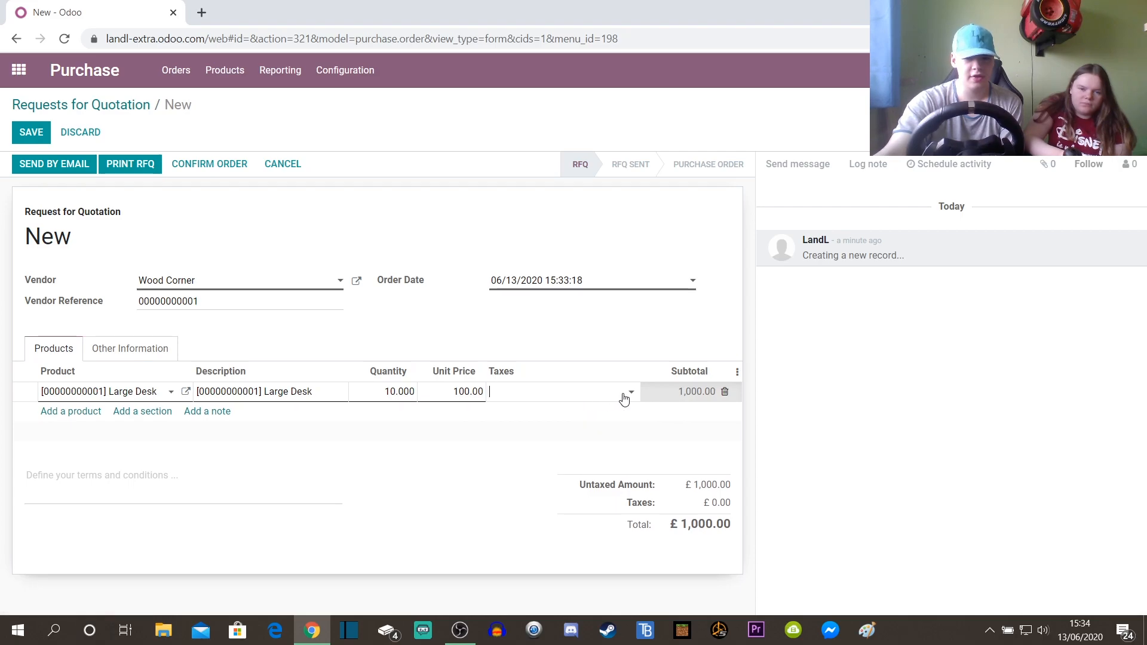
pyautogui.click(630, 392)
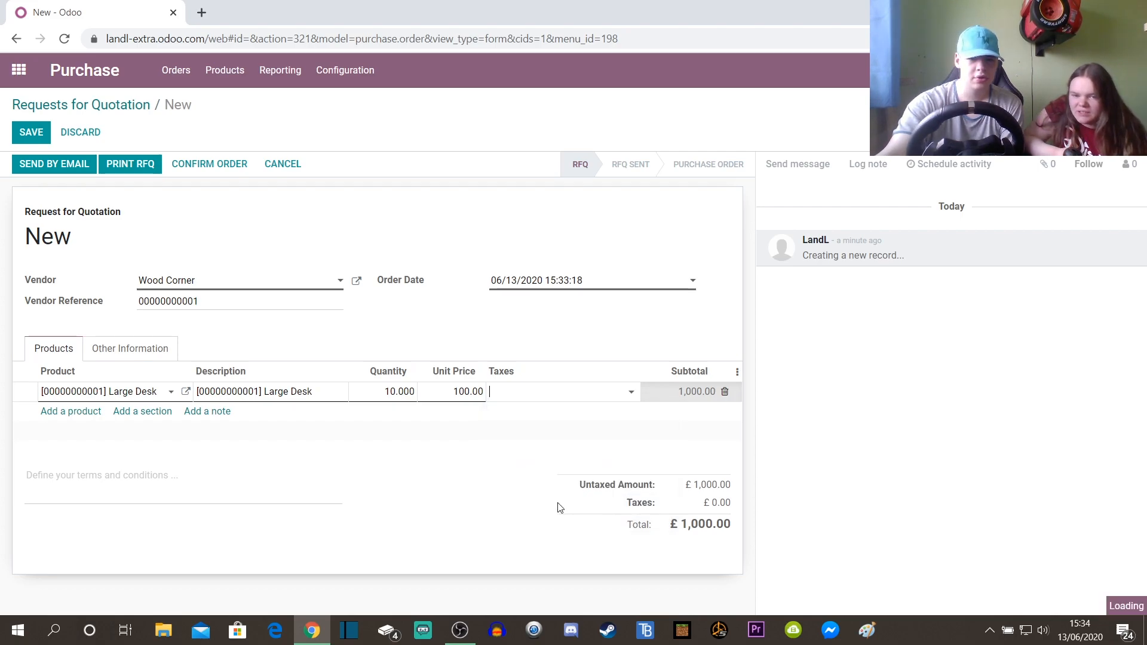
pyautogui.click(556, 392)
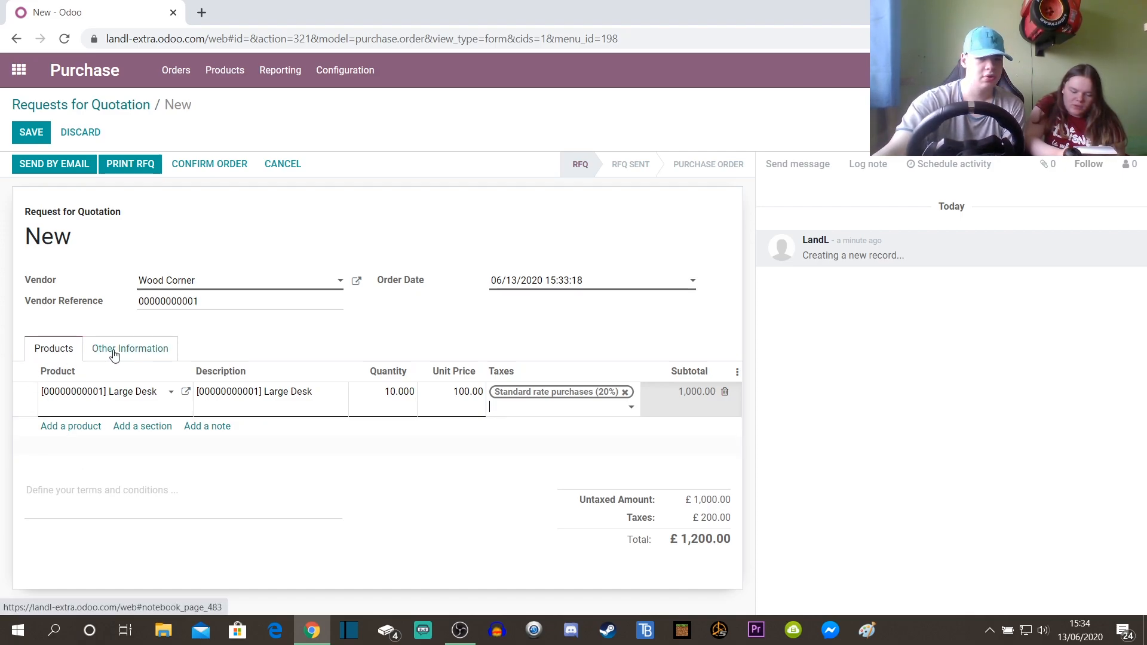
pyautogui.click(130, 348)
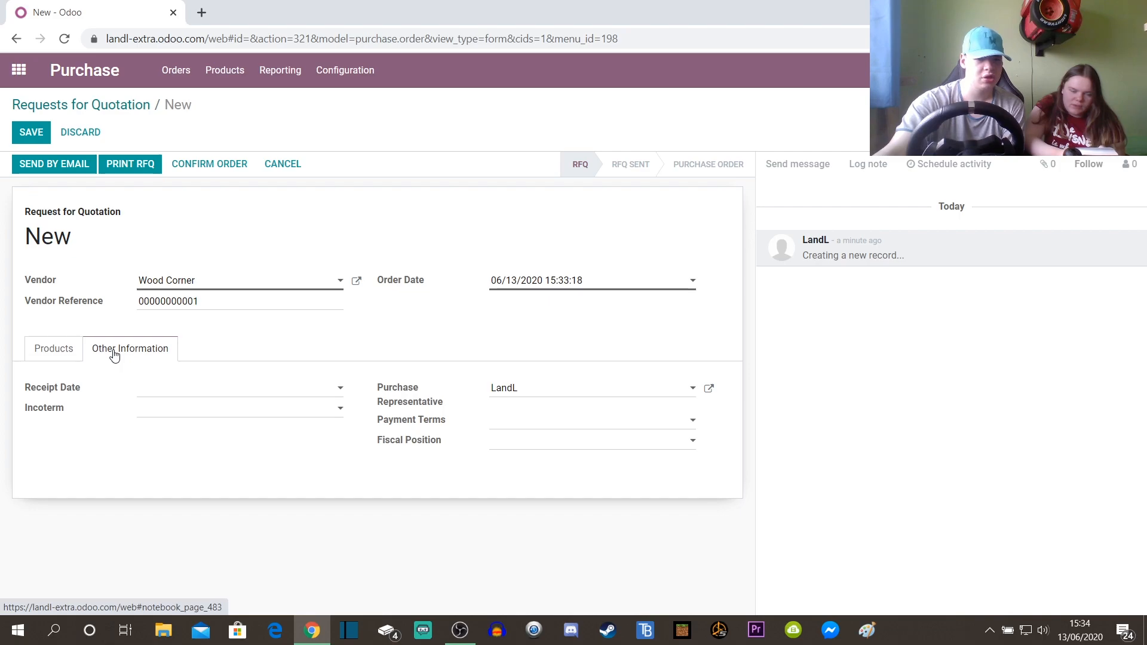
# Step: Save the RFQ as P00001 and start sending it by email to the vendor
pyautogui.click(52, 348)
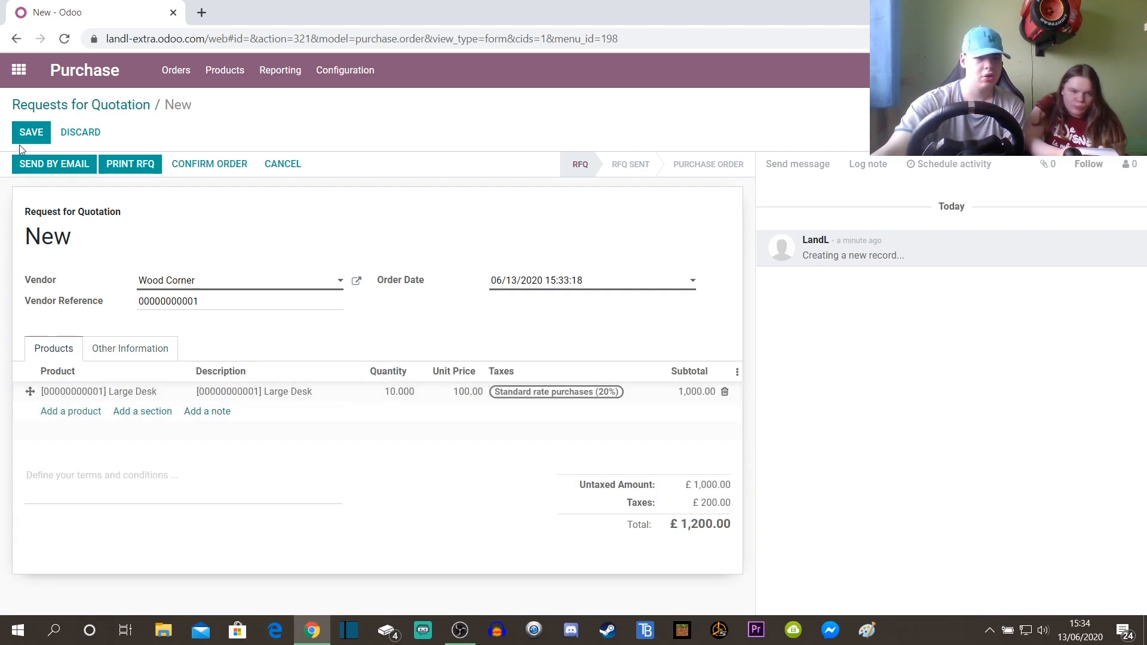
pyautogui.click(31, 133)
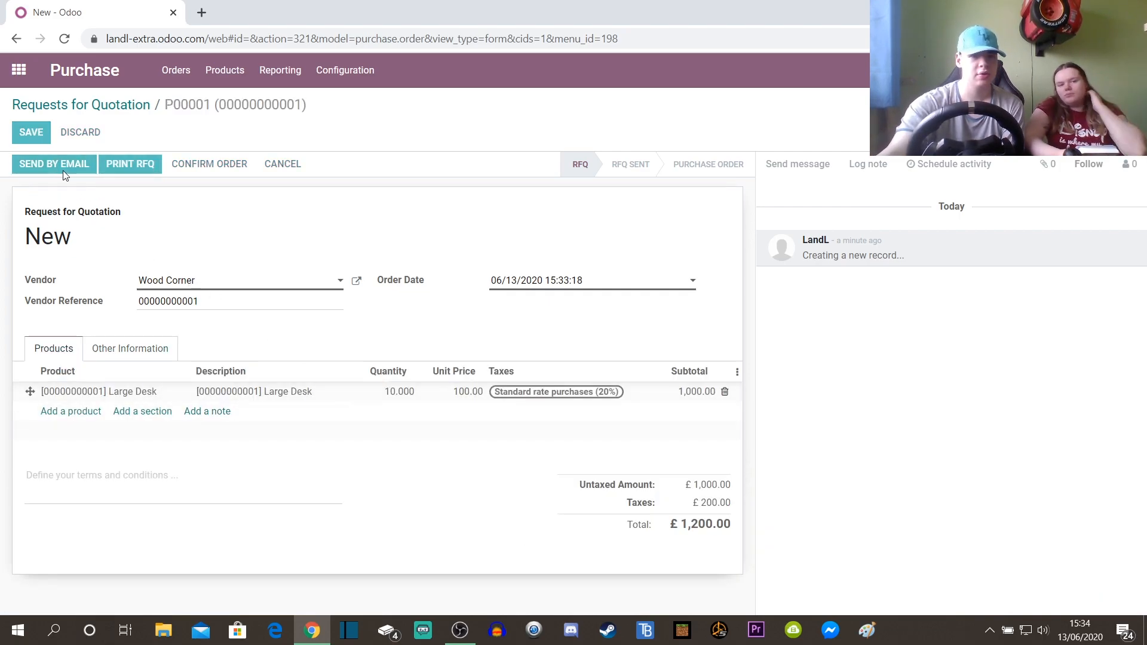
pyautogui.click(356, 281)
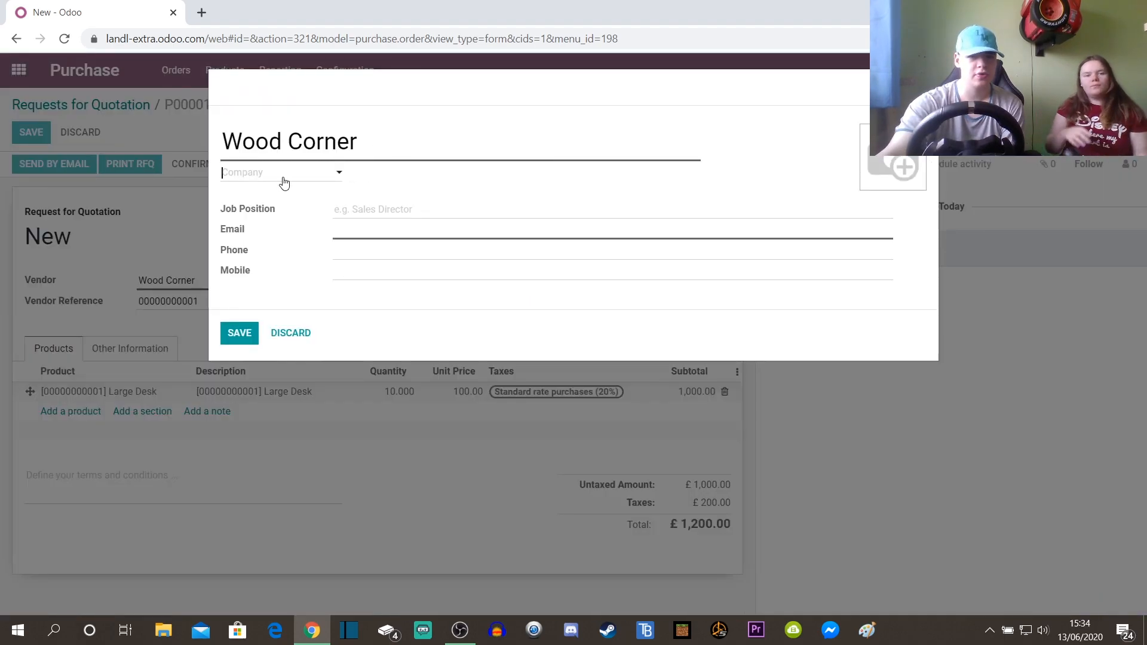
pyautogui.click(278, 173)
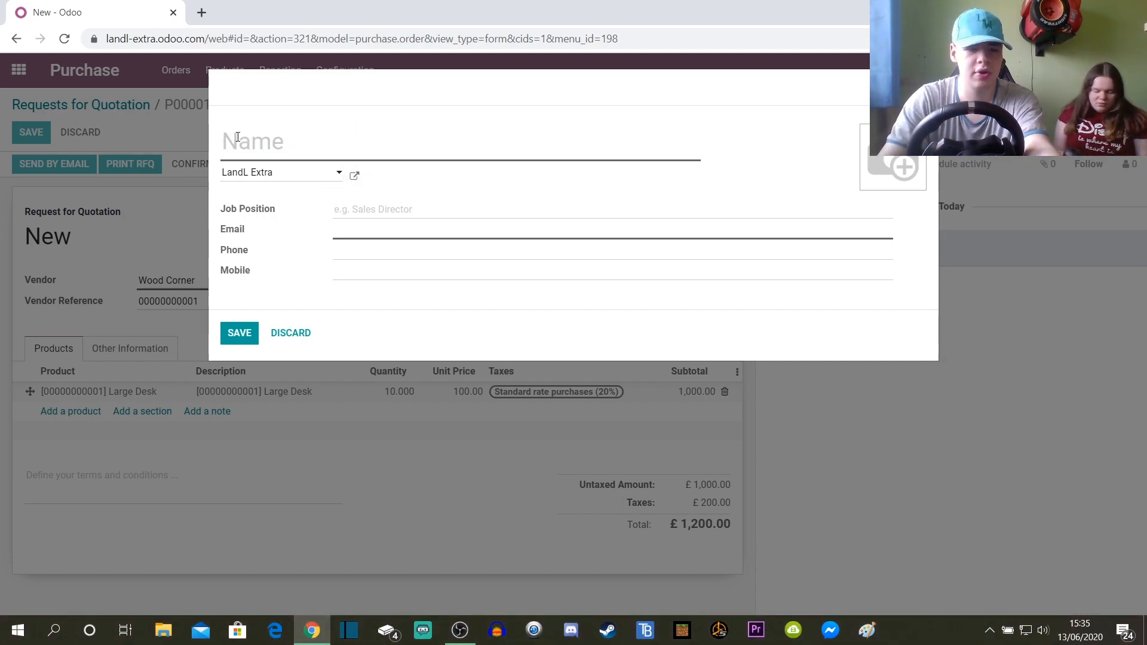
# Step: Create and save a new contact Sophia with job position Sales Manager
pyautogui.write('Sophia')
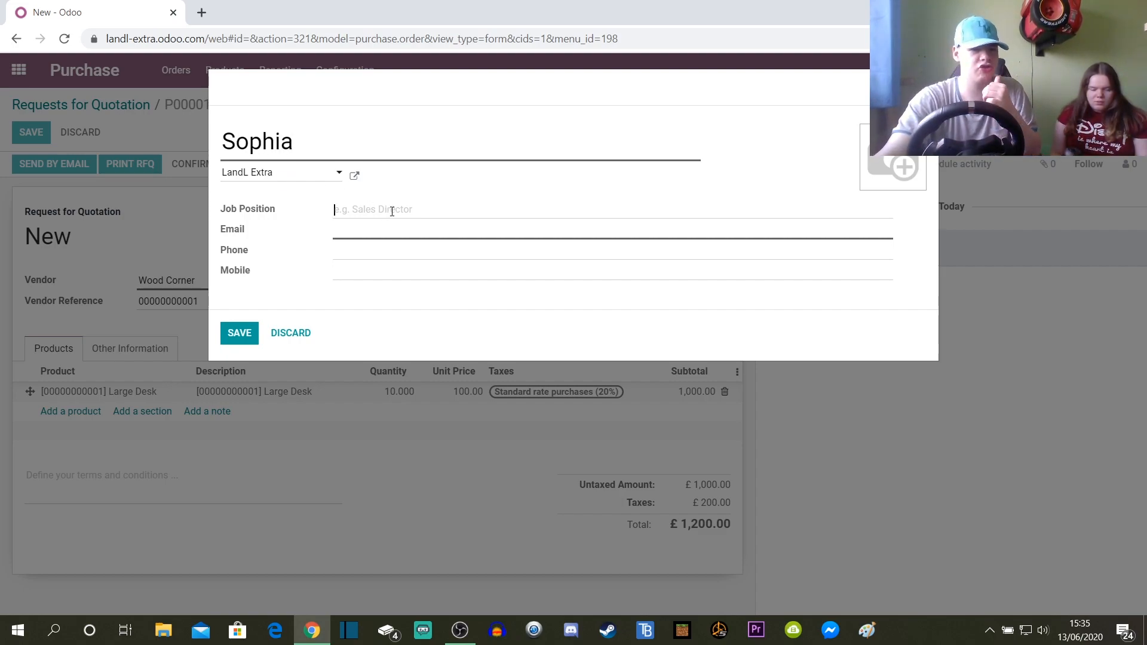
pyautogui.write('Cus')
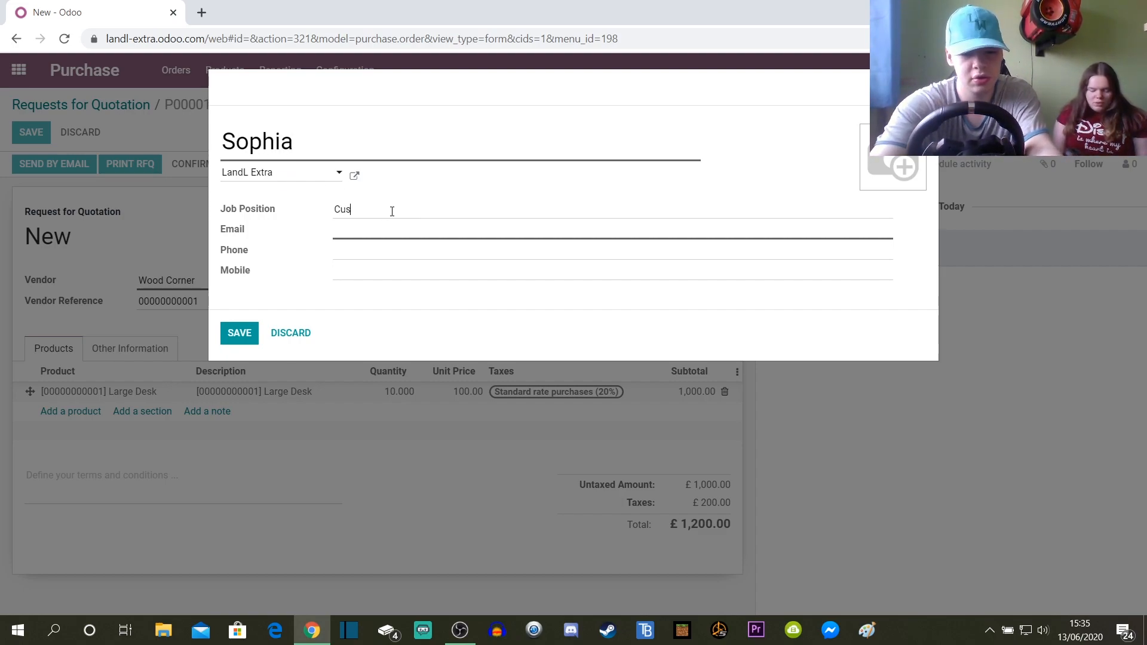
pyautogui.press('Backspace')
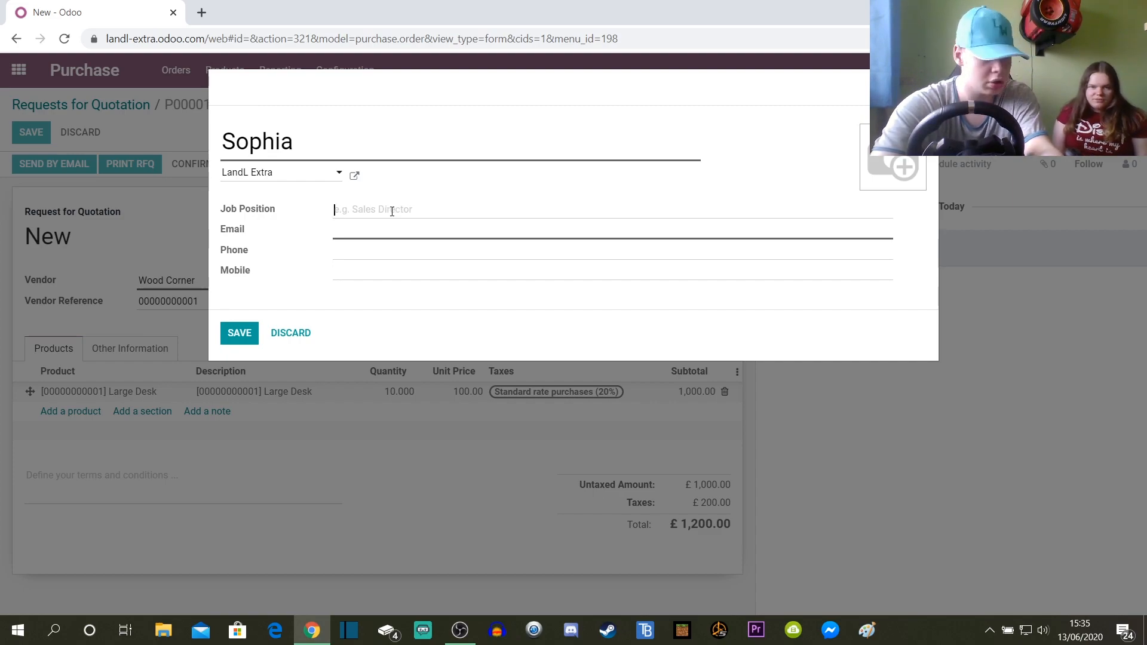
pyautogui.write('Sales Manager')
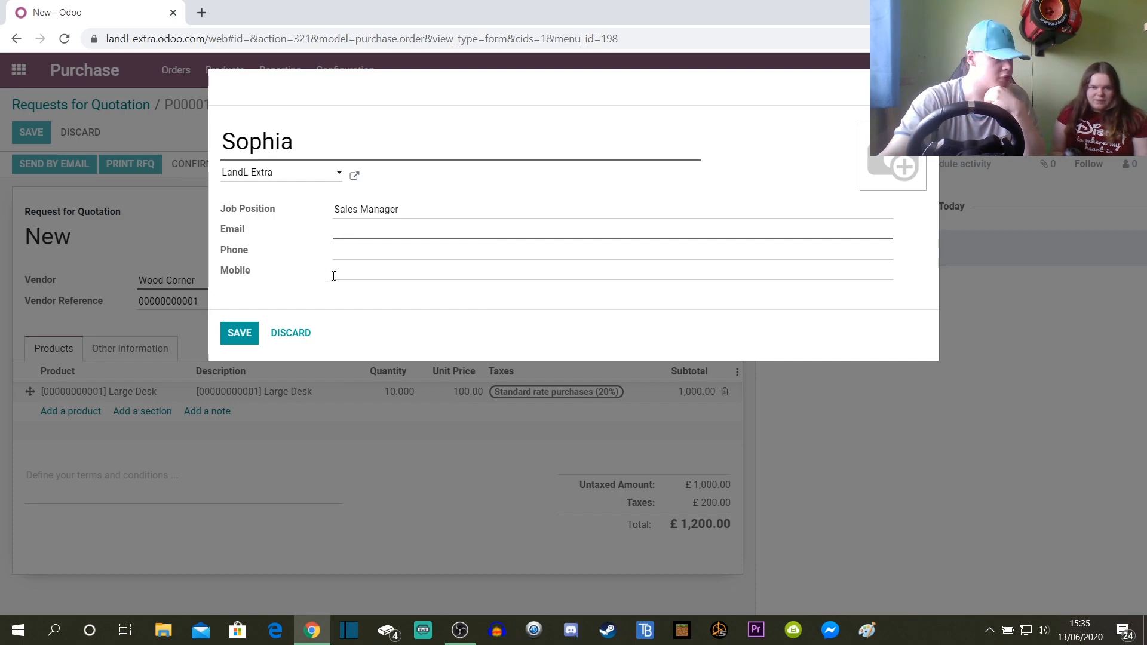
pyautogui.click(239, 334)
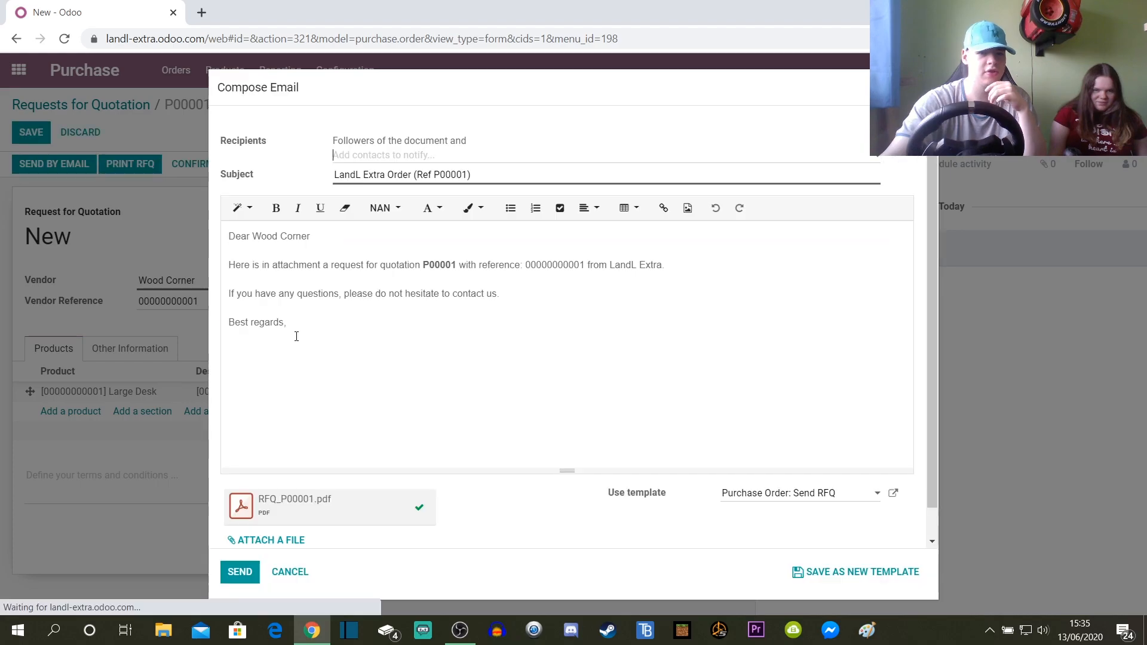
pyautogui.moveTo(478, 373)
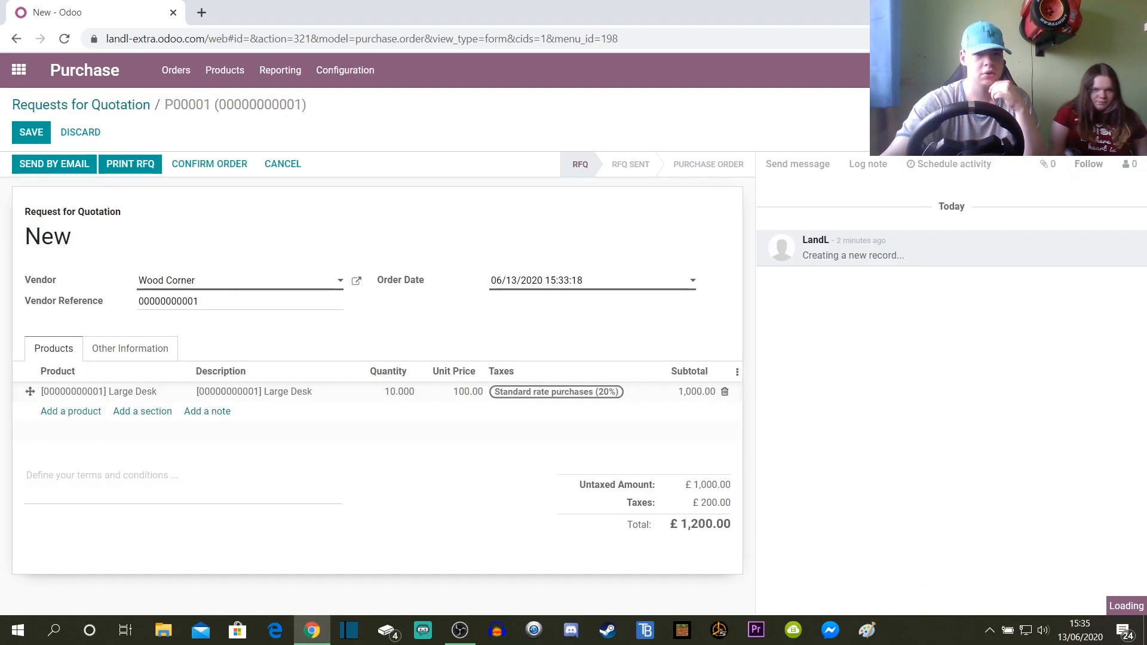
# Step: Confirm quotation request P00001 as a purchase order for the 10 Large Desks
pyautogui.click(31, 132)
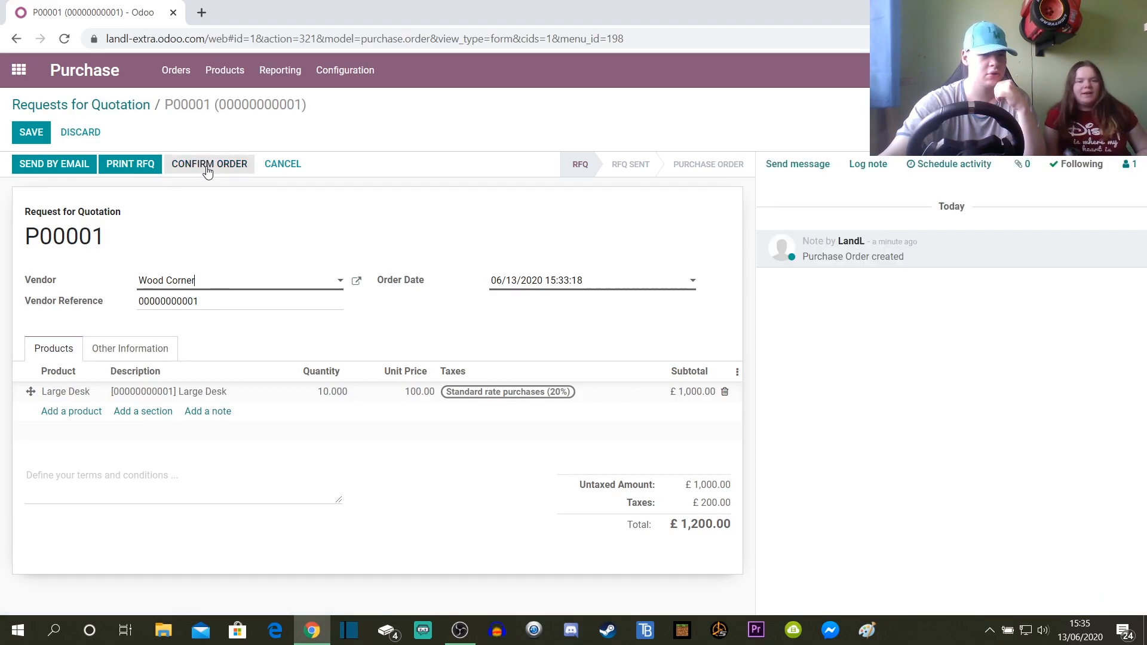
pyautogui.click(208, 164)
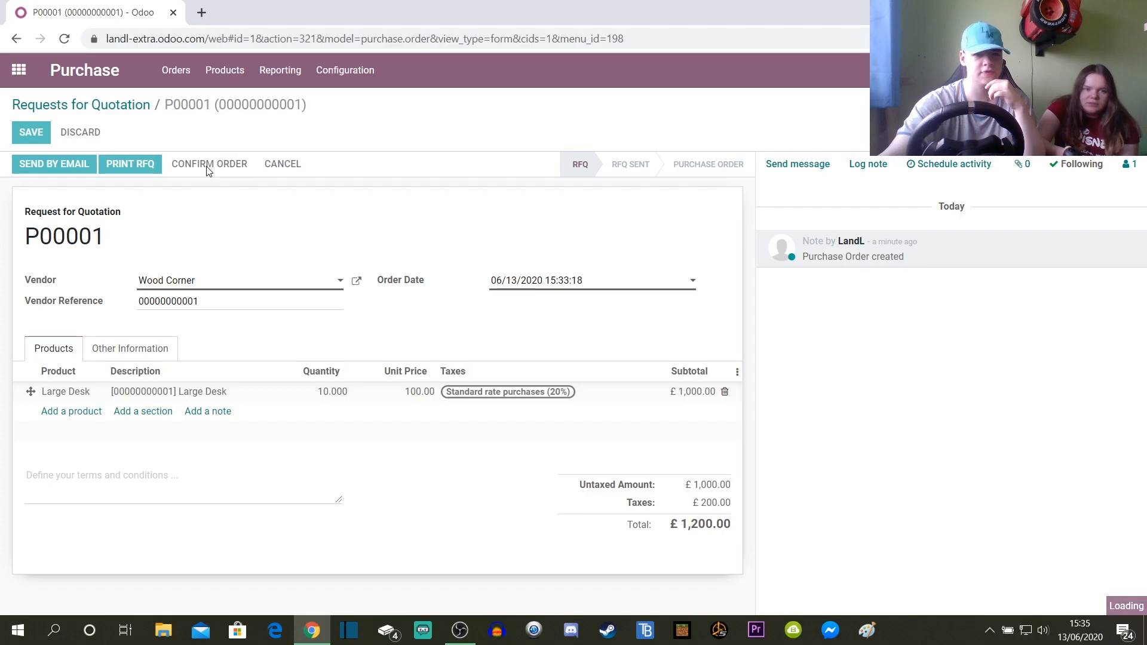
pyautogui.click(210, 164)
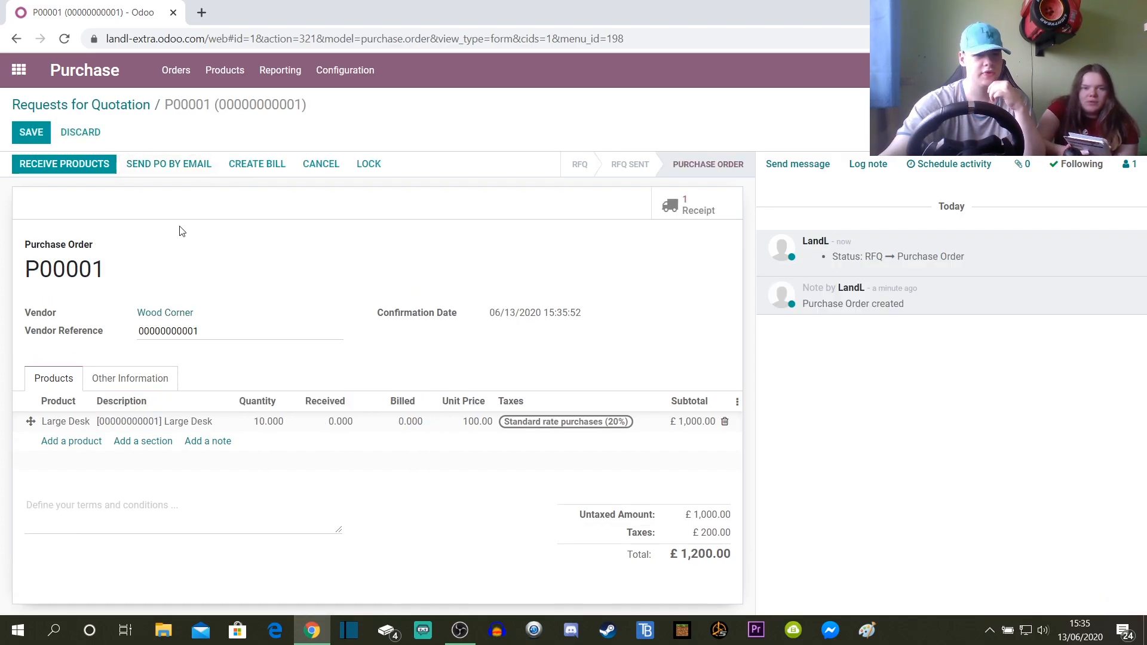
pyautogui.moveTo(65, 164)
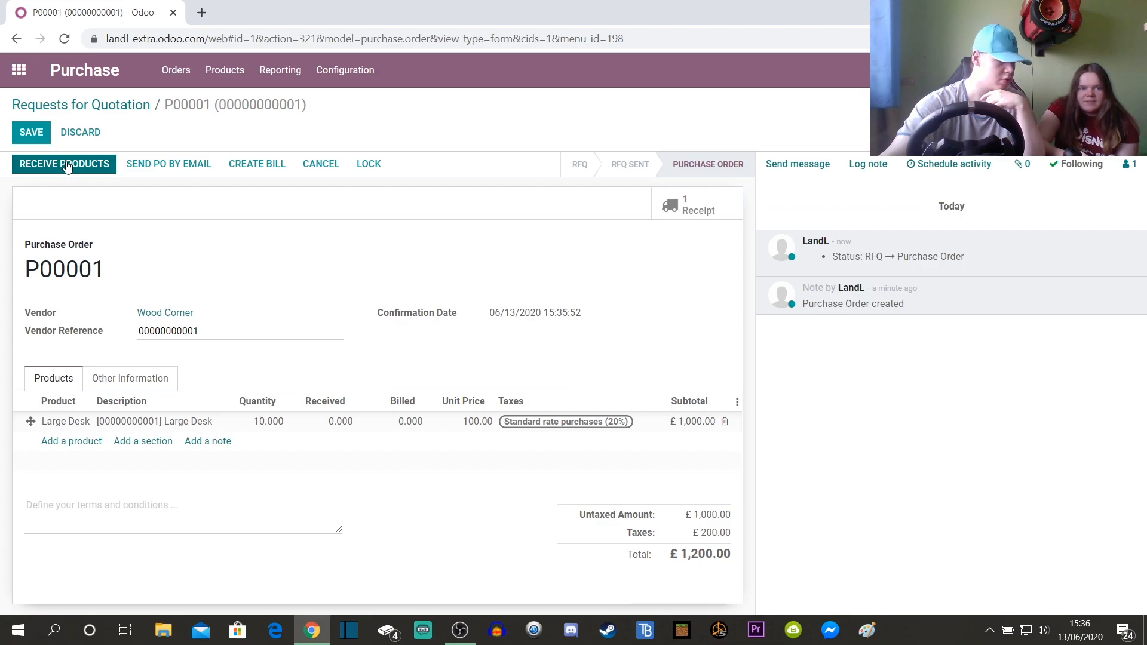
pyautogui.moveTo(647, 242)
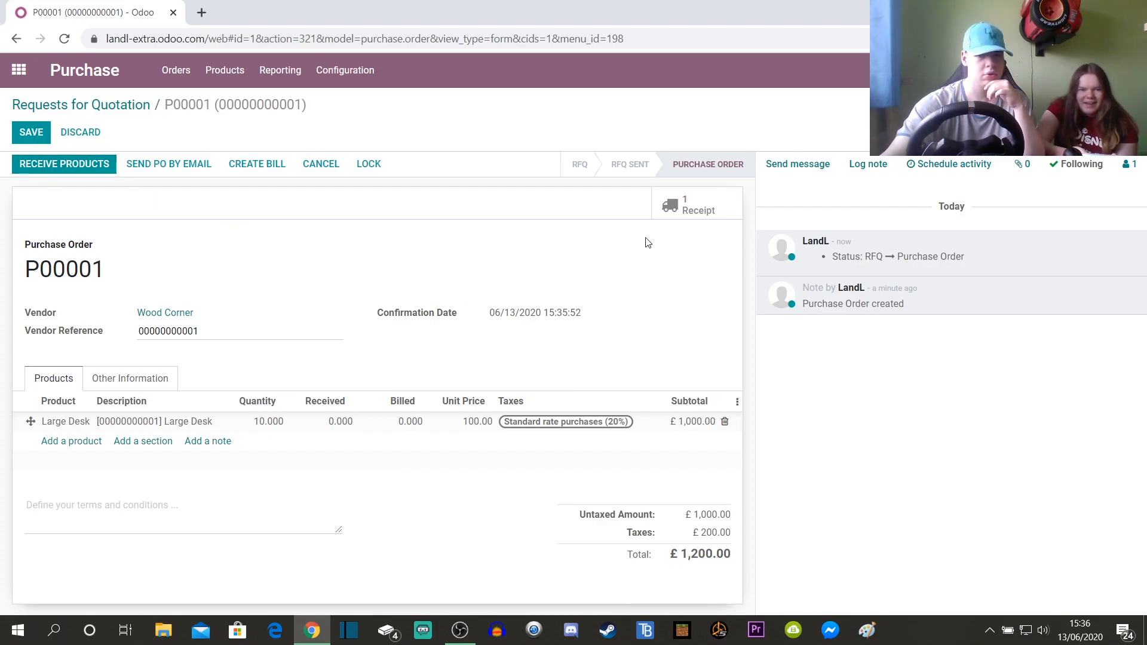
# Step: Validate receipt WH/IN/00001, receiving all 10 Large Desks as an immediate transfer
pyautogui.click(696, 204)
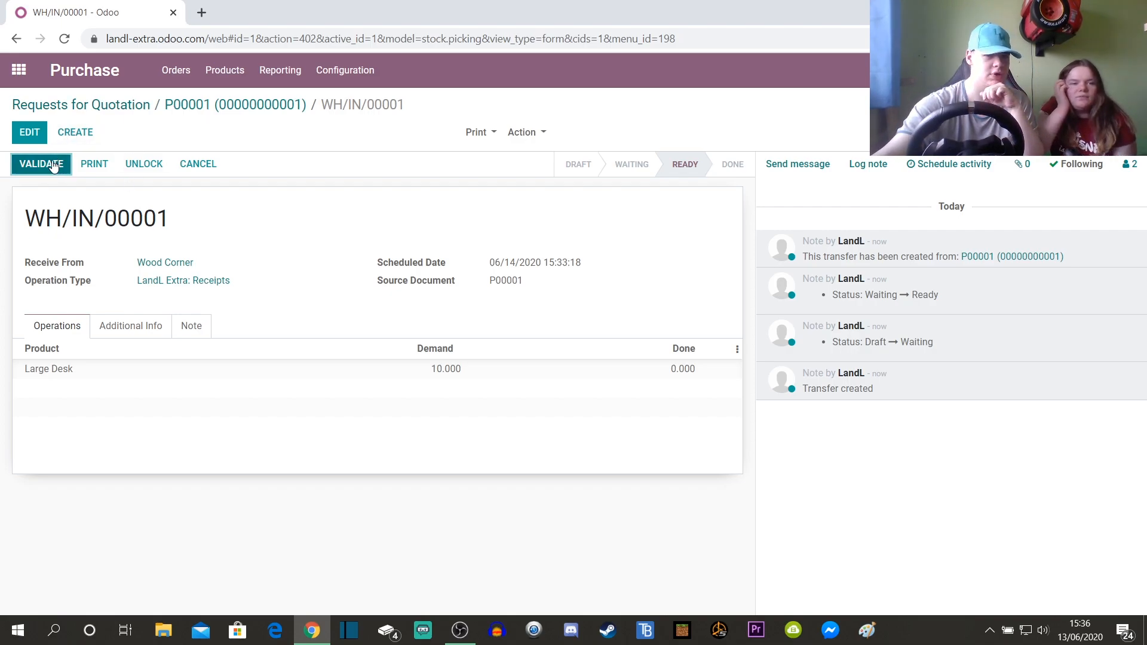
pyautogui.click(41, 163)
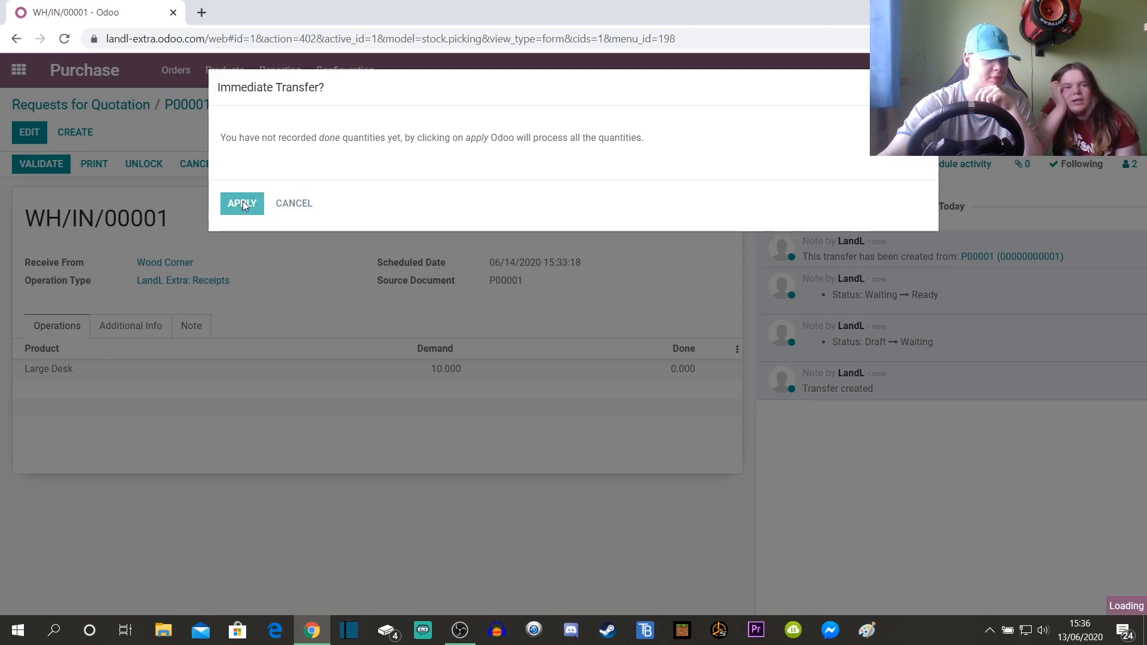
pyautogui.click(242, 203)
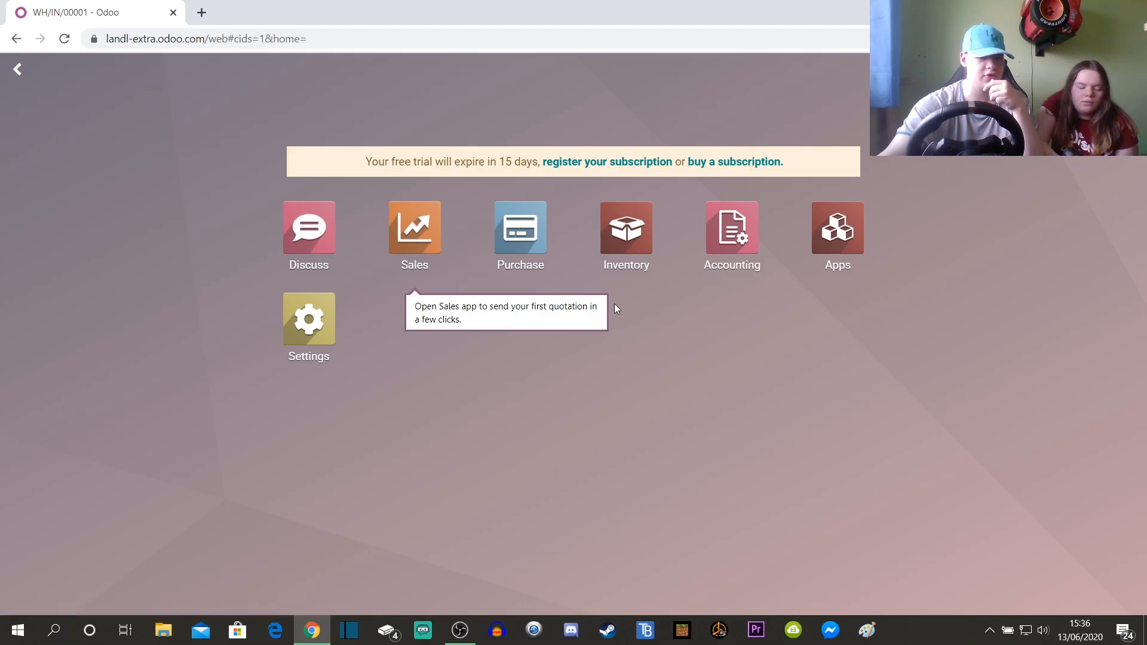
pyautogui.click(625, 227)
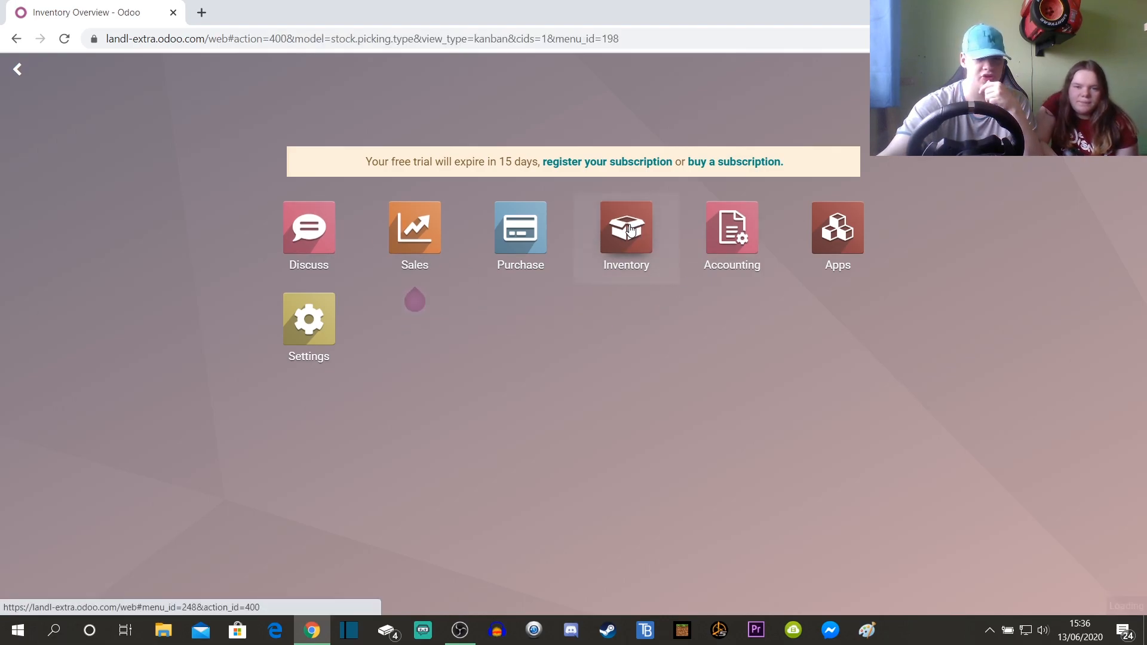
pyautogui.click(625, 227)
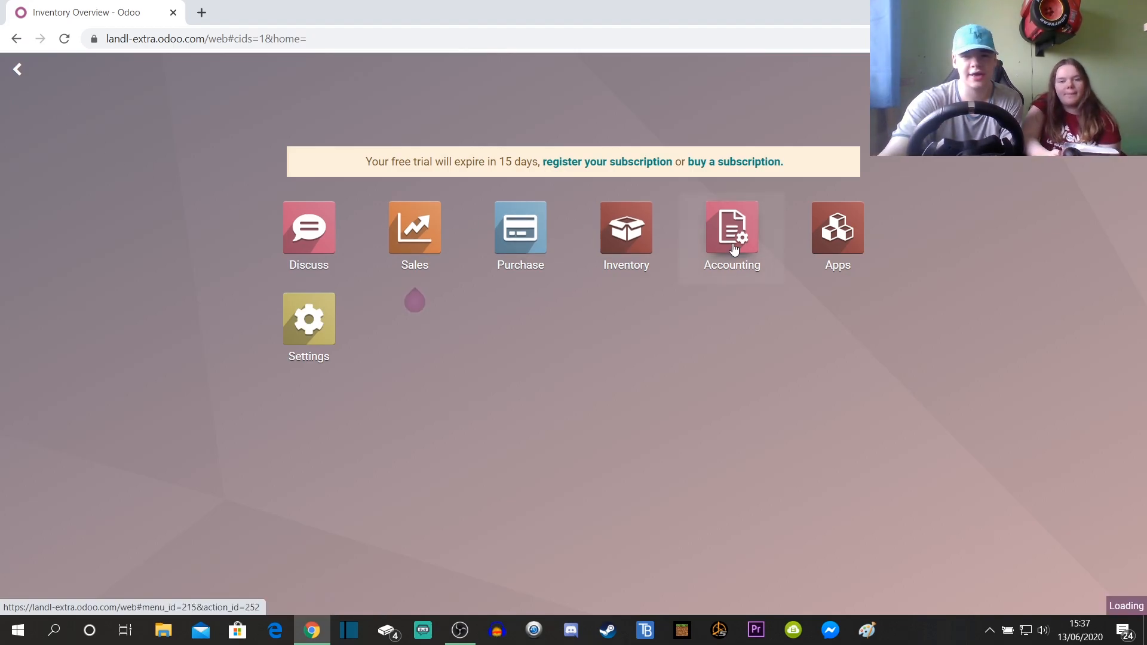
# Step: Go to the Accounting app's vendor Bills list
pyautogui.click(731, 229)
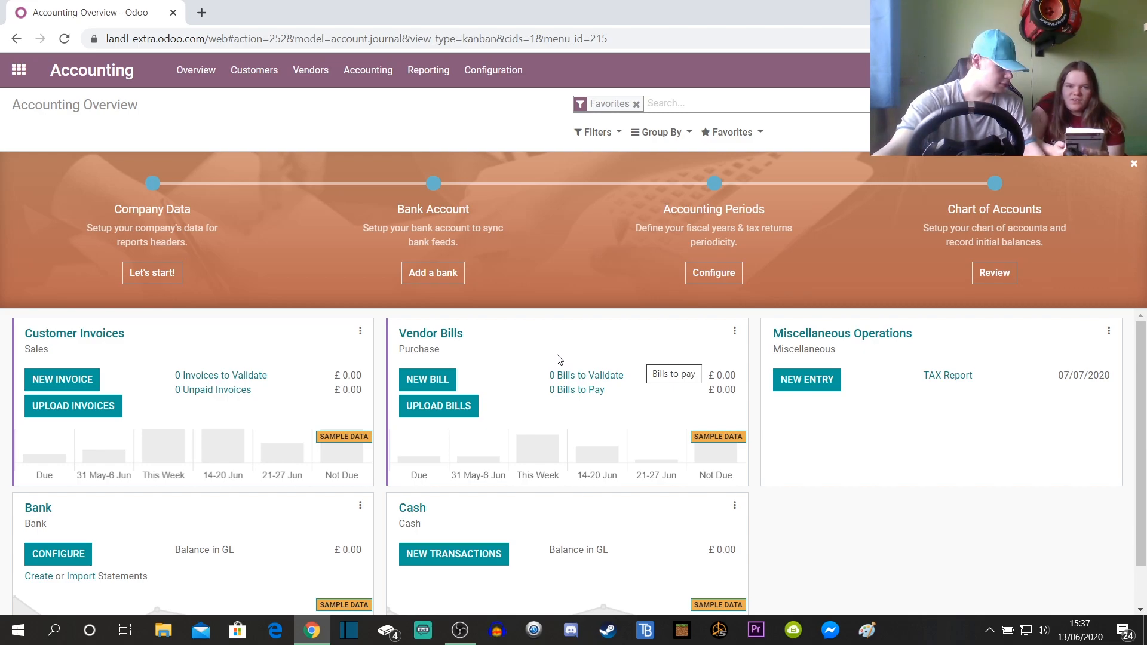
pyautogui.click(311, 70)
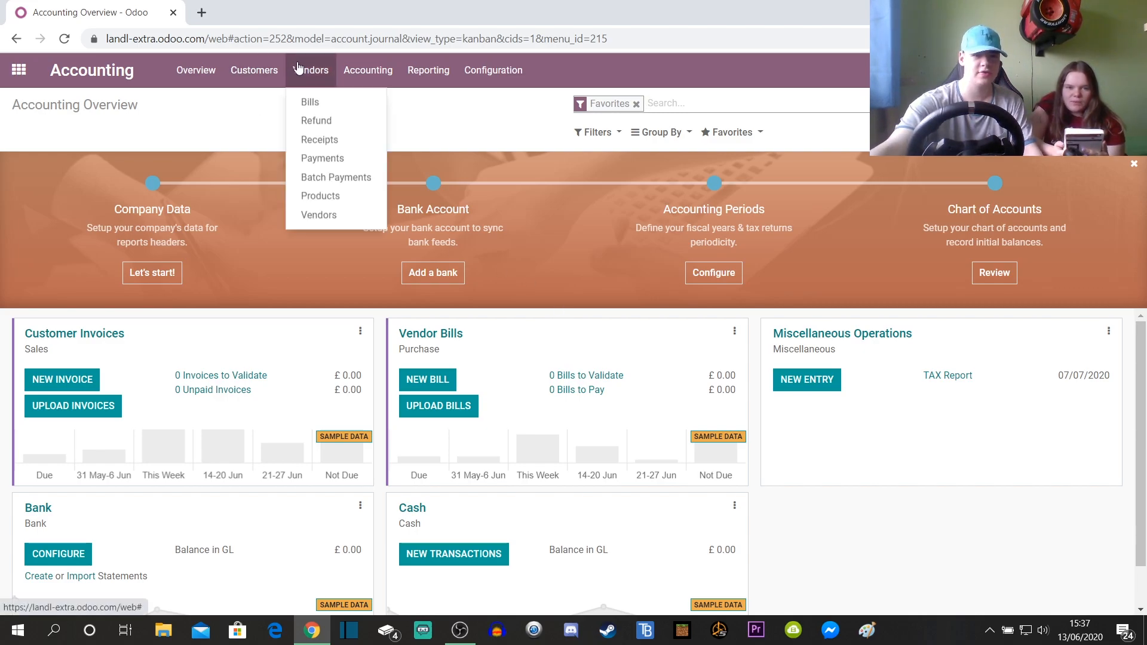
pyautogui.click(309, 102)
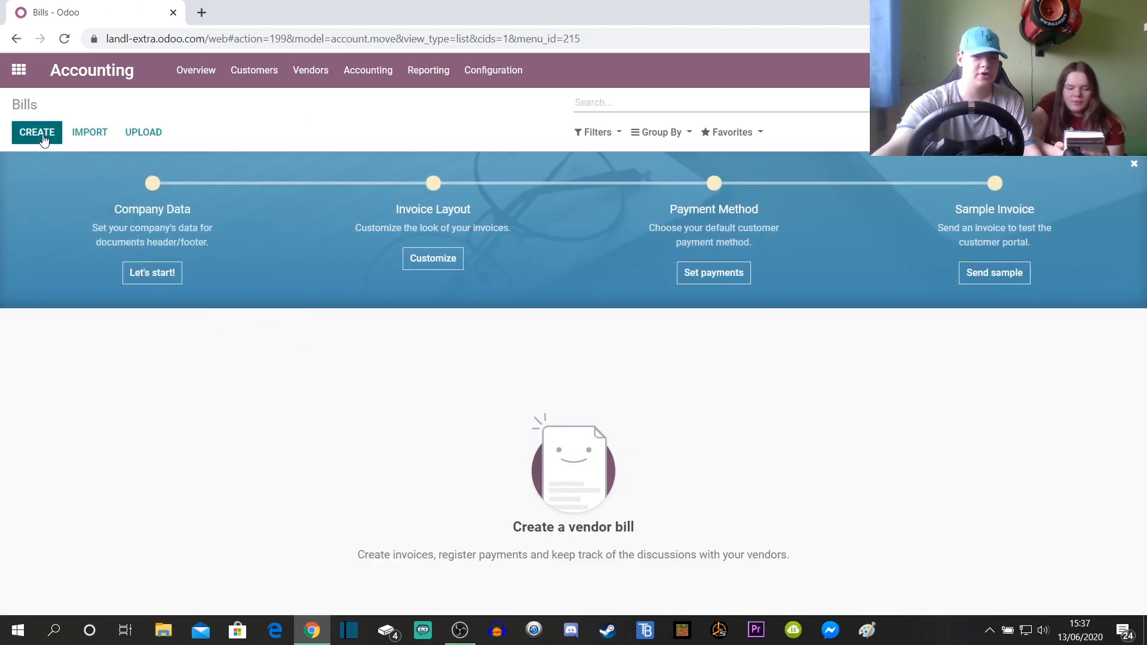
pyautogui.click(36, 133)
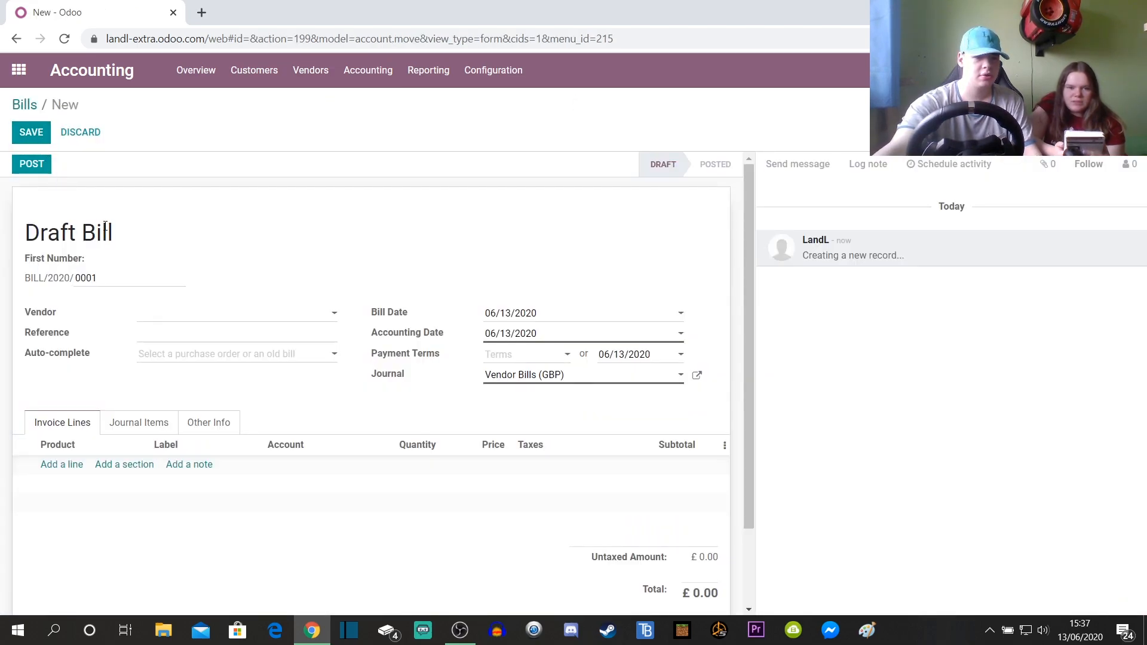
pyautogui.moveTo(149, 247)
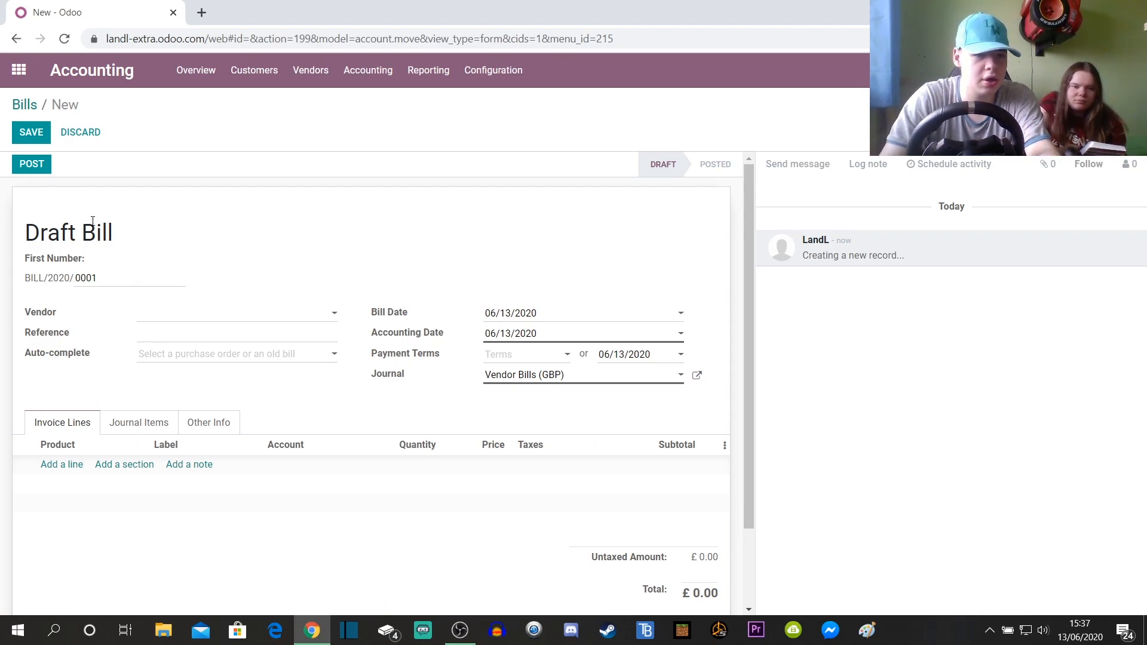
pyautogui.click(235, 312)
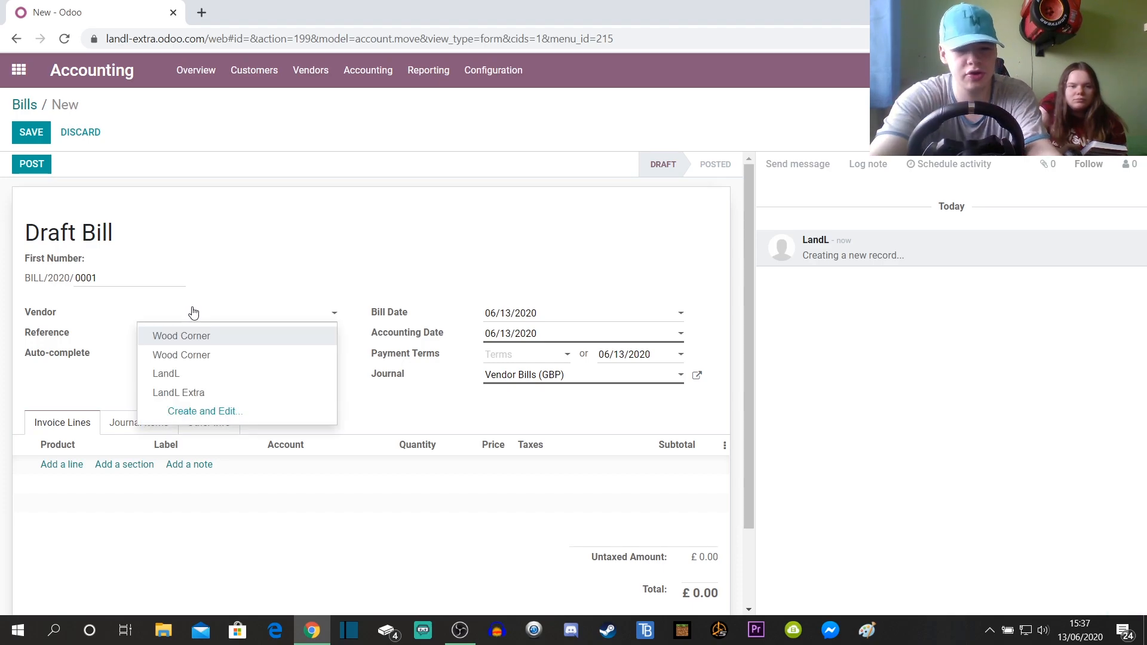
pyautogui.click(180, 336)
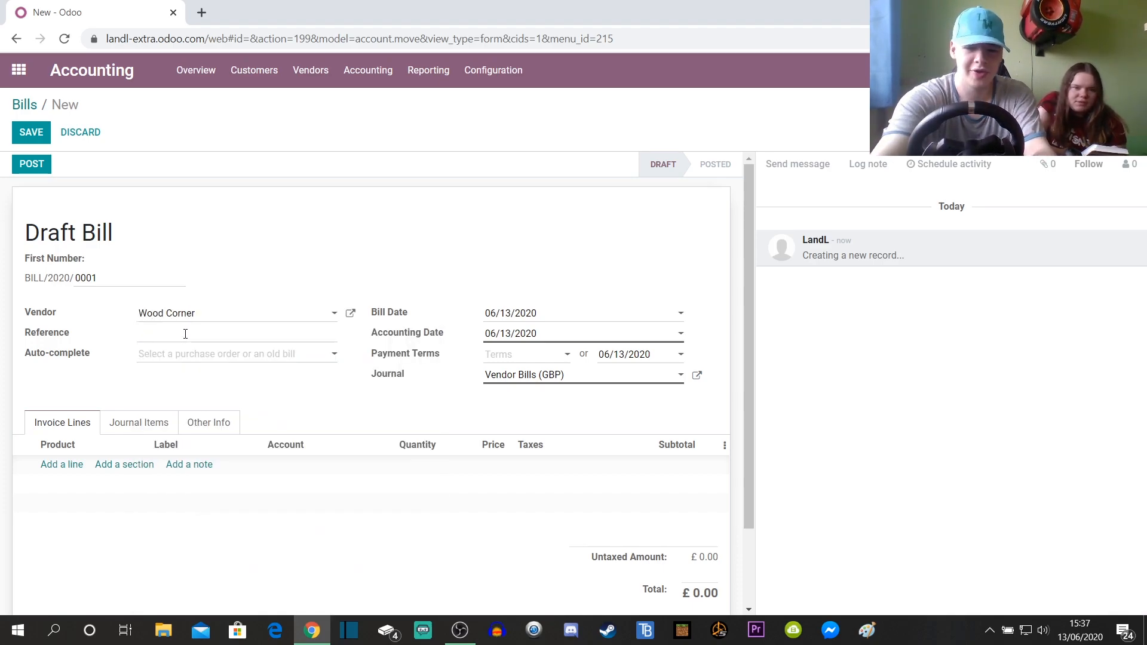
pyautogui.write('00000000001')
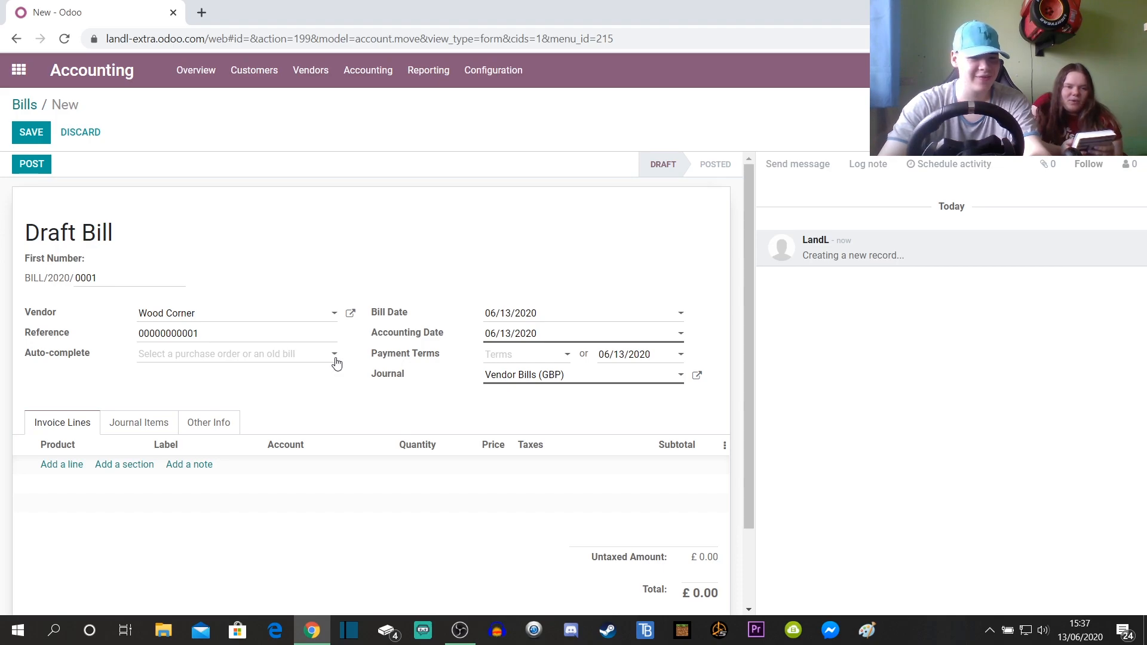
# Step: Auto-complete the bill from PO0001: £1000.00, bringing in P00001's 10 Large Desk line
pyautogui.click(61, 464)
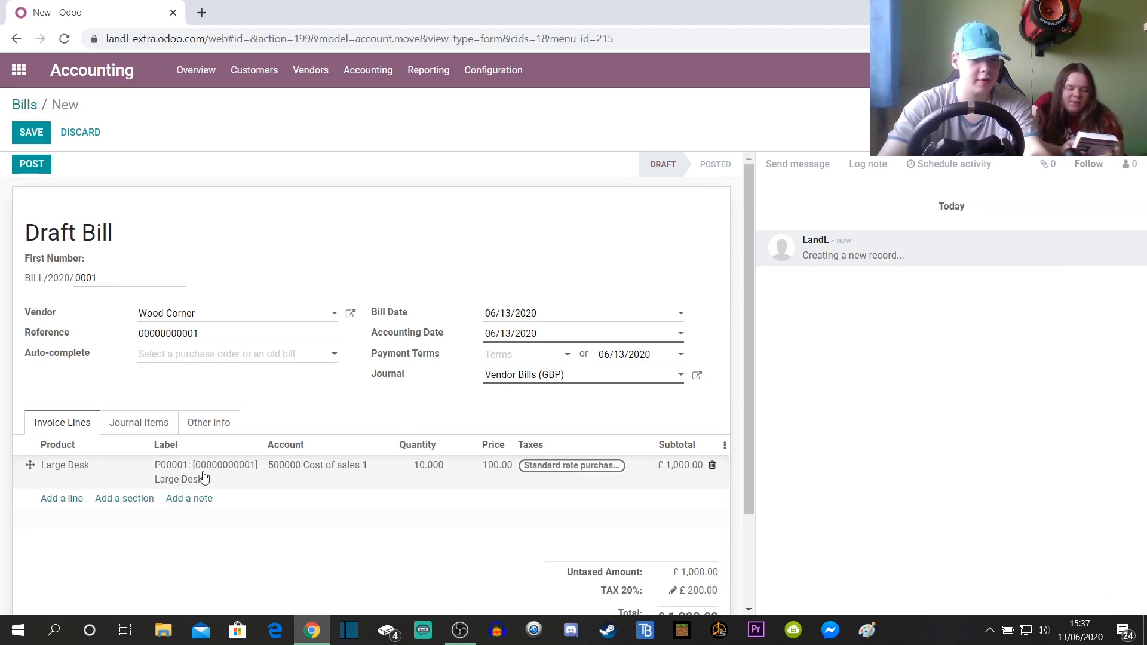
pyautogui.moveTo(250, 486)
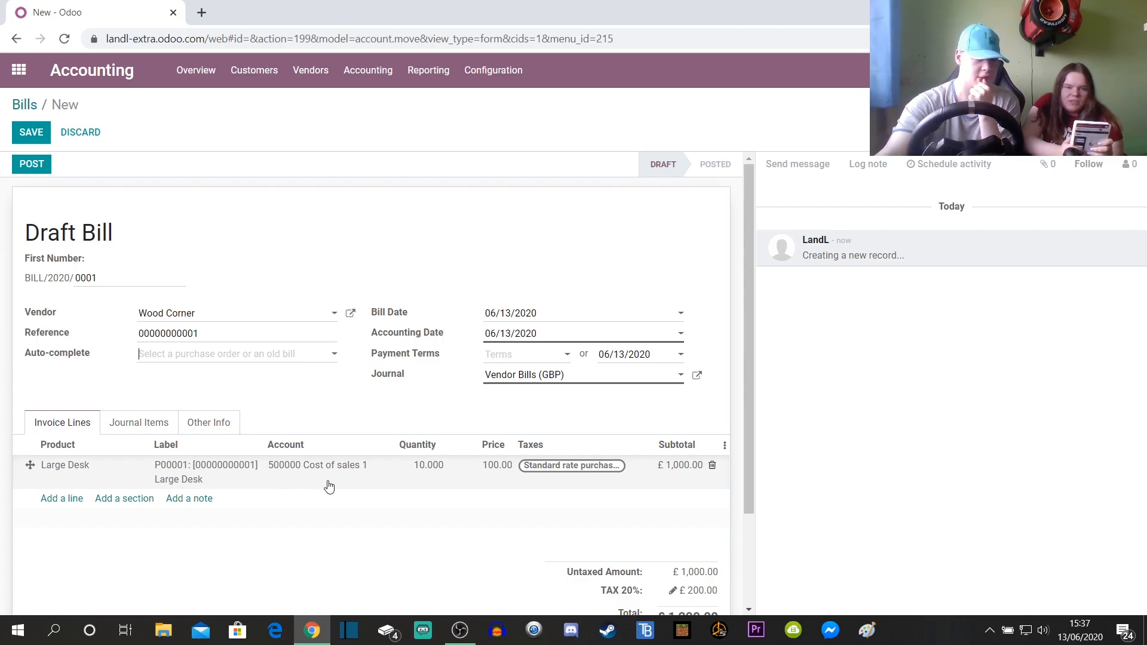
pyautogui.moveTo(193, 347)
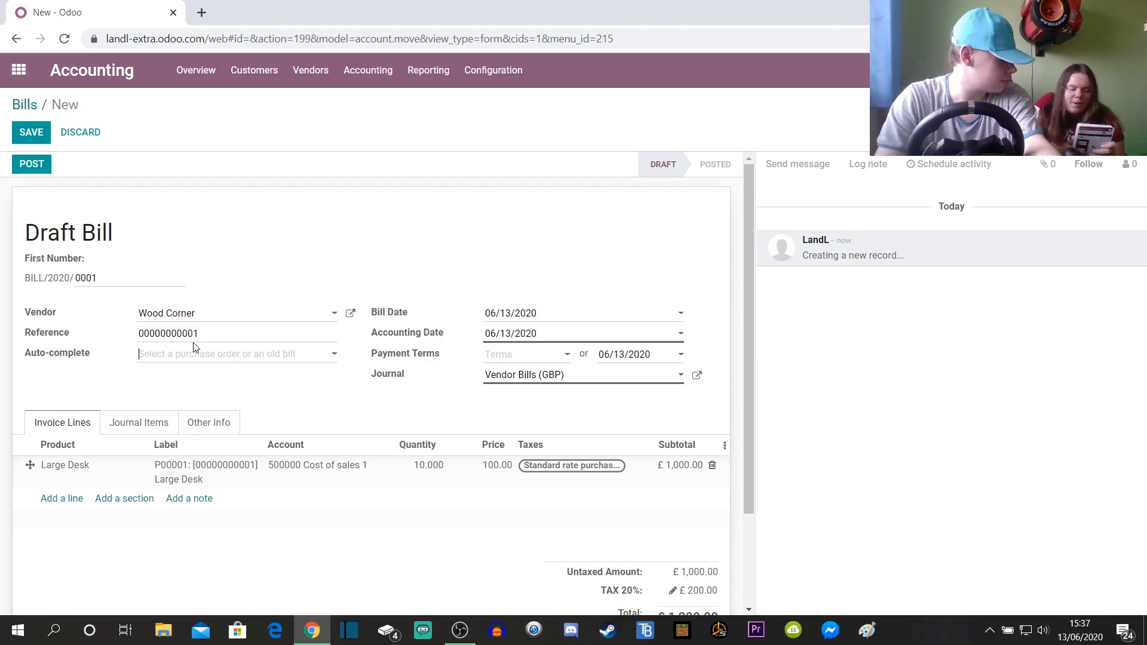
pyautogui.write('p')
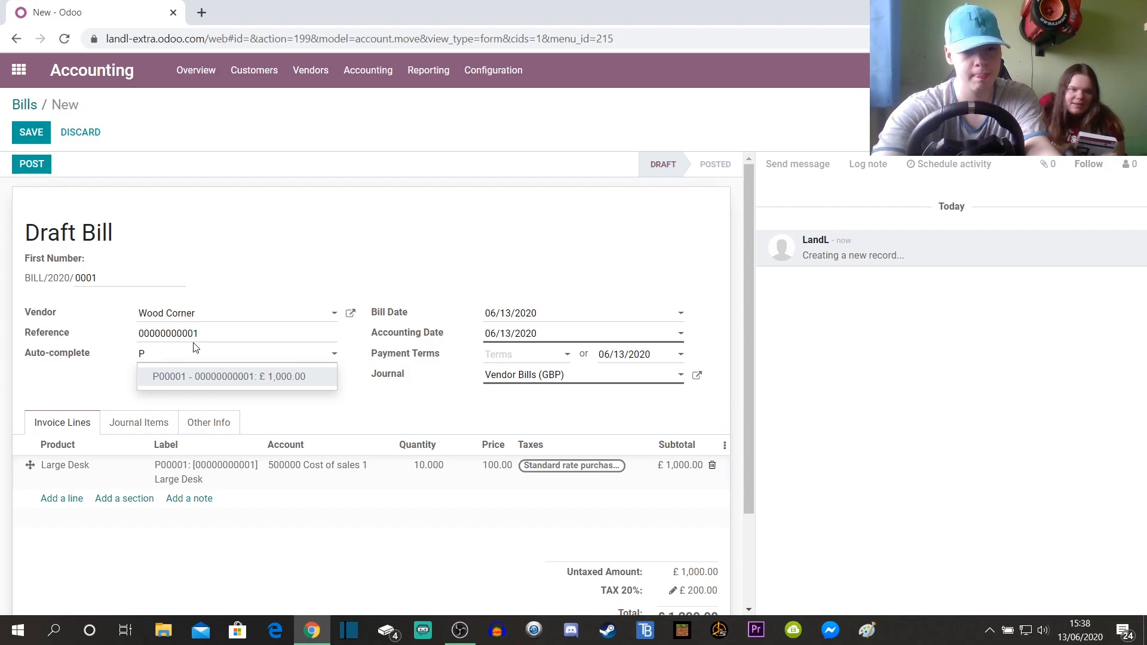
pyautogui.write('0001:')
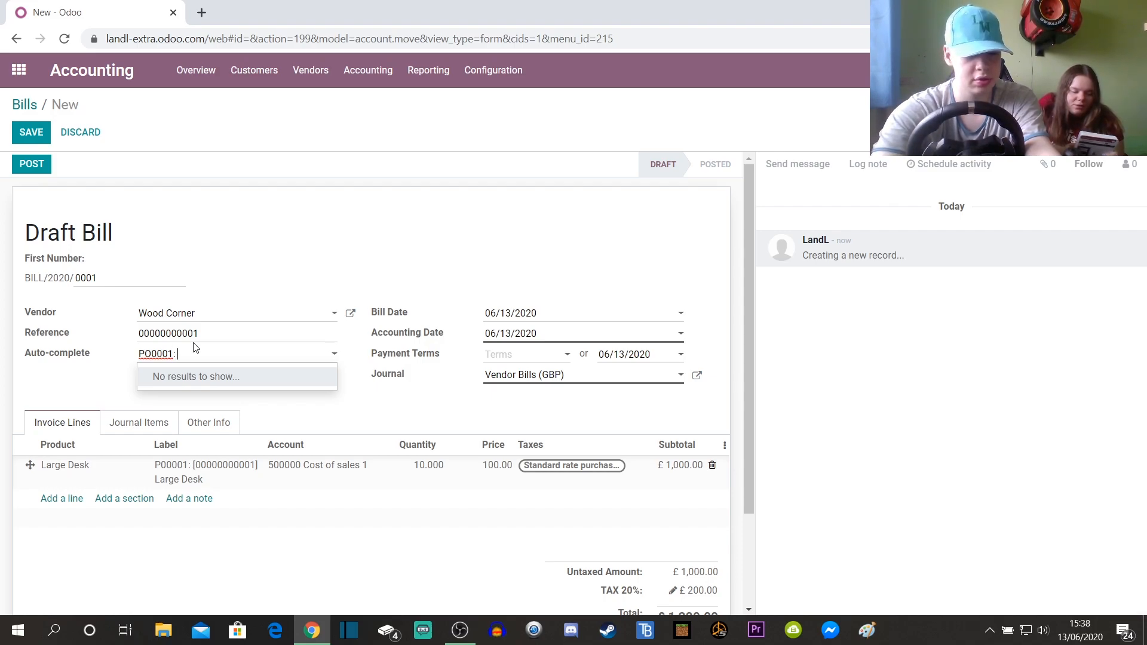
pyautogui.write('£')
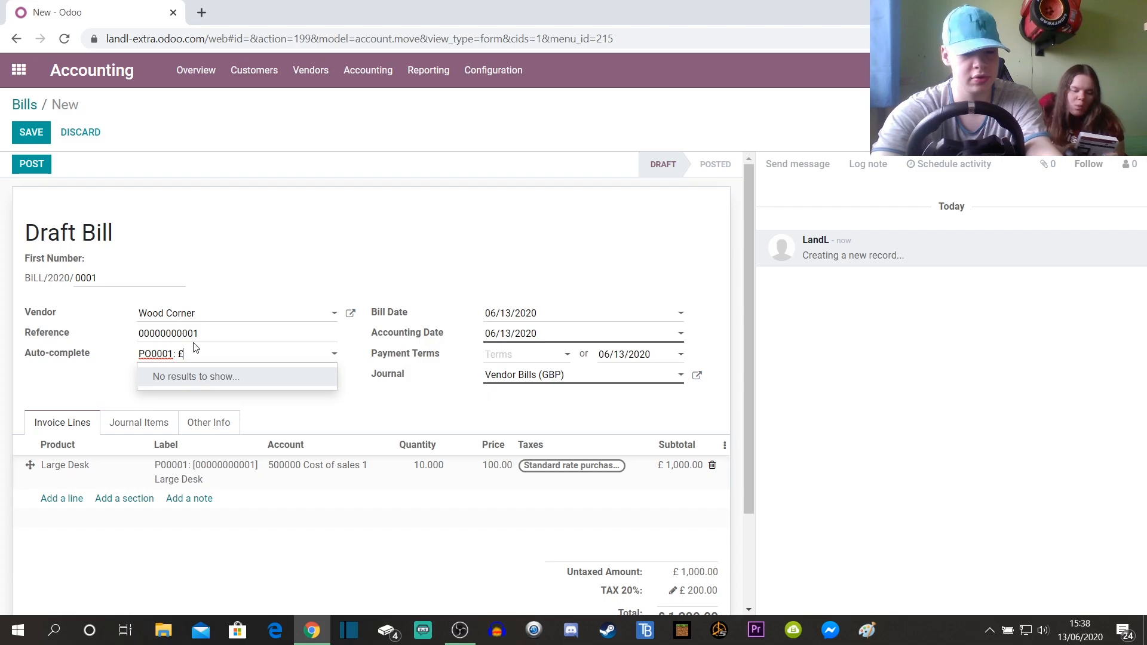
pyautogui.write('1,0')
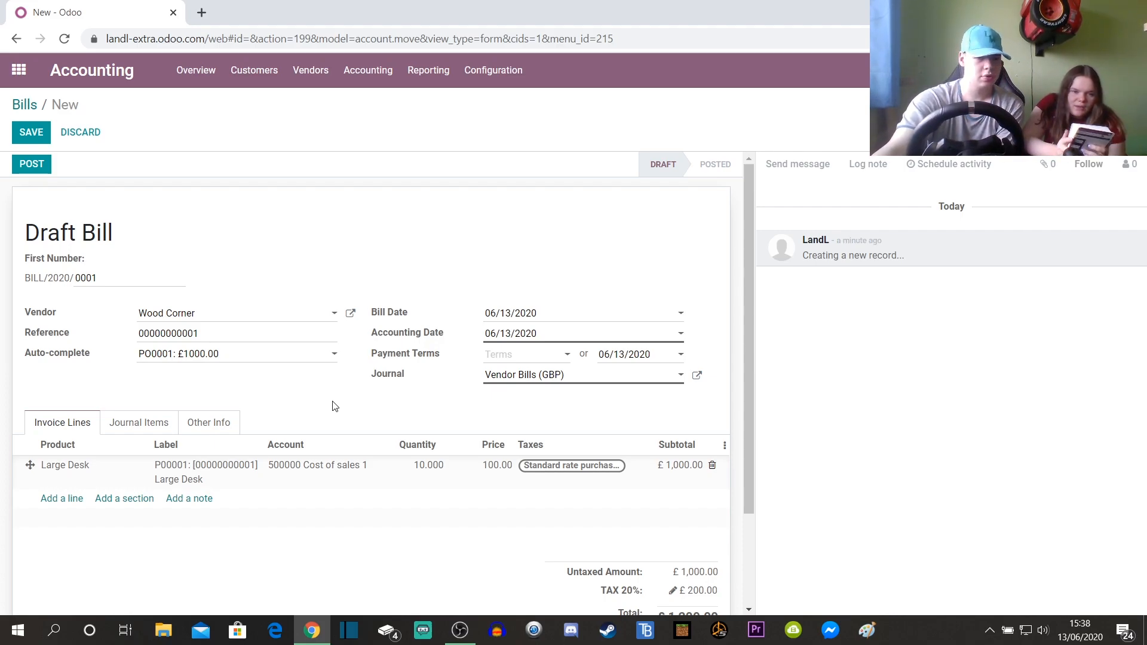
pyautogui.moveTo(240, 555)
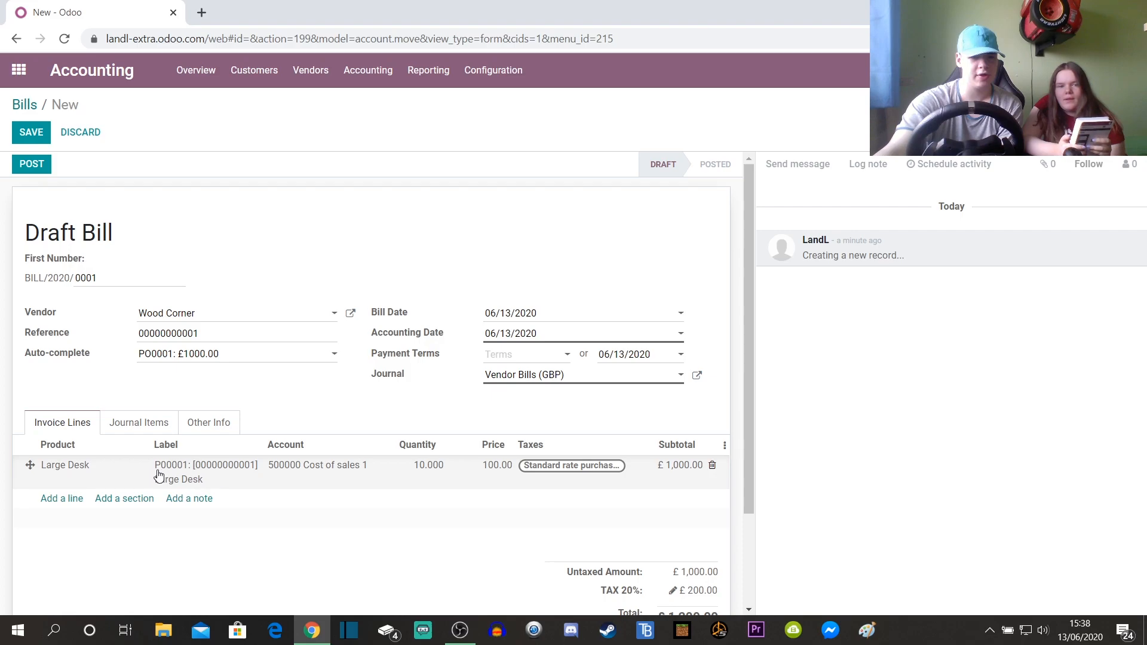
pyautogui.scroll(-3)
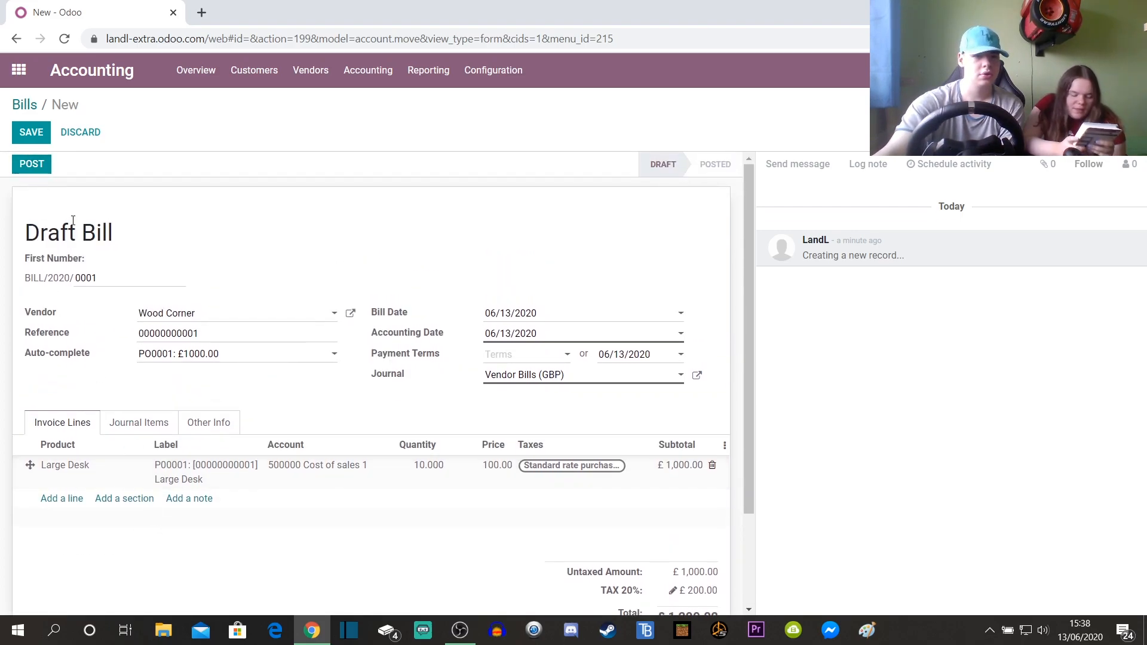
pyautogui.moveTo(191, 239)
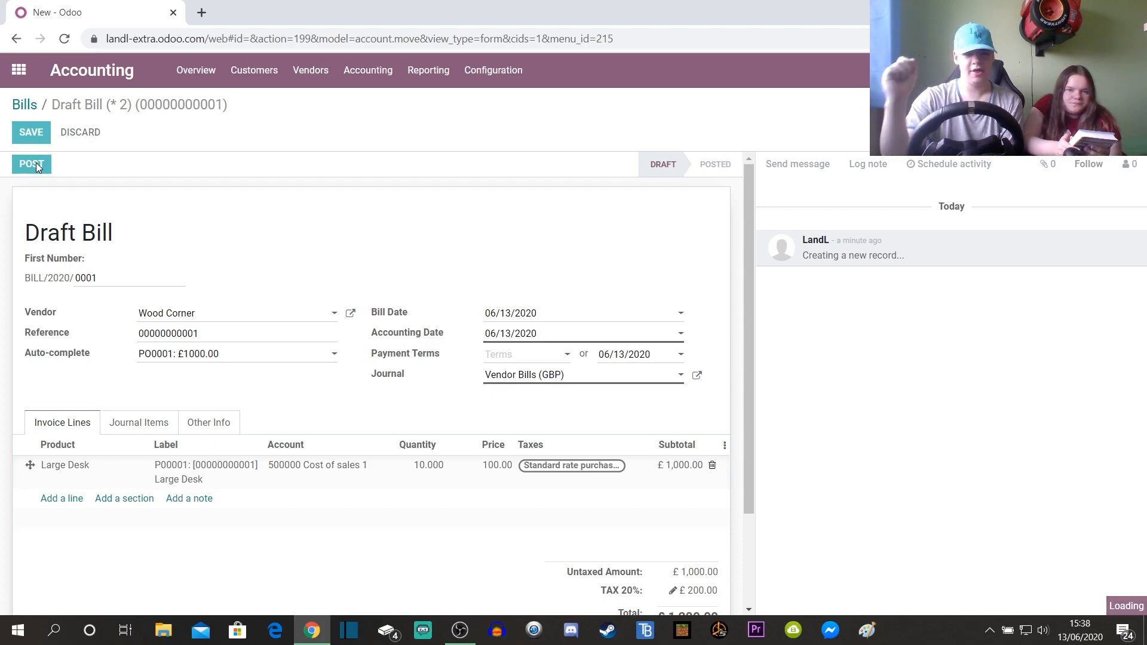
# Step: Post the bill as BILL/2020/0001 and bring up payment registration for £1,200.00
pyautogui.click(31, 164)
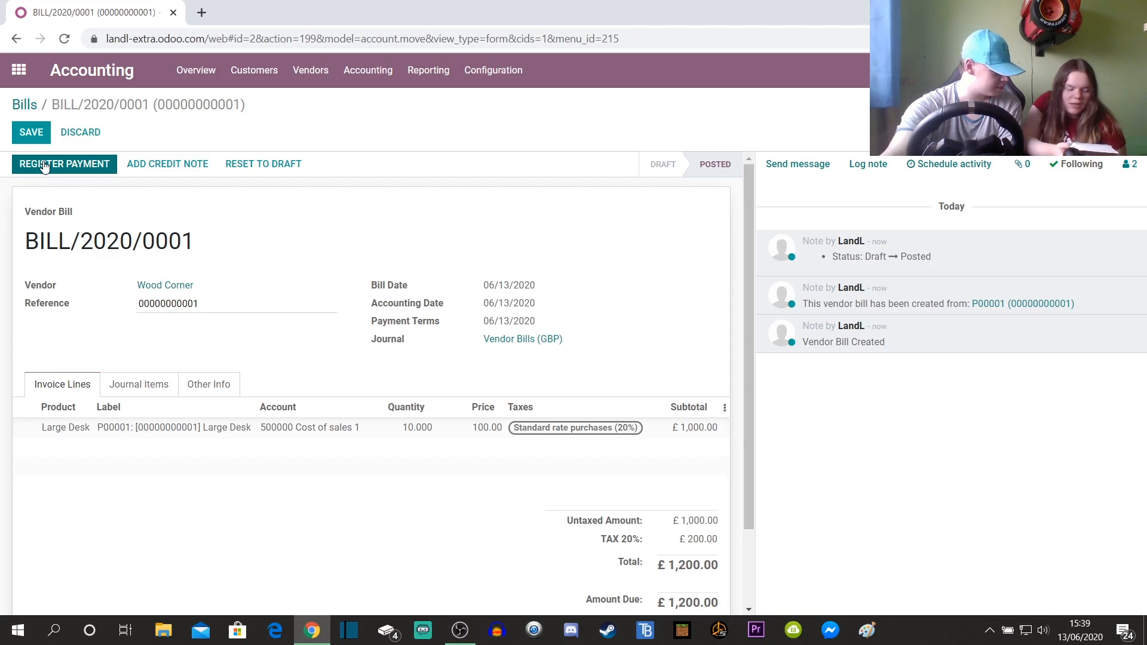
pyautogui.click(64, 164)
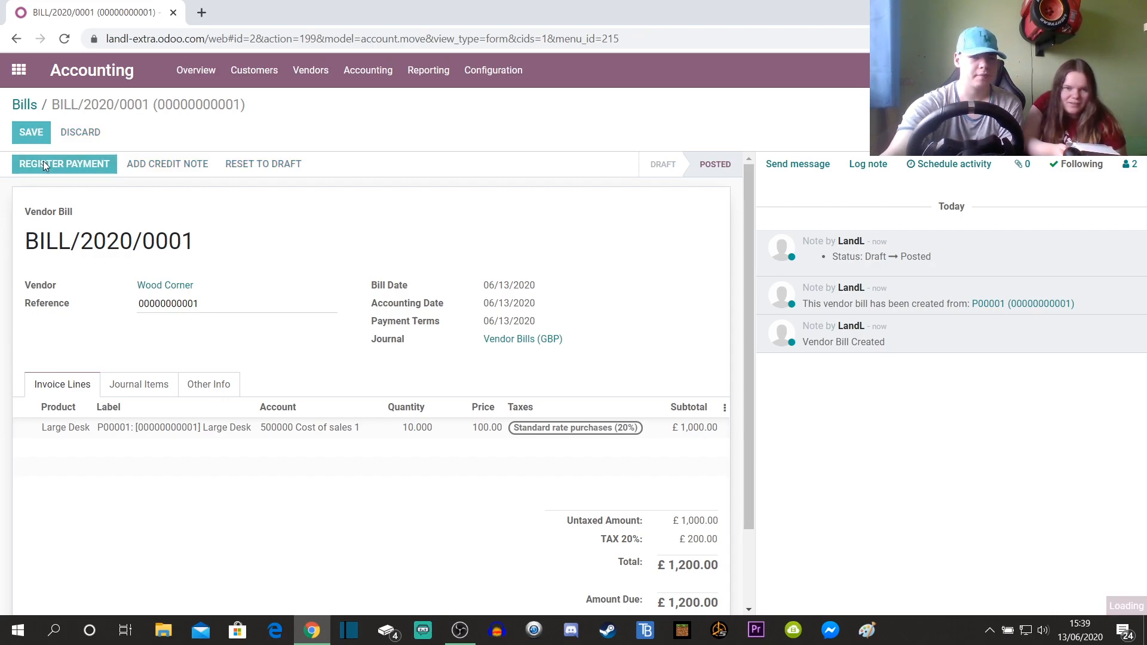
pyautogui.click(63, 163)
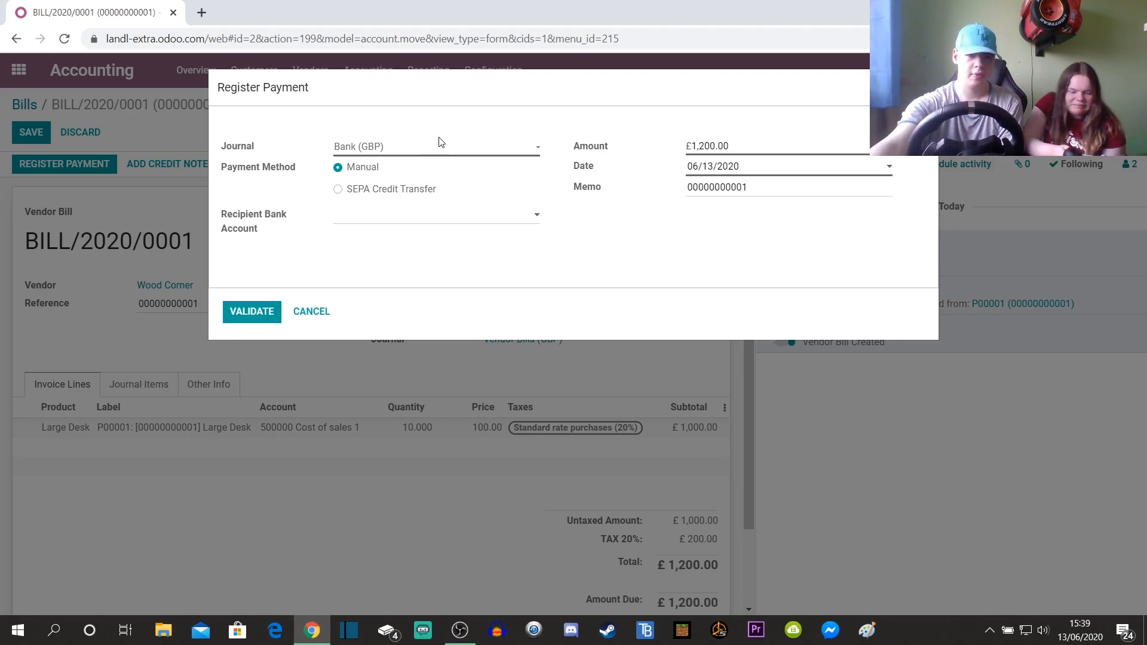
pyautogui.moveTo(344, 184)
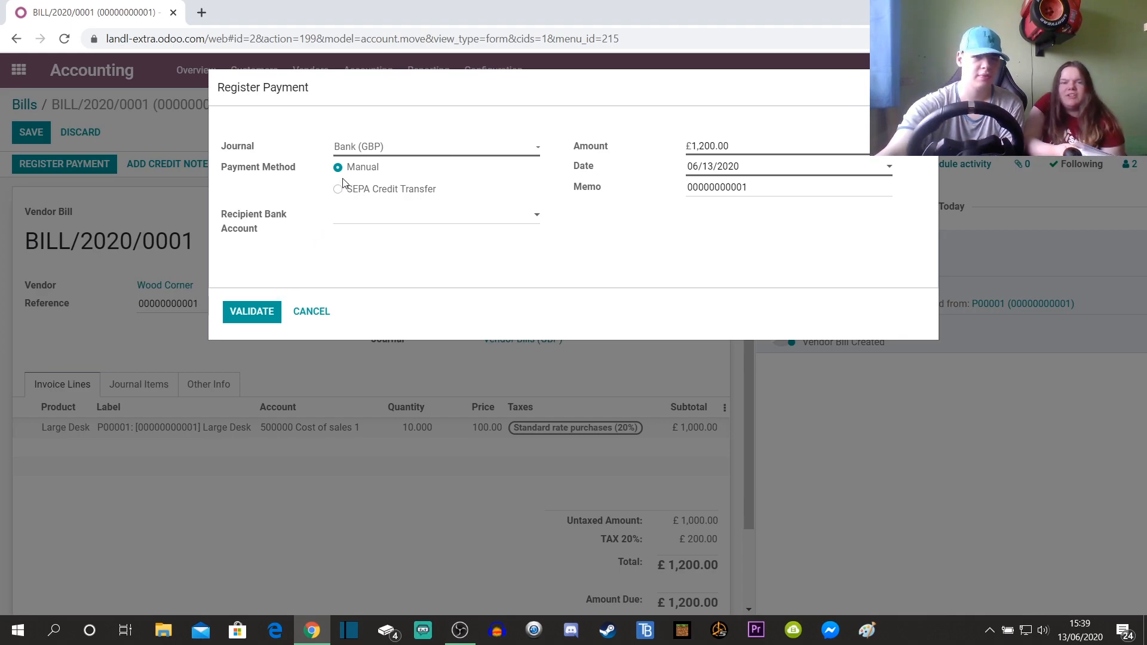
pyautogui.moveTo(318, 263)
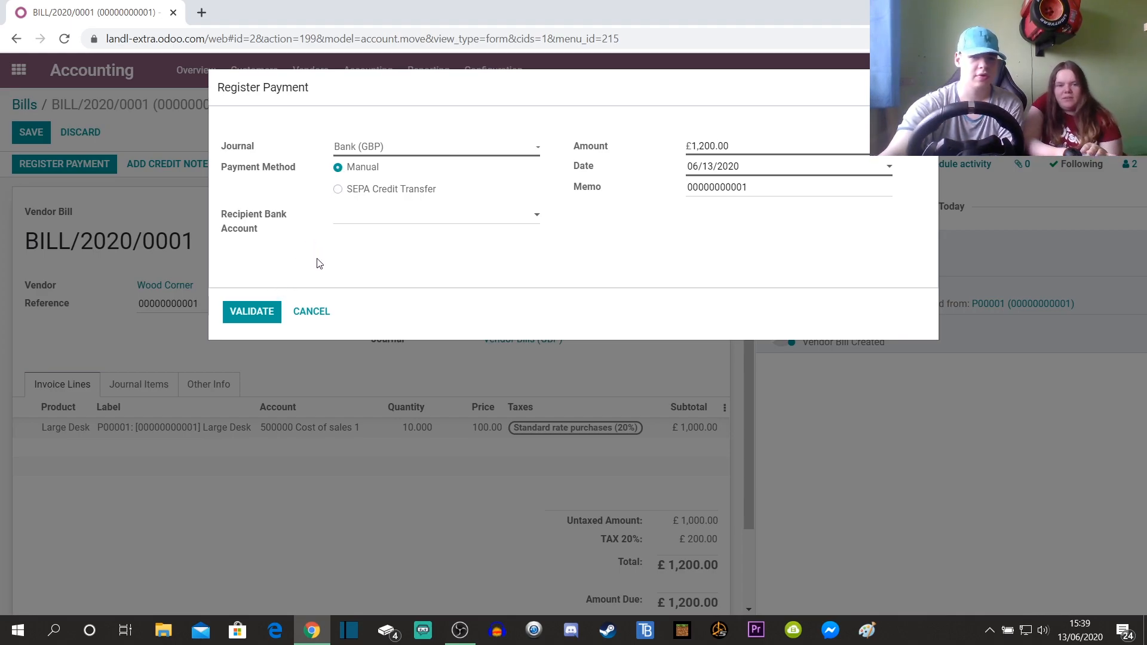
# Step: Validate the £1,200.00 bank payment so BILL/2020/0001 shows £0.00 due, then return home
pyautogui.click(251, 311)
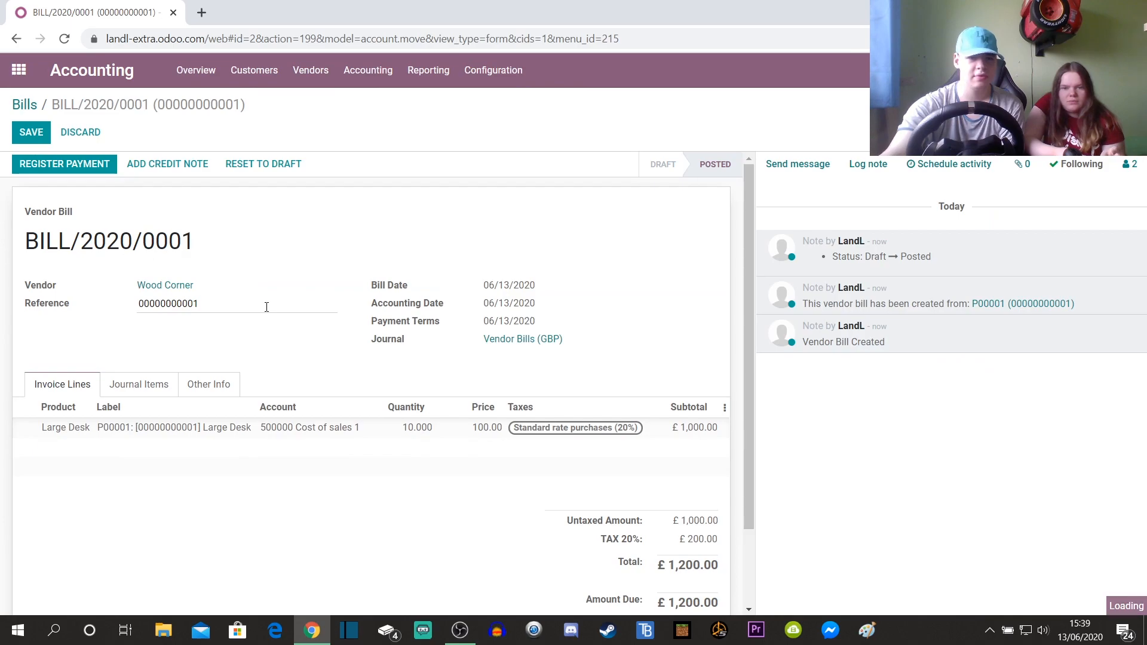
pyautogui.click(64, 164)
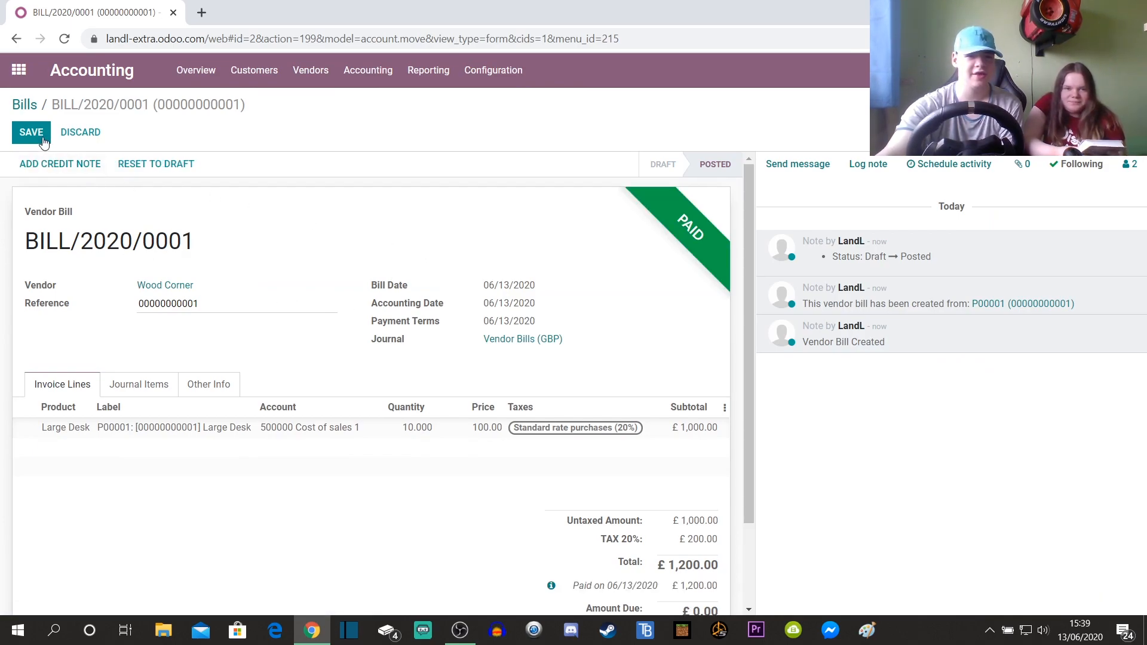
pyautogui.click(31, 132)
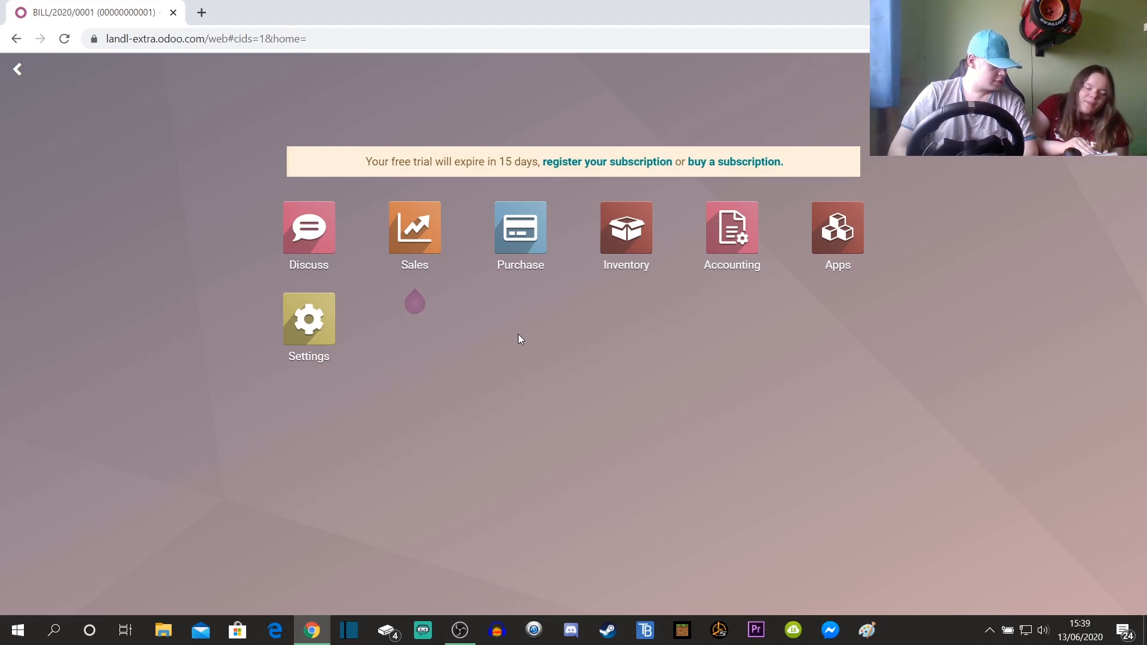
pyautogui.moveTo(415, 231)
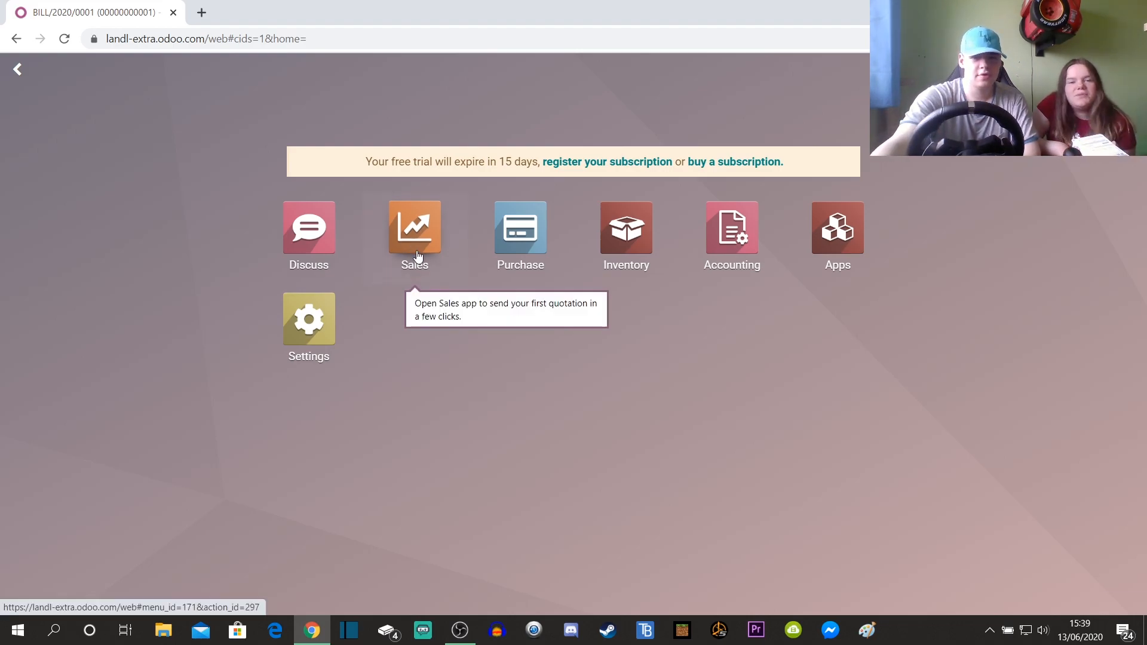
# Step: Open the Sales app from the home screen and view the Orders menu
pyautogui.click(414, 227)
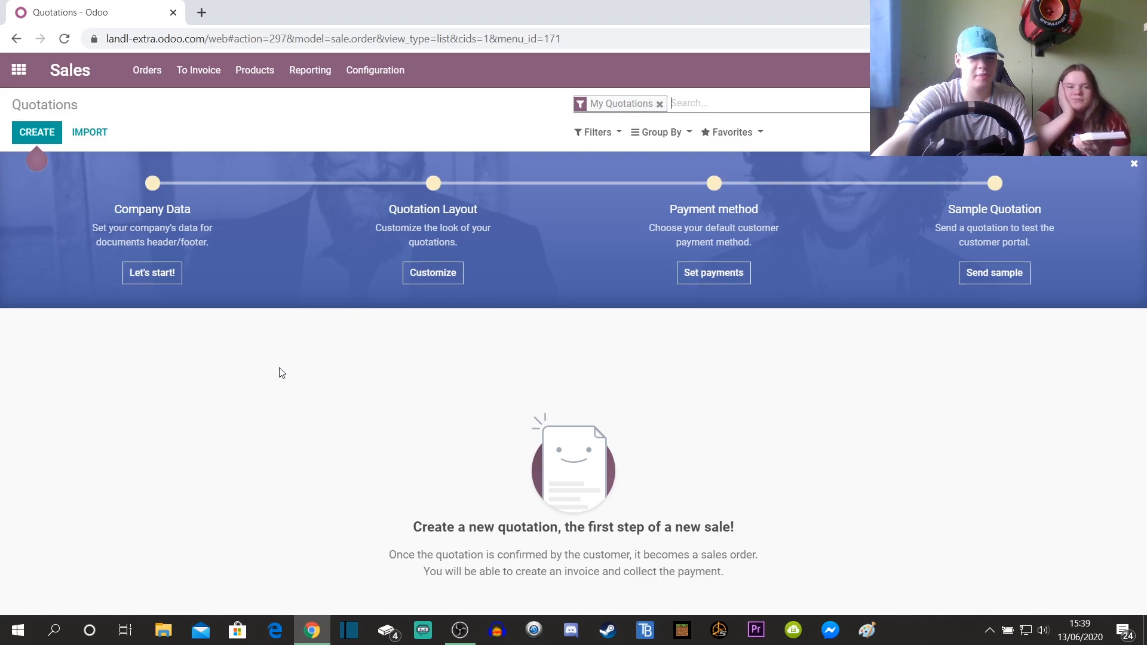
pyautogui.moveTo(37, 133)
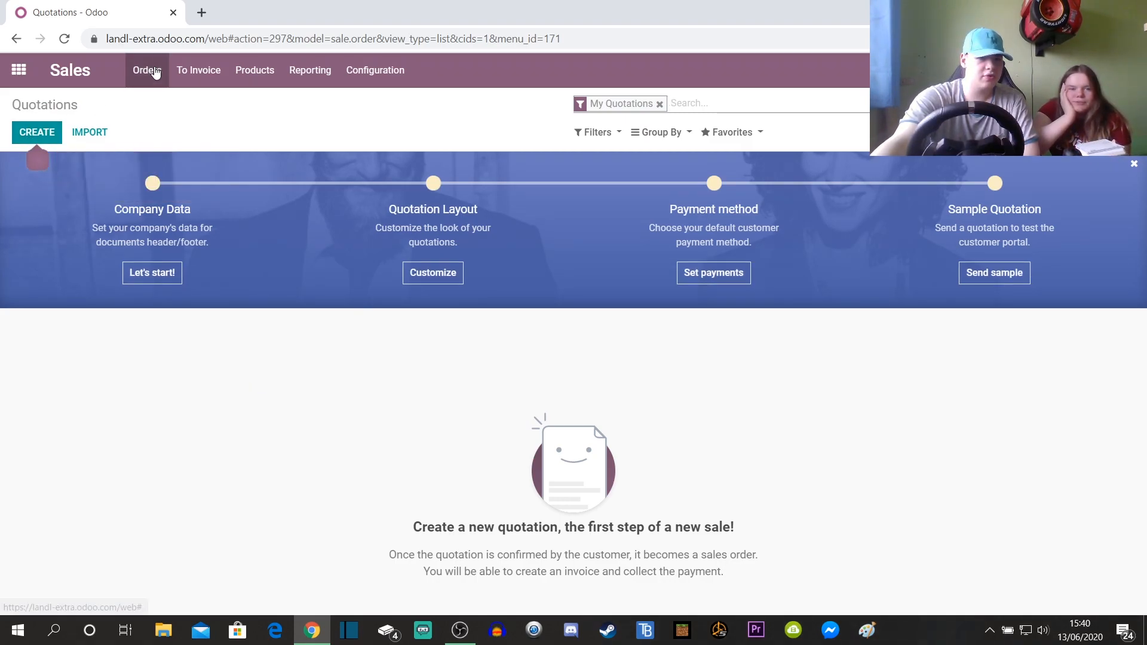
pyautogui.click(146, 70)
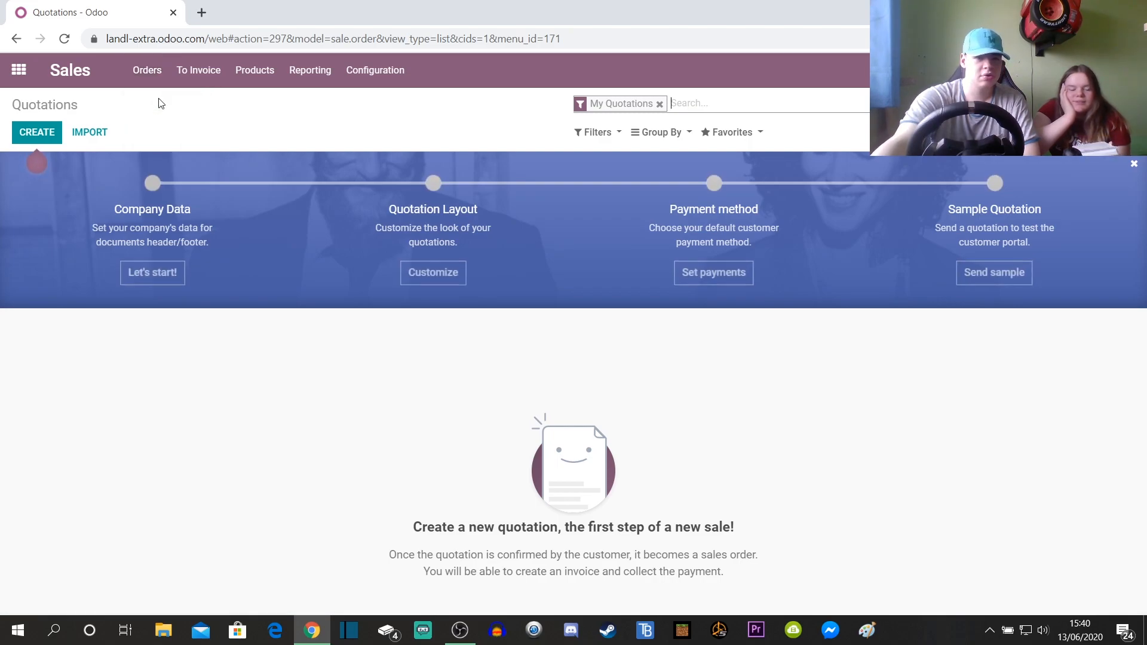
pyautogui.moveTo(37, 132)
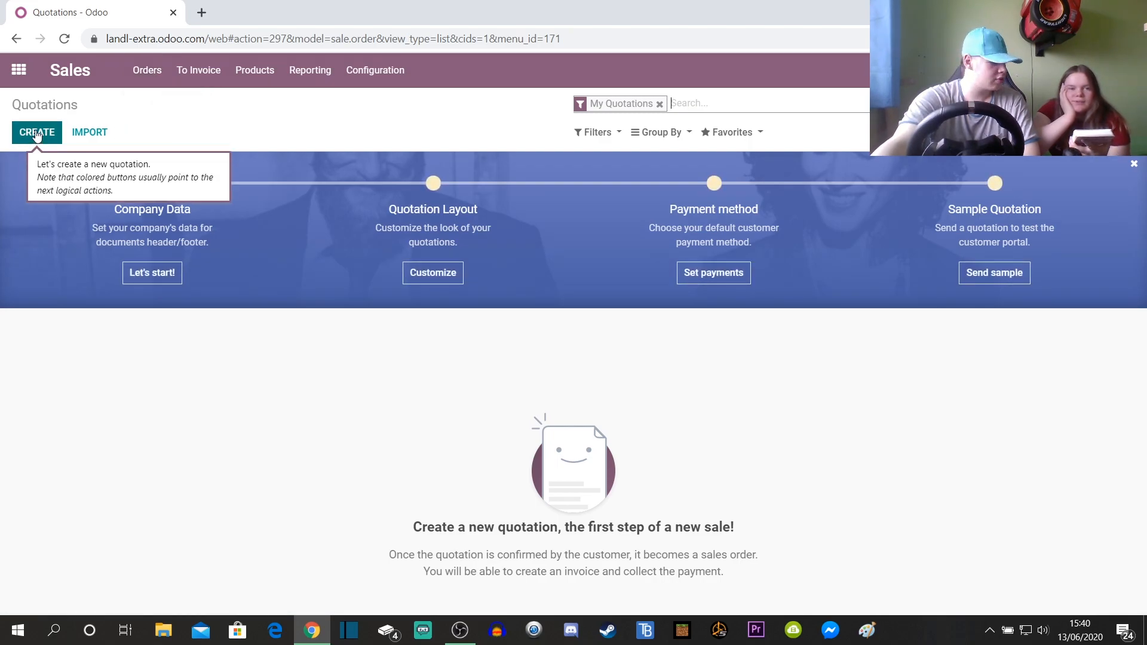
# Step: Create a new quotation, search Brandon as customer and abandon the new-customer form
pyautogui.click(37, 132)
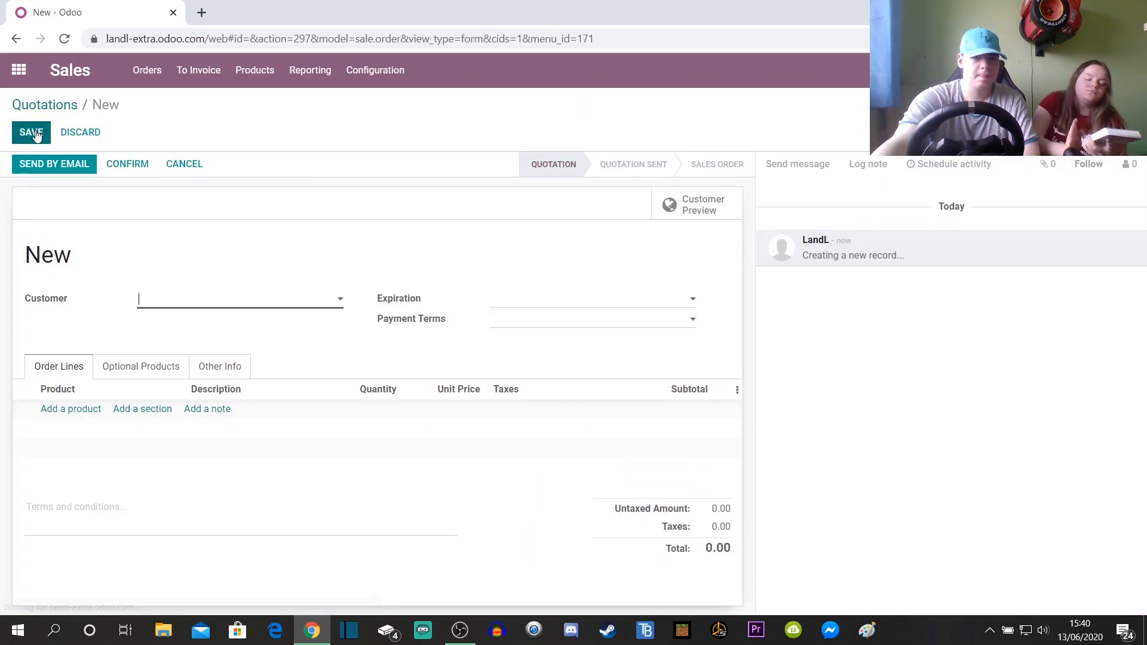
pyautogui.moveTo(200, 297)
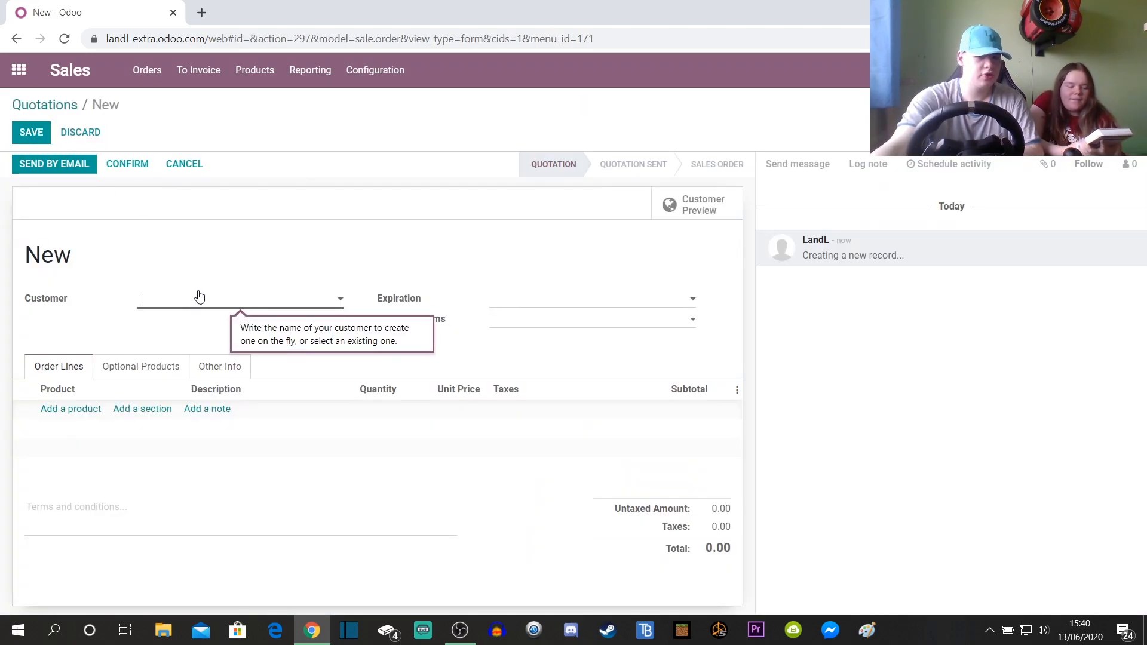
pyautogui.write('Brandon')
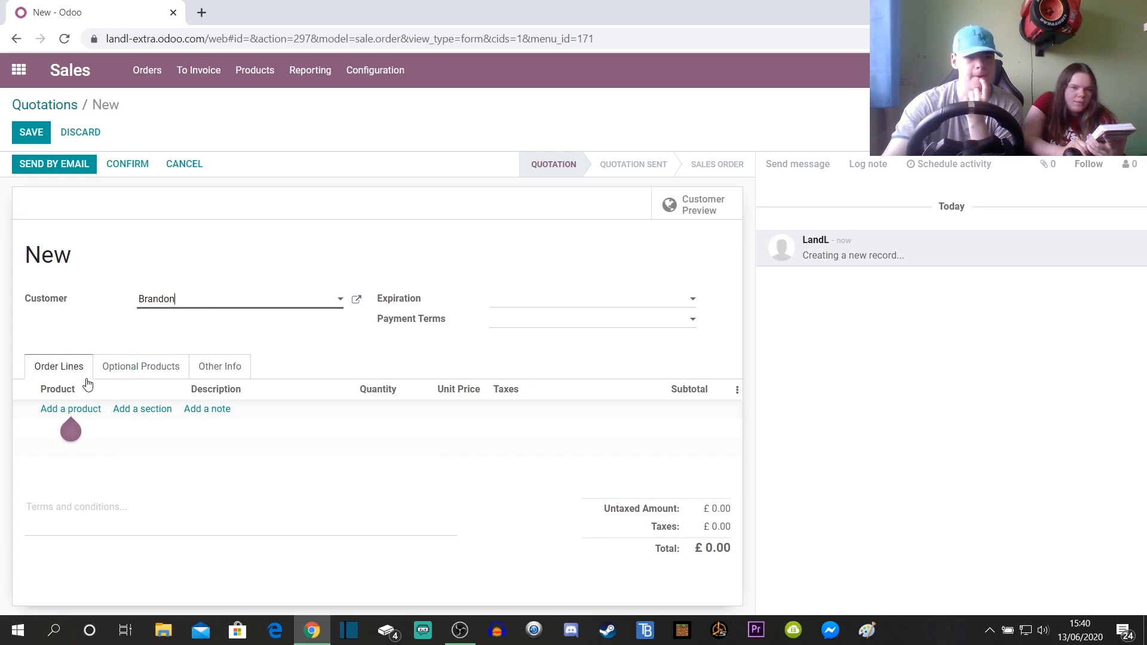
pyautogui.click(239, 299)
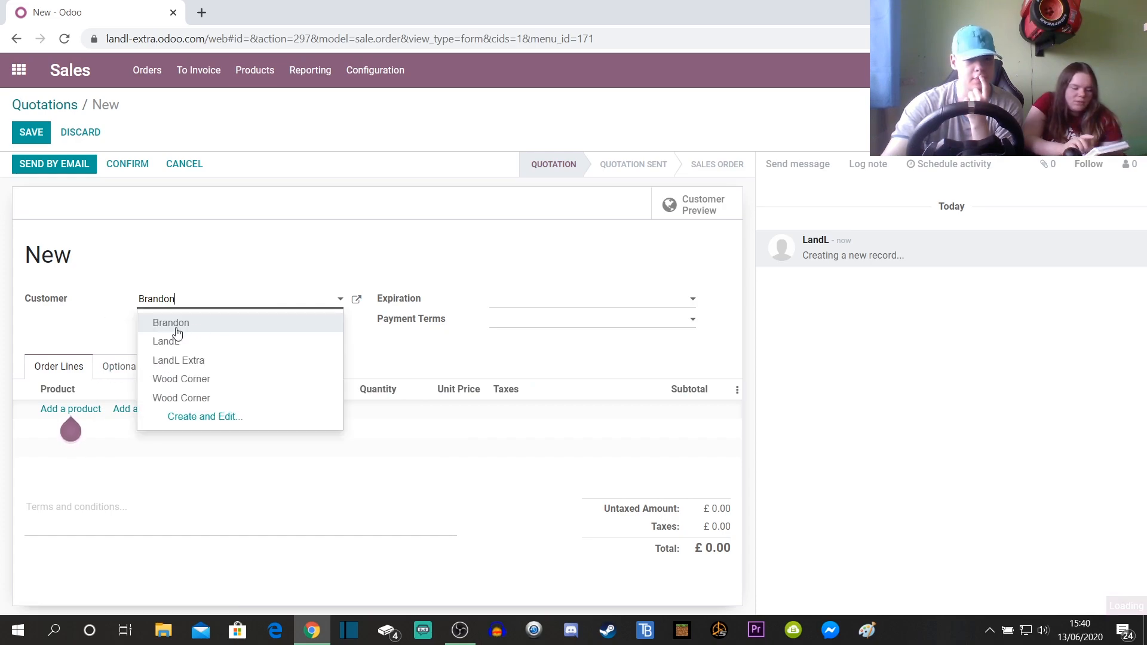
pyautogui.moveTo(210, 415)
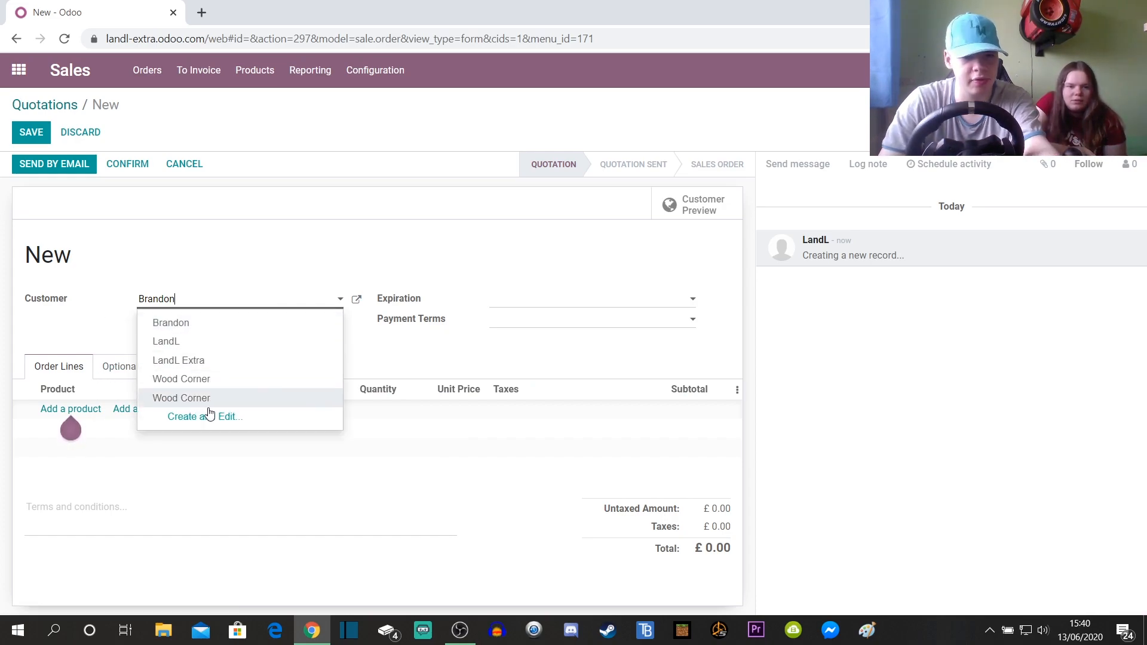
pyautogui.click(184, 416)
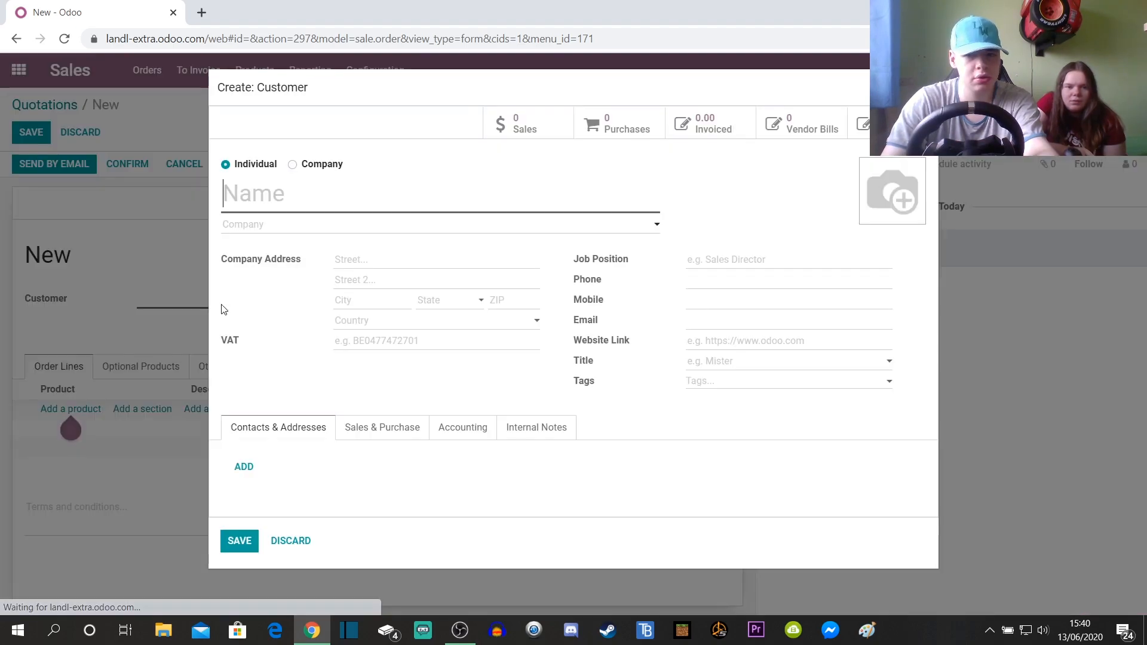
pyautogui.write('Br')
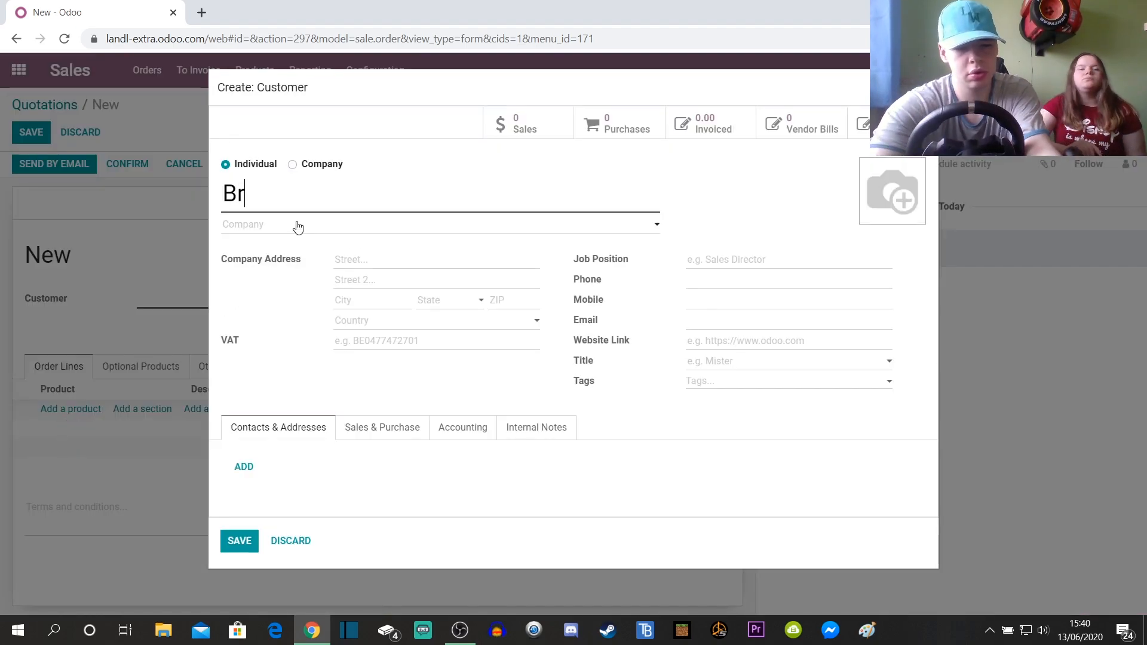
pyautogui.write('andon')
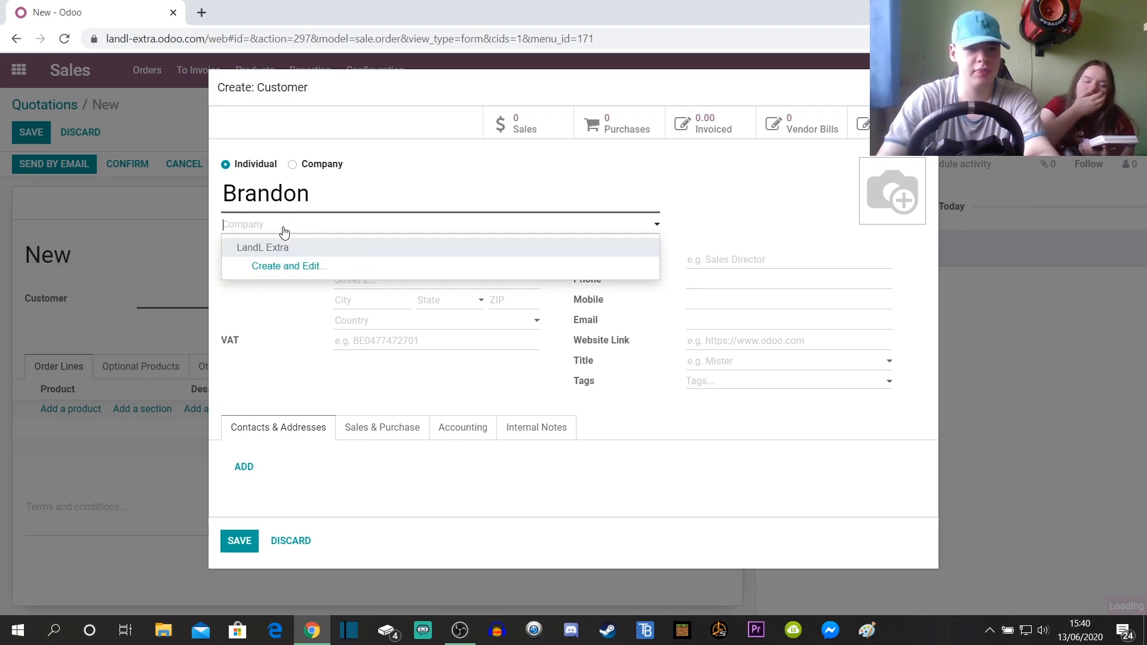
pyautogui.click(262, 248)
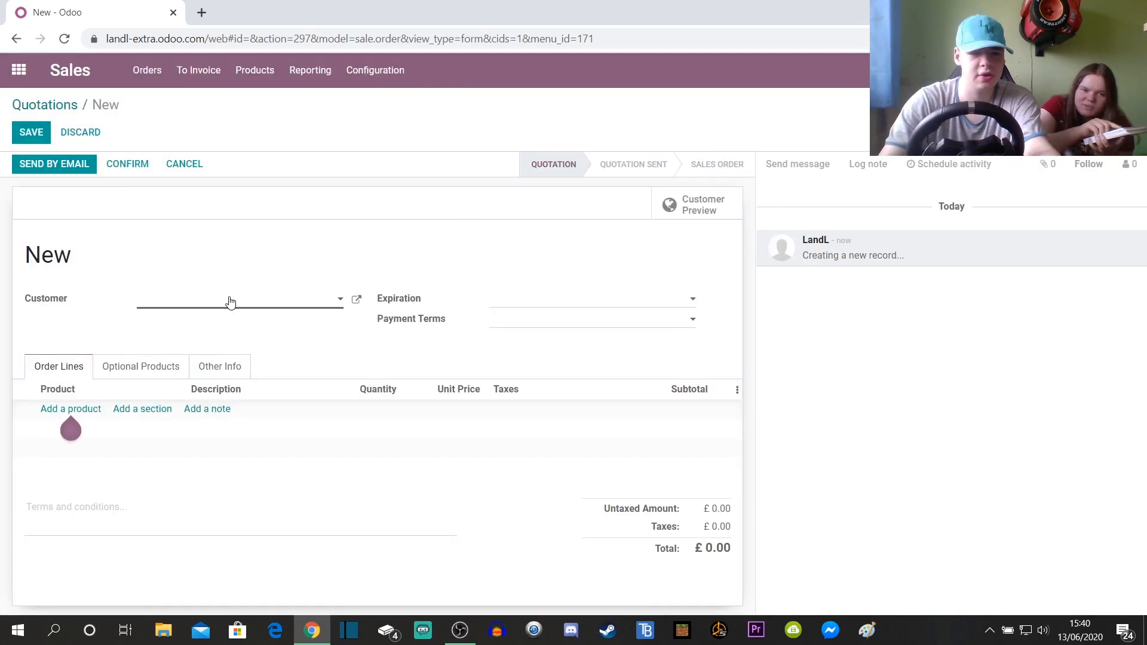
# Step: Set Brandon as the quotation's customer
pyautogui.write('Br')
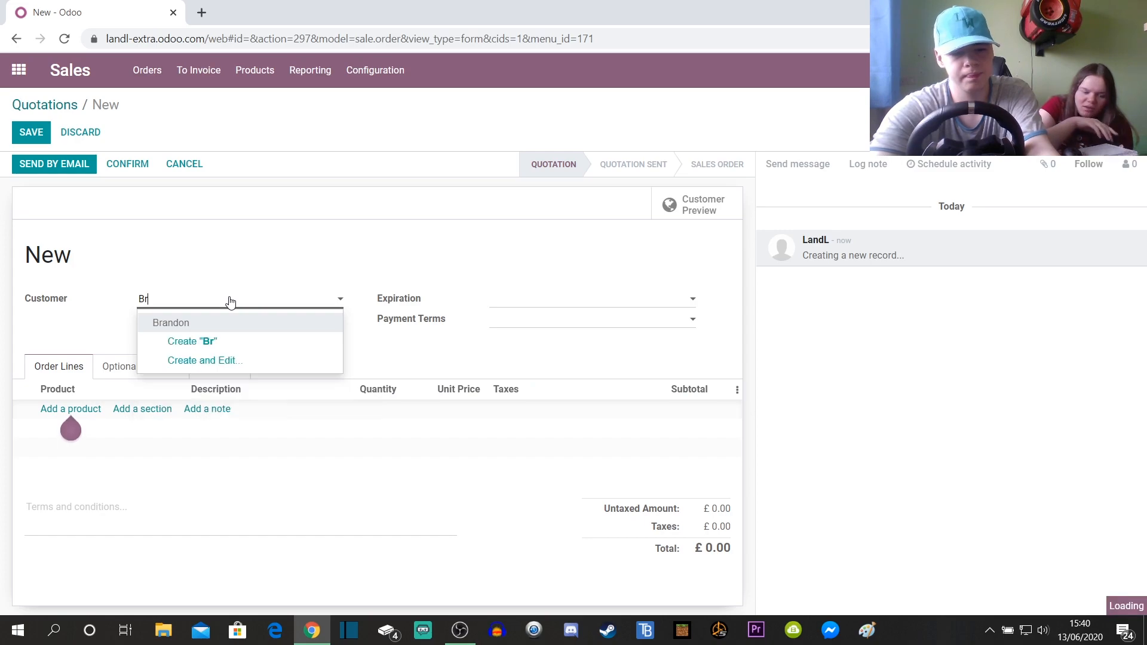
pyautogui.write('andon')
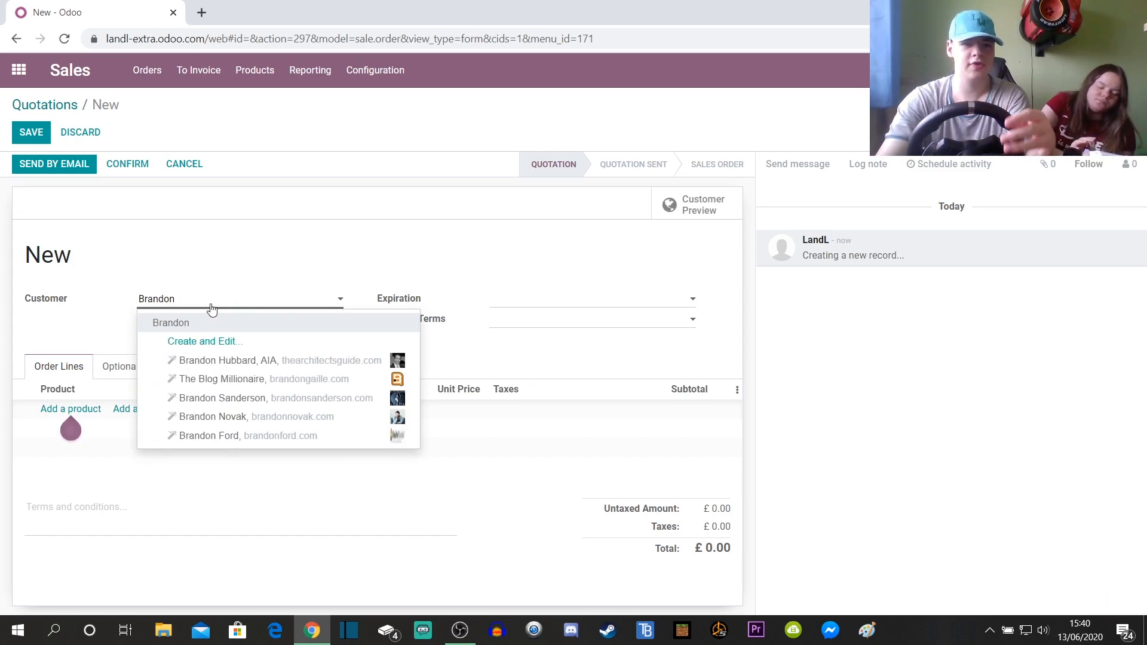
pyautogui.click(171, 323)
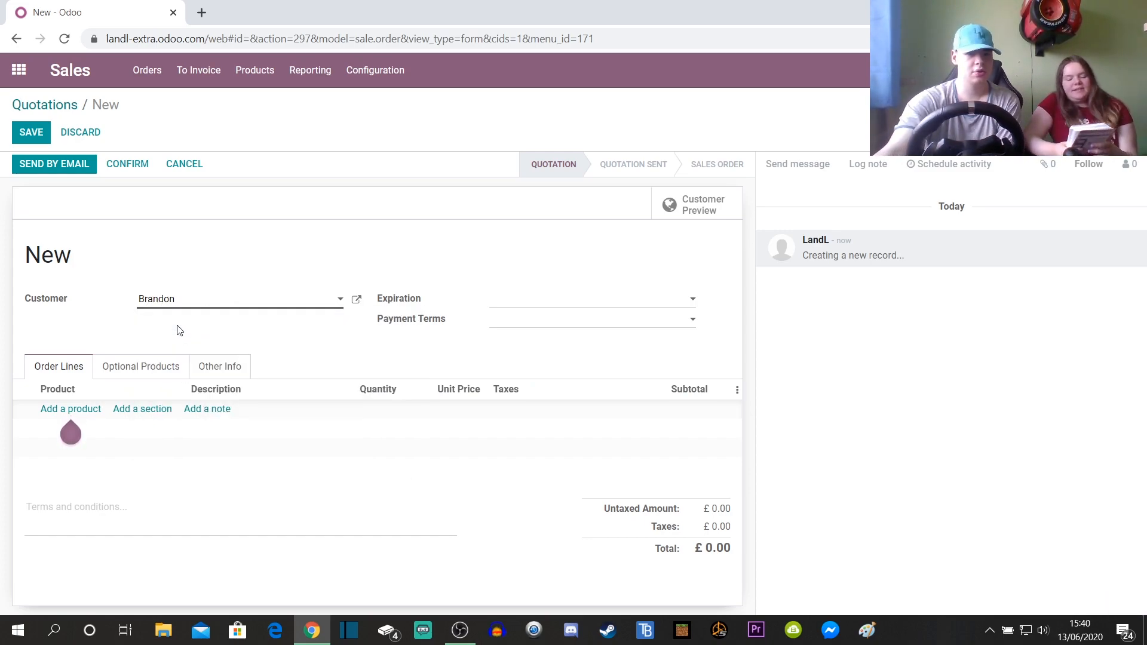
pyautogui.moveTo(70, 409)
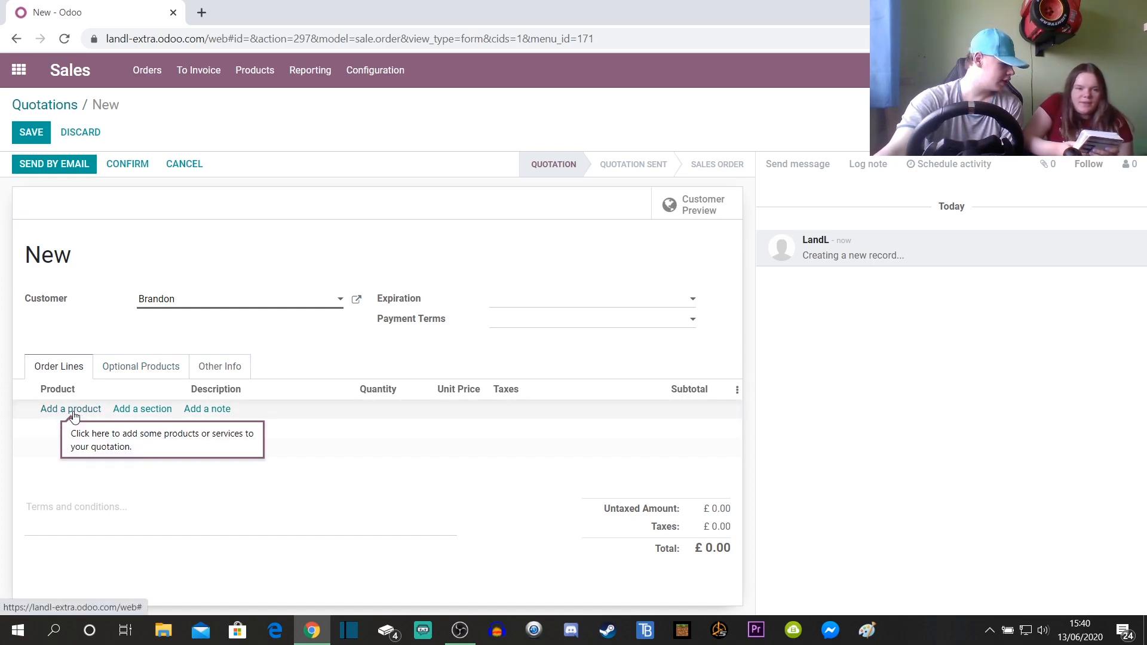
# Step: Add a Large Desk order line at £220.00 with quantity 3, totalling £660.00
pyautogui.click(70, 409)
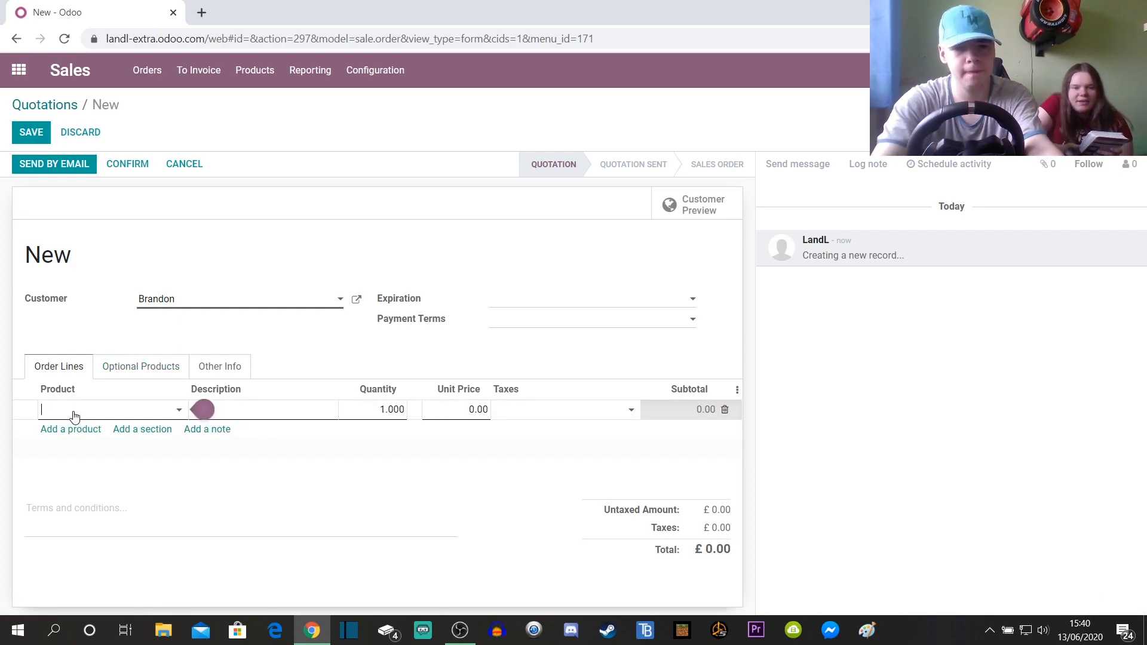
pyautogui.click(110, 409)
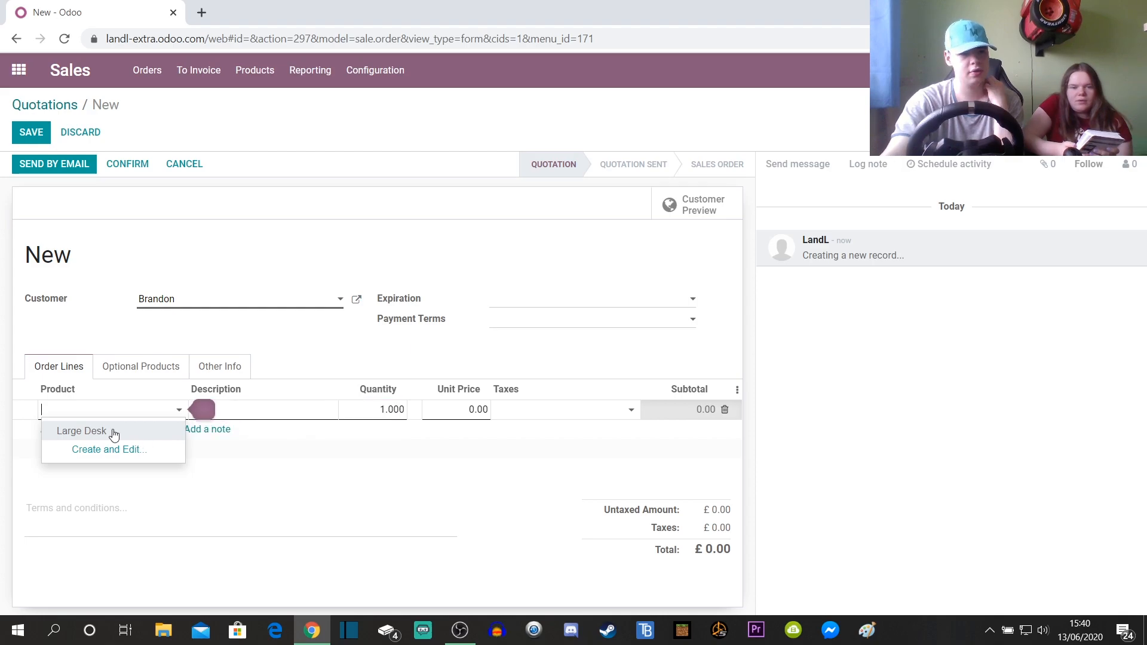
pyautogui.click(82, 432)
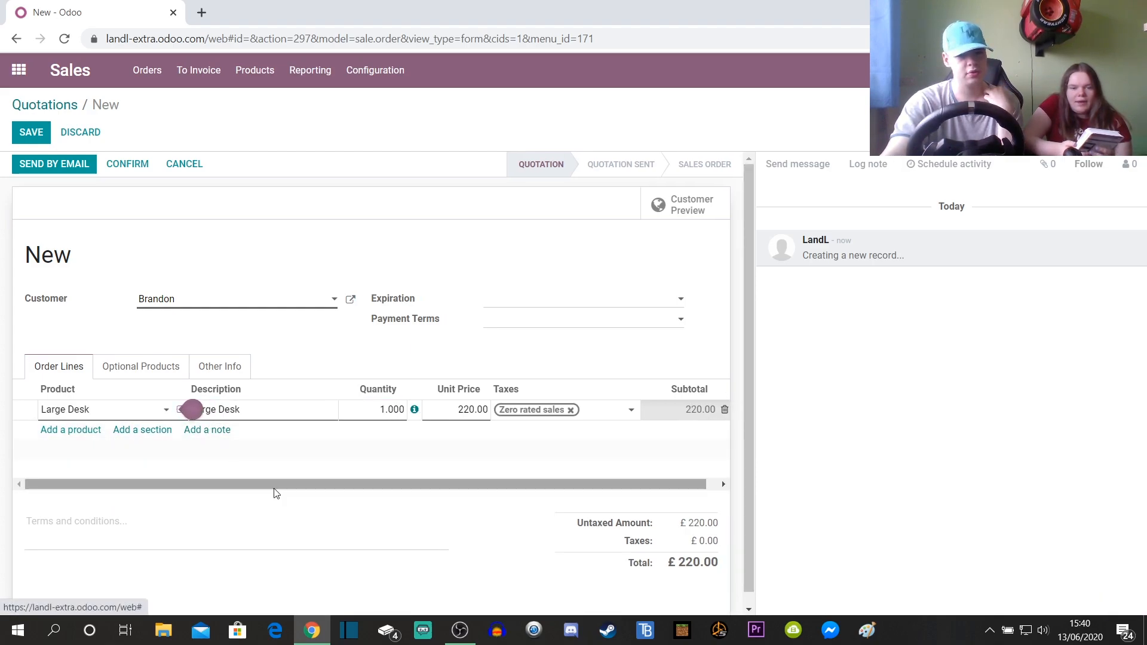
pyautogui.click(392, 408)
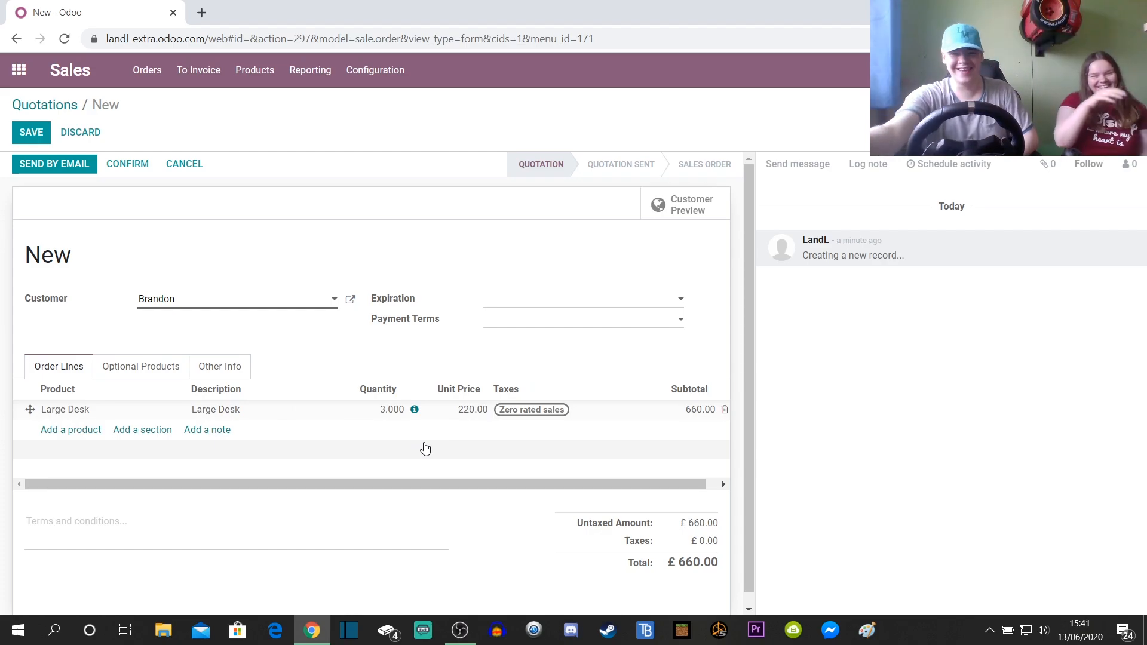
pyautogui.moveTo(476, 437)
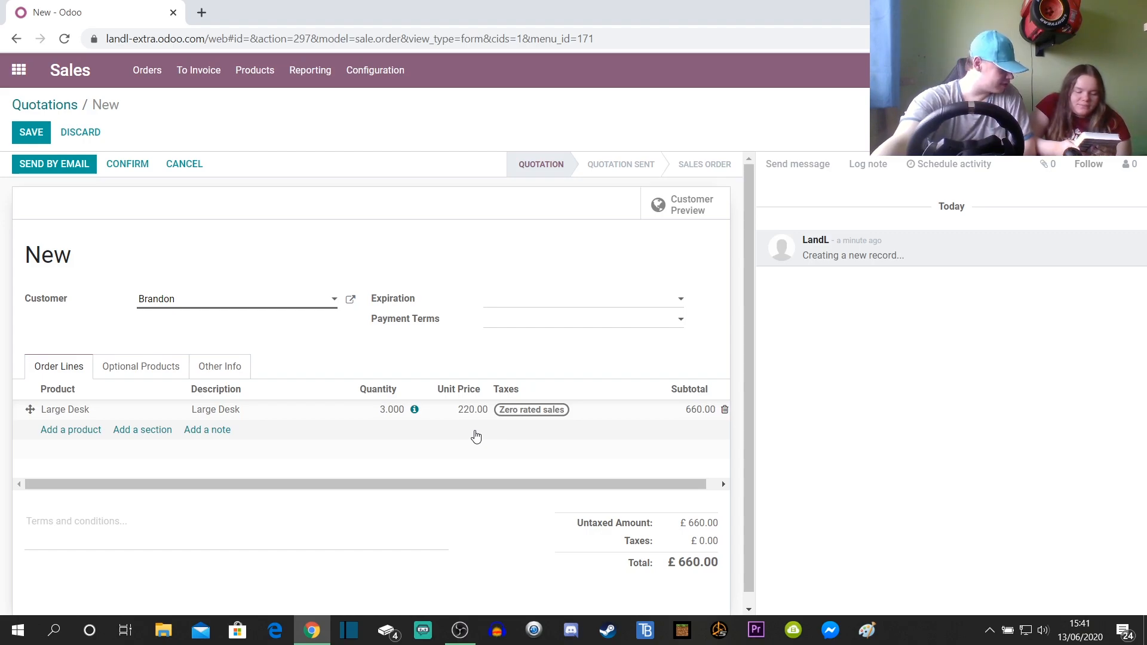
pyautogui.moveTo(692, 426)
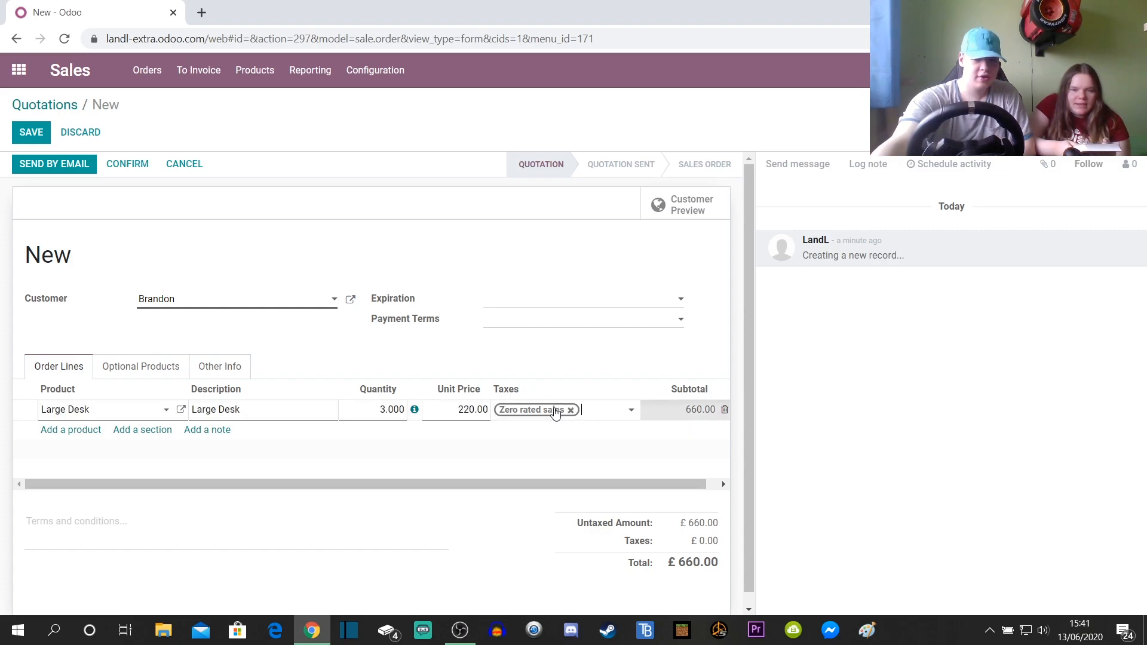
# Step: Replace the Zero rated sales tax with Standard rate sales (20%), raising the total to £792.00
pyautogui.click(571, 410)
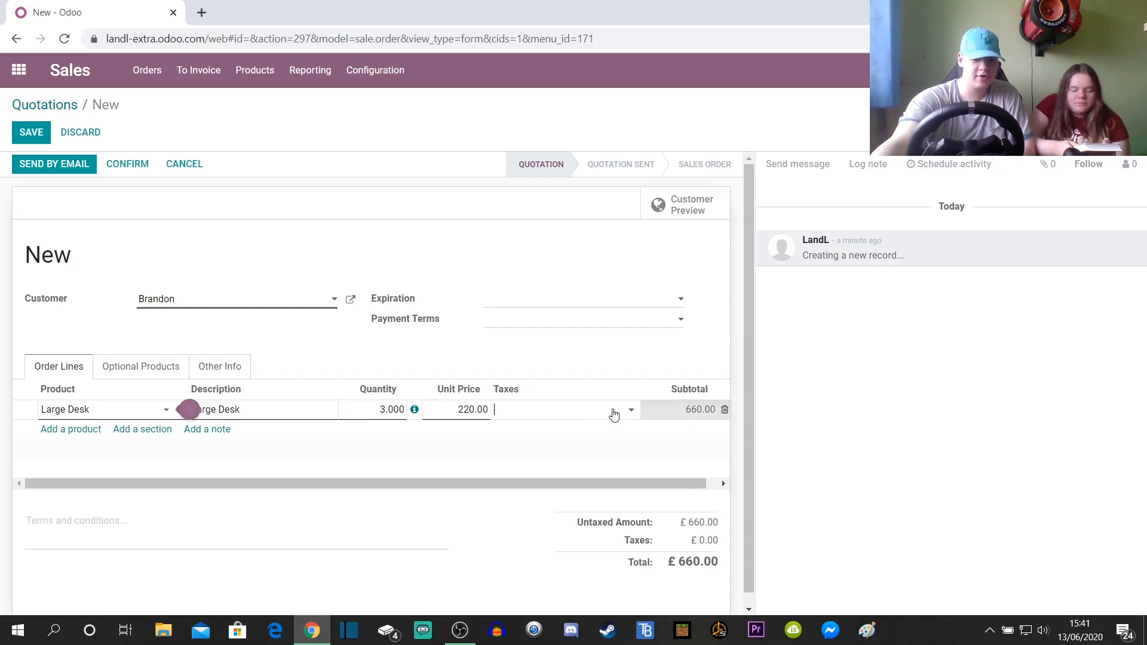
pyautogui.click(628, 410)
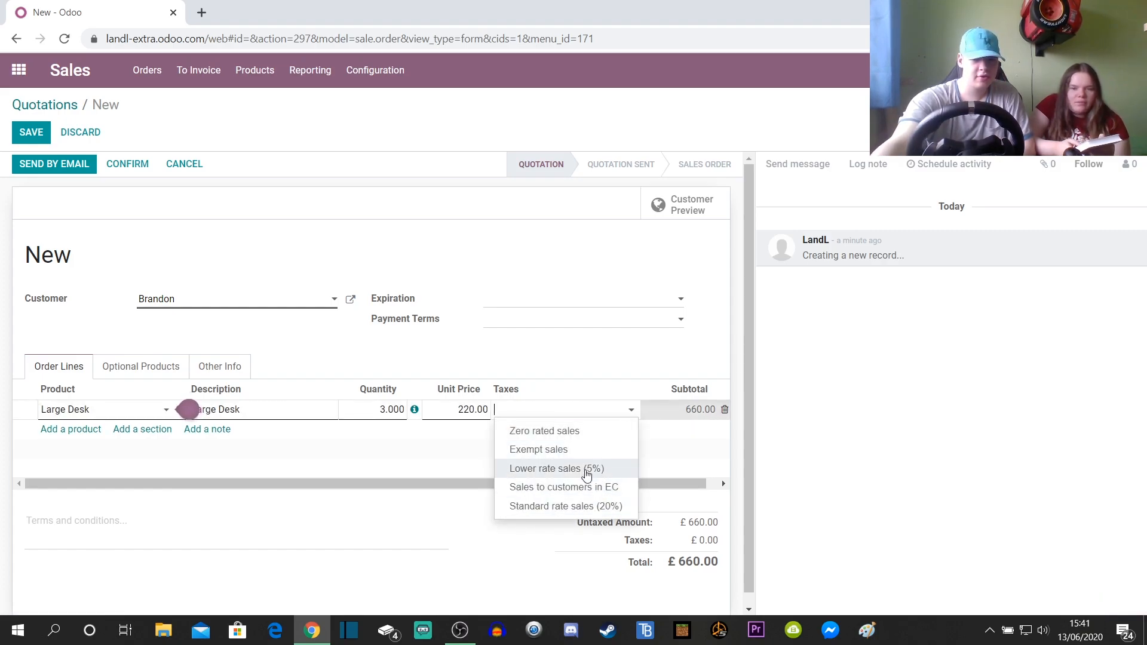
pyautogui.click(564, 506)
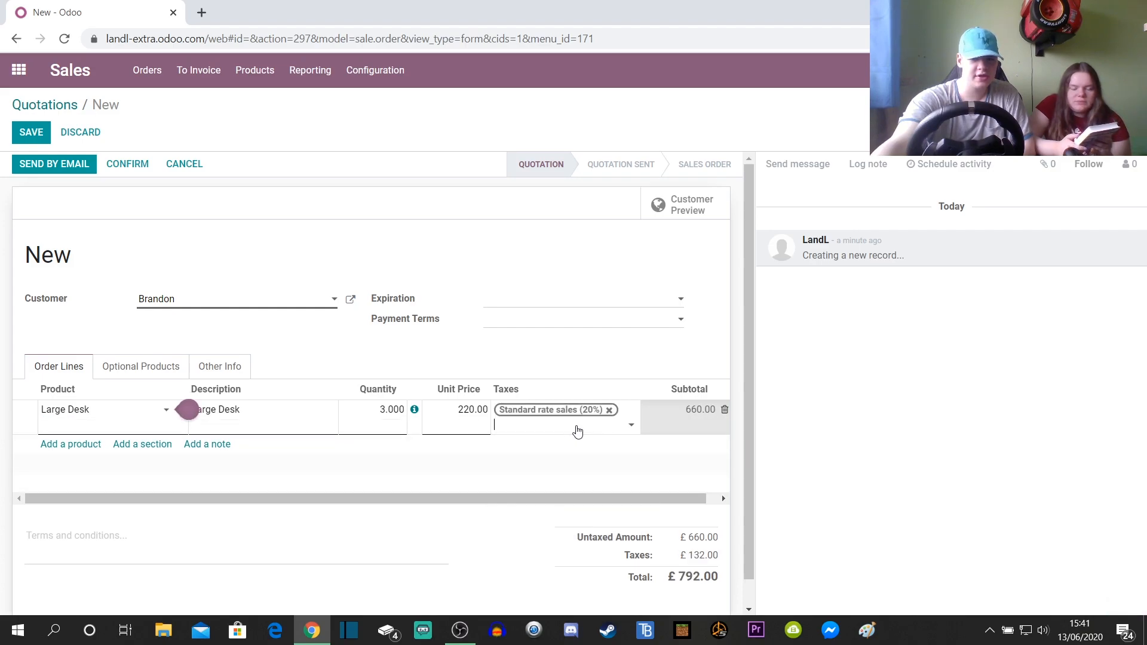
pyautogui.moveTo(155, 466)
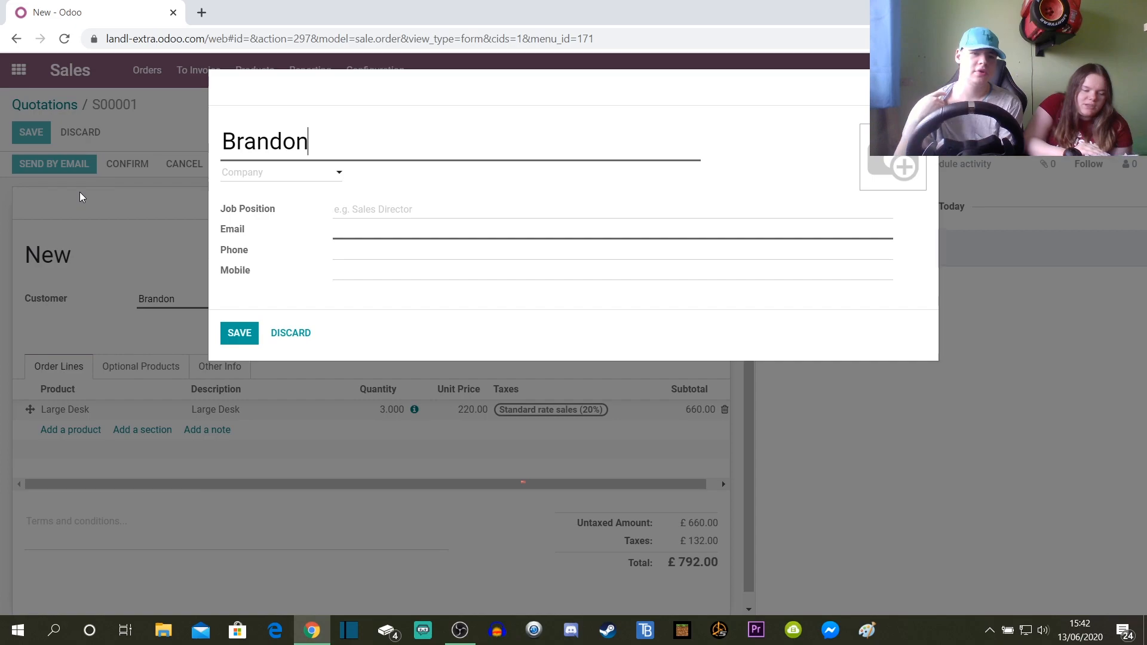
# Step: Create new company Azure Interior for Brandon's contact
pyautogui.click(281, 172)
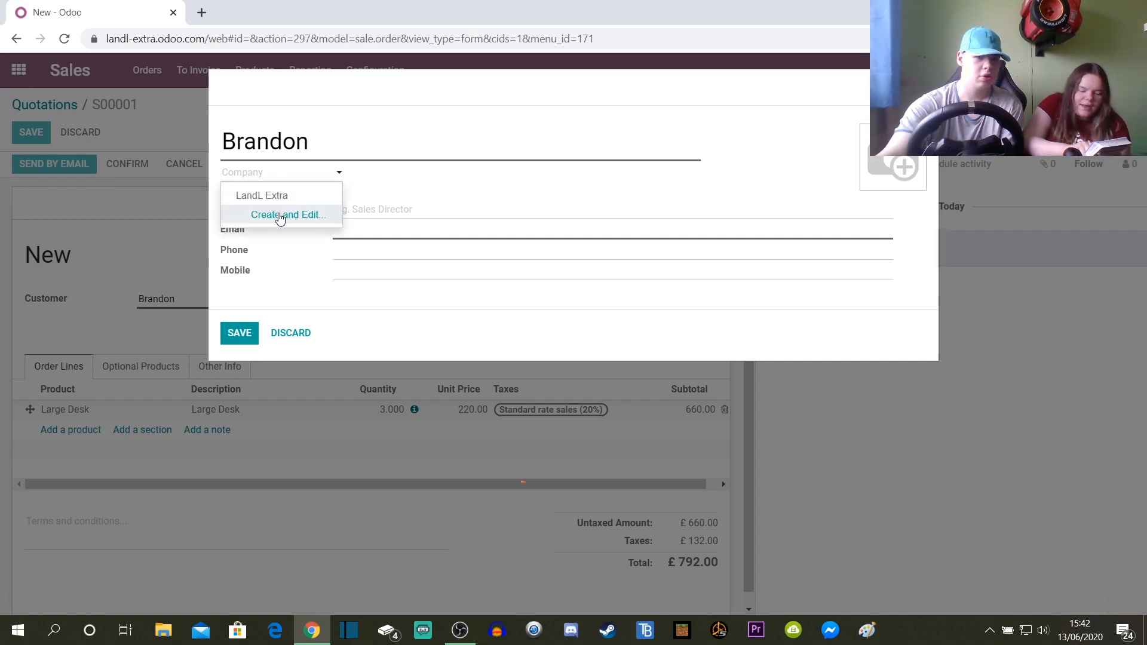
pyautogui.click(288, 214)
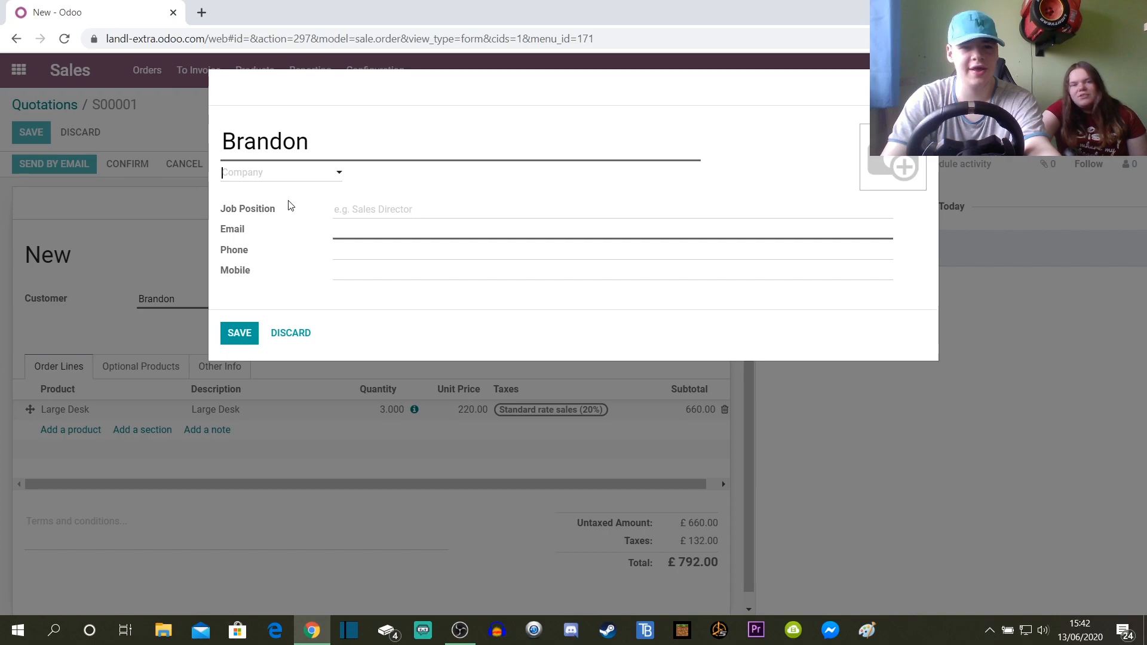
pyautogui.write('Azure')
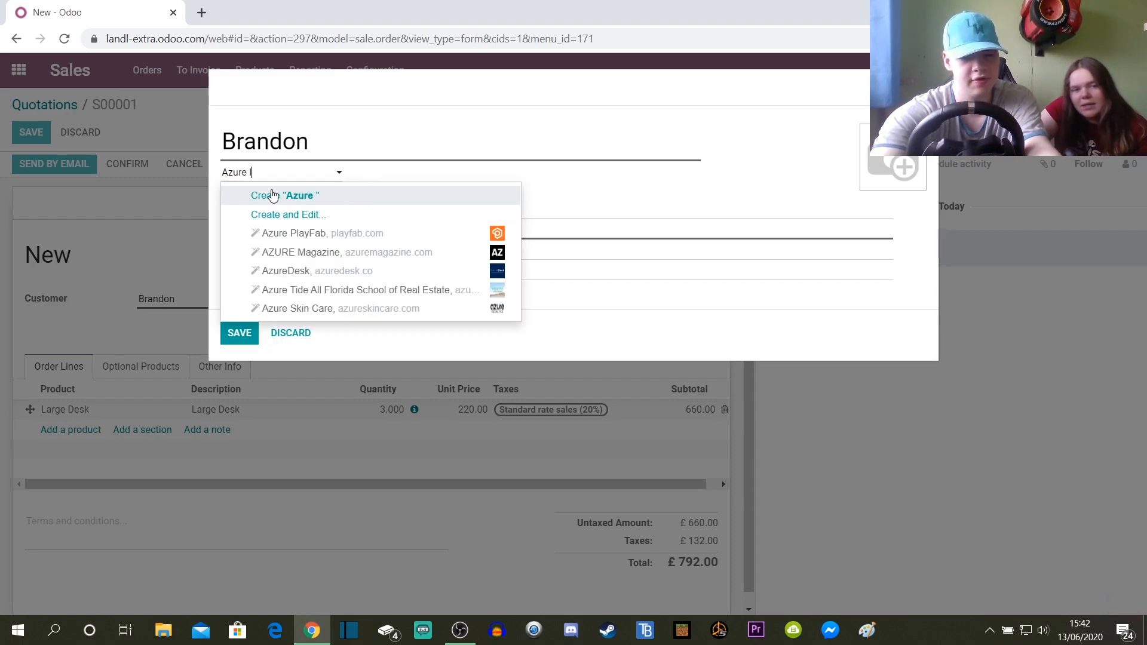
pyautogui.write('Interior')
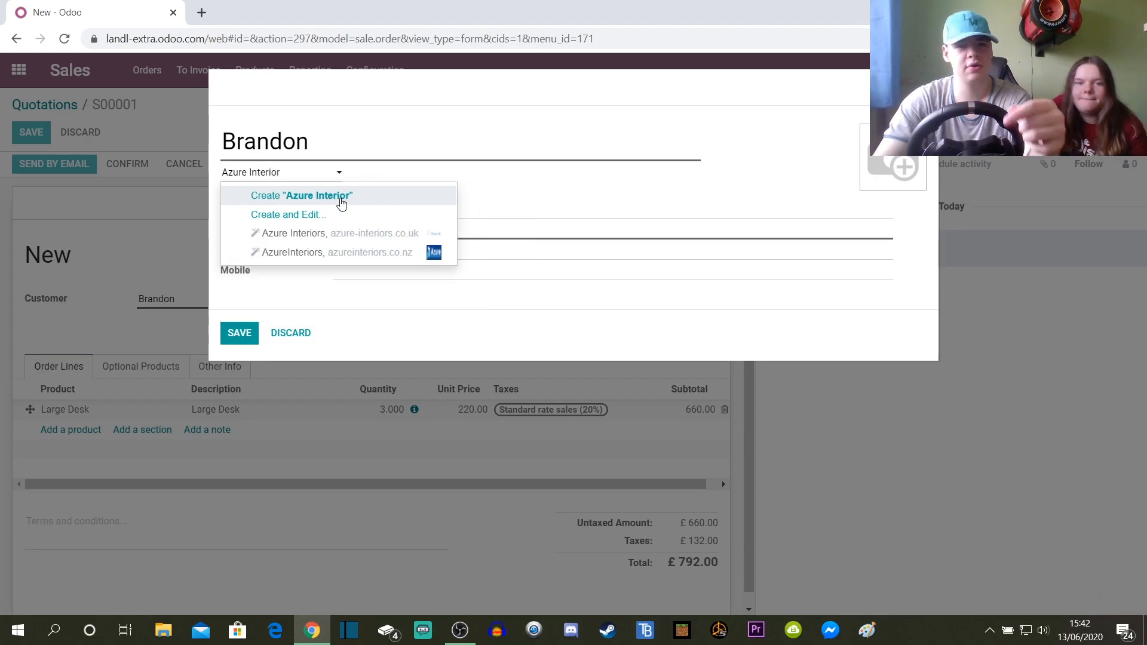
pyautogui.click(301, 195)
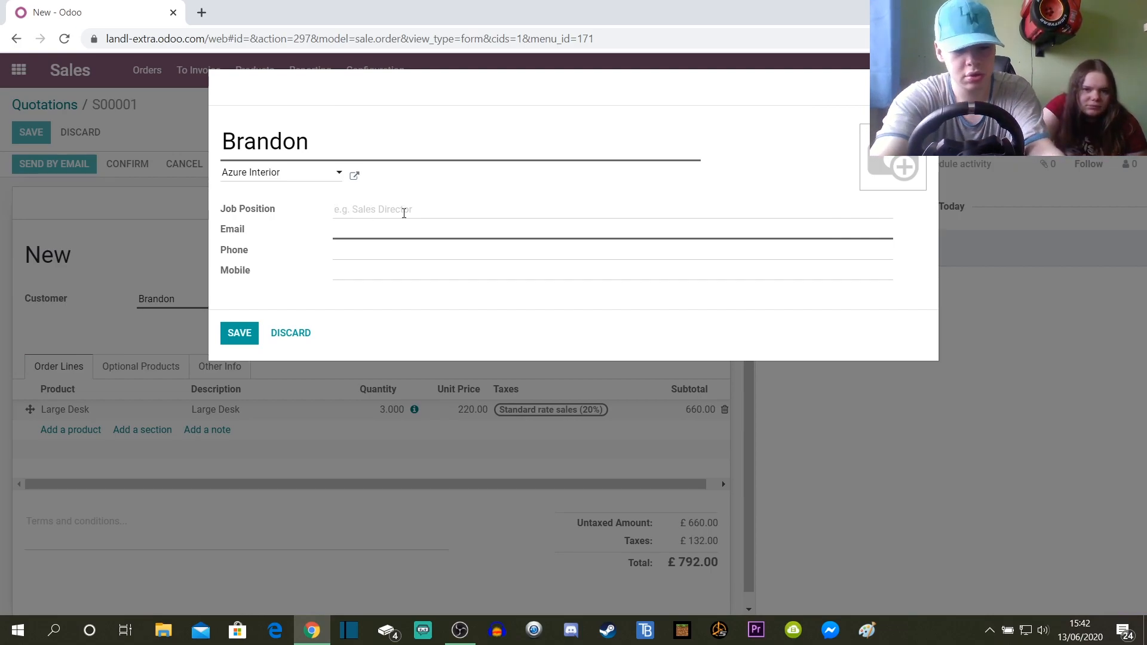
# Step: Enter job position Customer and an email address, and save the contact
pyautogui.write('Customer')
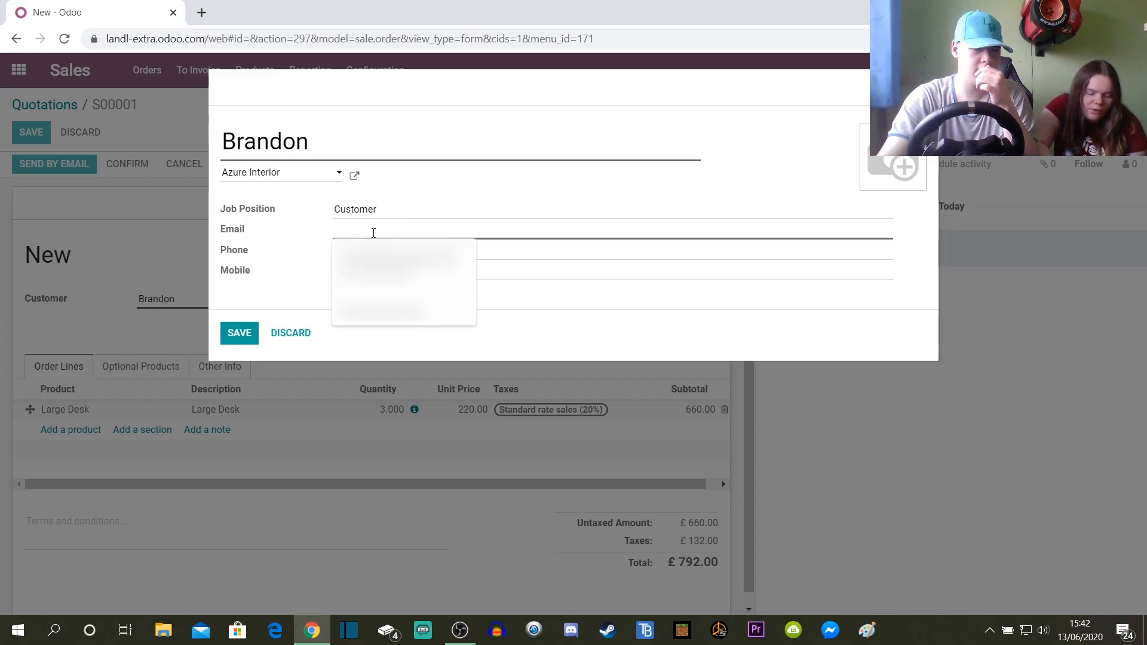
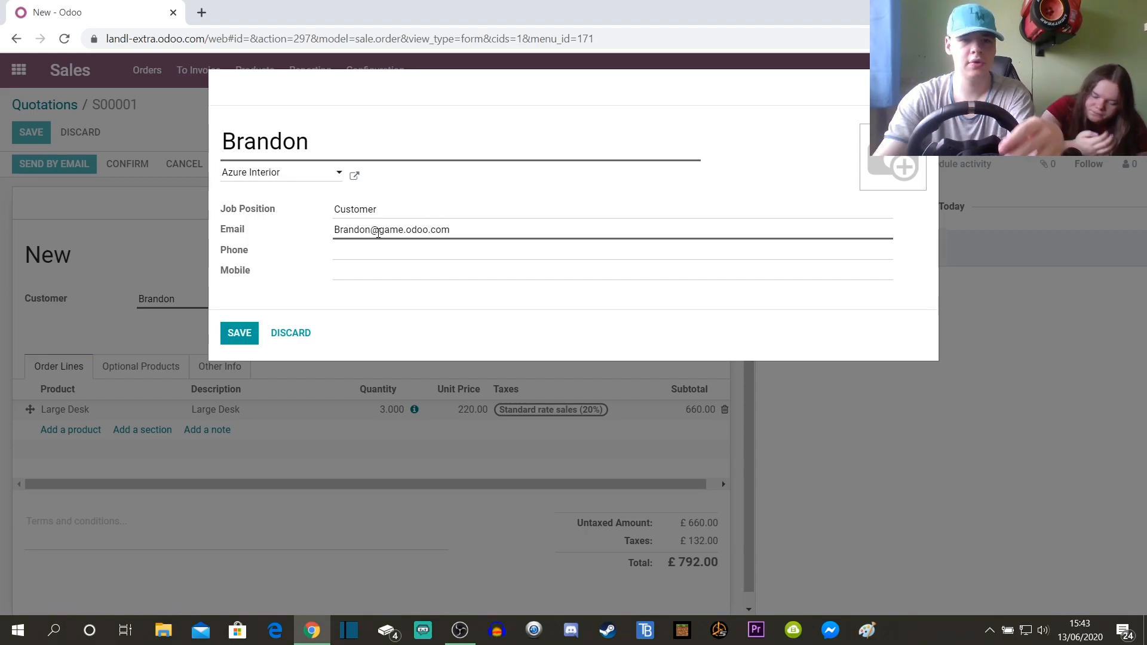
pyautogui.click(239, 333)
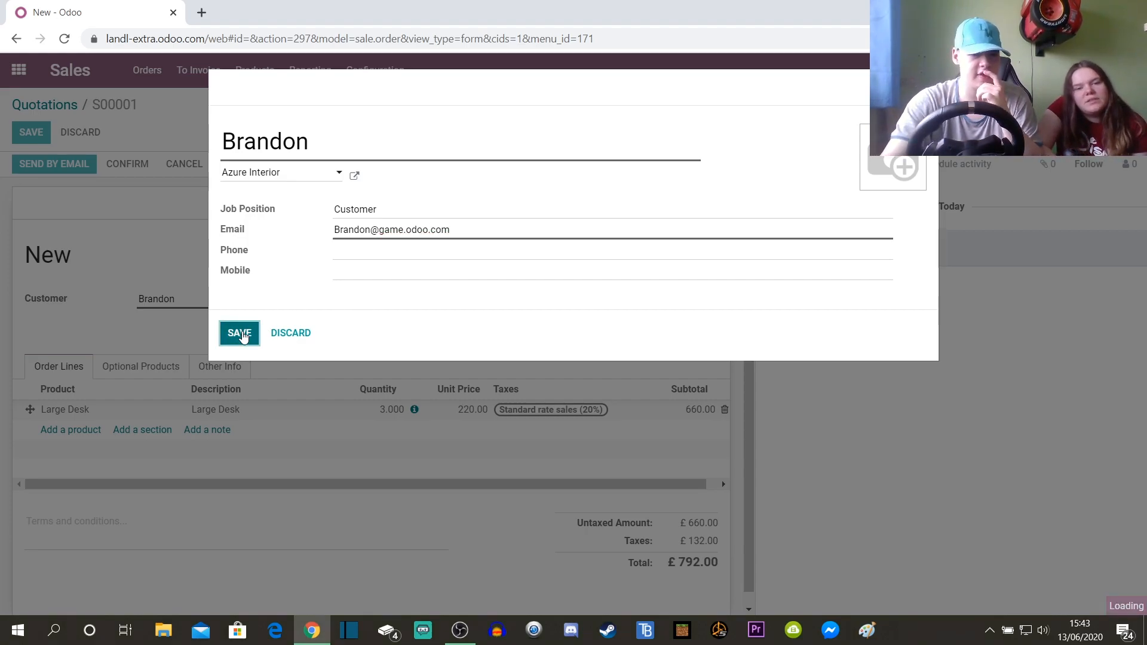
# Step: Send quotation S00001 by email to Azure Interior, Brandon, marking it Quotation Sent
pyautogui.click(239, 333)
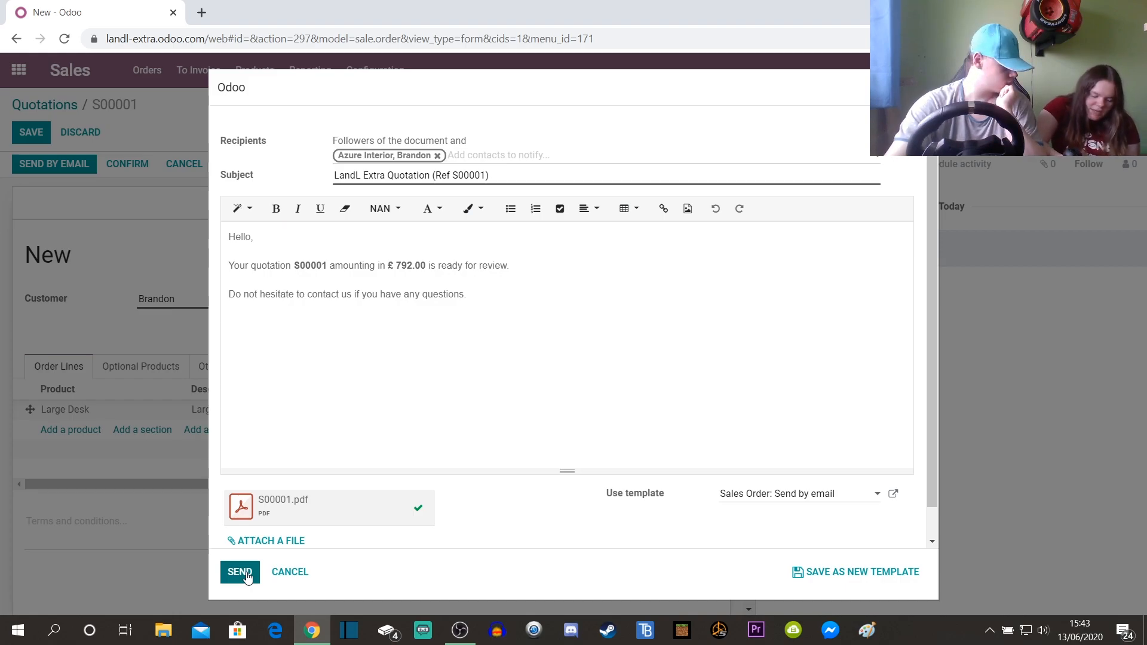
pyautogui.click(239, 571)
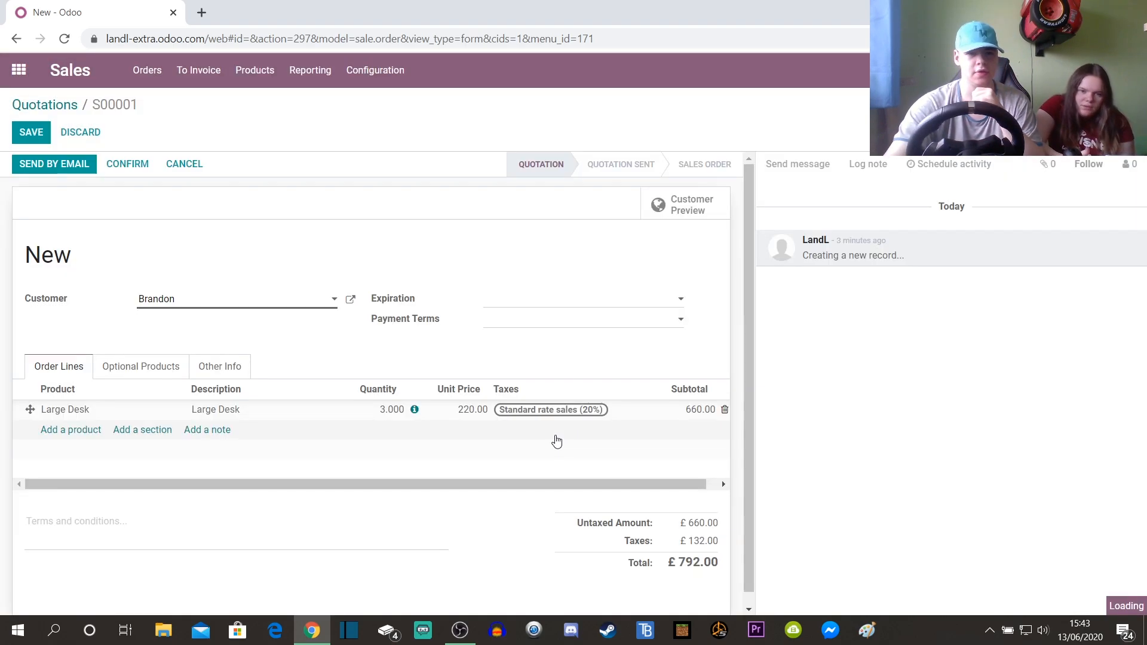
pyautogui.click(54, 164)
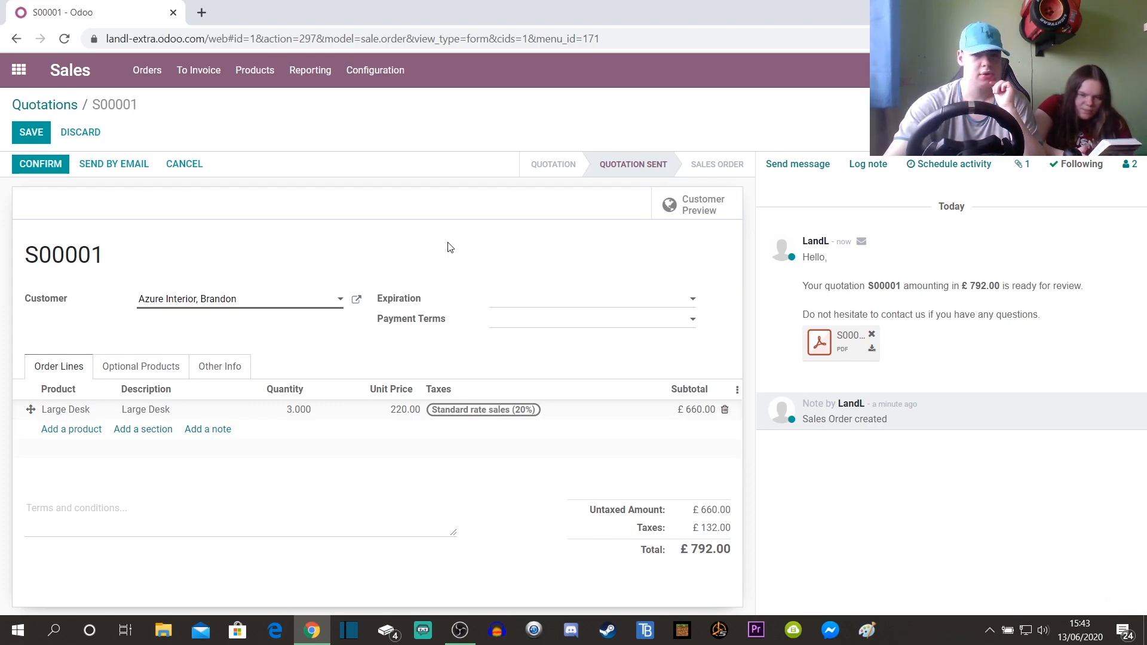
pyautogui.moveTo(373, 252)
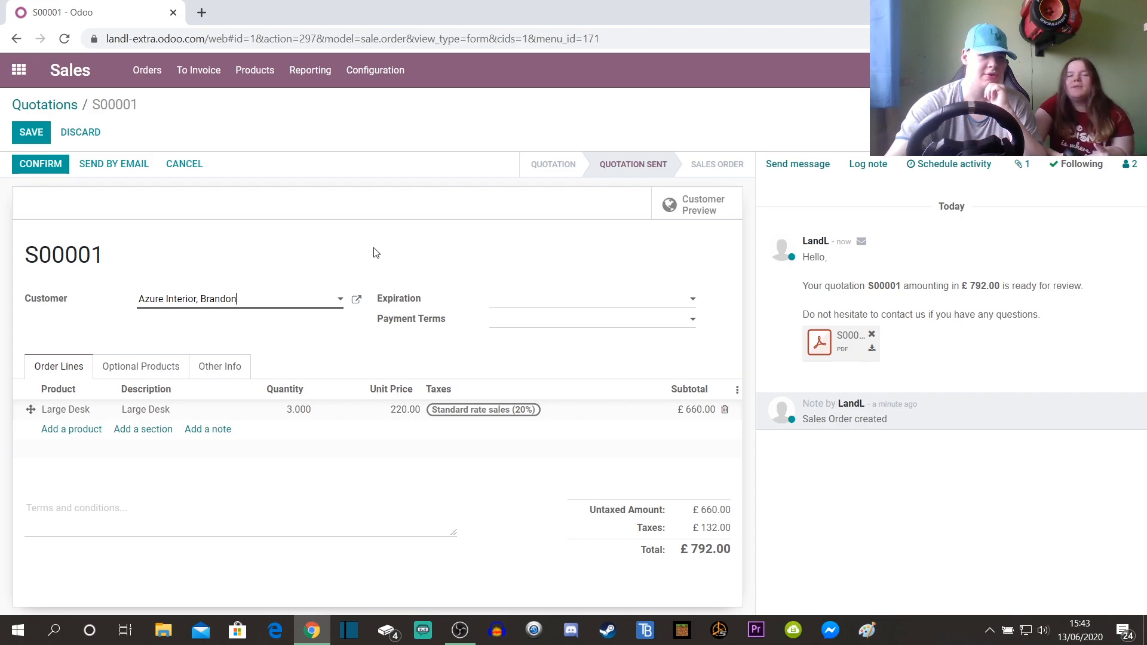
pyautogui.moveTo(273, 245)
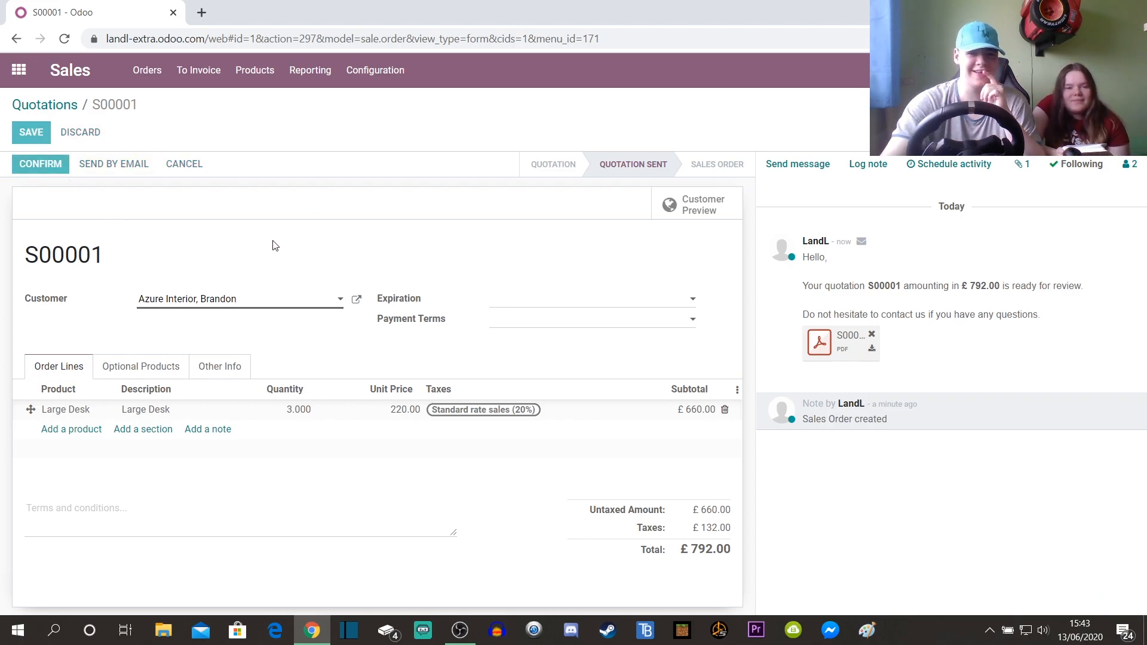
# Step: Confirm quotation S00001 into a sales order and save it
pyautogui.click(41, 164)
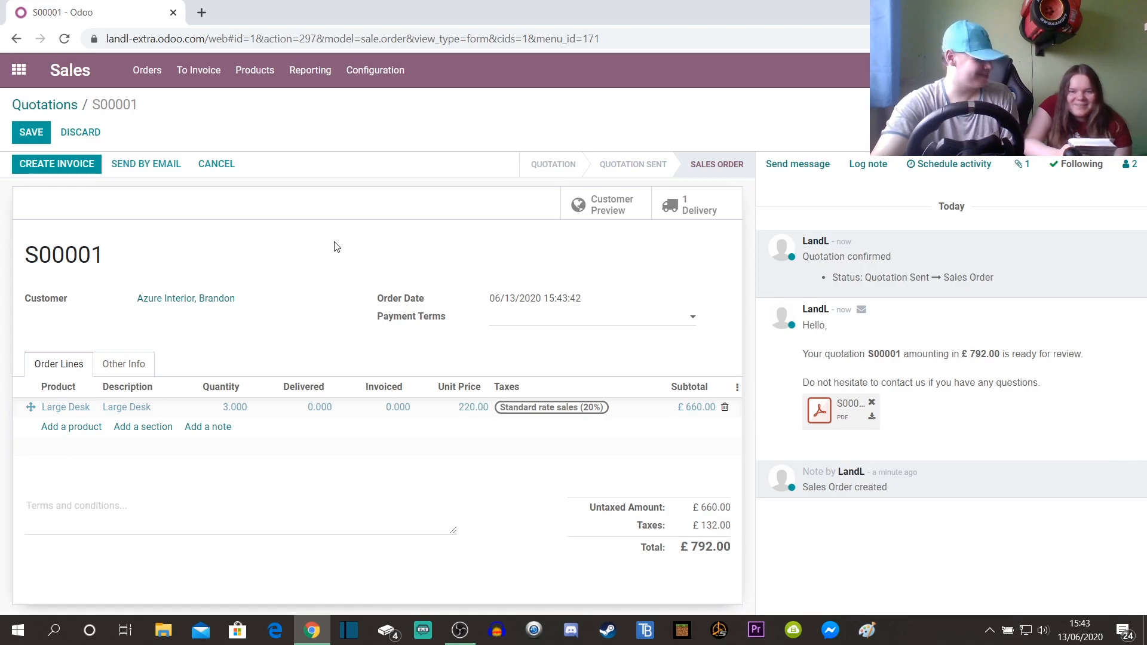
pyautogui.moveTo(147, 216)
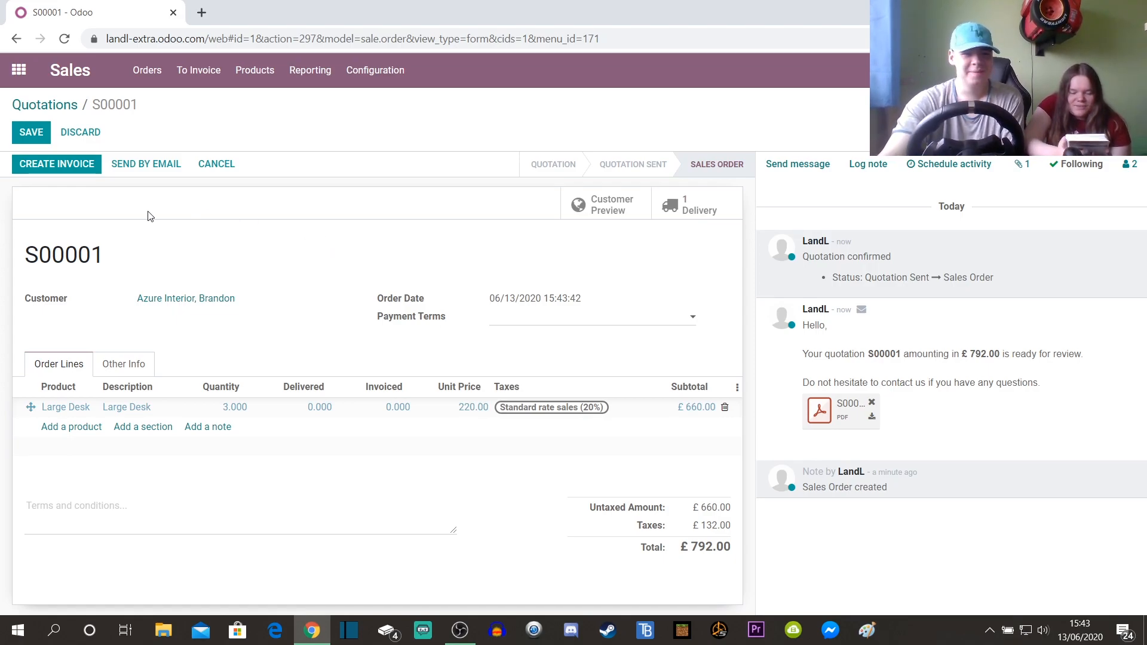
pyautogui.moveTo(206, 237)
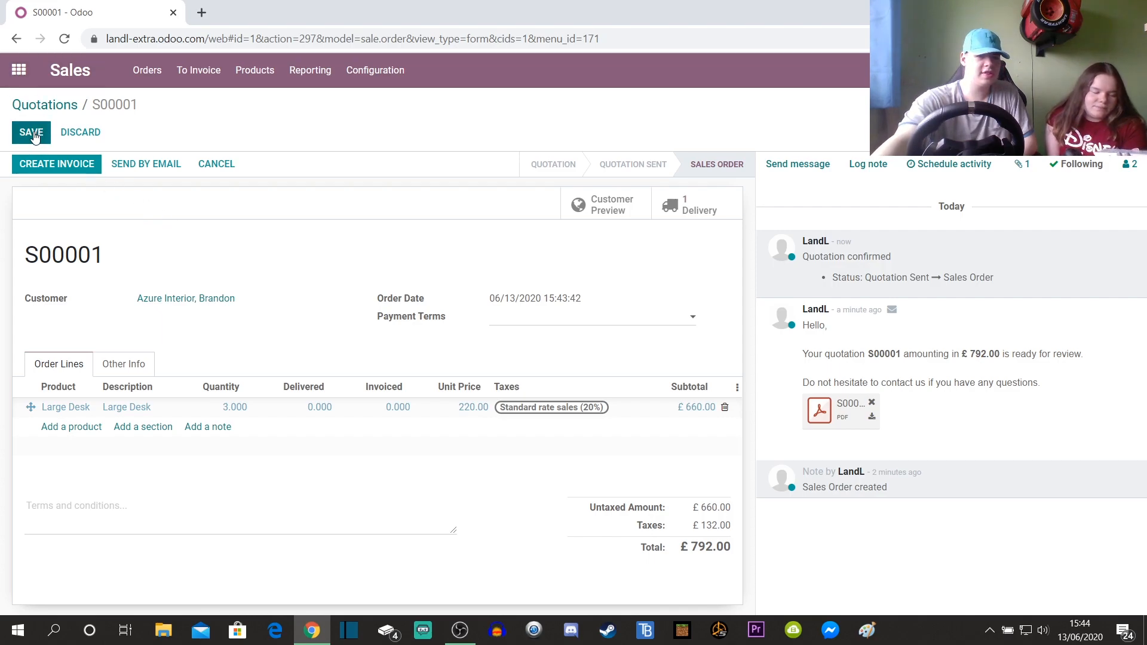
pyautogui.click(29, 133)
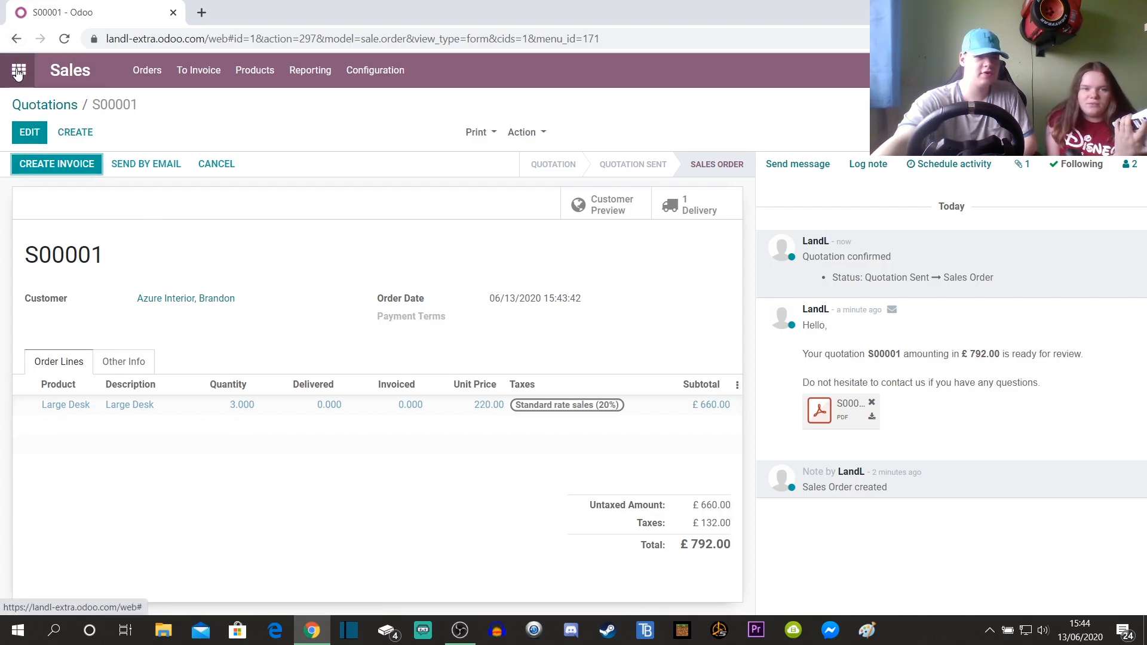
# Step: Go to the Inventory app and open delivery order WH/OUT/00001
pyautogui.click(18, 71)
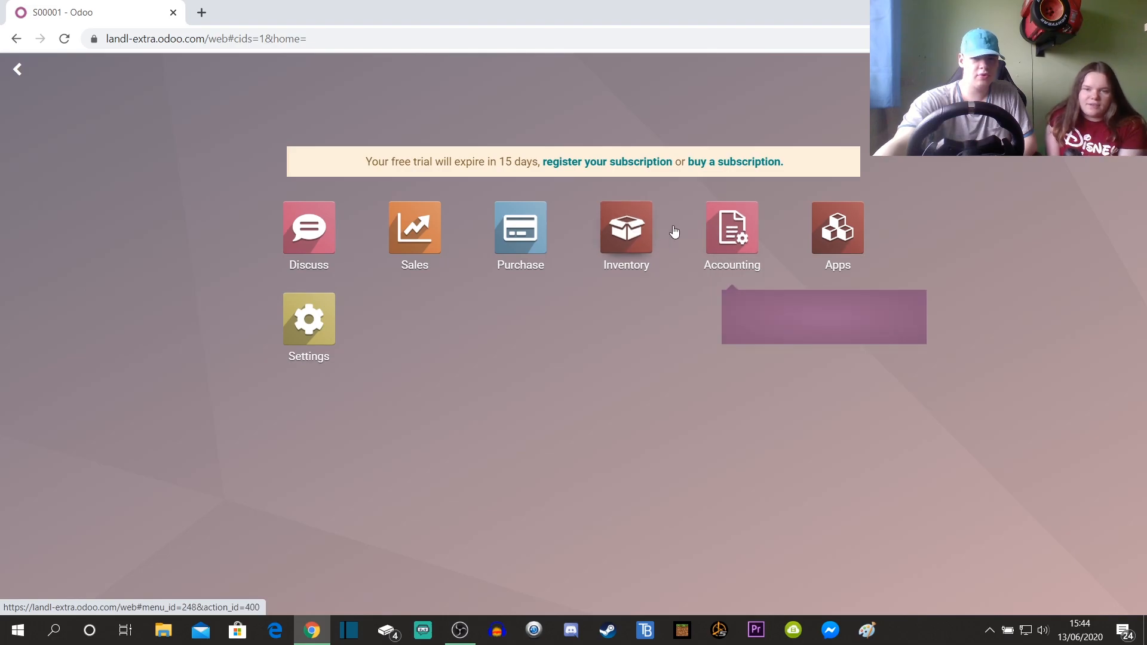
pyautogui.click(625, 227)
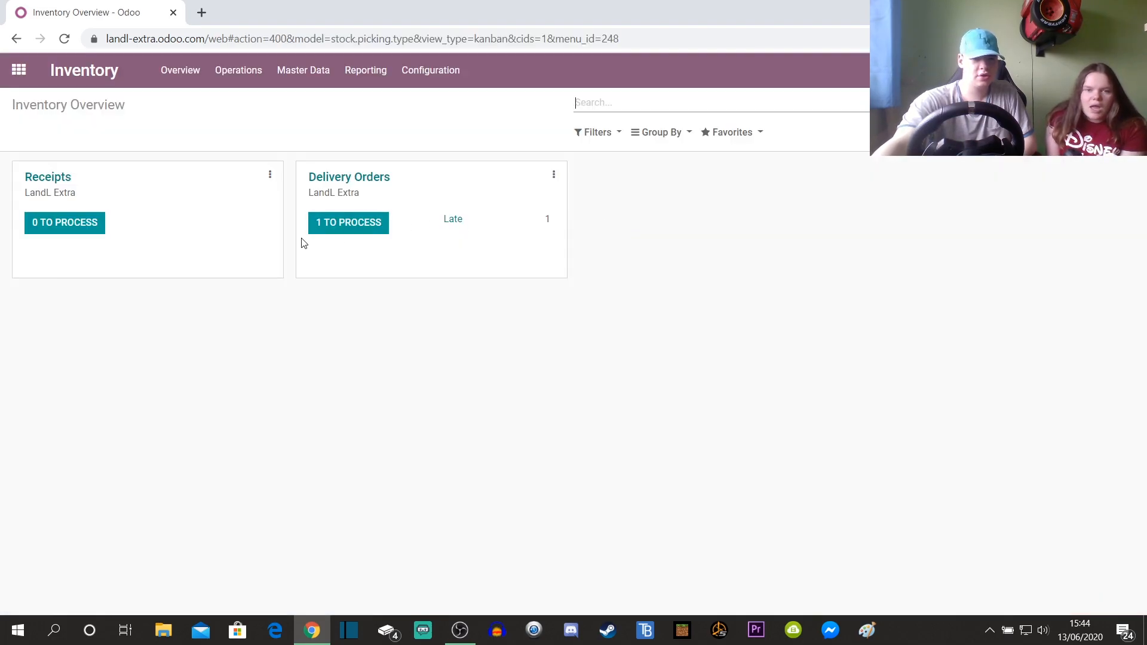
pyautogui.click(348, 222)
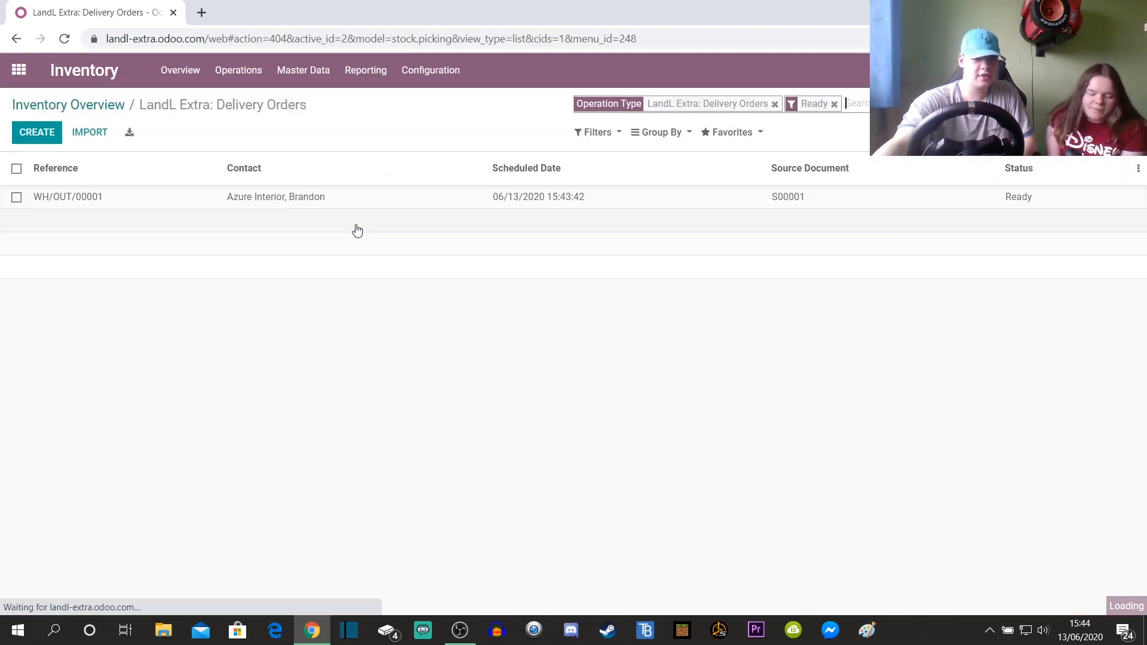
pyautogui.click(66, 196)
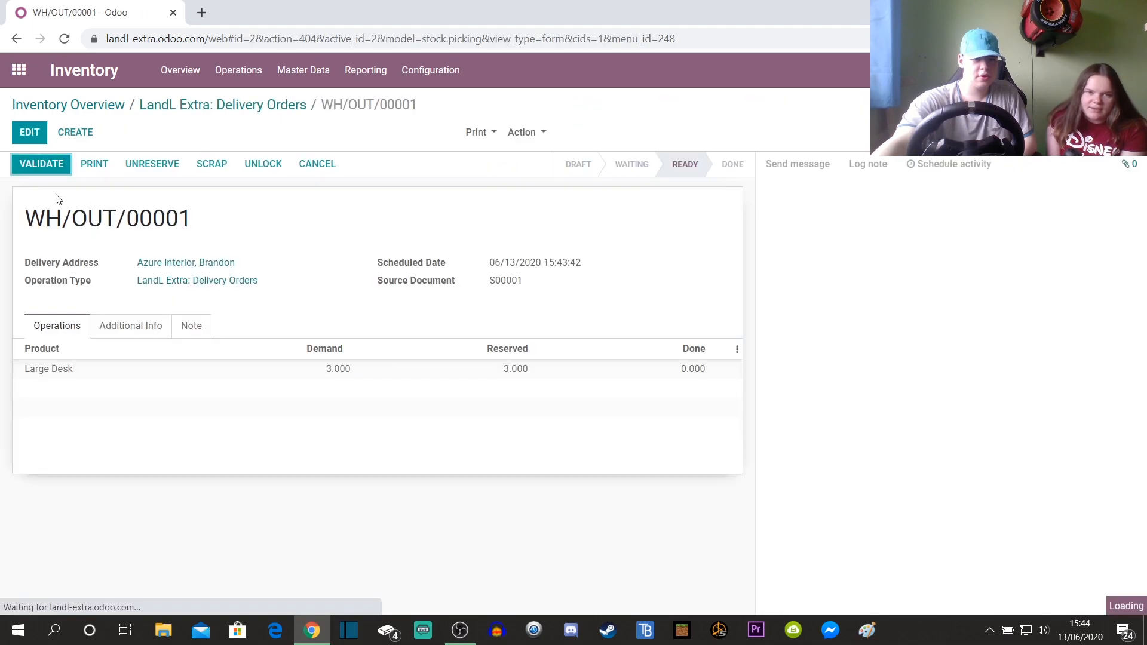
# Step: Validate the delivery of all 3 Large Desks with an immediate transfer and inspect the move line
pyautogui.click(41, 163)
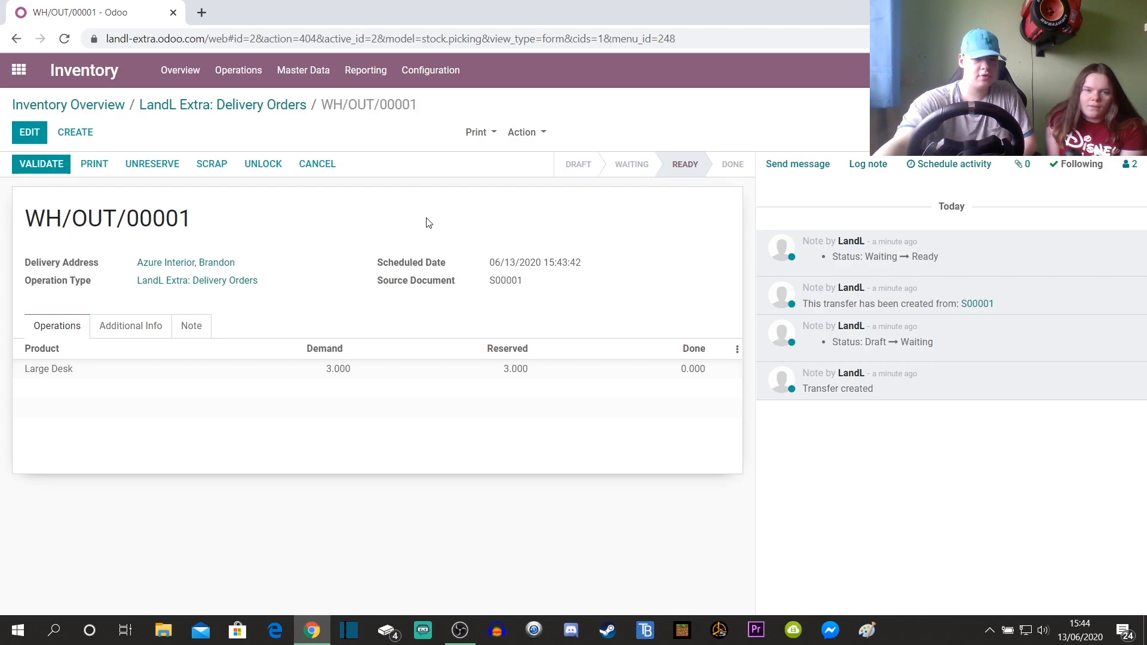
pyautogui.click(41, 164)
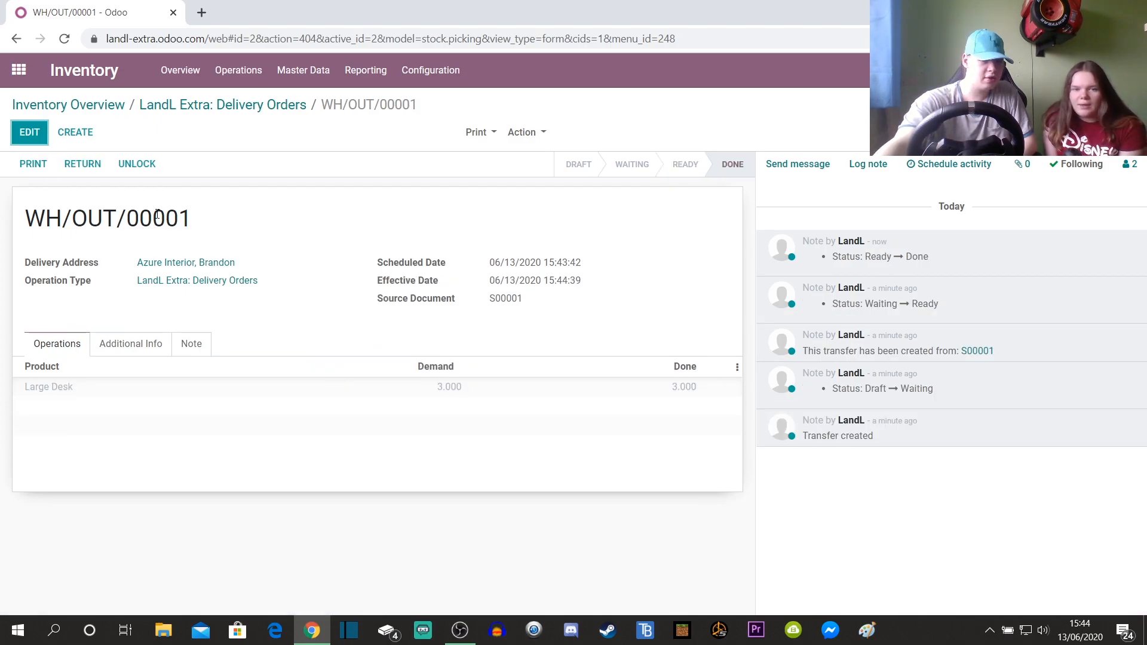
pyautogui.moveTo(227, 218)
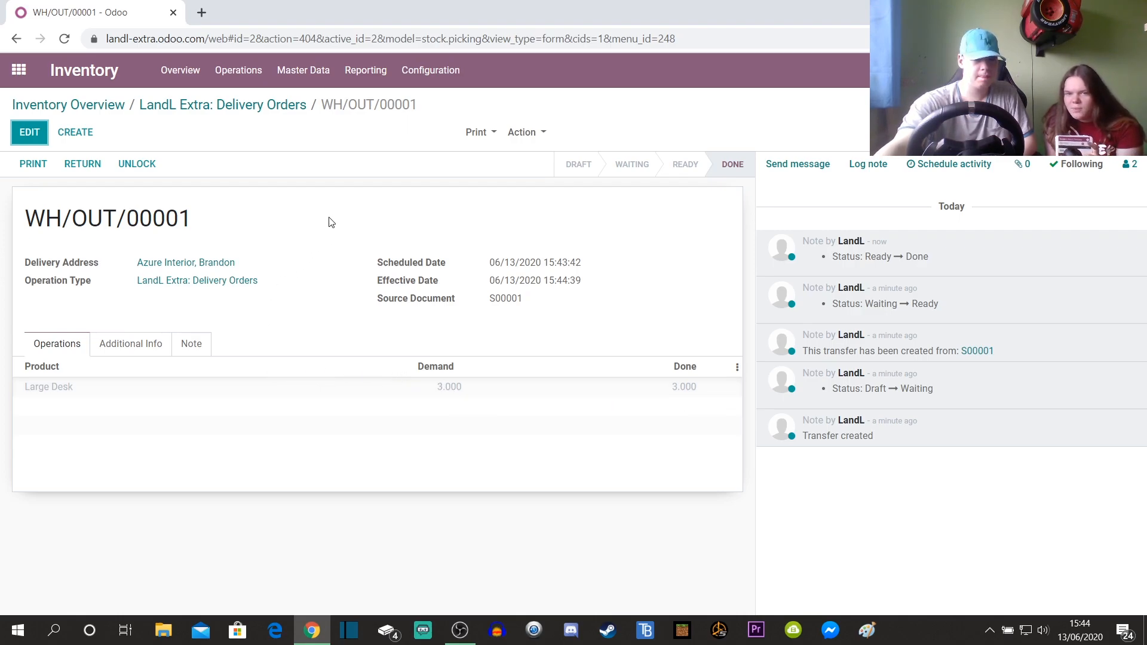
pyautogui.moveTo(87, 197)
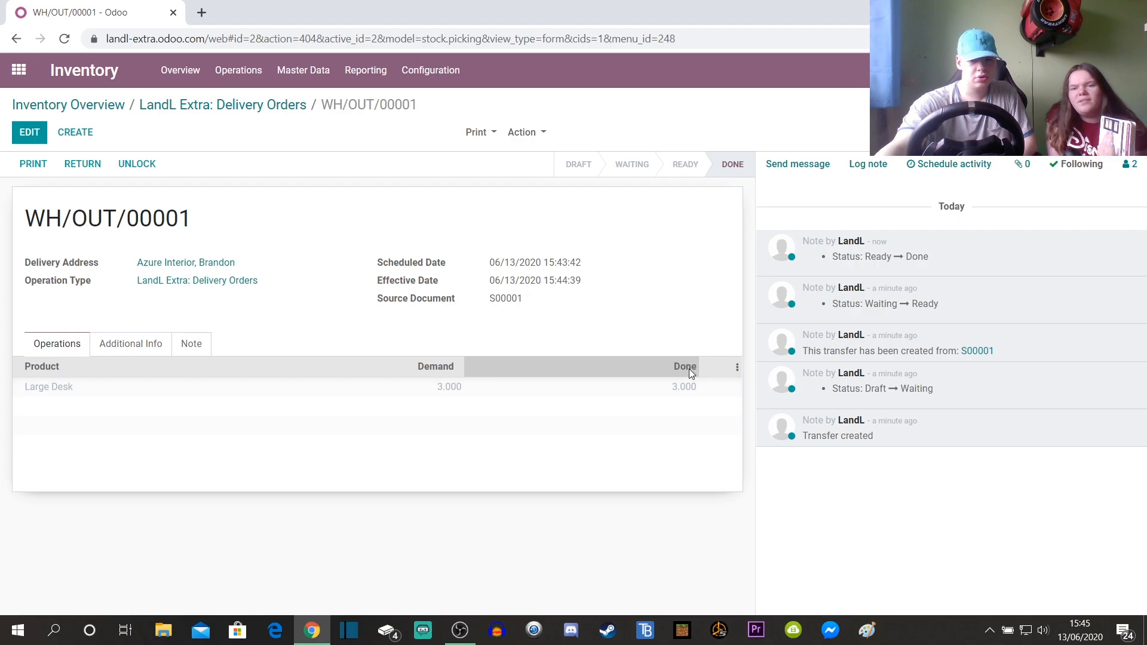
pyautogui.click(49, 387)
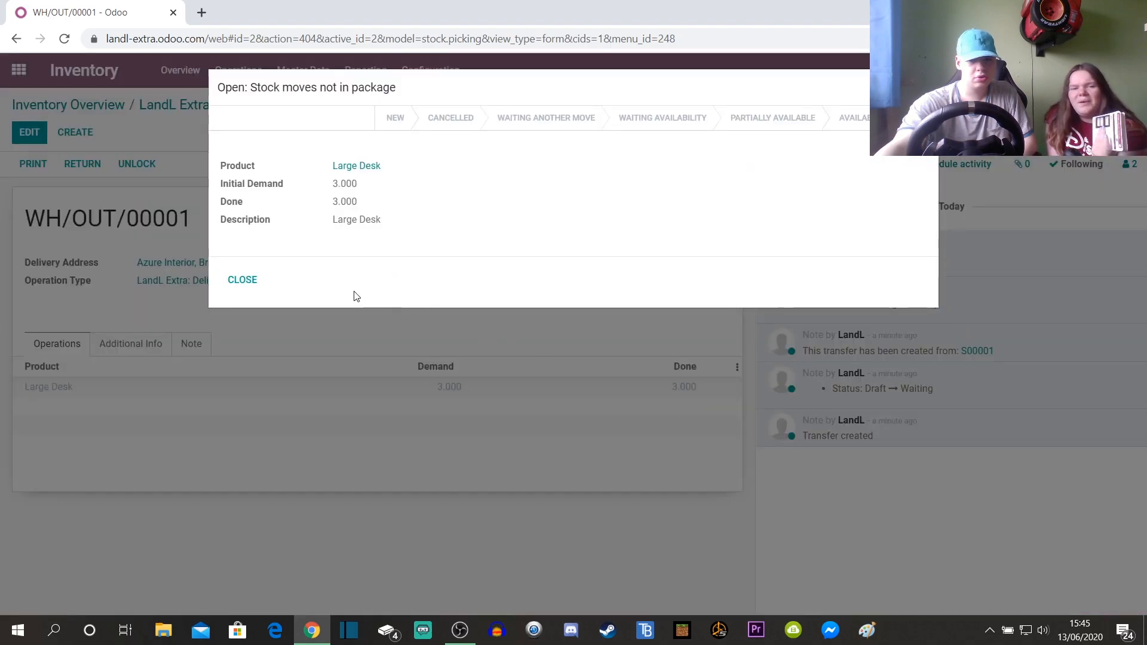
pyautogui.click(243, 279)
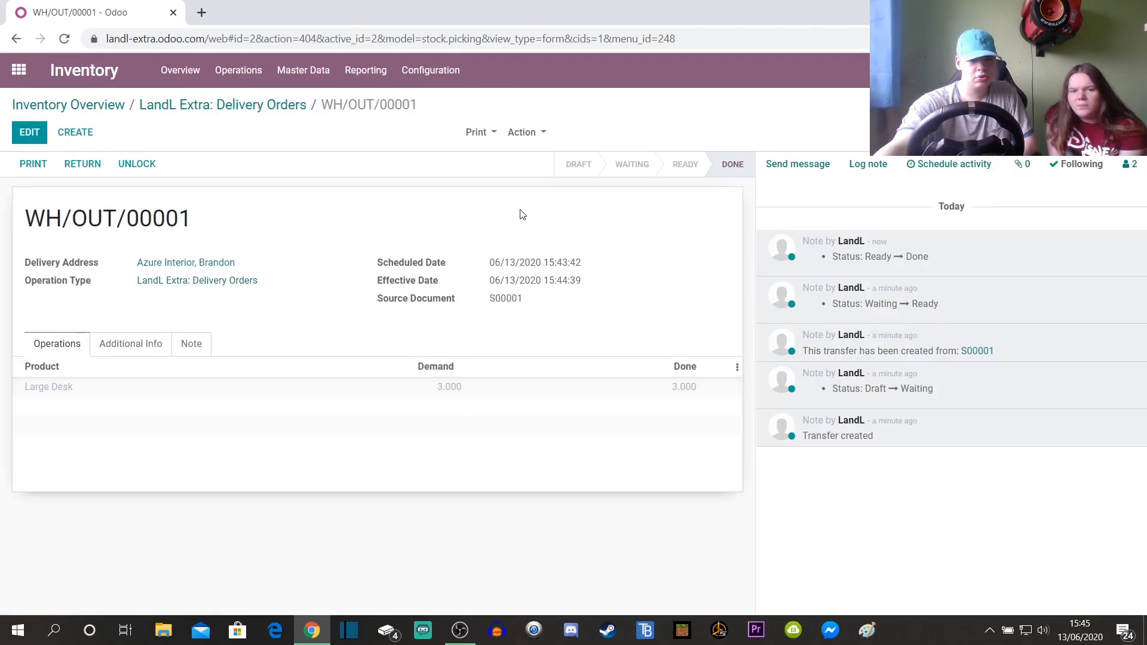
pyautogui.moveTo(732, 164)
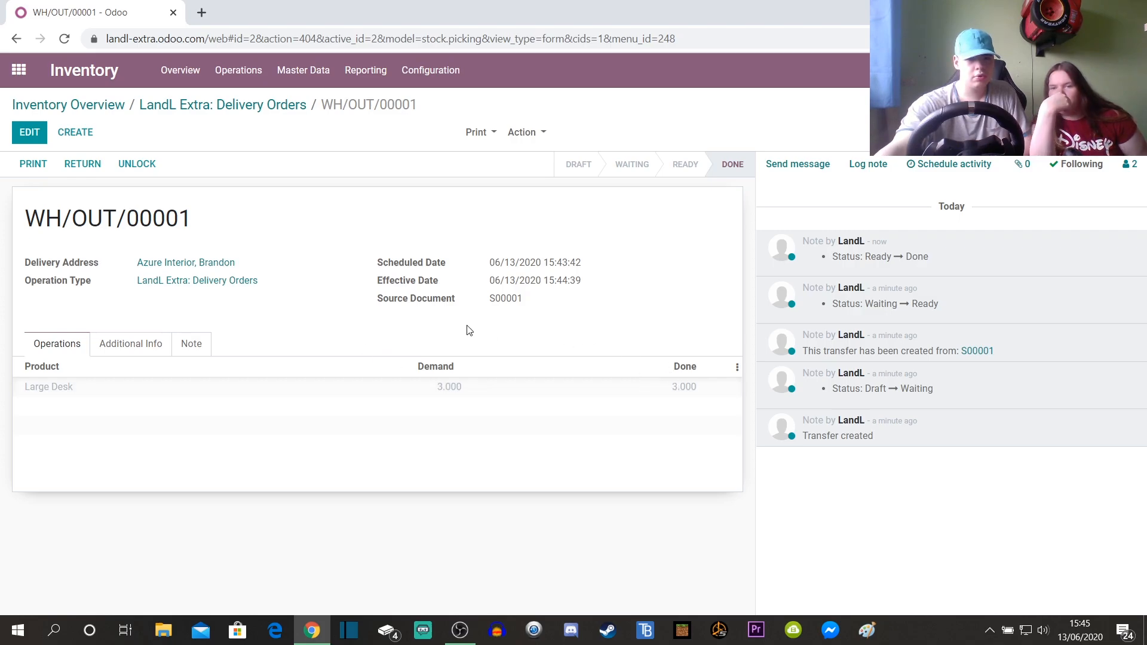
pyautogui.moveTo(645, 258)
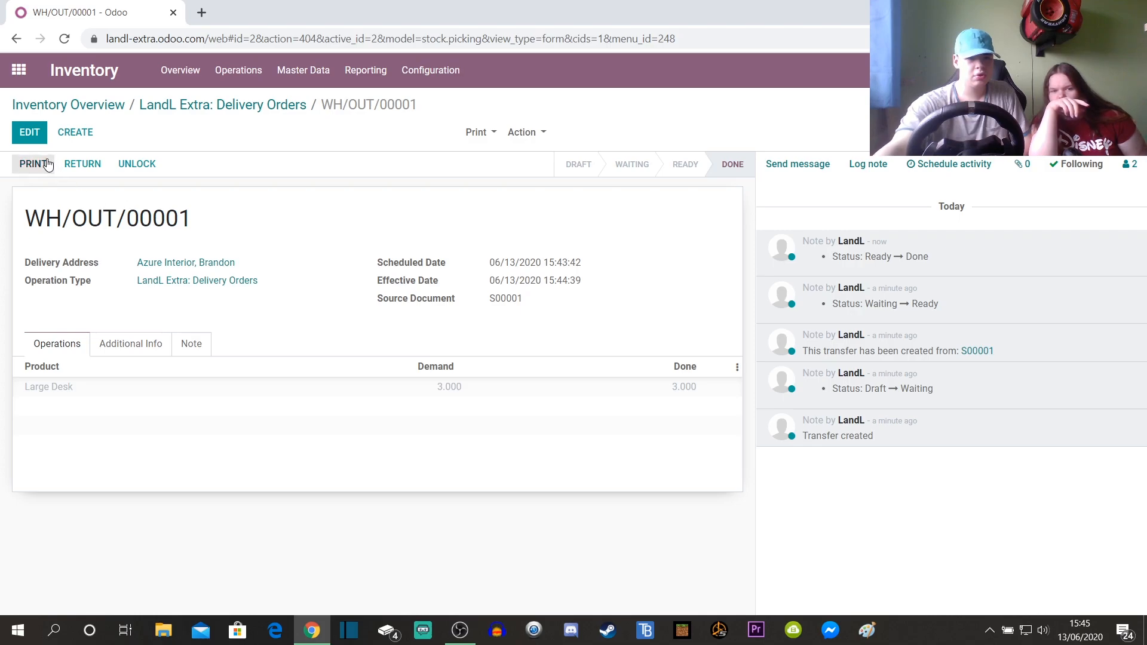
pyautogui.moveTo(57, 168)
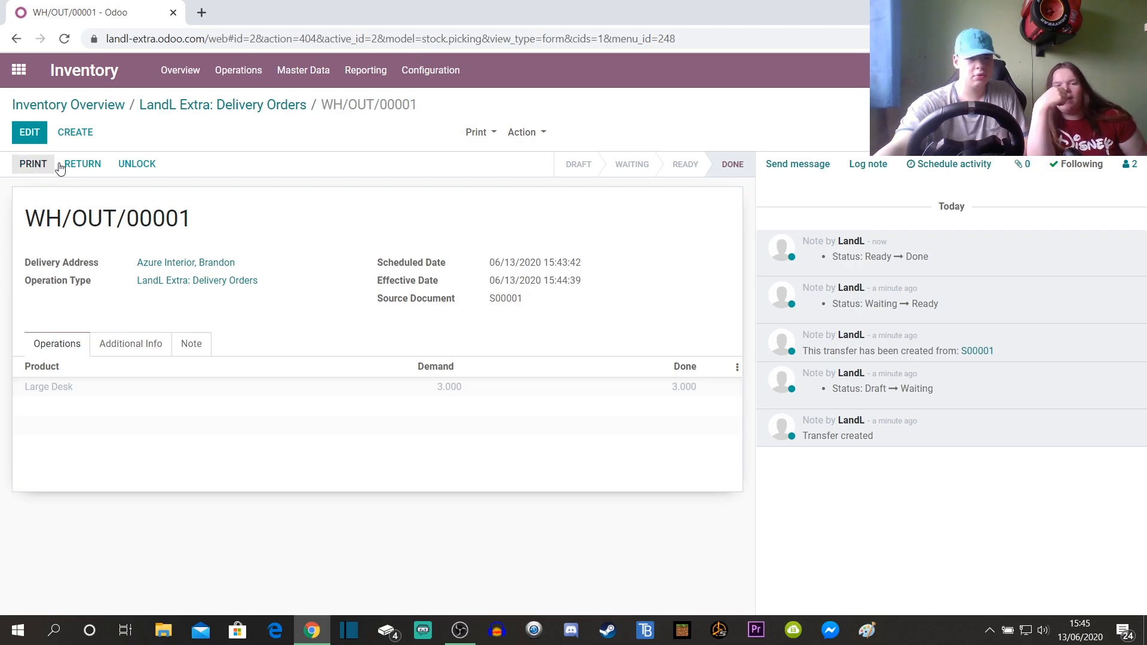
pyautogui.moveTo(48, 154)
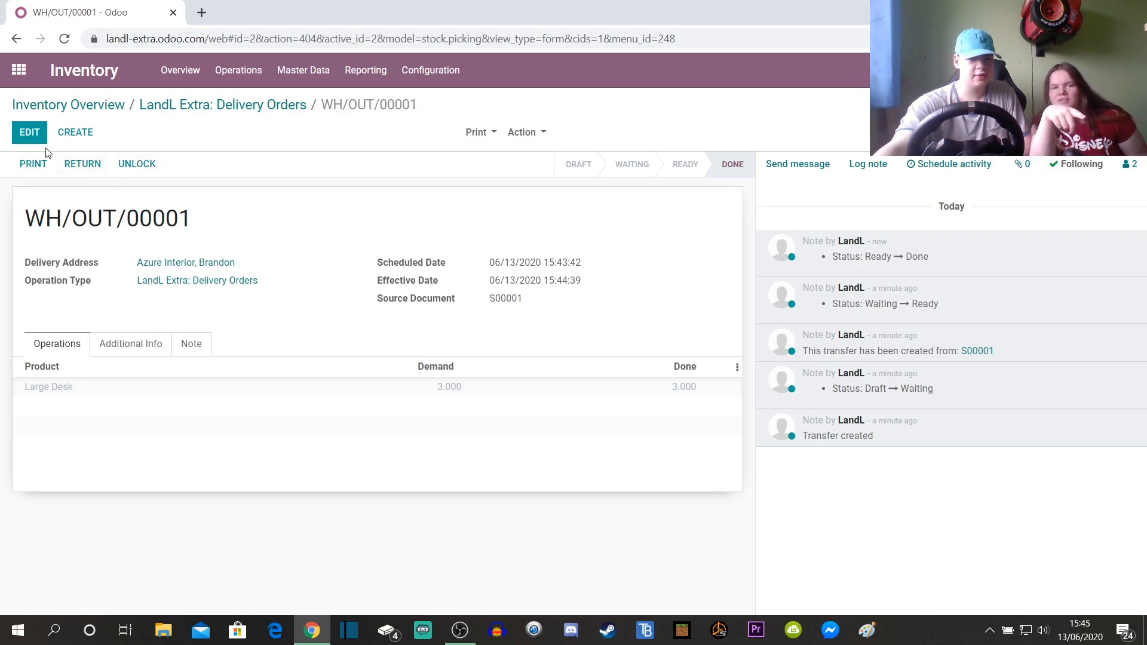
pyautogui.click(29, 133)
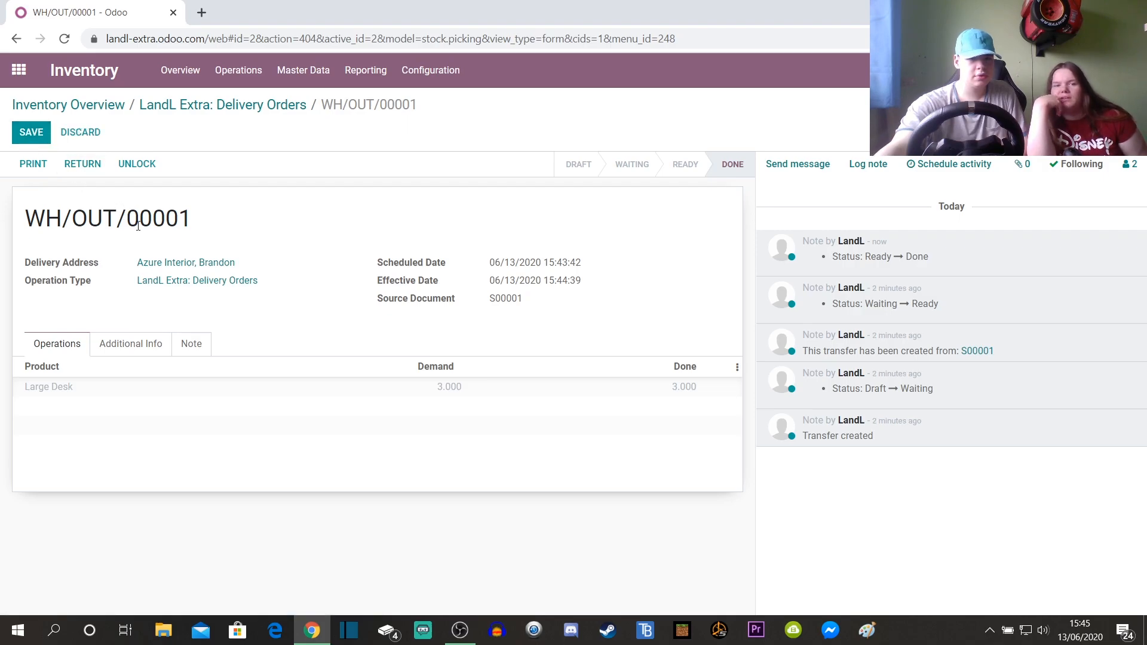
pyautogui.moveTo(91, 155)
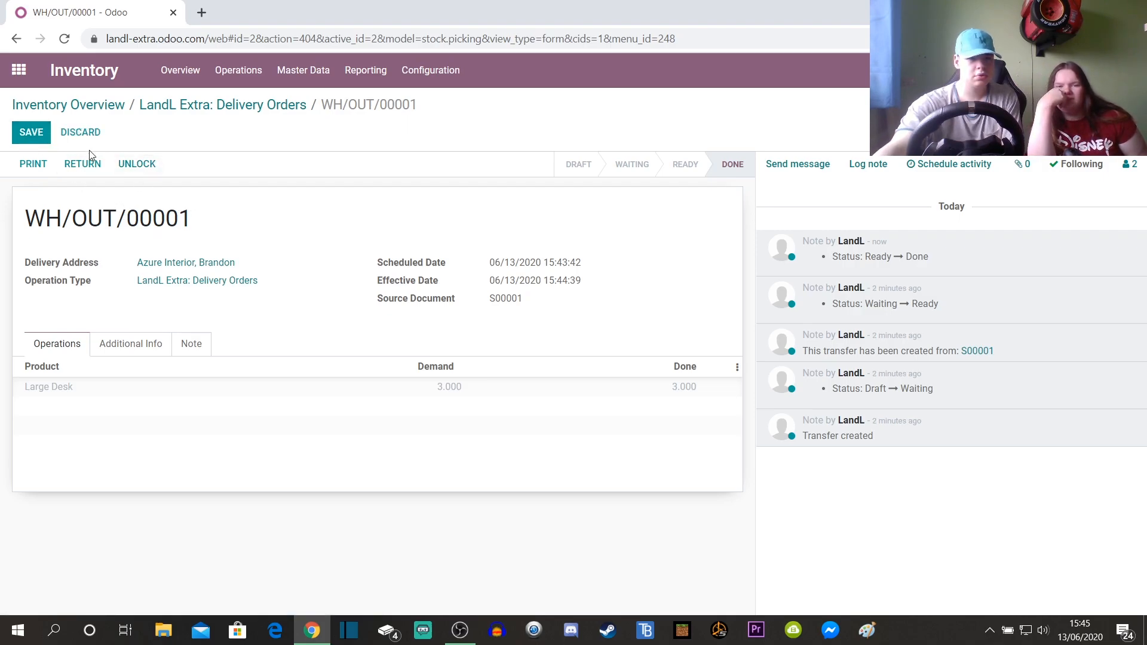
# Step: Create a return of all 3 delivered Large Desks via the Reverse Transfer dialog
pyautogui.click(34, 164)
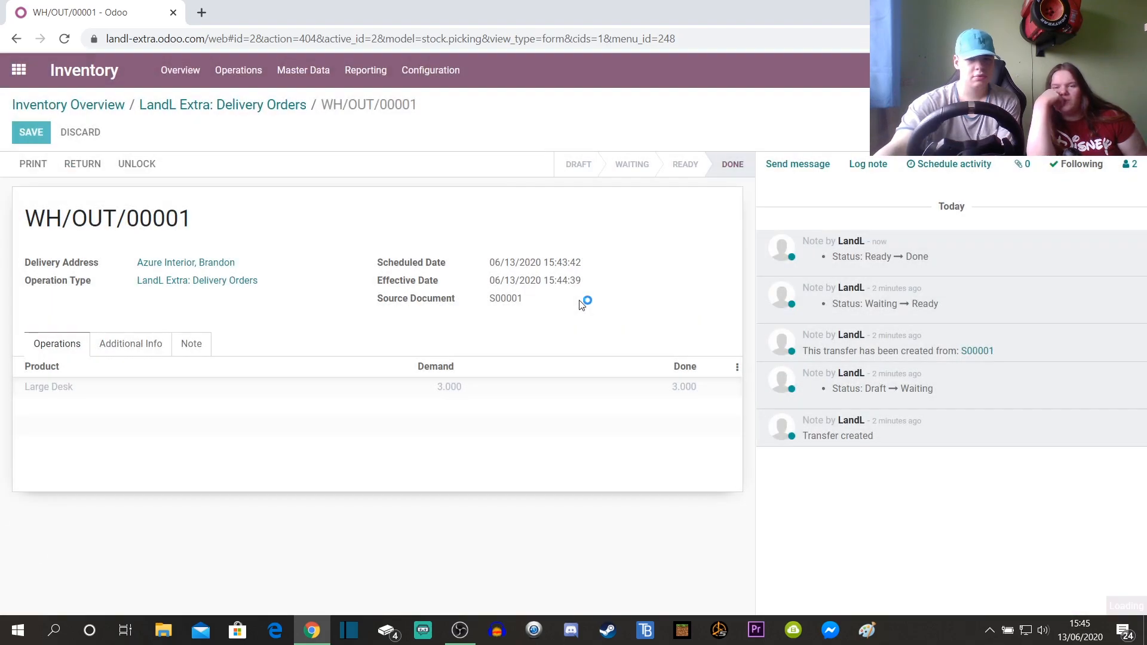
pyautogui.click(33, 164)
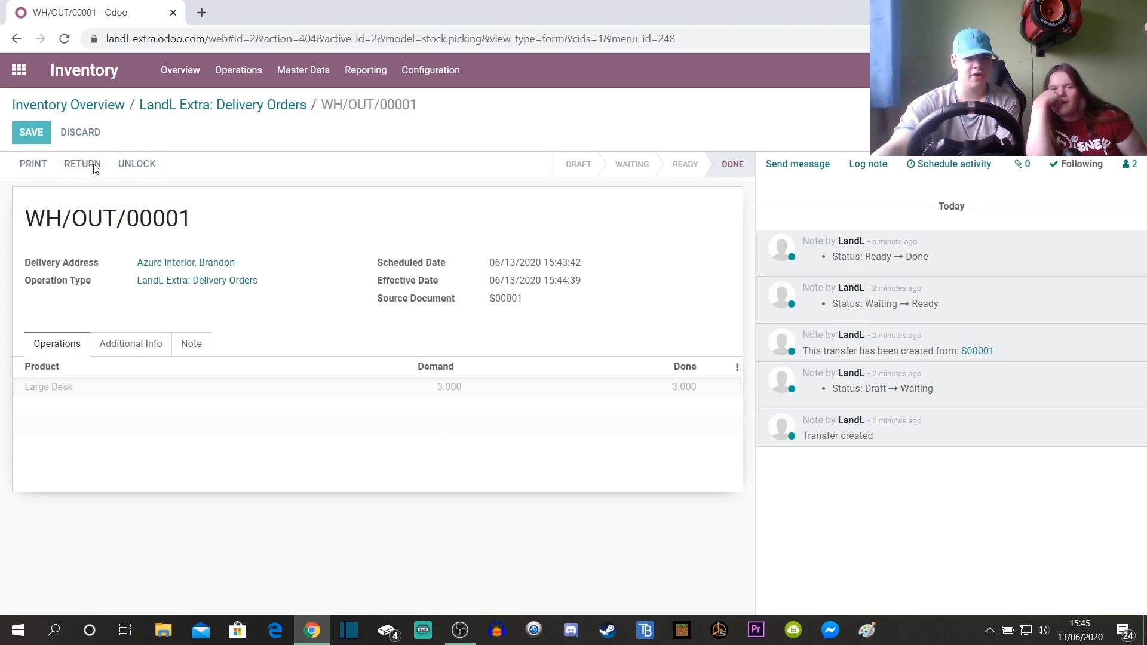
pyautogui.click(82, 163)
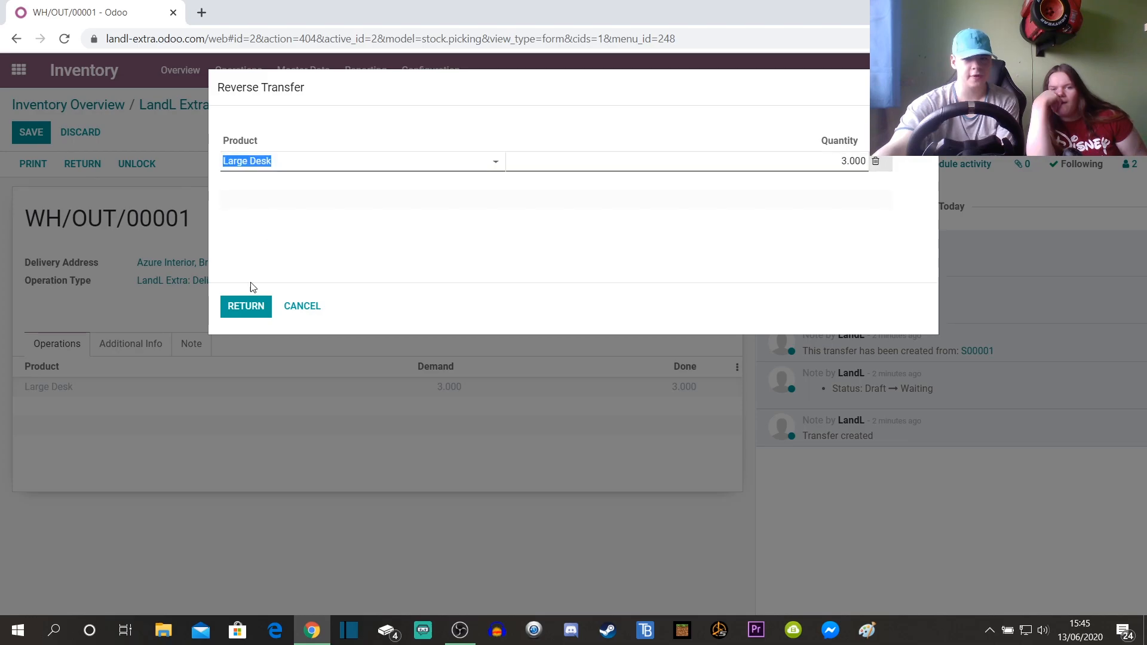
pyautogui.click(245, 306)
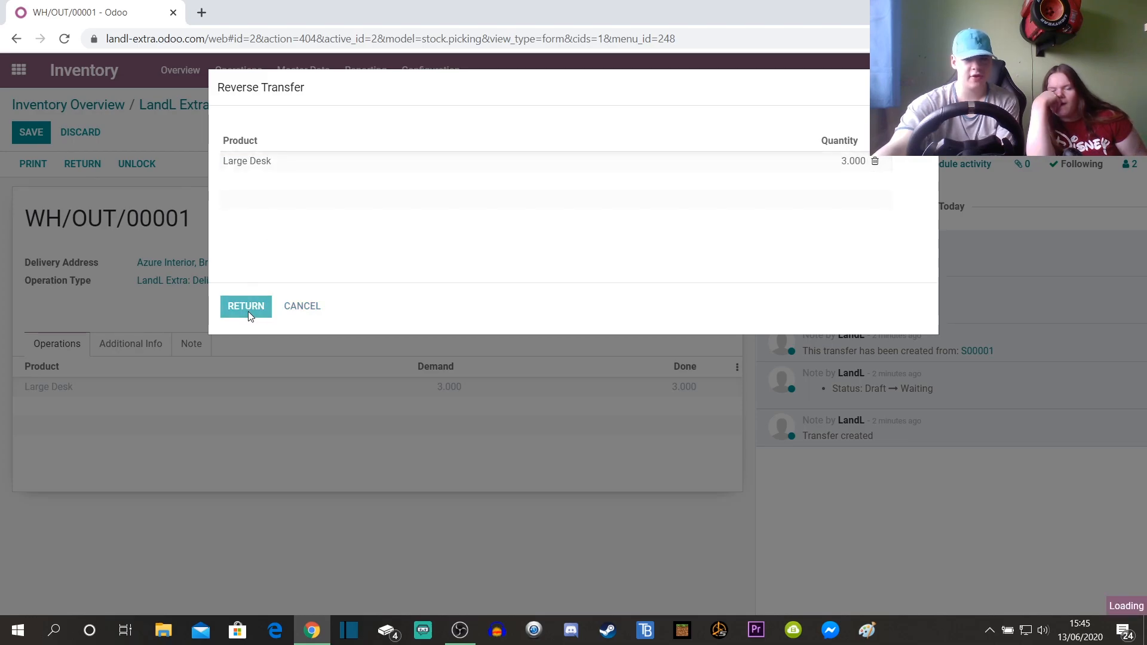
pyautogui.click(245, 306)
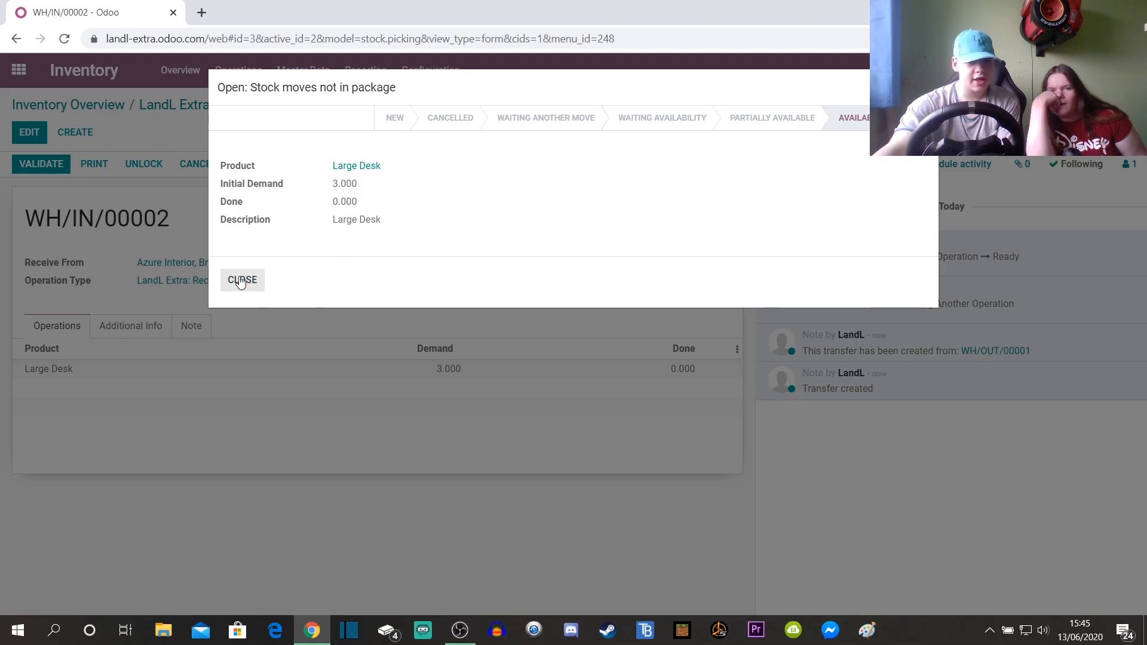
pyautogui.click(243, 280)
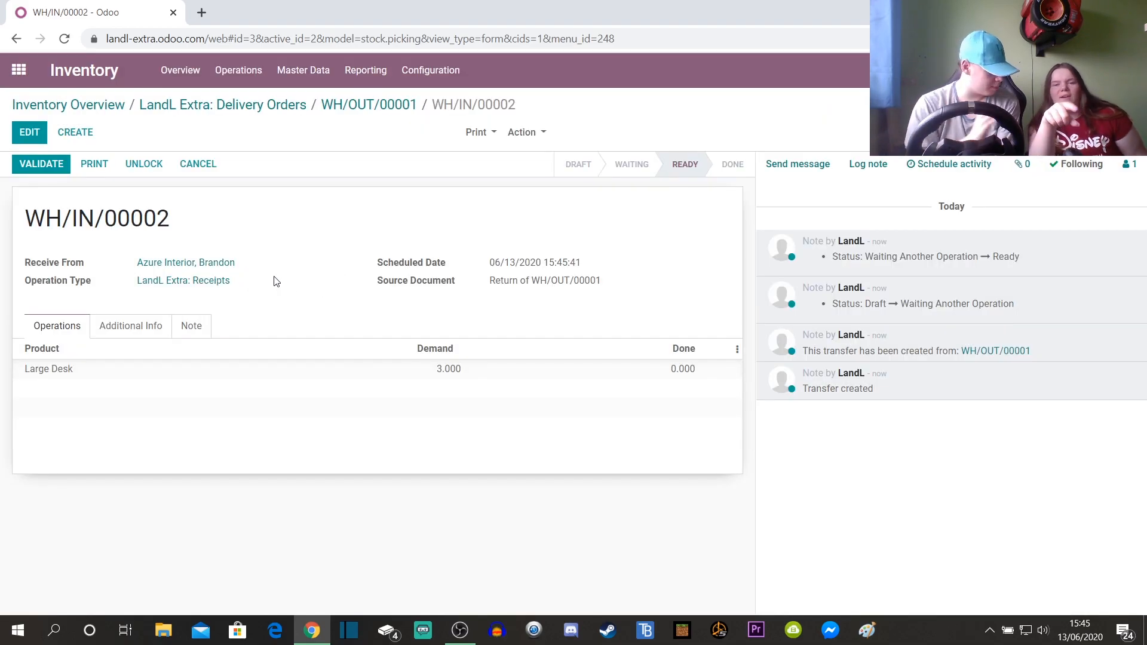
# Step: Validate return receipt WH/IN/00002 with all quantities received
pyautogui.click(40, 164)
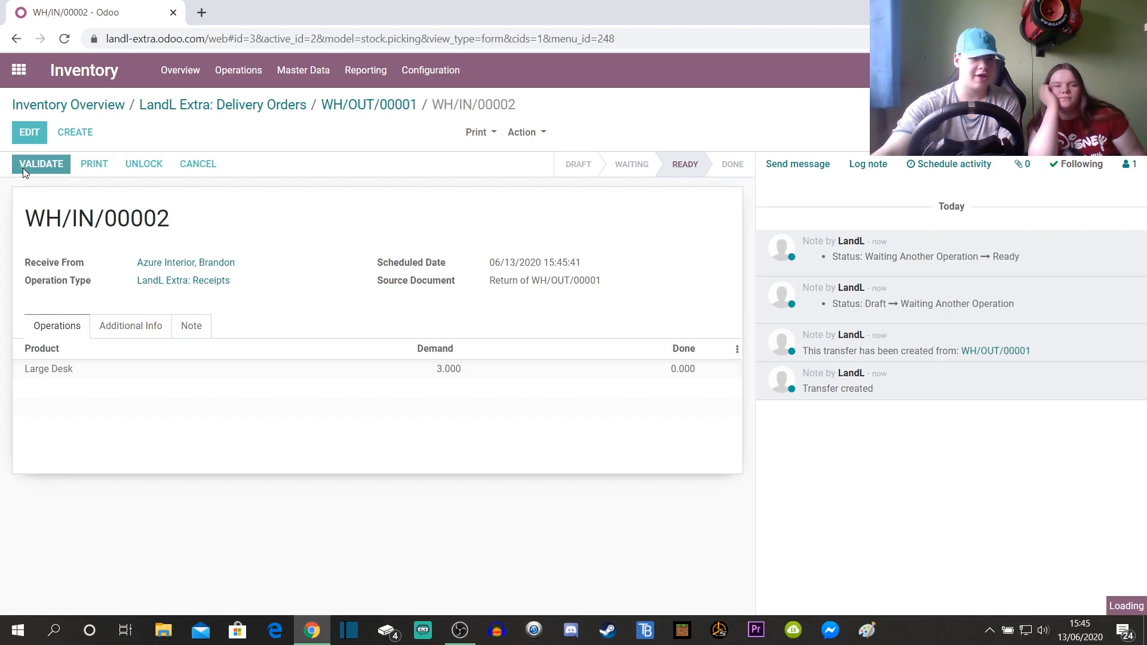
pyautogui.click(40, 164)
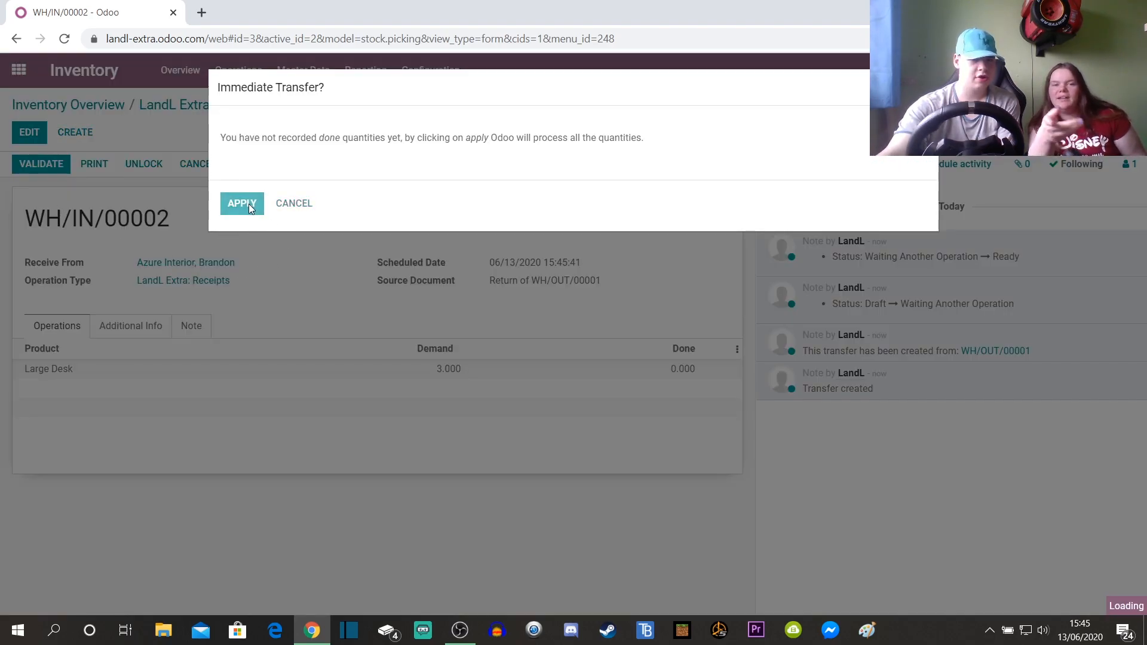
pyautogui.click(241, 203)
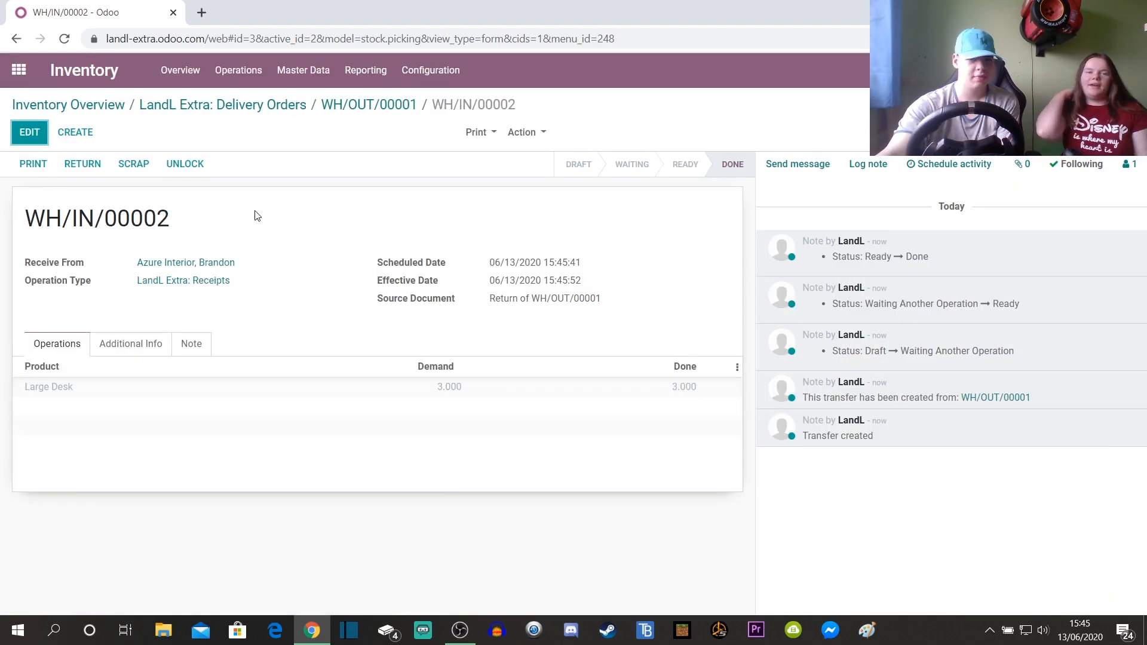
pyautogui.moveTo(330, 232)
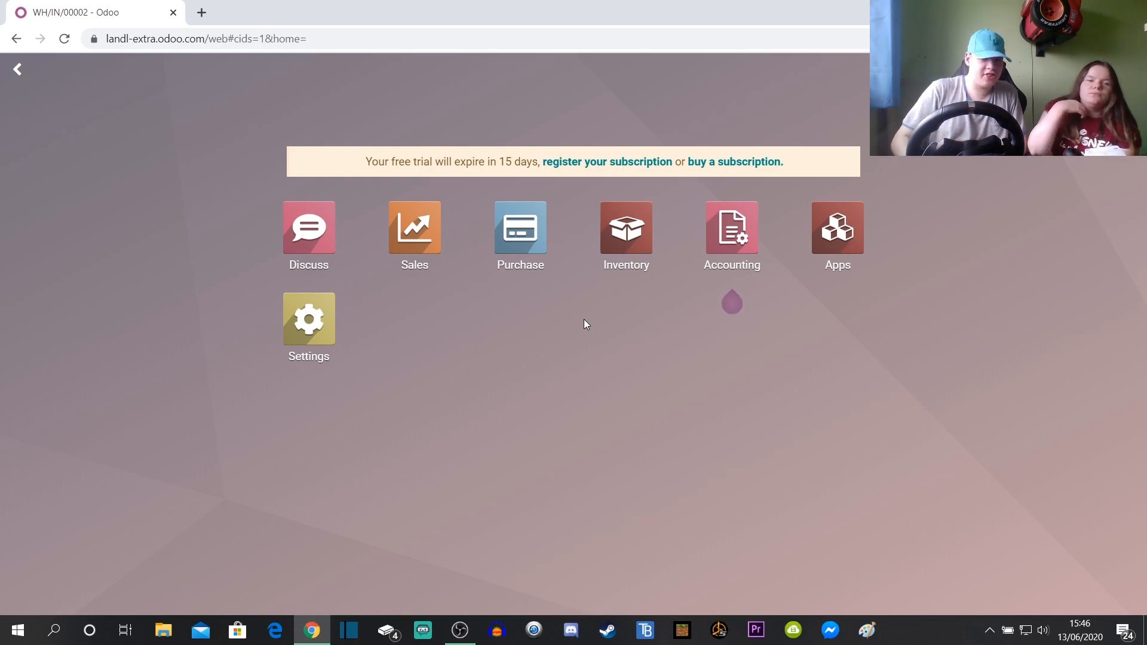
# Step: Open the Sales app showing S00001 for Azure Interior, Brandon at £792.00
pyautogui.click(413, 226)
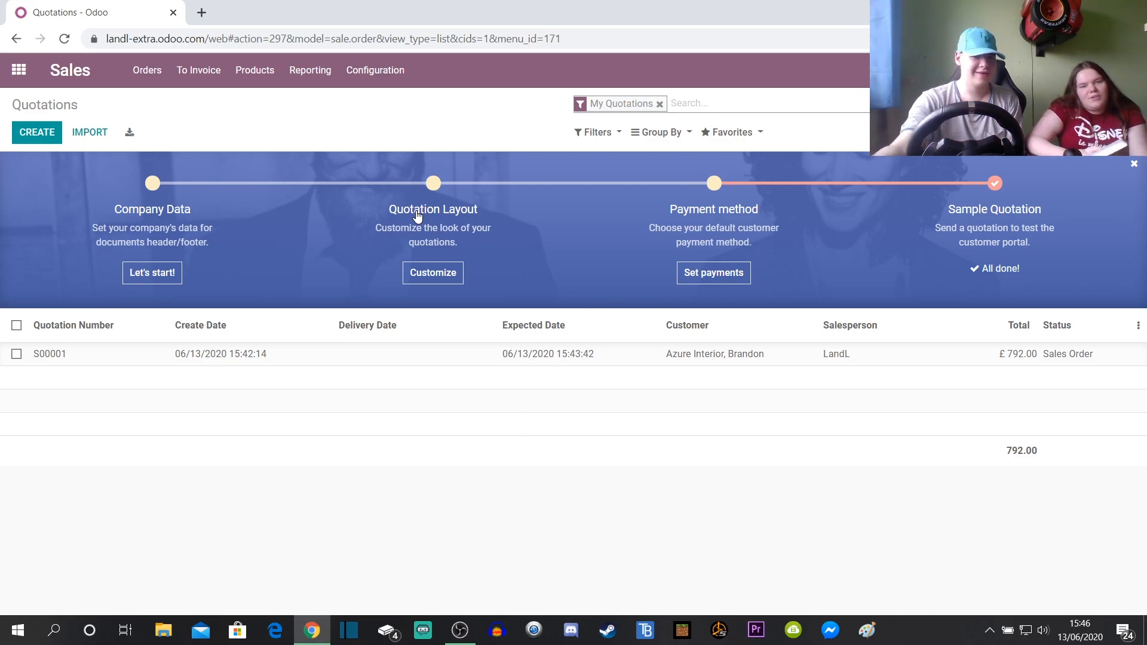
pyautogui.moveTo(154, 359)
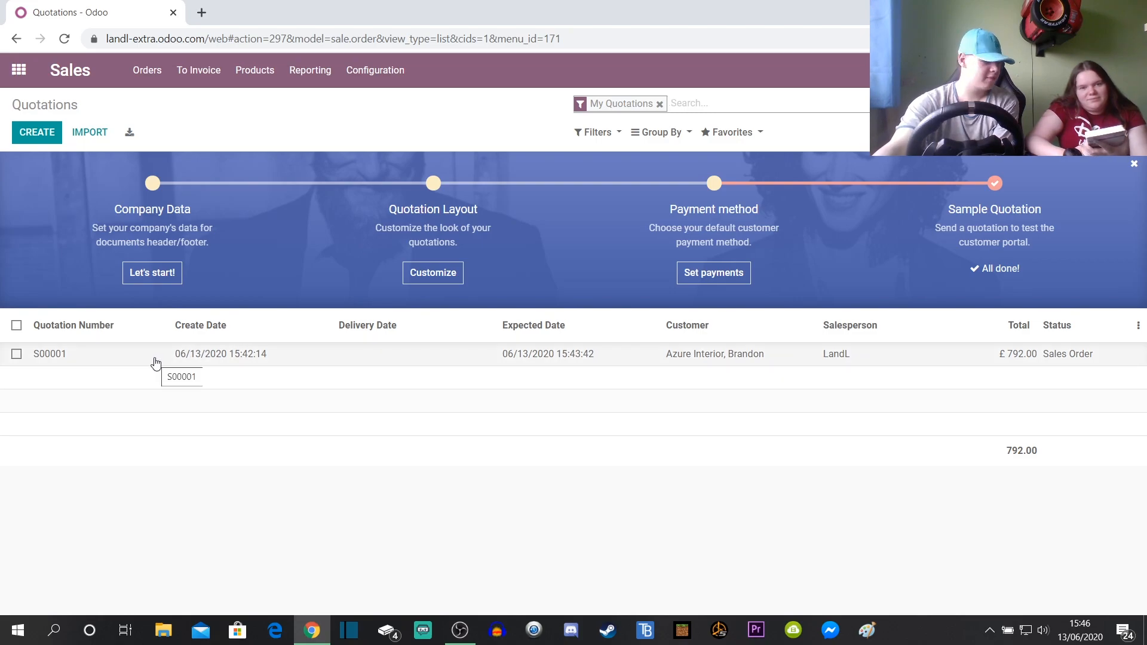
# Step: Show the Orders to Invoice list with S00001 for Azure Interior at £792.00
pyautogui.click(197, 69)
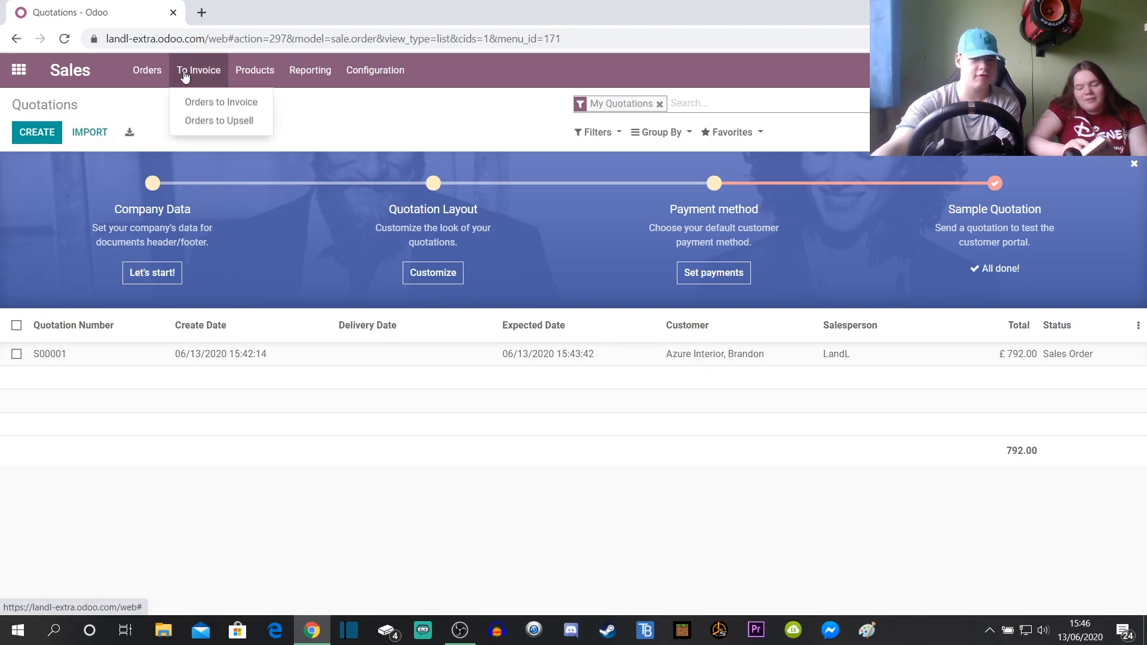
pyautogui.click(220, 102)
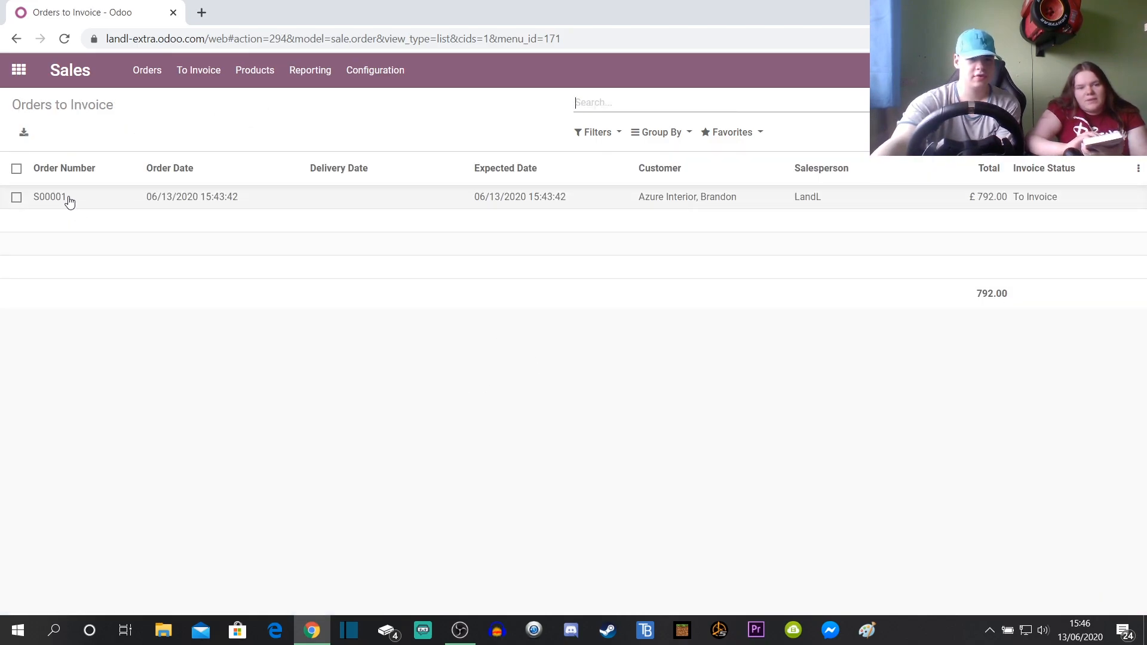
# Step: From sales order S00001 create a regular draft invoice and view it (INV/2020/0001, £792.00)
pyautogui.click(50, 197)
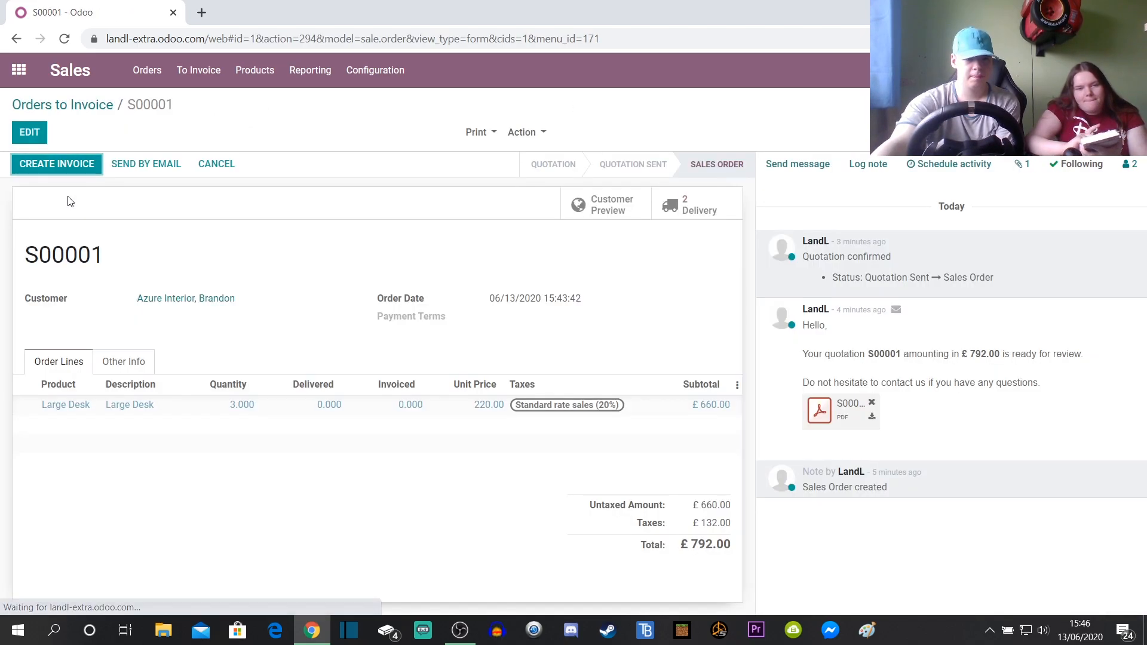
pyautogui.click(56, 163)
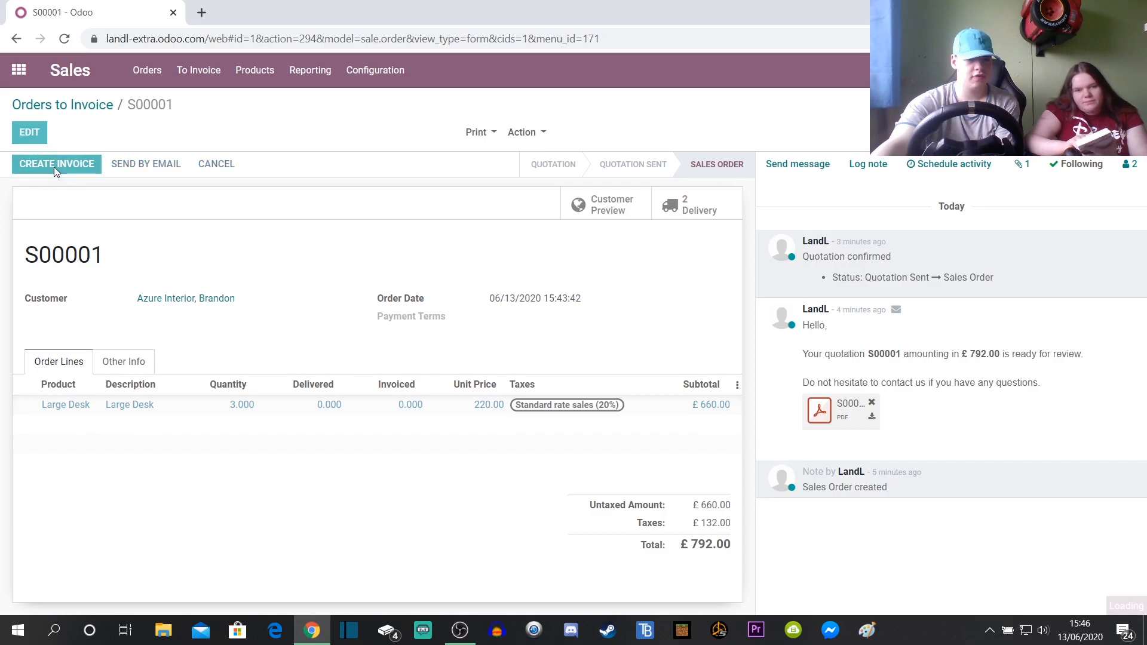
pyautogui.click(56, 163)
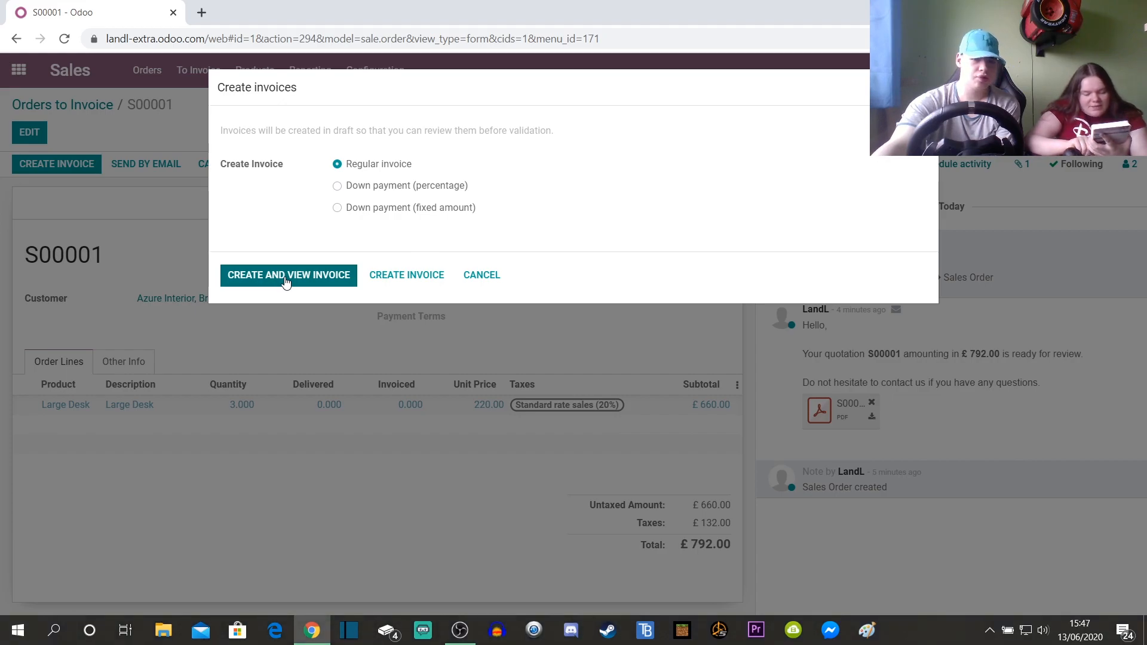
pyautogui.moveTo(286, 220)
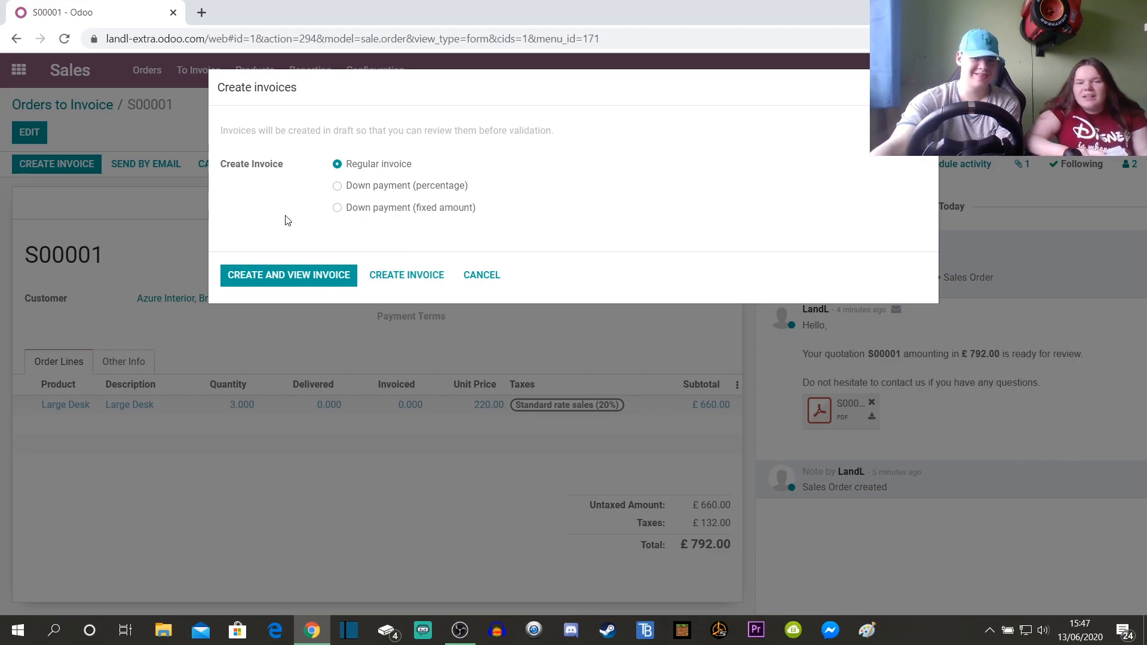
pyautogui.moveTo(299, 279)
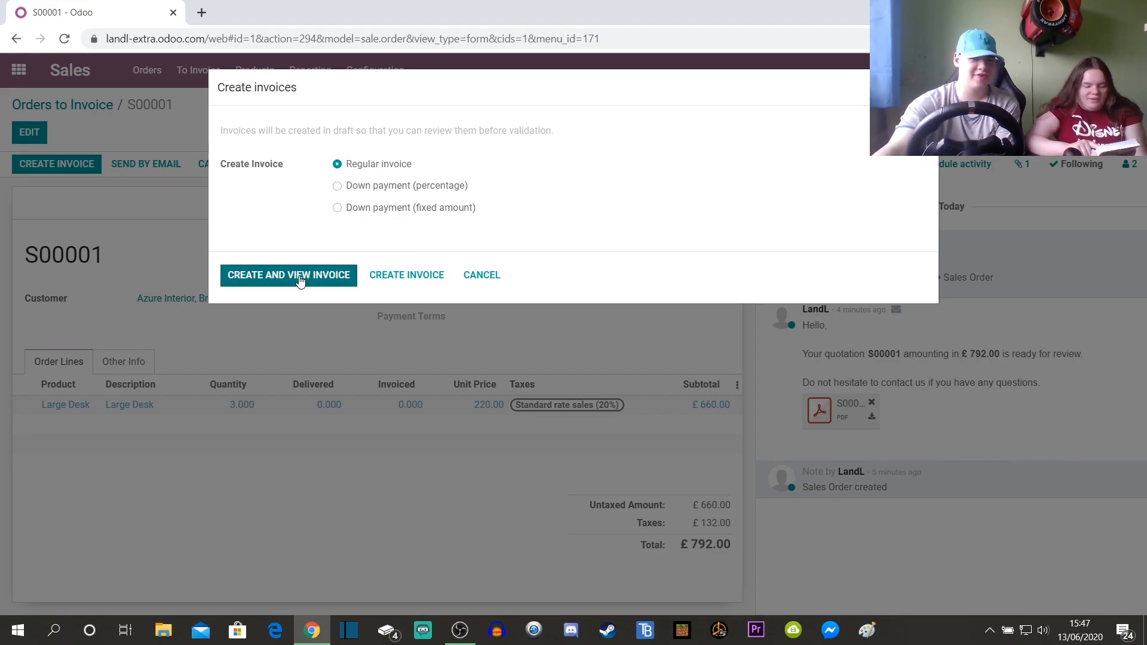
pyautogui.click(288, 275)
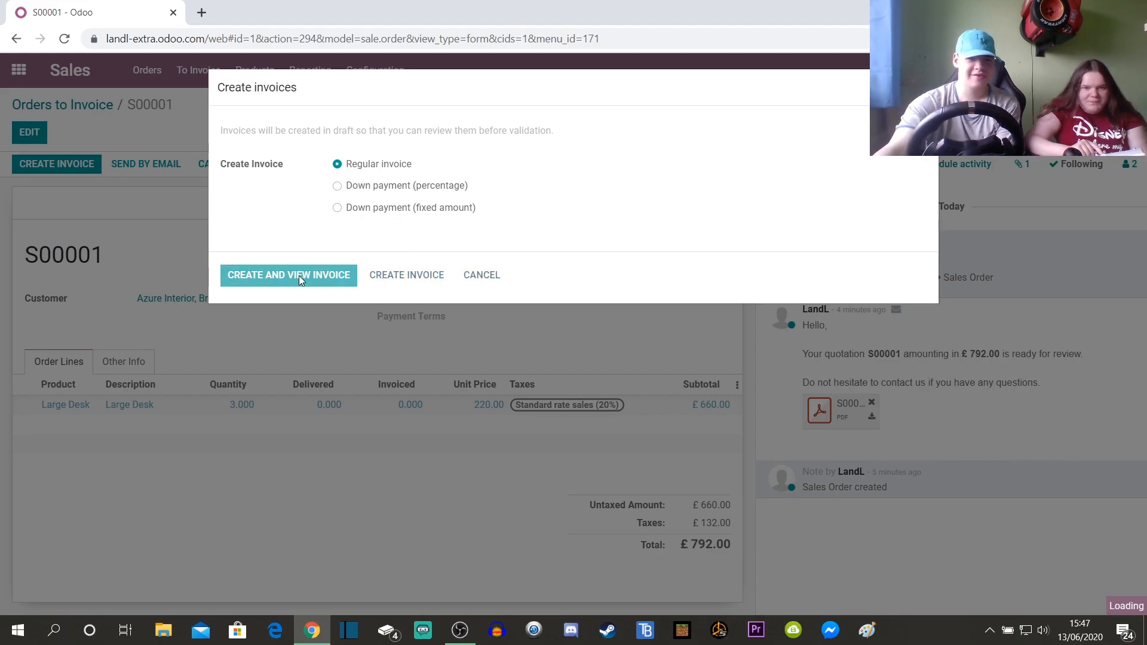
pyautogui.click(288, 275)
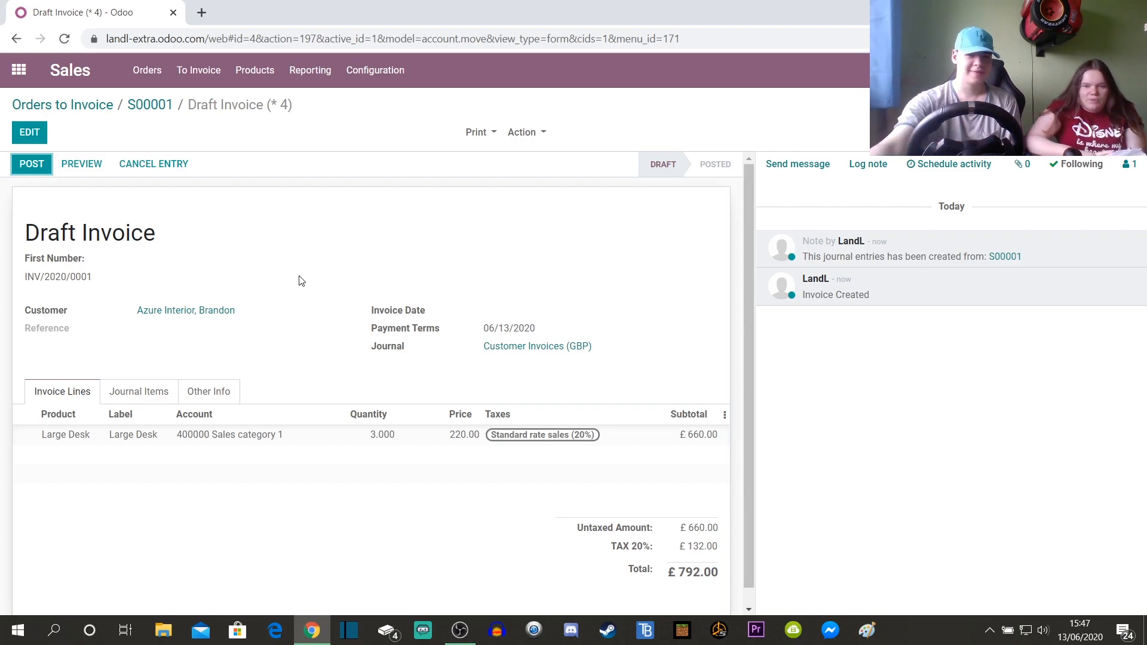
# Step: Post draft invoice INV/2020/0001, then cancel out of the Register Payment form
pyautogui.click(31, 163)
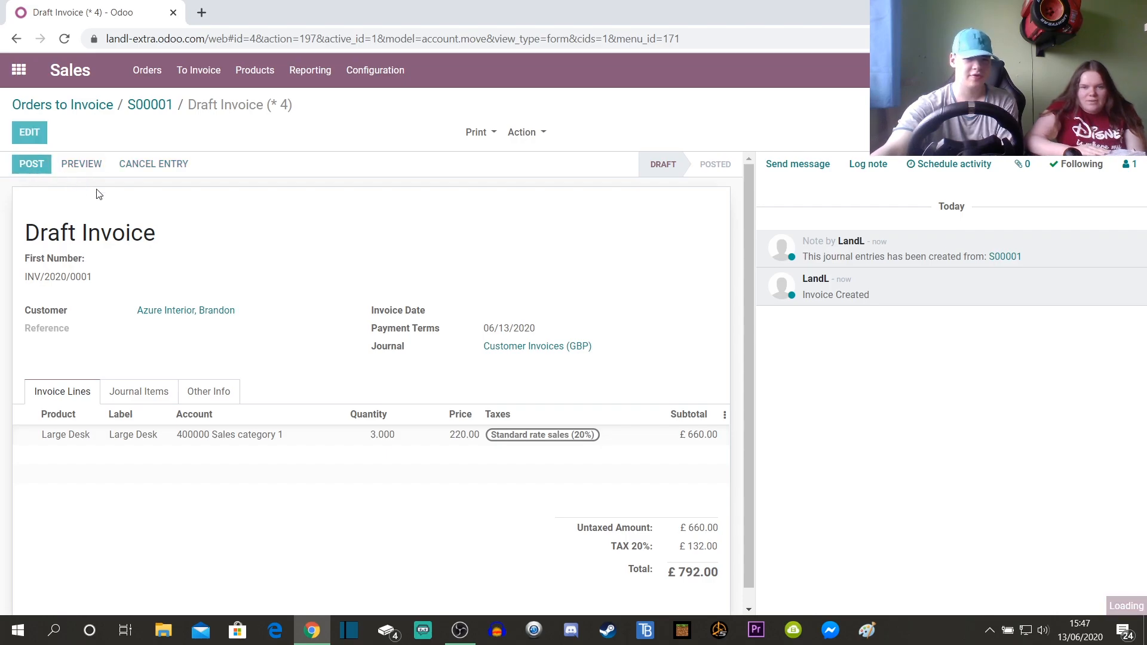
pyautogui.click(31, 164)
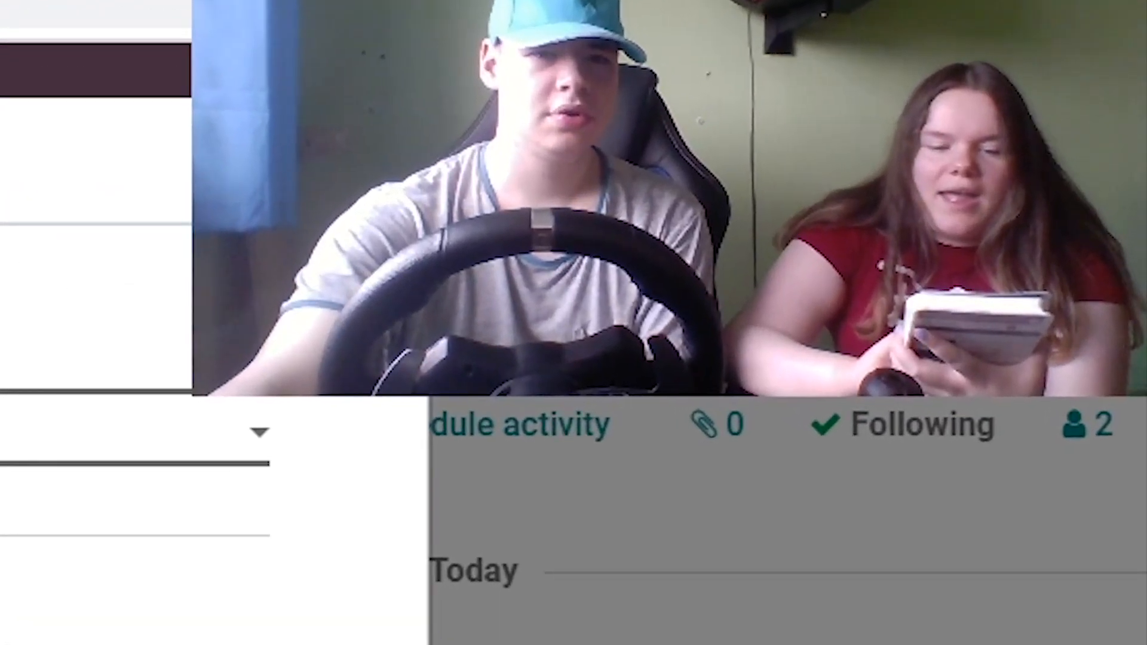
pyautogui.click(144, 164)
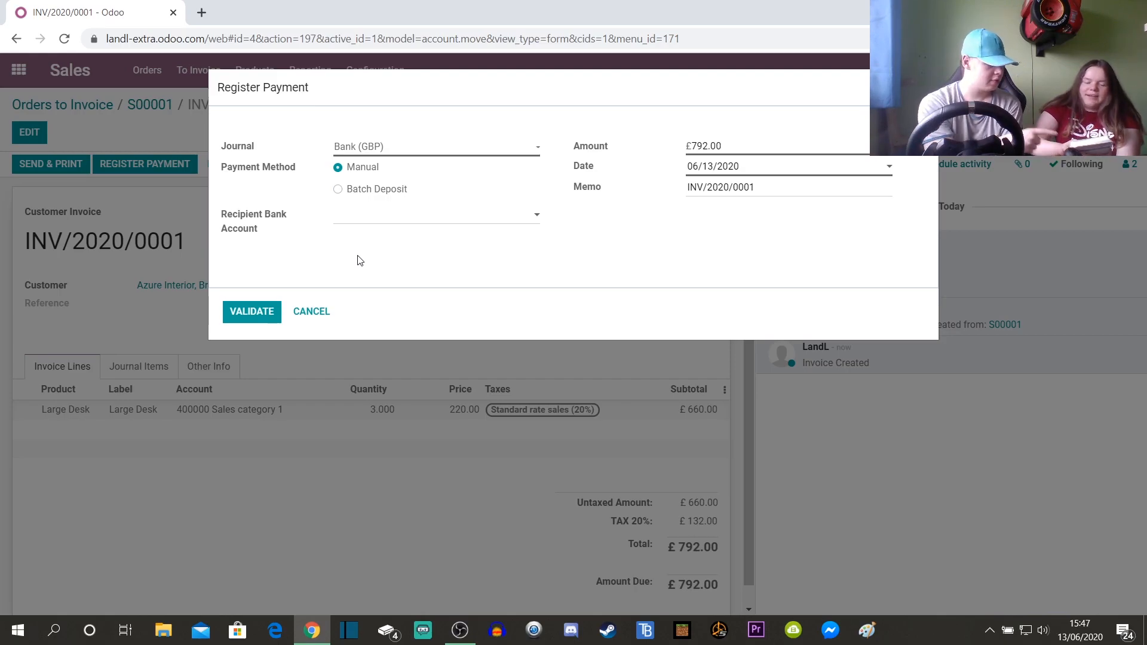
pyautogui.click(251, 311)
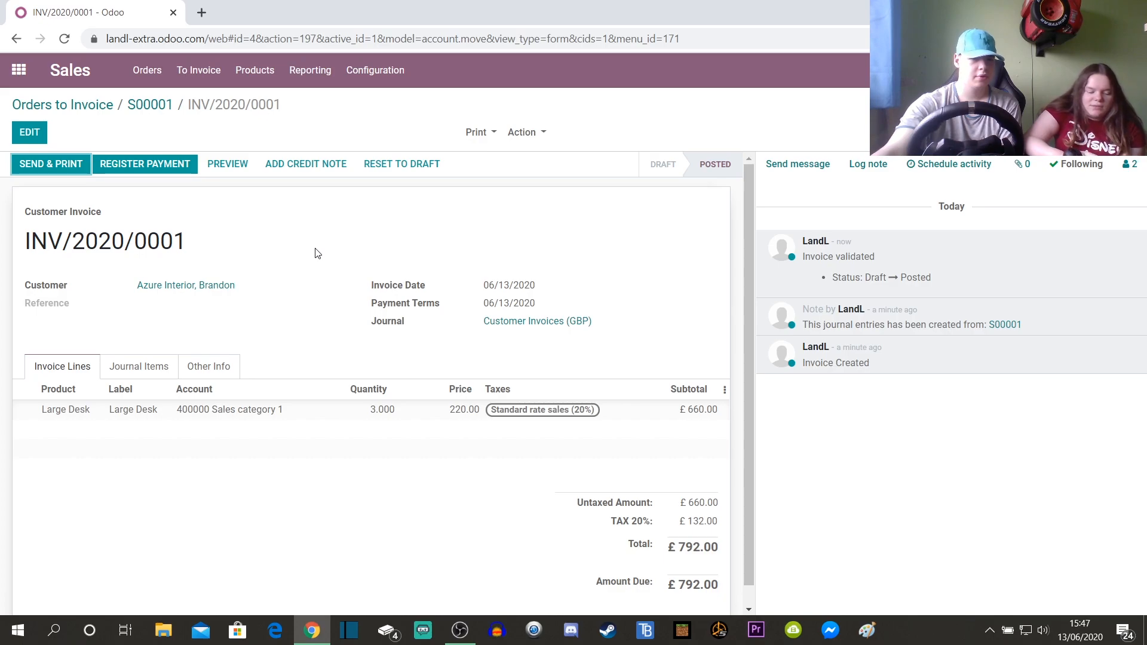
pyautogui.moveTo(560, 416)
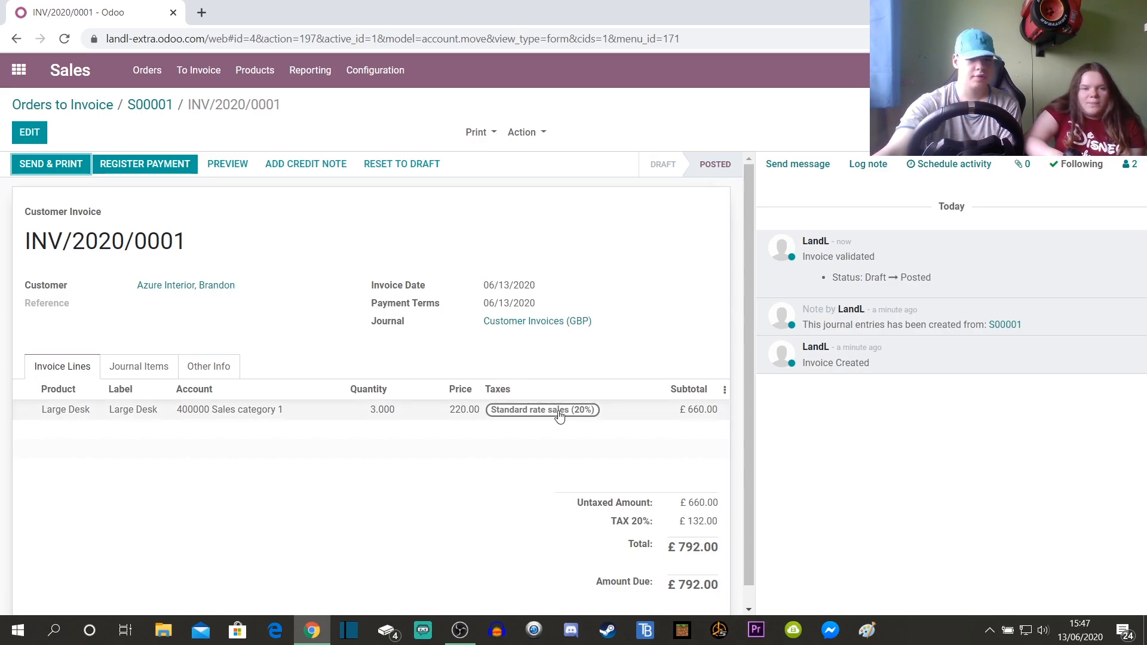
pyautogui.moveTo(361, 227)
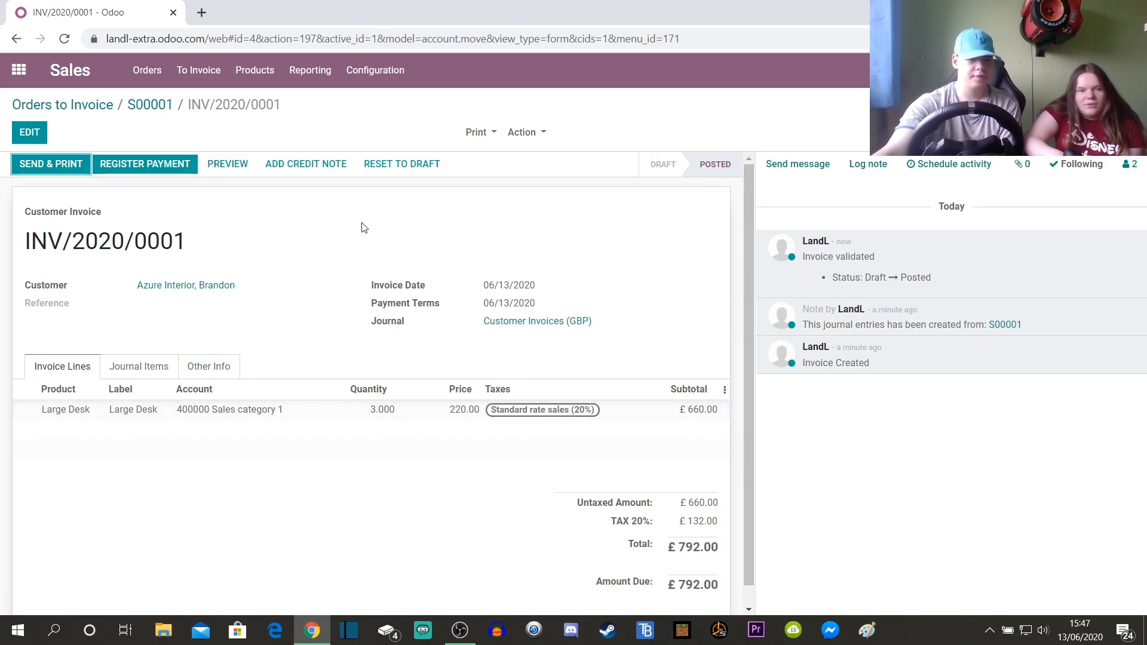
pyautogui.click(145, 163)
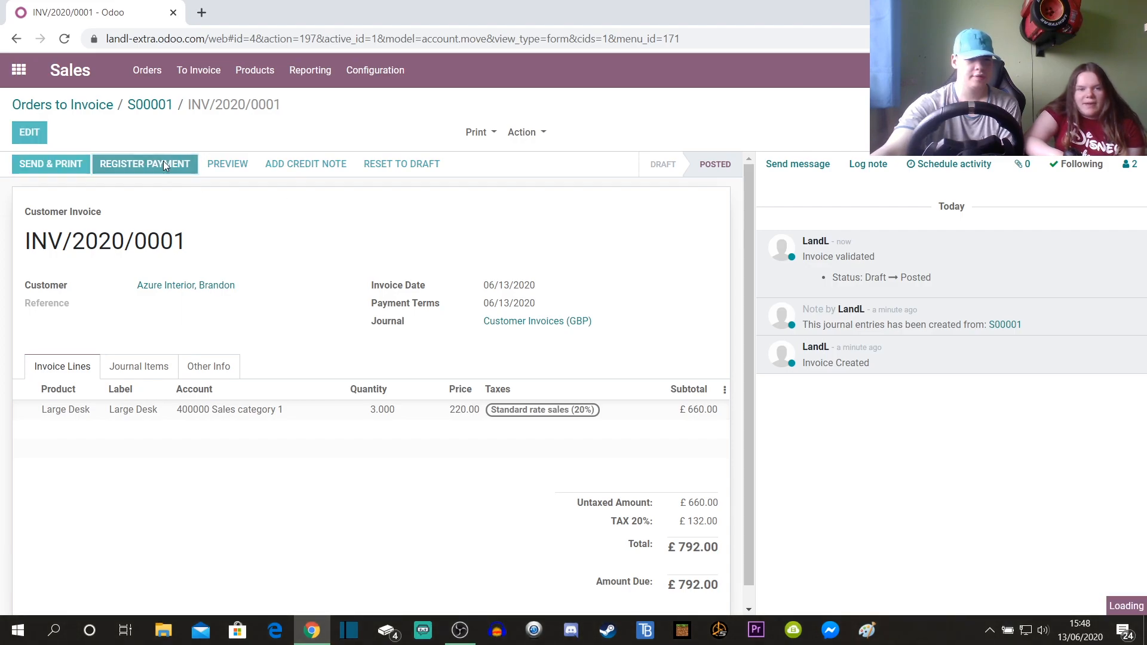
pyautogui.click(144, 164)
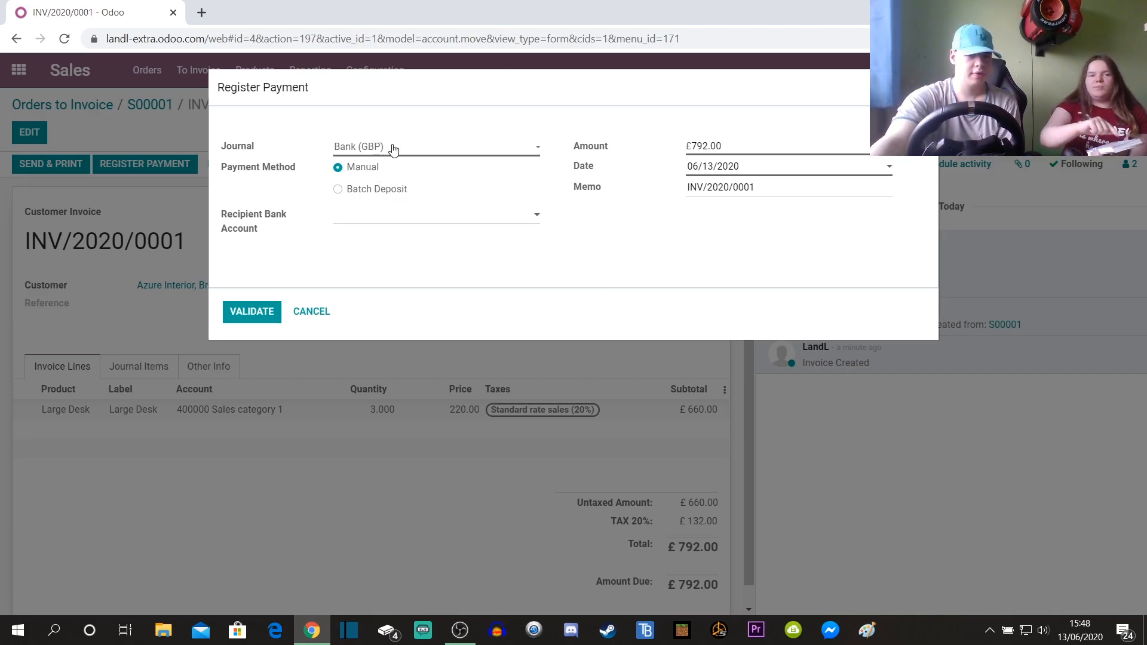
pyautogui.moveTo(373, 287)
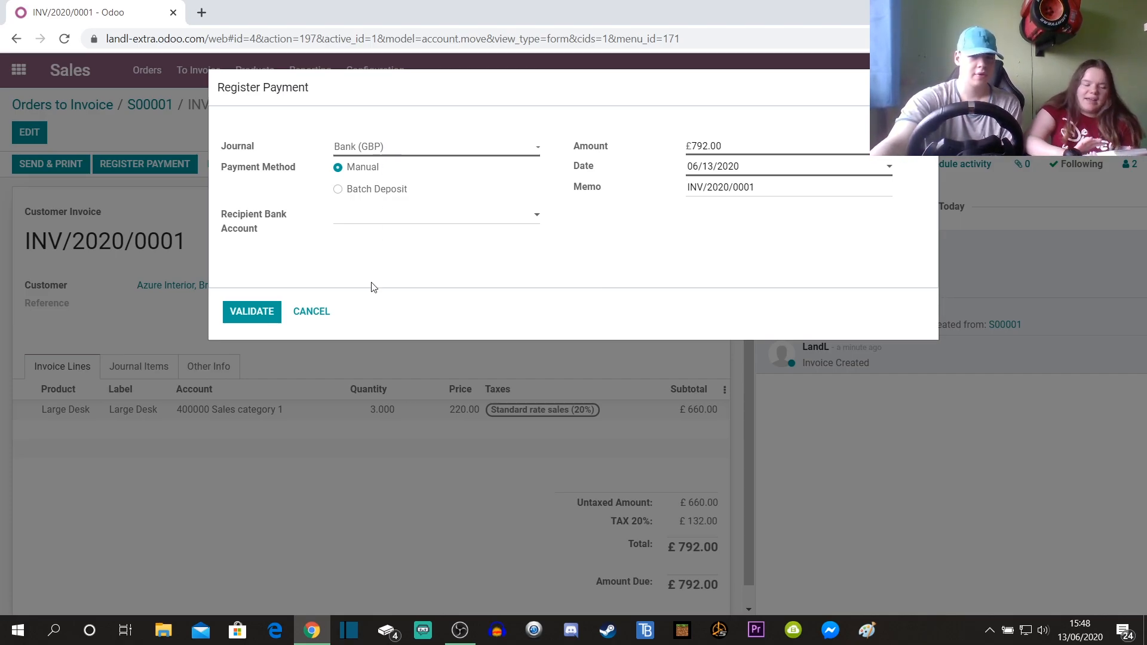
pyautogui.click(252, 311)
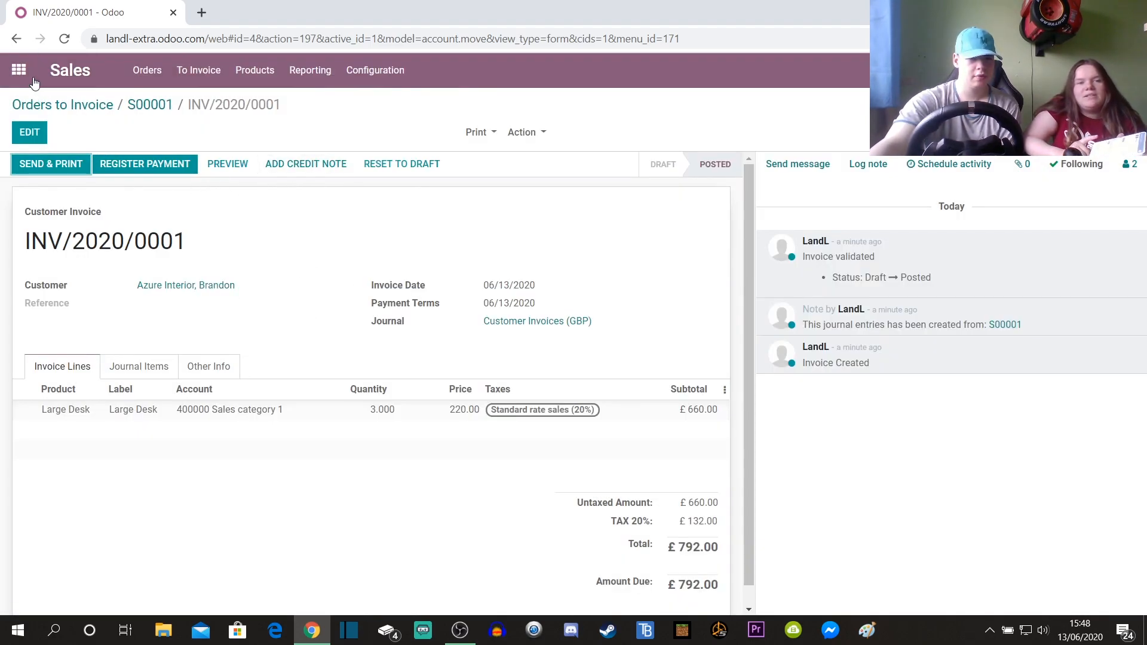
# Step: From the Accounting app reach the customer invoices list containing INV/2020/0001
pyautogui.click(17, 69)
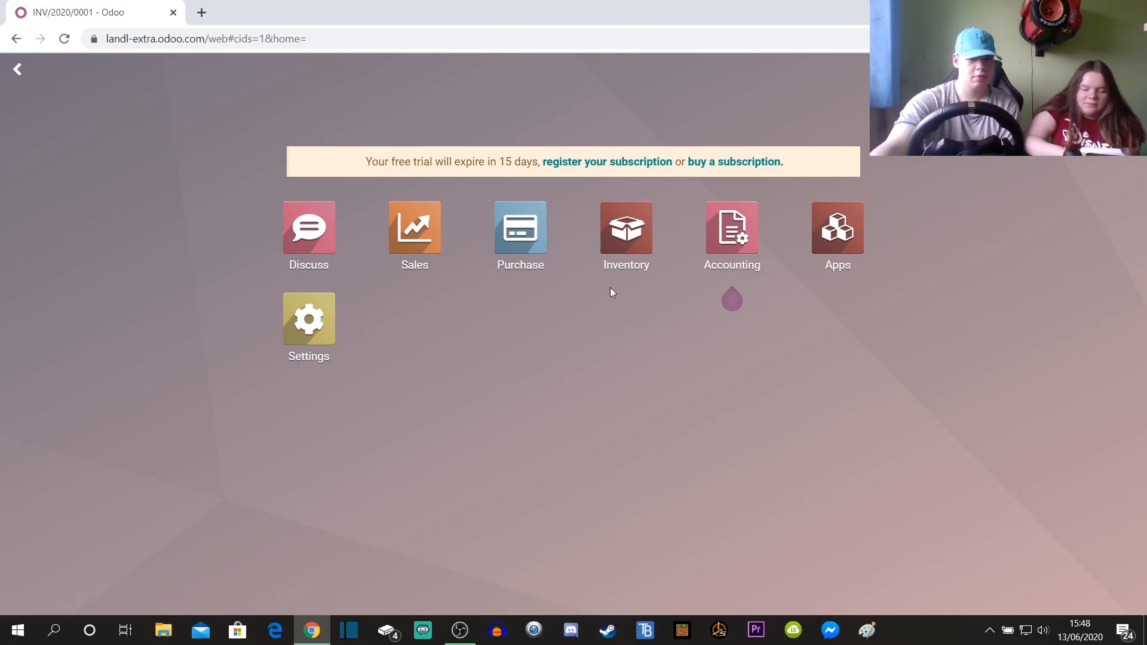
pyautogui.click(732, 227)
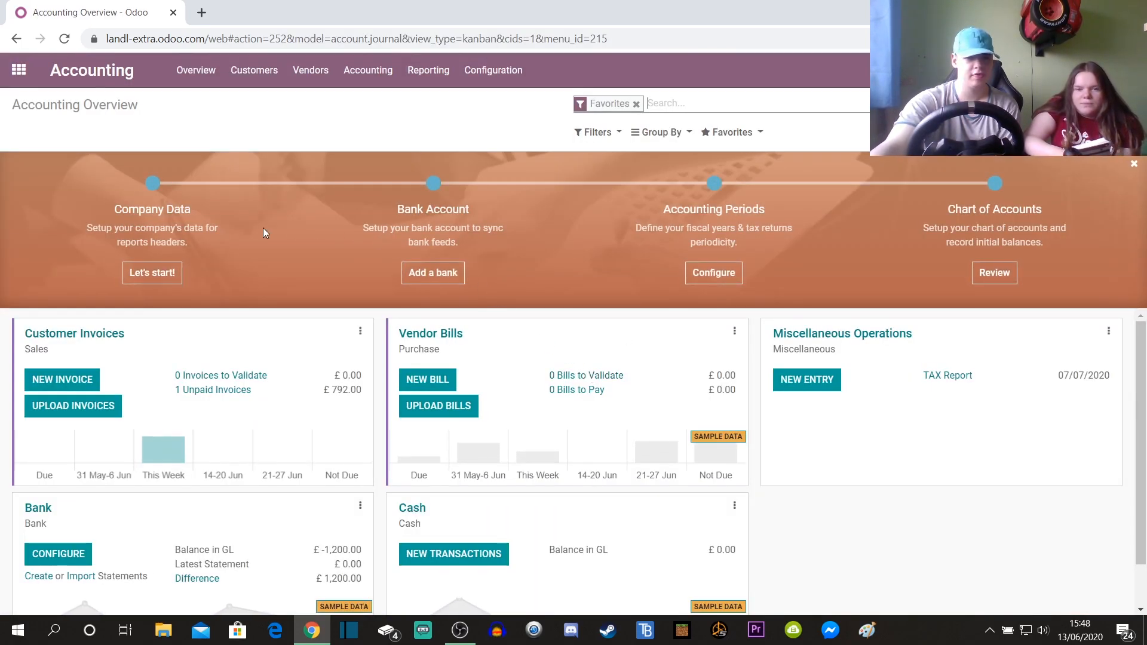
pyautogui.click(253, 71)
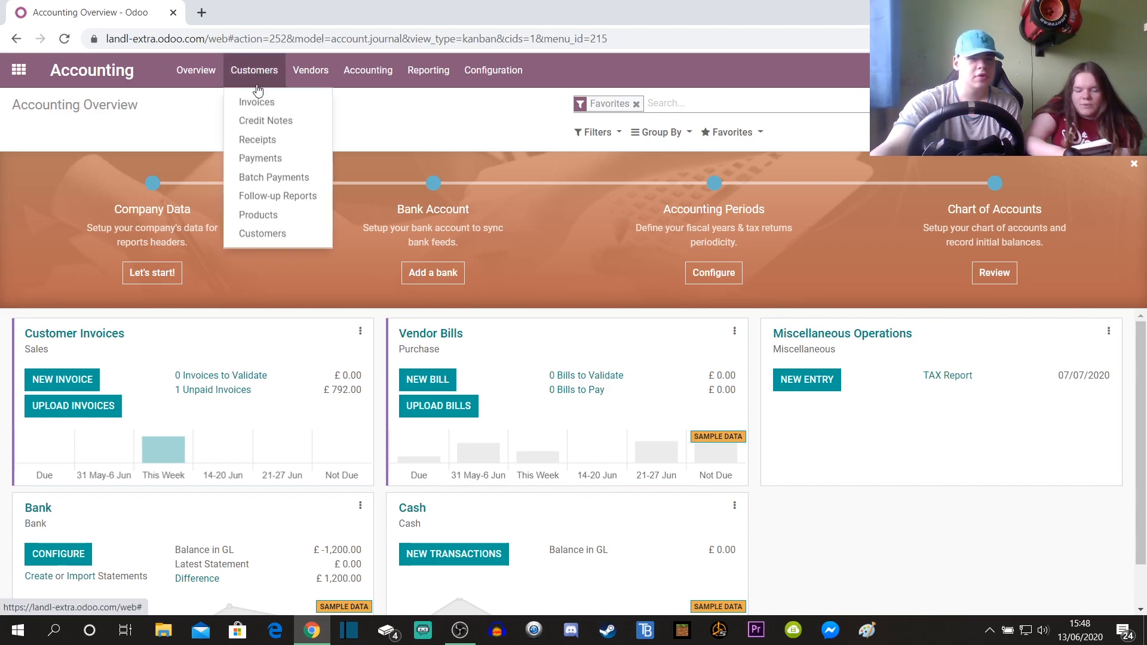
pyautogui.click(257, 102)
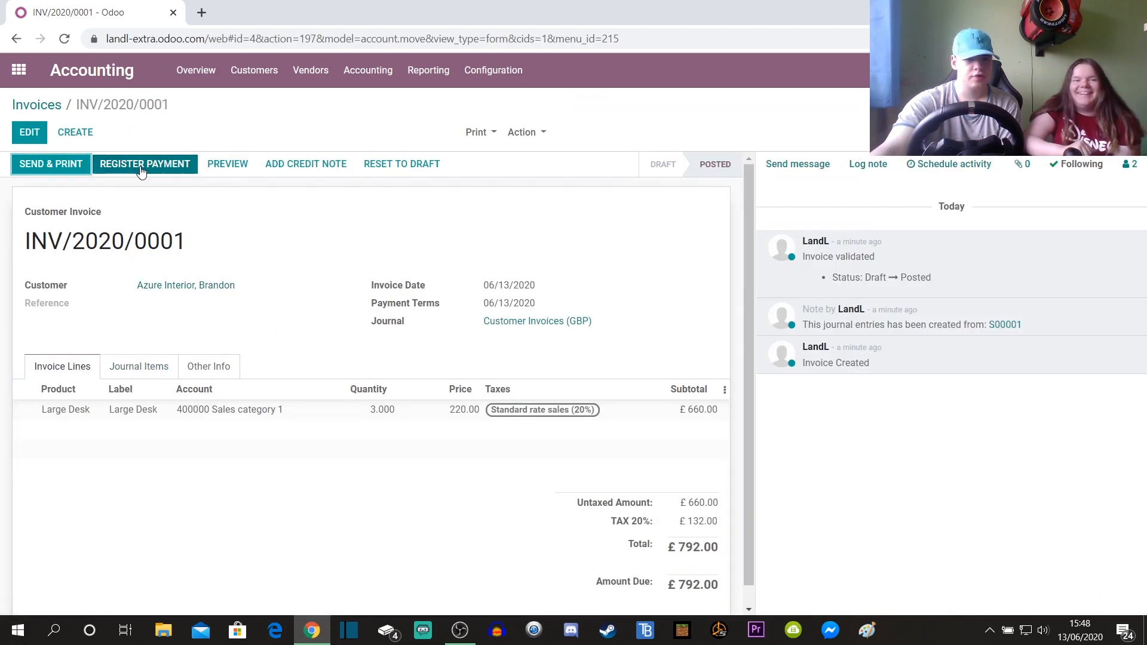
# Step: Register and validate the £792.00 Bank (GBP) payment for INV/2020/0001
pyautogui.click(145, 163)
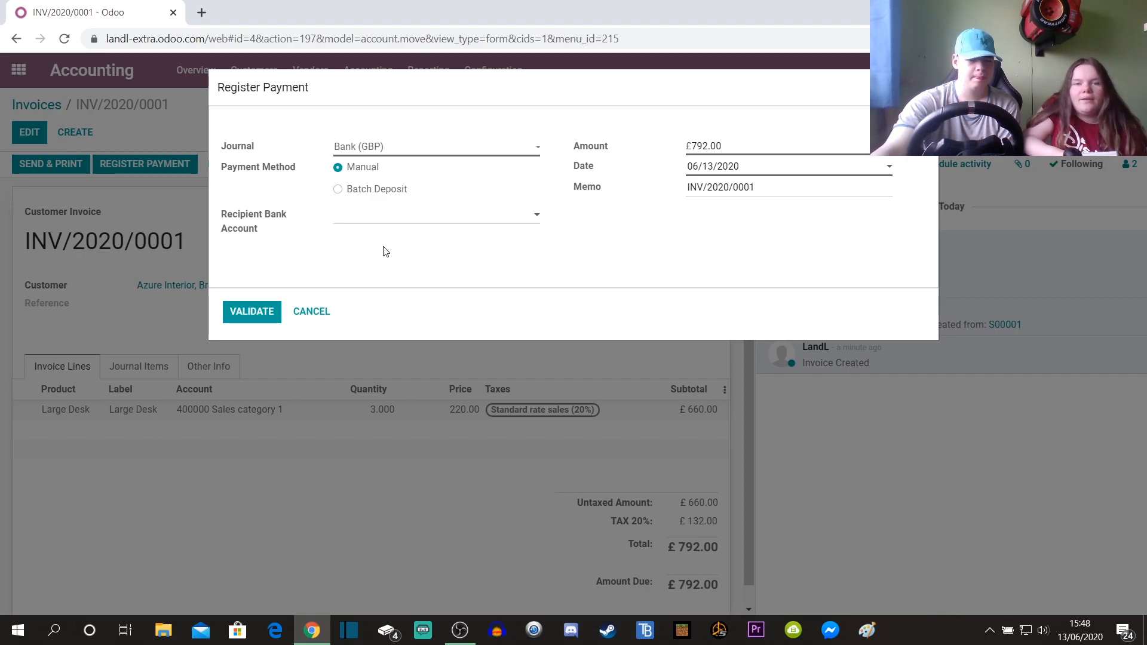
pyautogui.moveTo(418, 152)
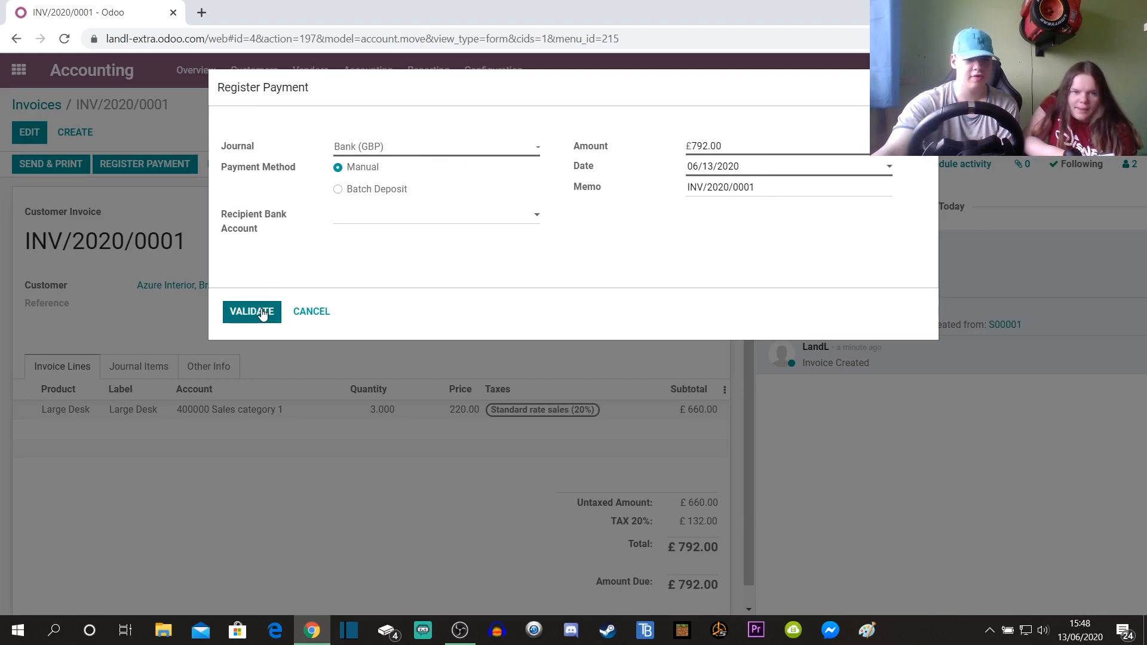
pyautogui.click(251, 311)
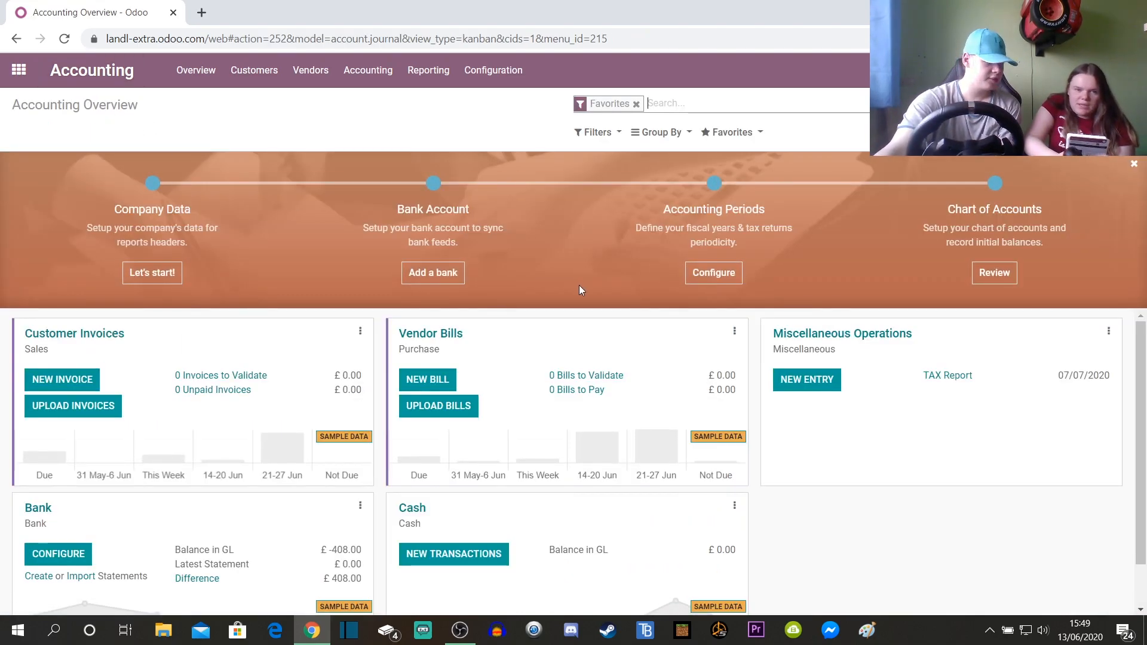
# Step: Show the 2020 Profit and Loss report and select the net profit figure -£340.00
pyautogui.click(428, 69)
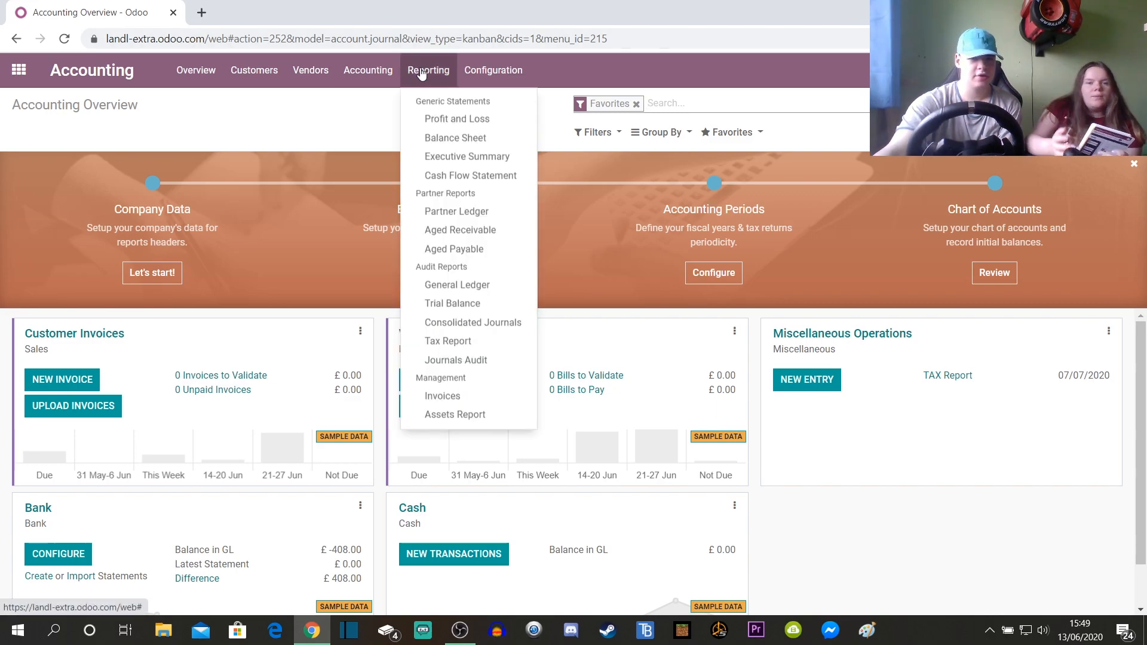
pyautogui.click(457, 118)
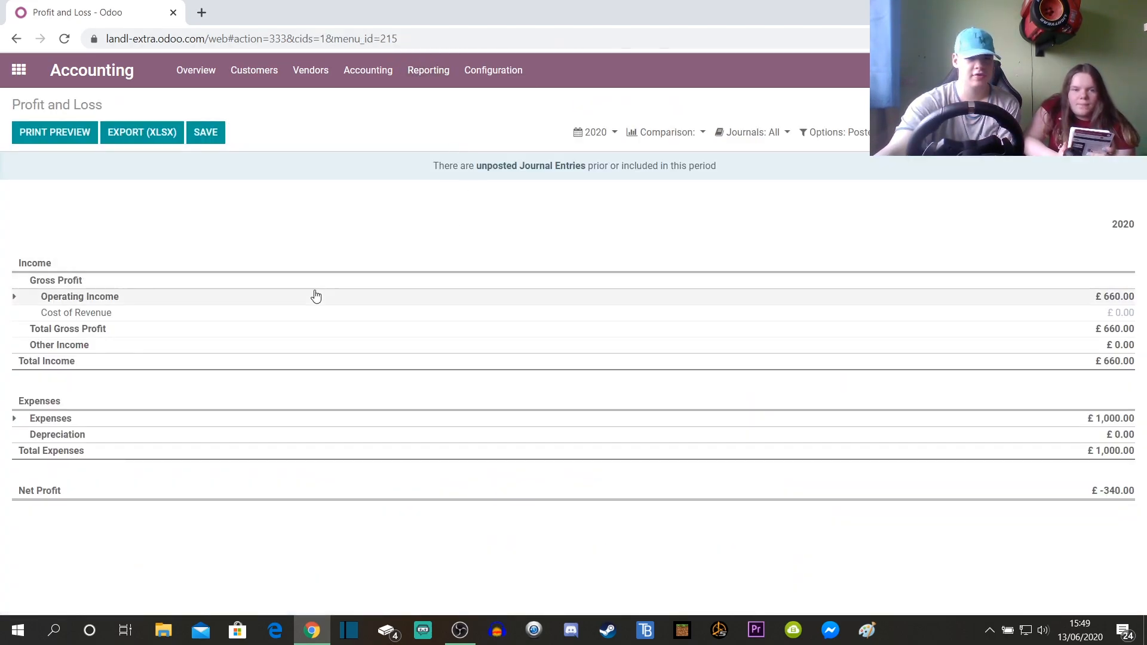
pyautogui.moveTo(819, 386)
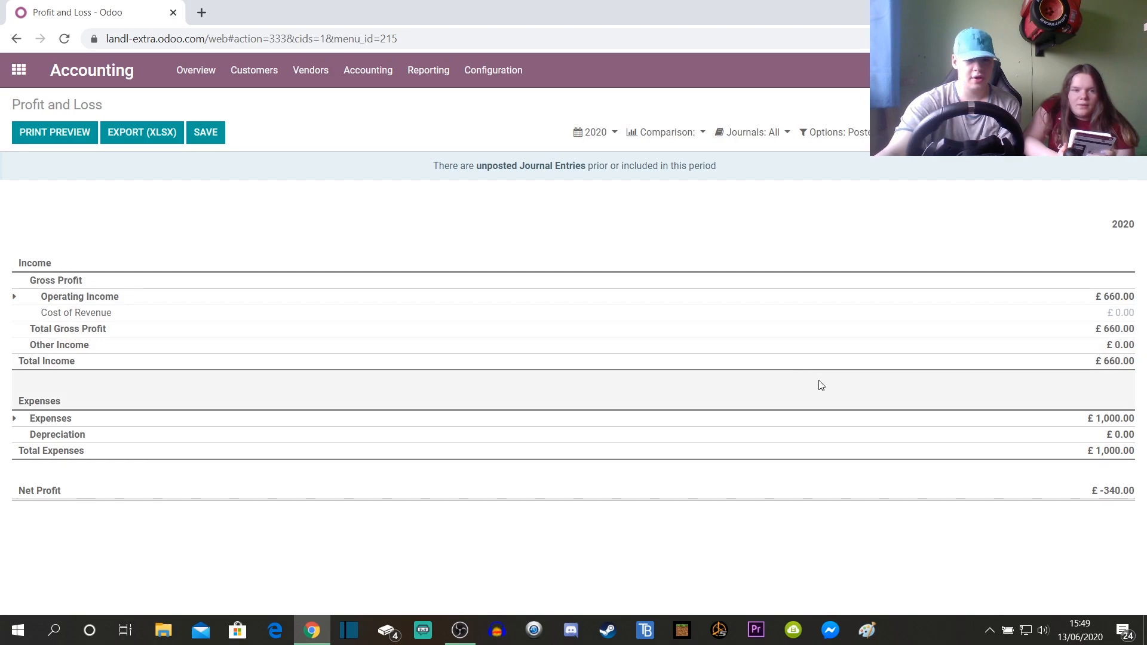
pyautogui.moveTo(1018, 367)
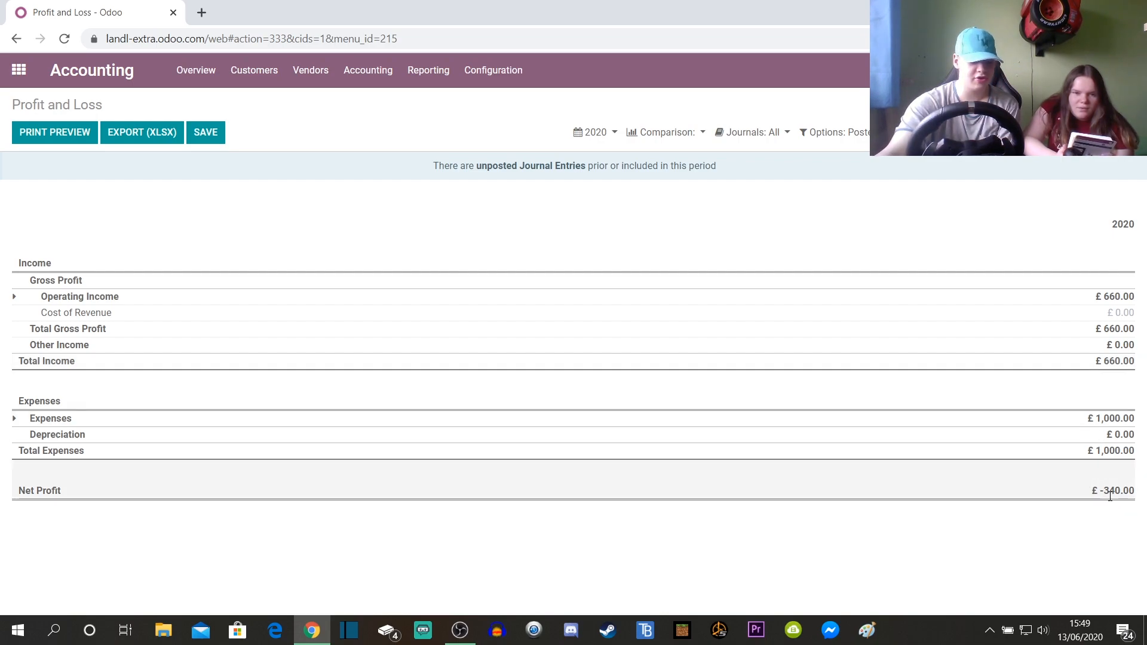
pyautogui.moveTo(1096, 507)
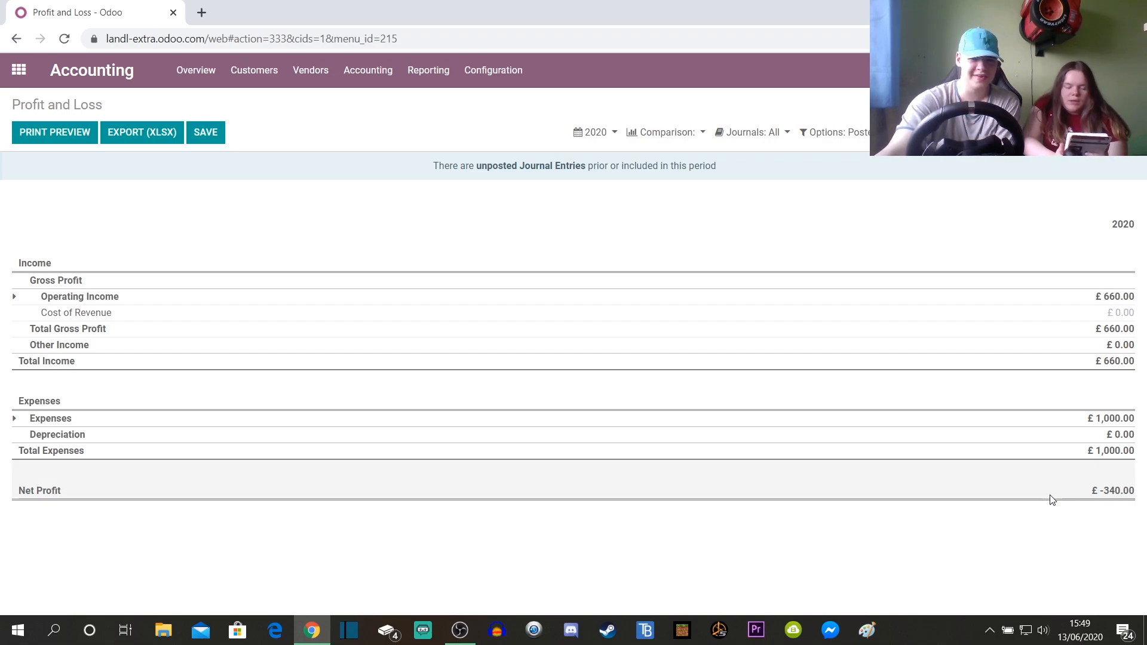
pyautogui.moveTo(540, 369)
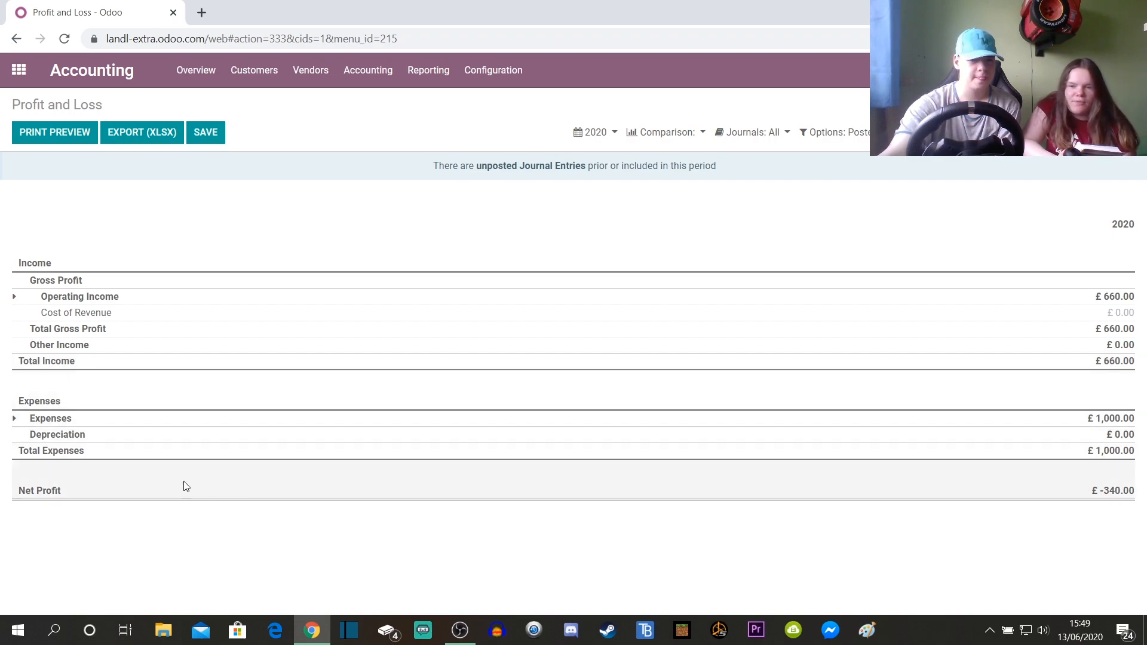
pyautogui.moveTo(1045, 495)
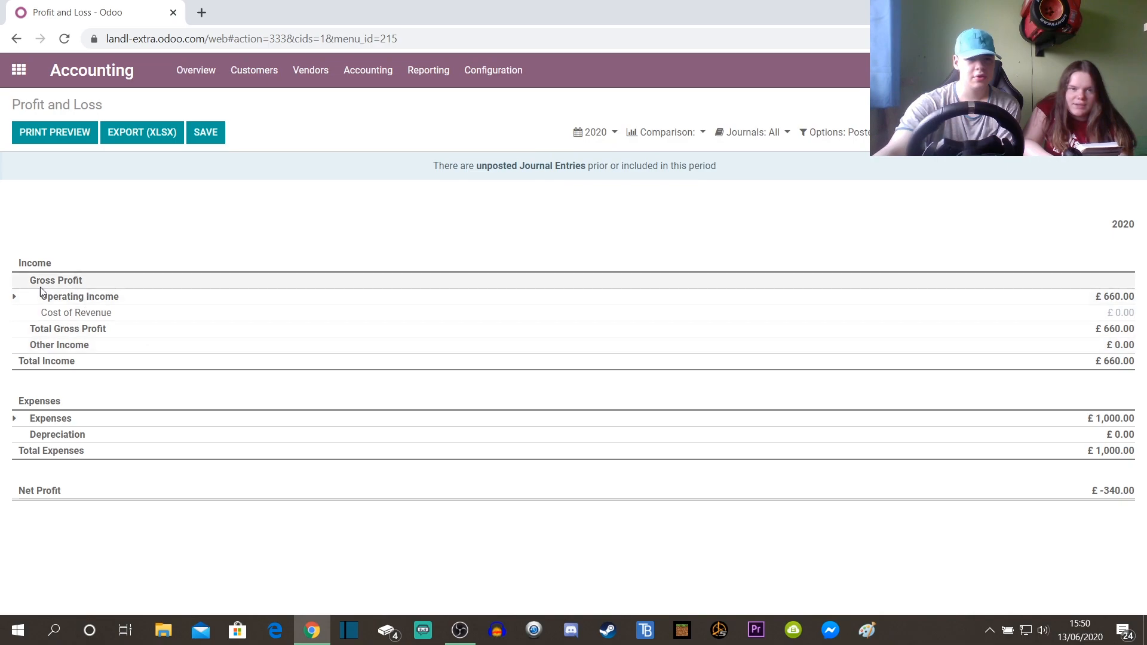
pyautogui.click(14, 296)
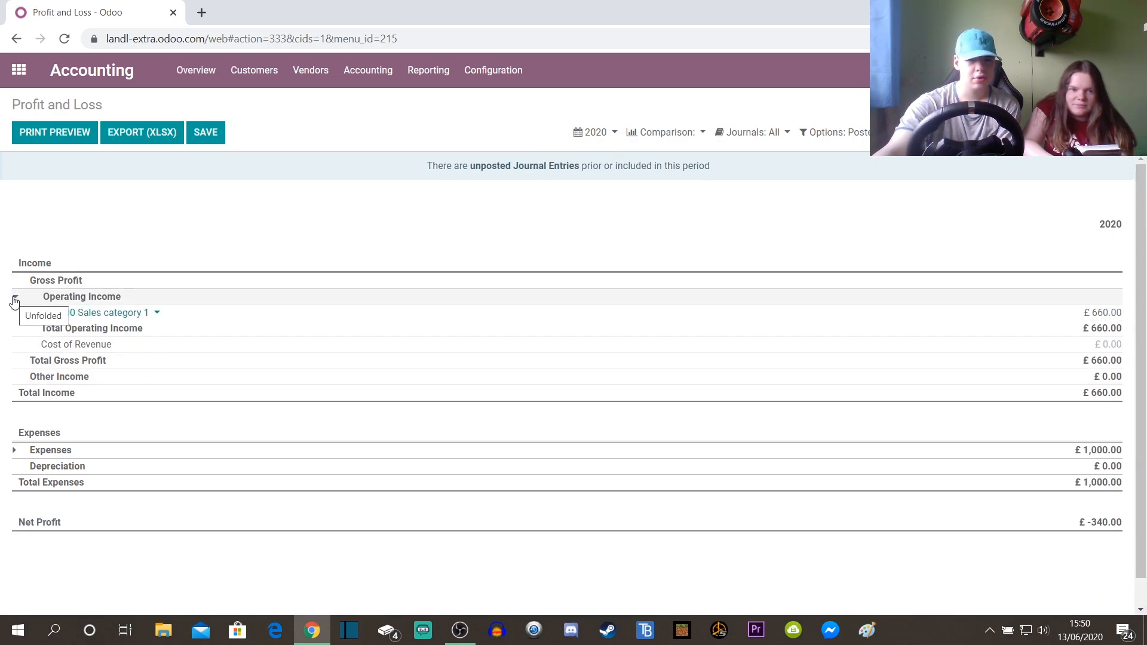
pyautogui.click(15, 296)
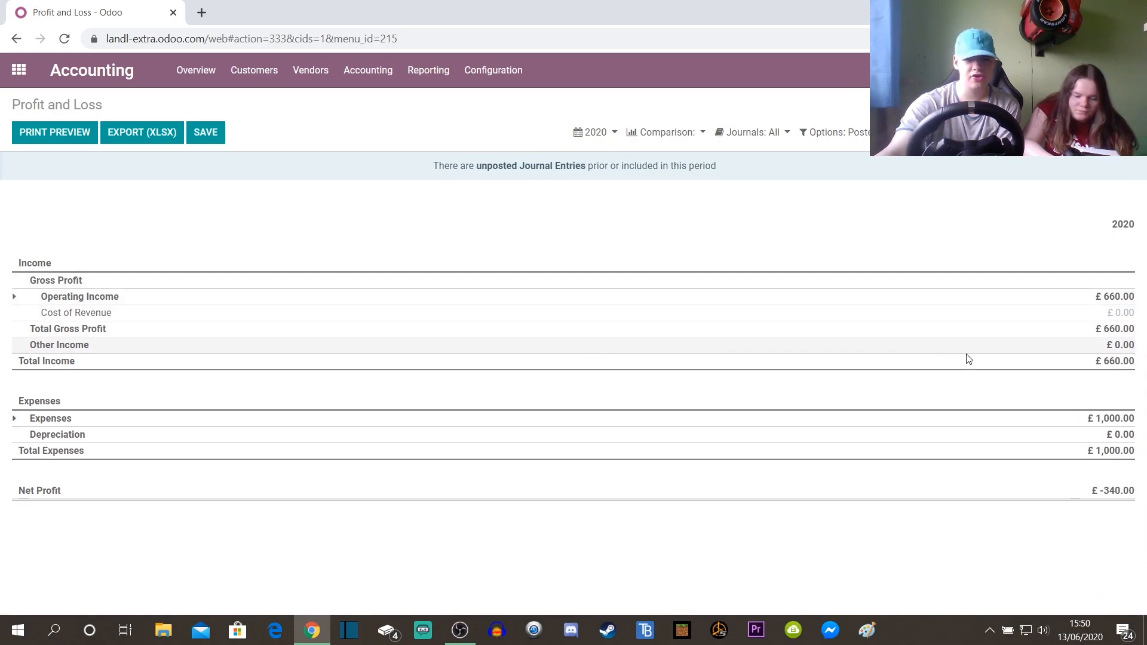
pyautogui.moveTo(1122, 224); pyautogui.dragTo(1122, 361)
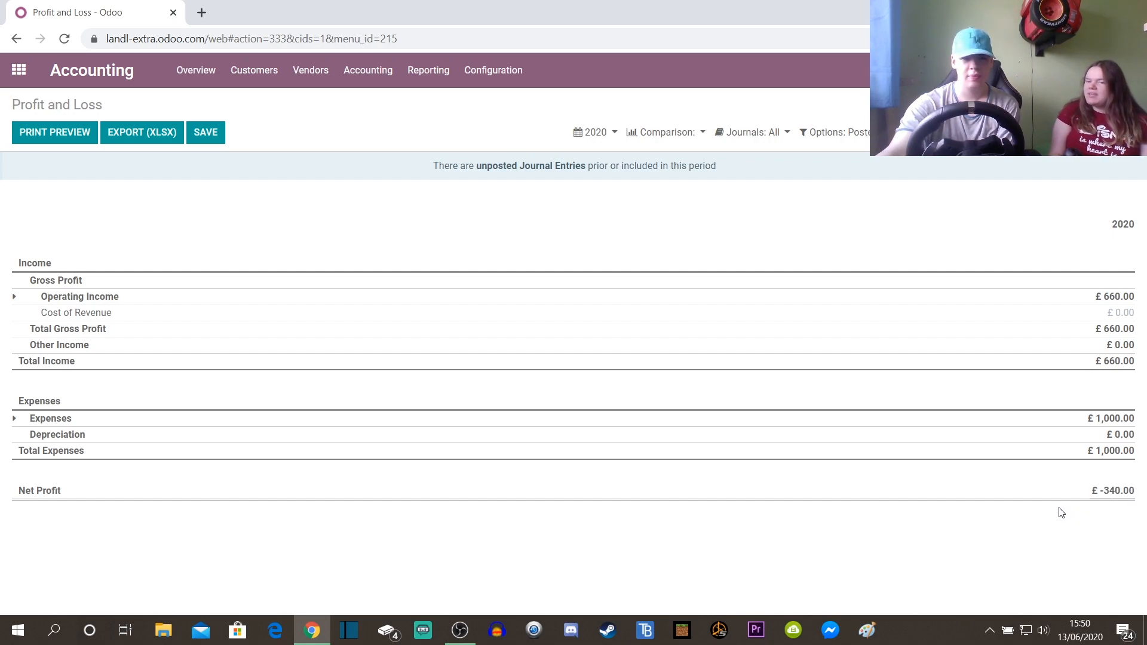
pyautogui.doubleClick(1113, 490)
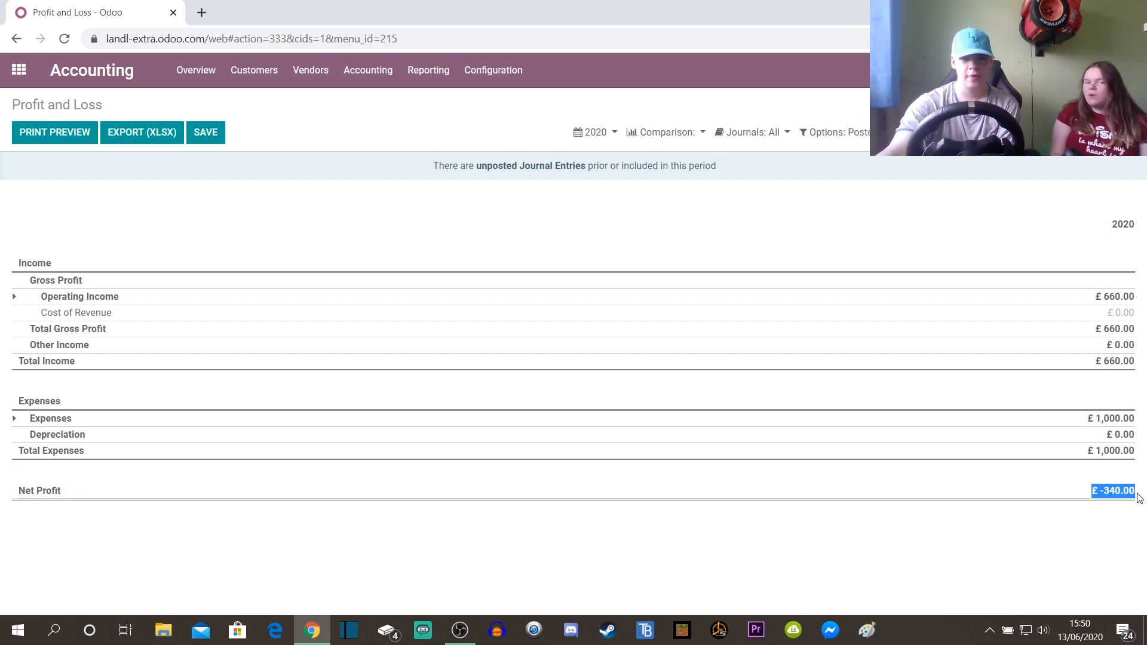